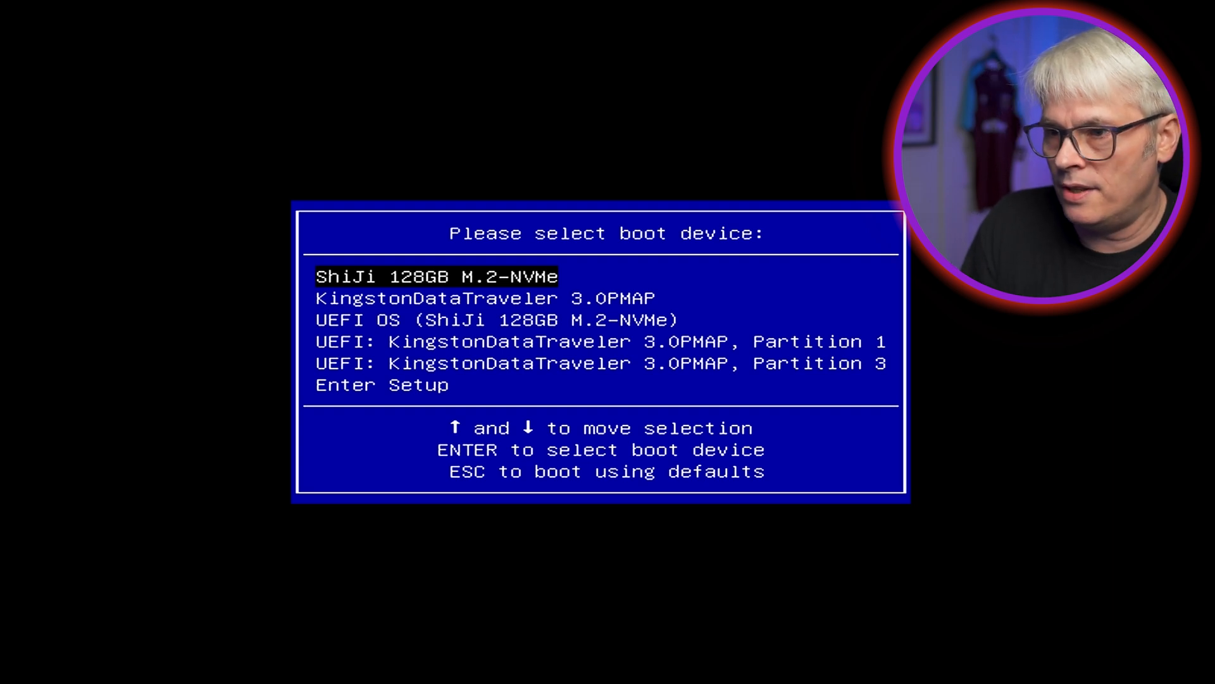
Step: Boot the machine from the pfSense USB installer drive
key("enter")
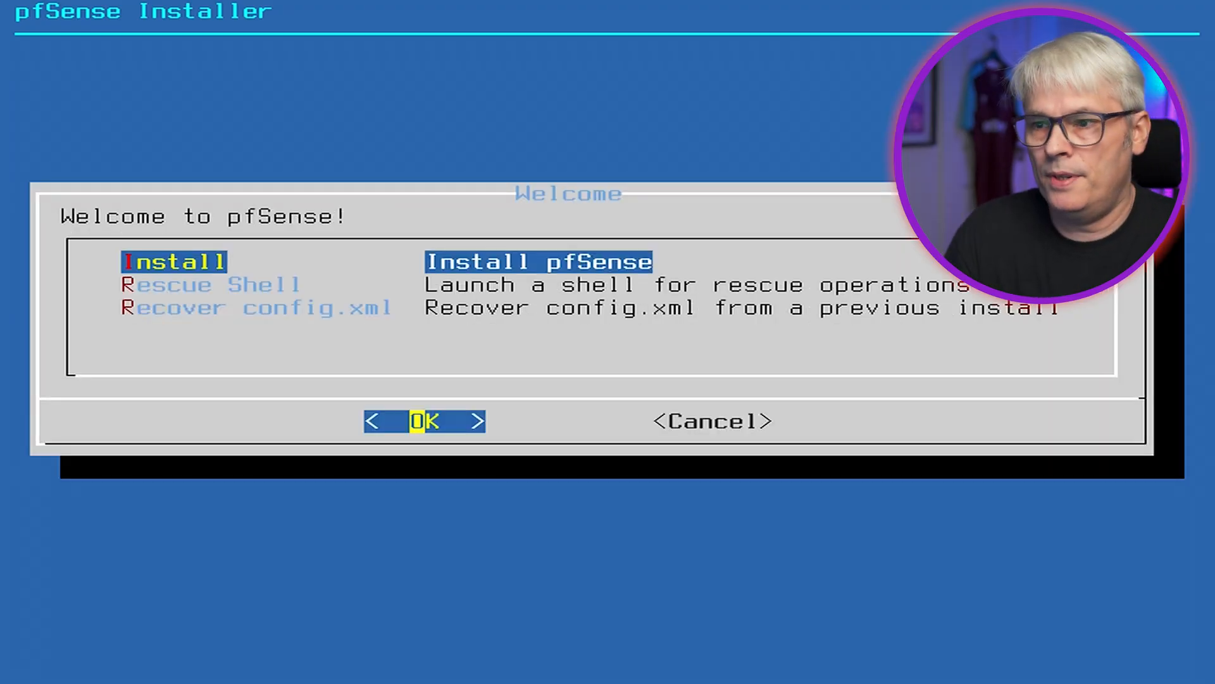
Step: Install pfSense with Auto (ZFS) and 1g swap on the ShiJi NVMe disk nda0
left_click(424, 420)
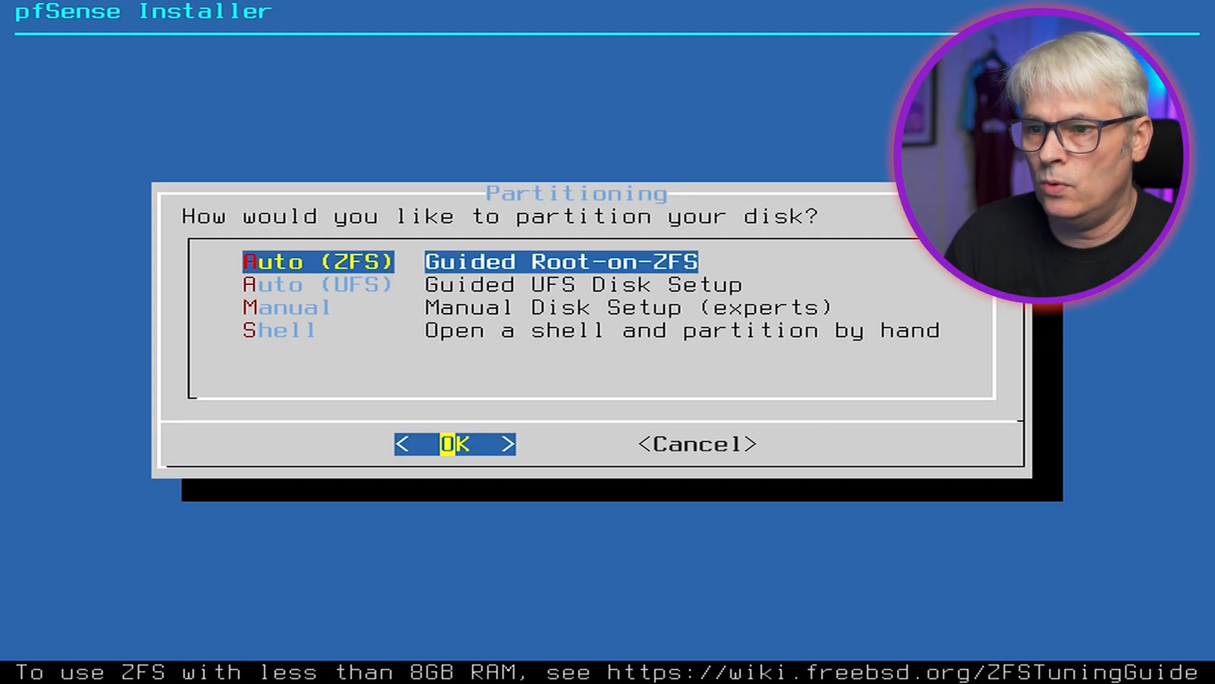
left_click(455, 443)
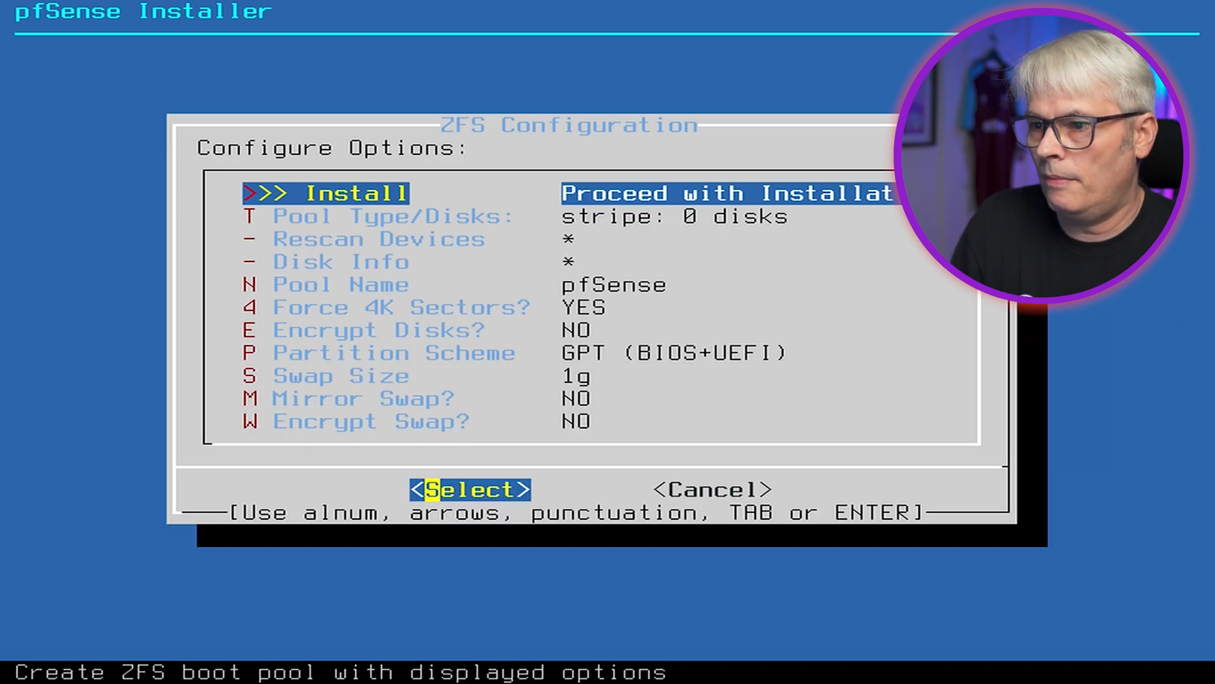
key("Down")
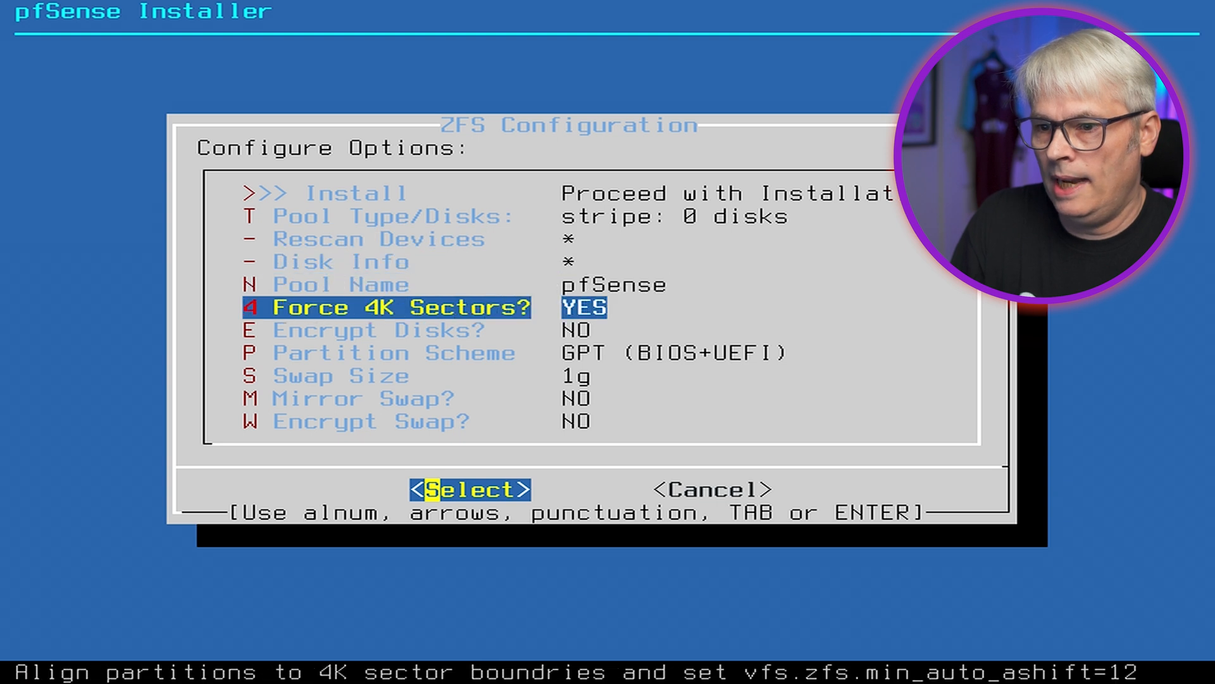
key("Down")
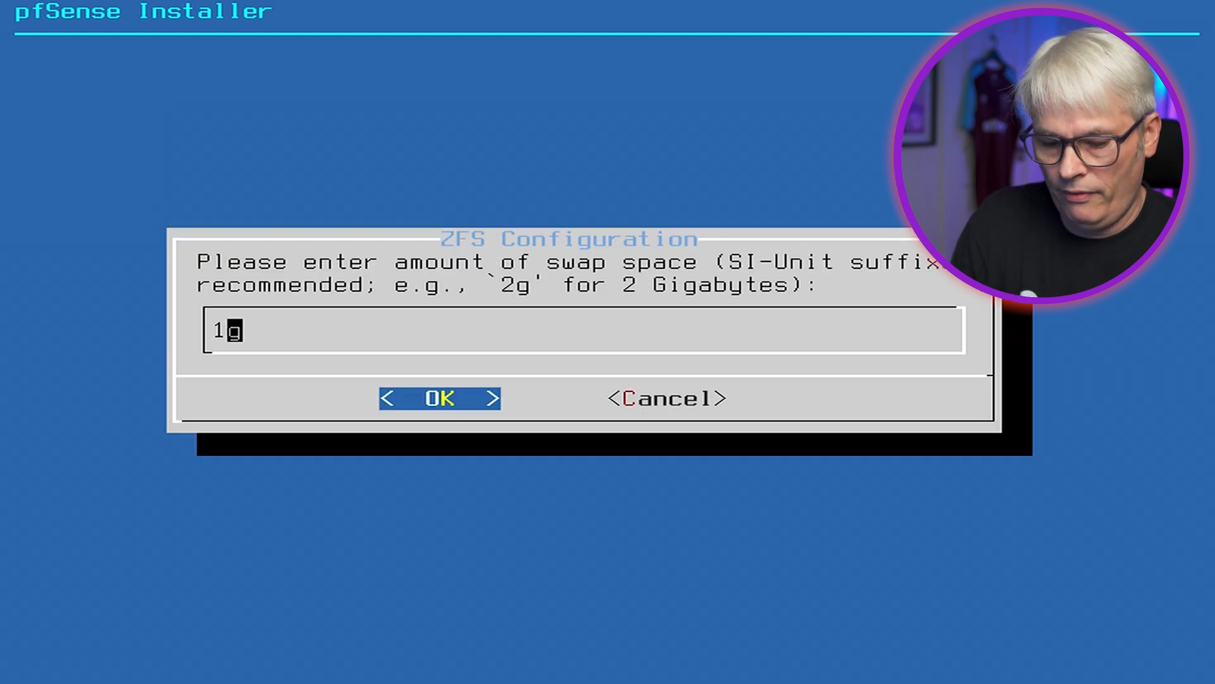
left_click(438, 398)
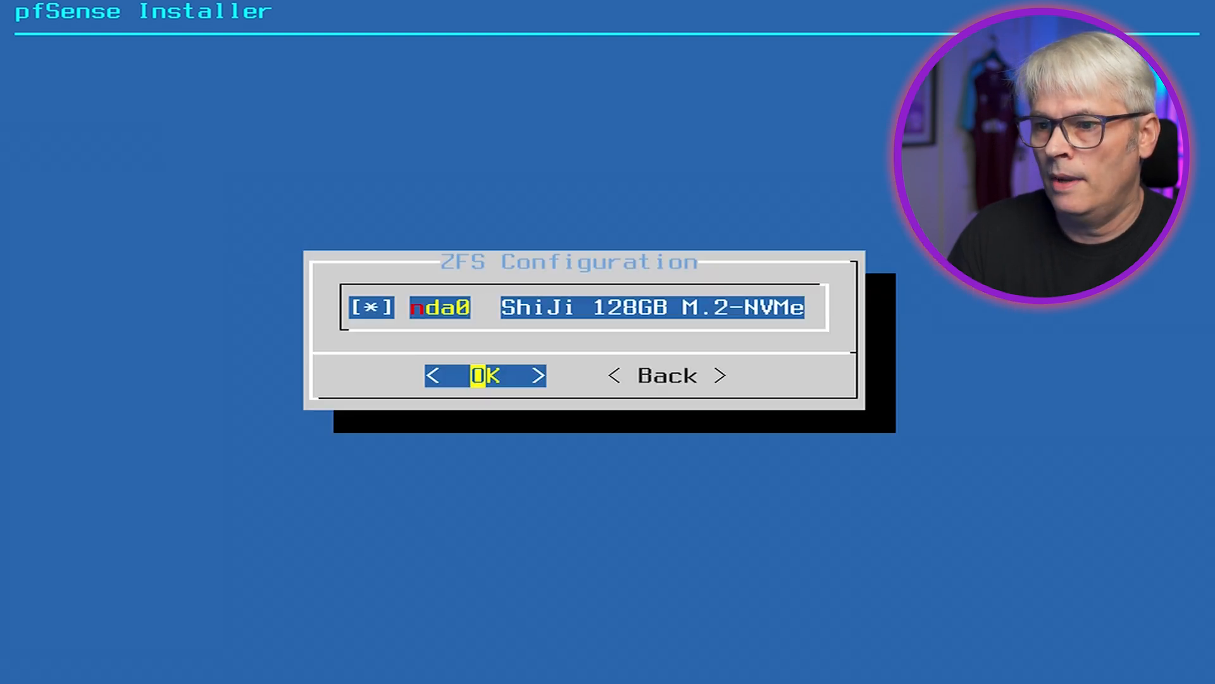
left_click(484, 376)
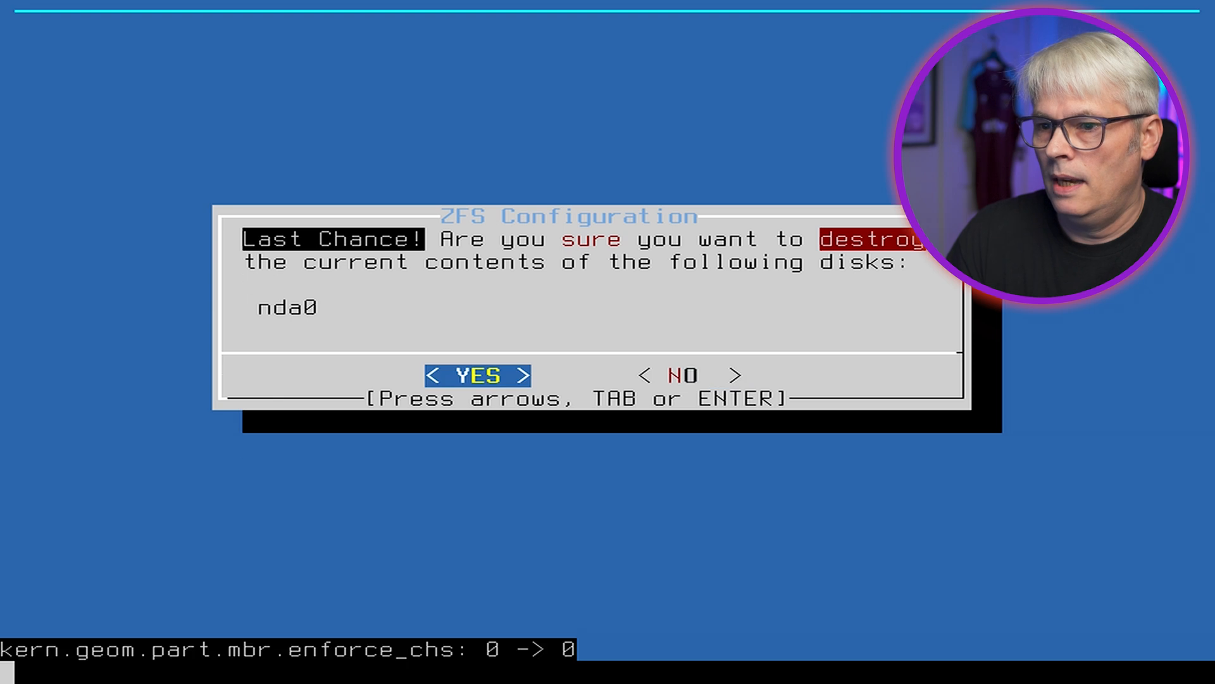
left_click(476, 376)
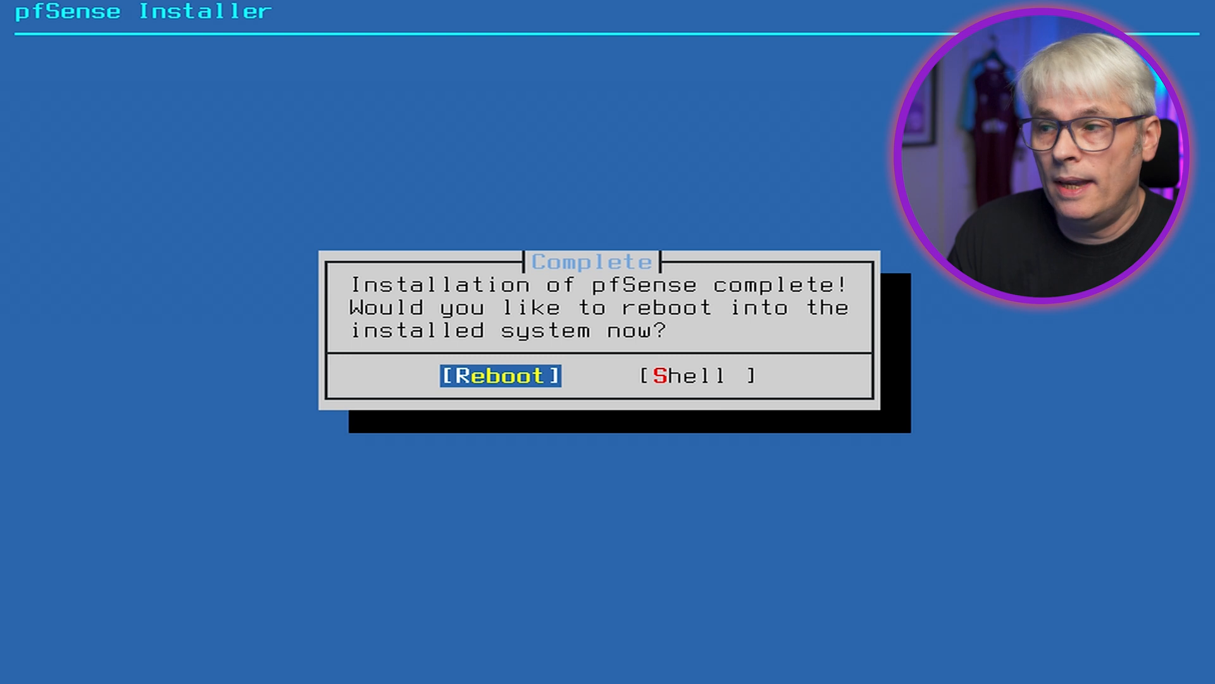
Step: Reboot, skip VLAN setup, and assign WAN to igc0 and LAN to igc1
left_click(500, 376)
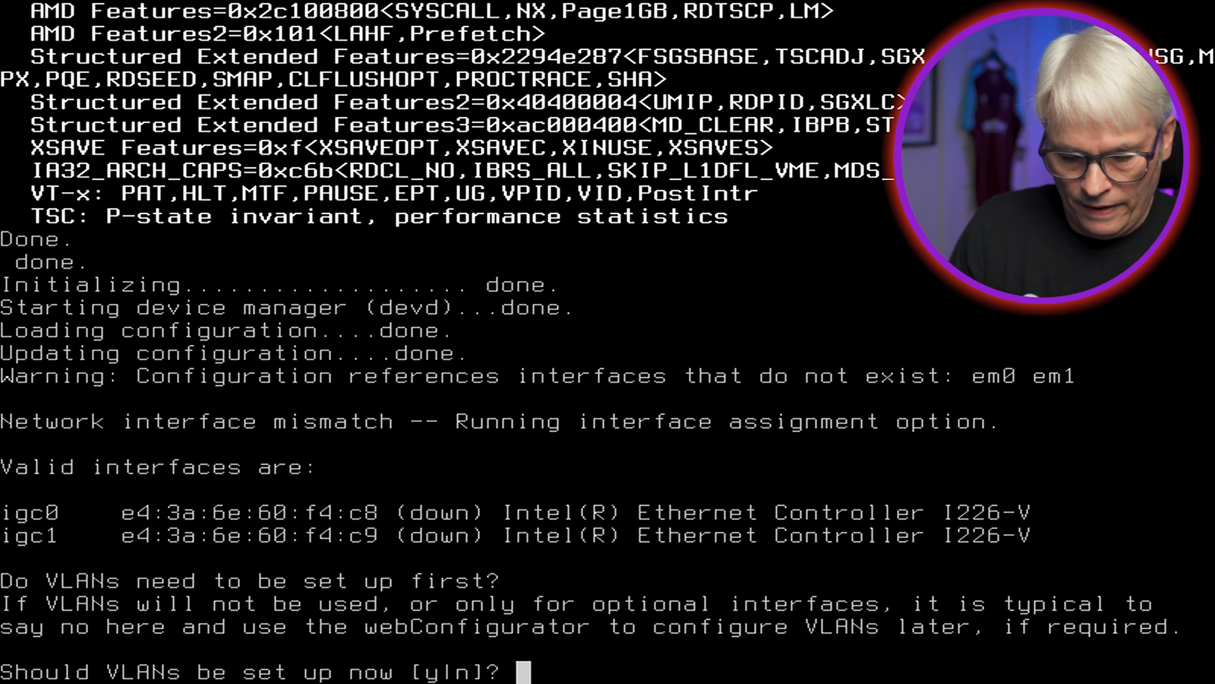
type("n")
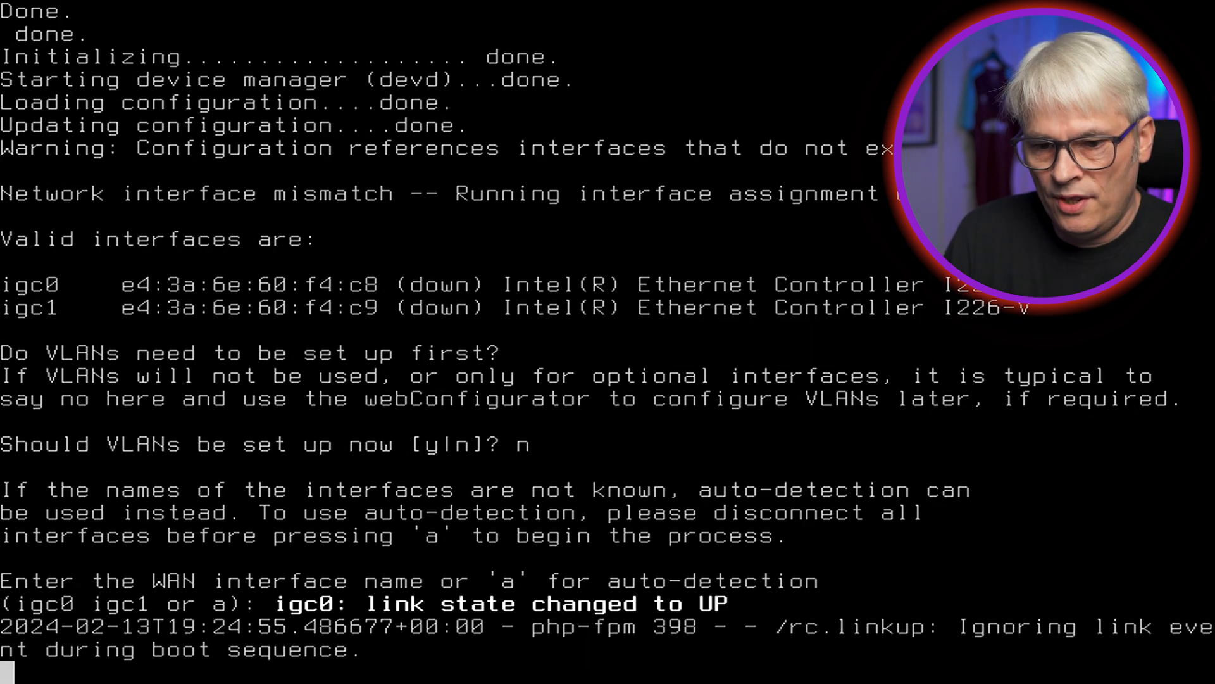
type("ic")
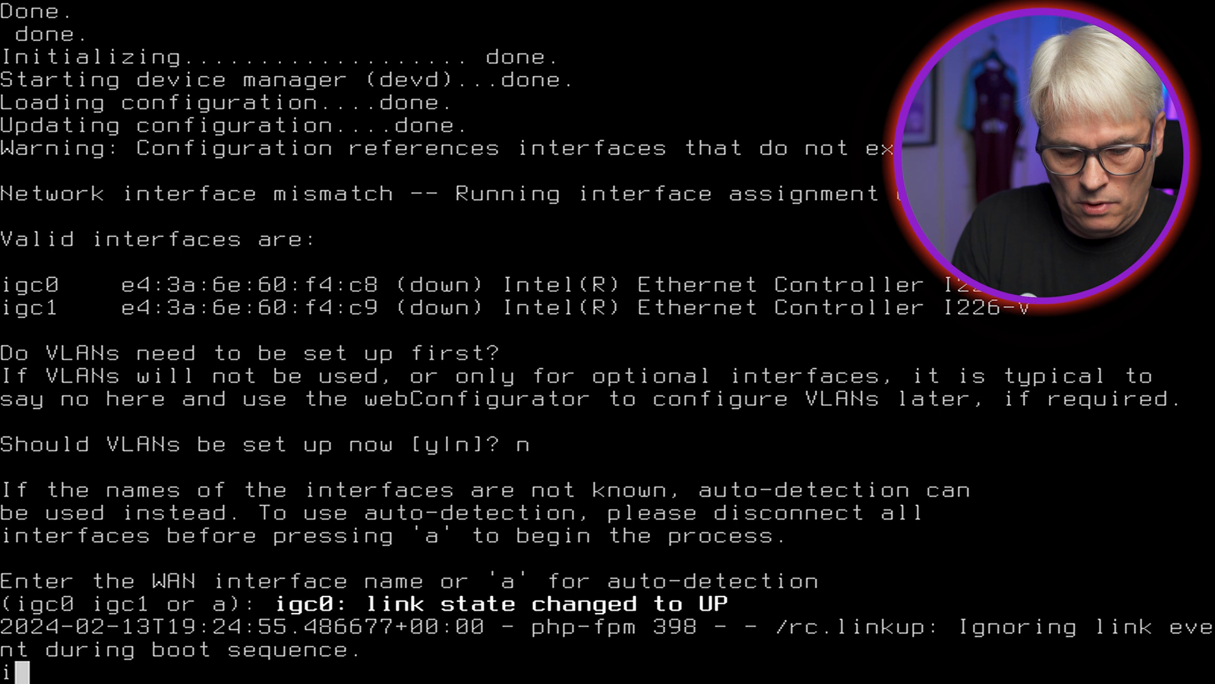
type("gc0")
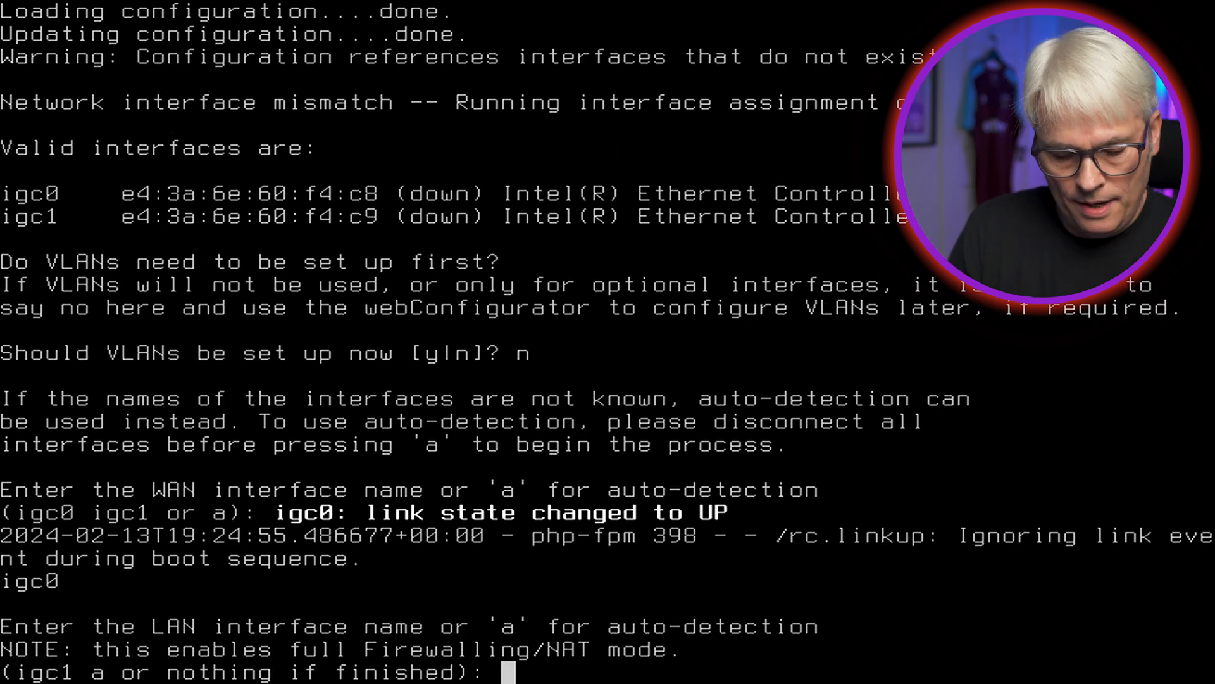
type("igc1")
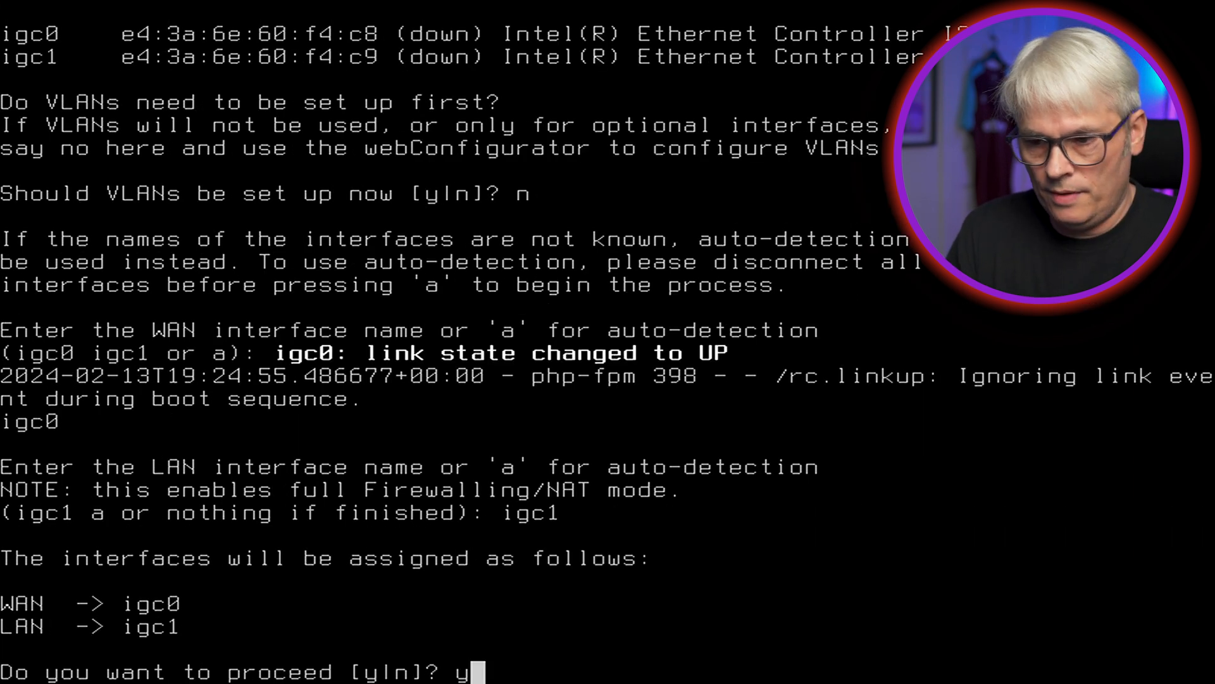
key("enter")
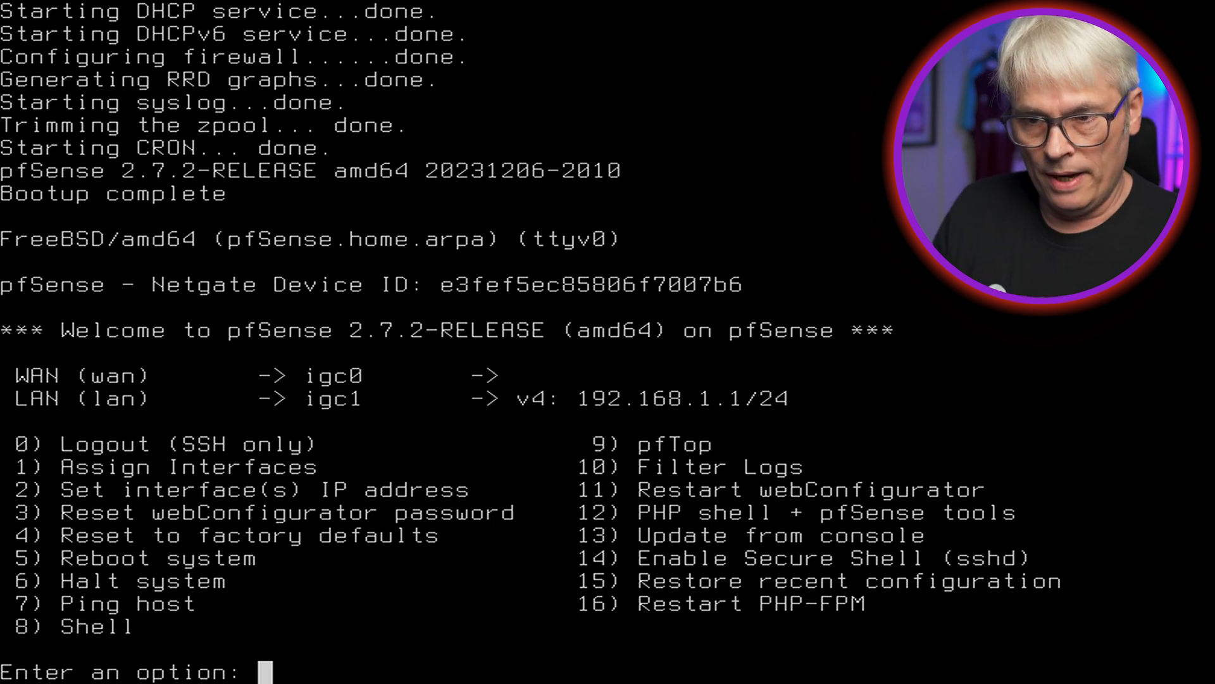
Step: Set LAN to 192.168.0.1/24 with DHCP6 and a DHCP range starting at 192.168.0.20
type("2")
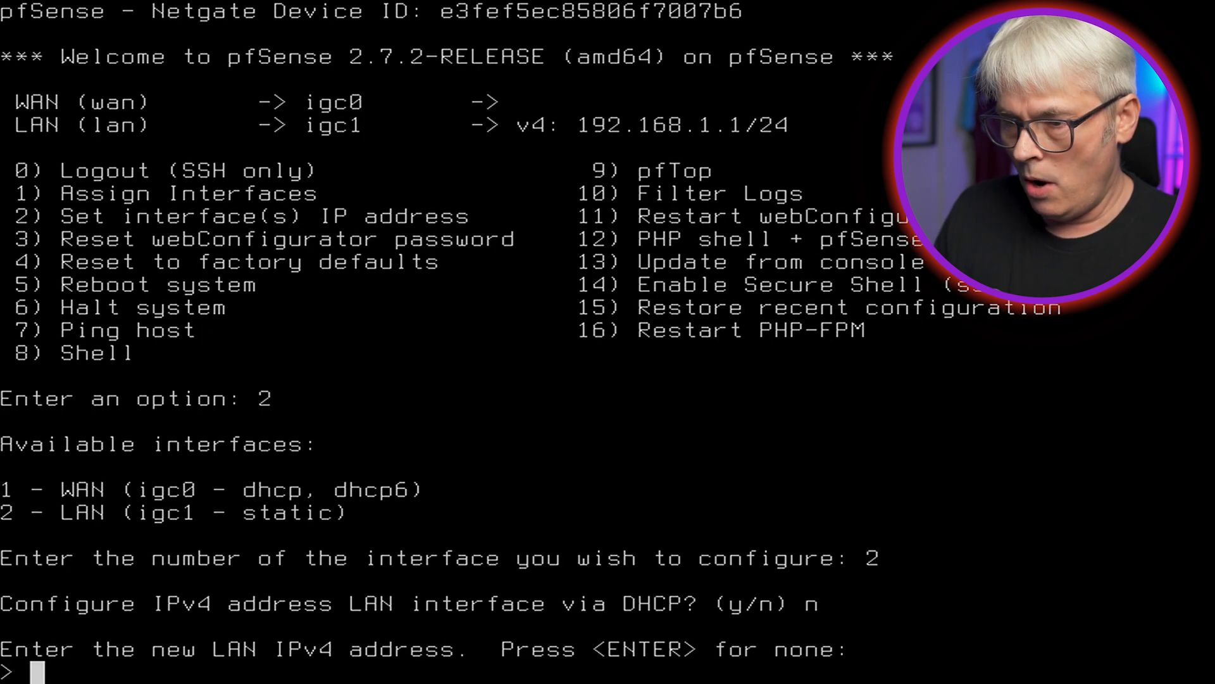
type("192.")
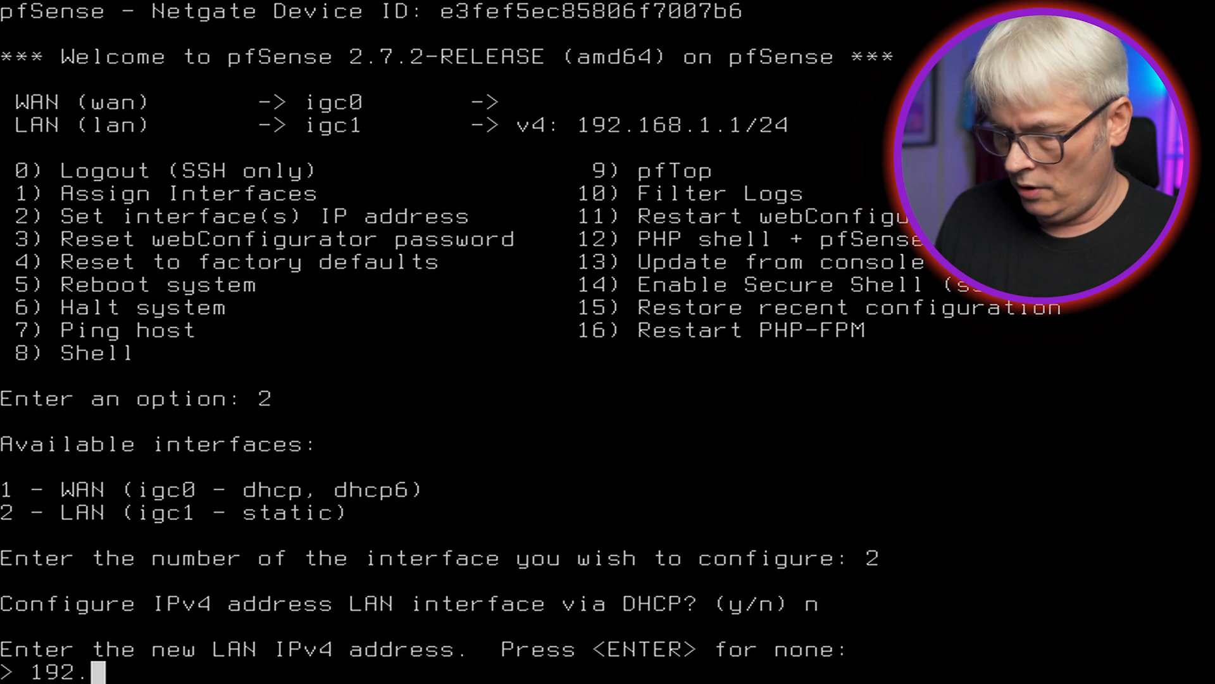
type("168.0.1")
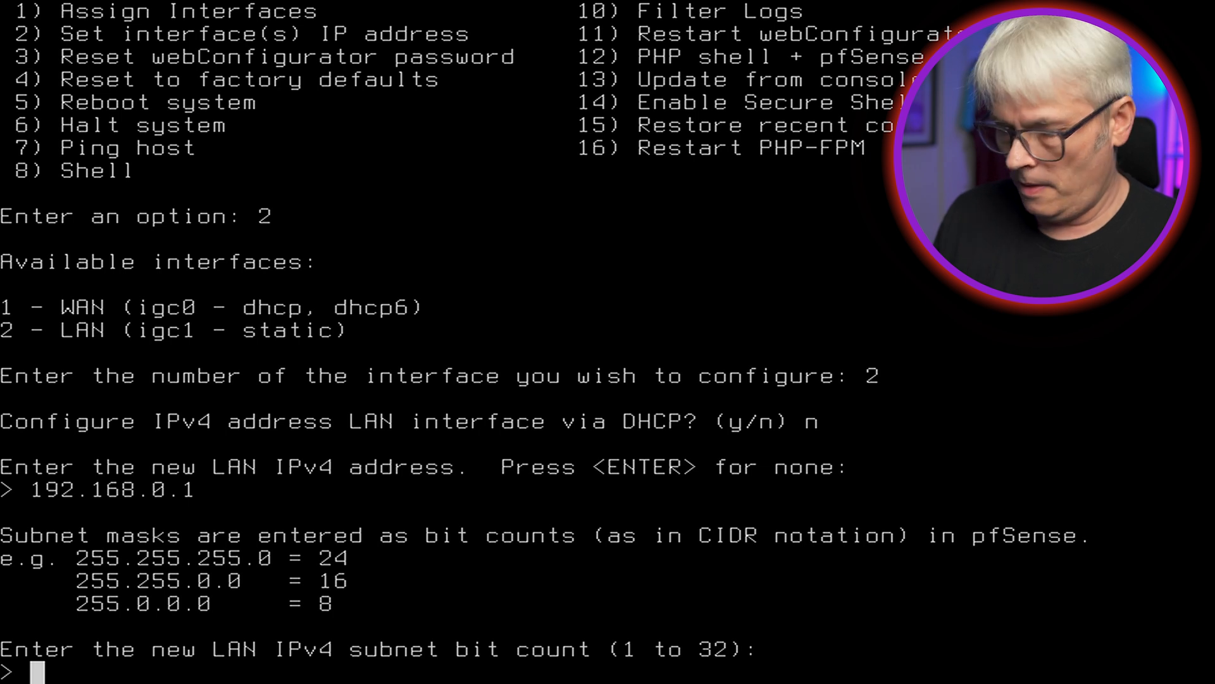
type("24")
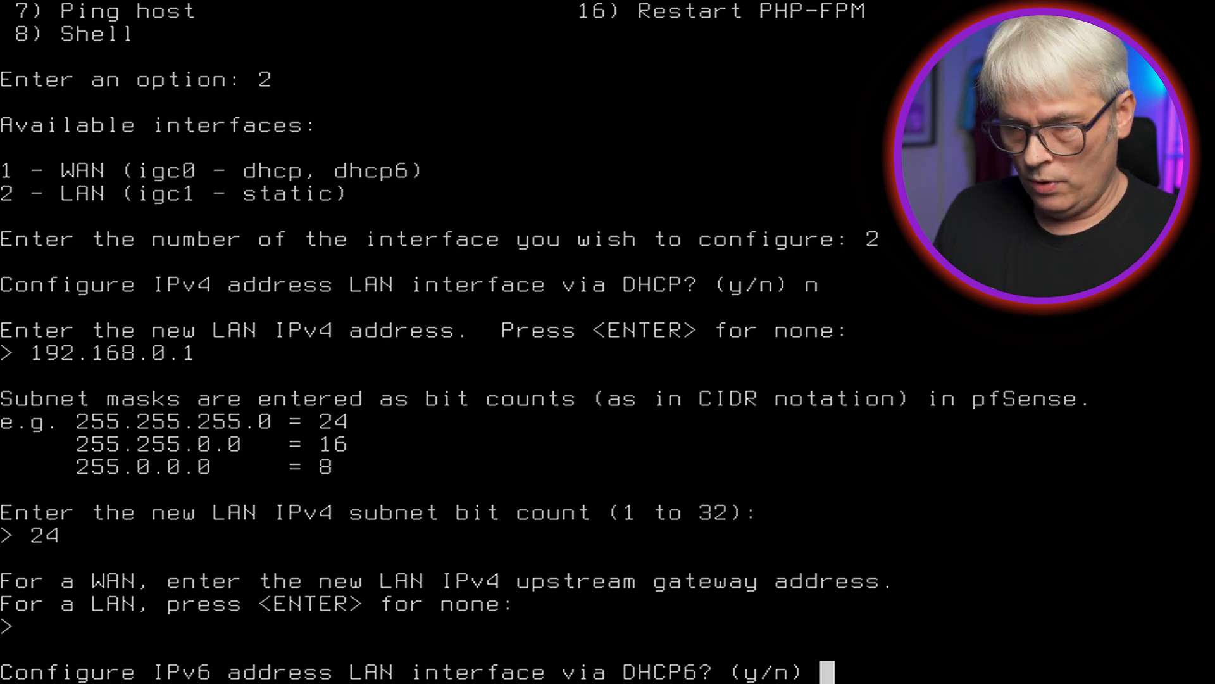
type("y")
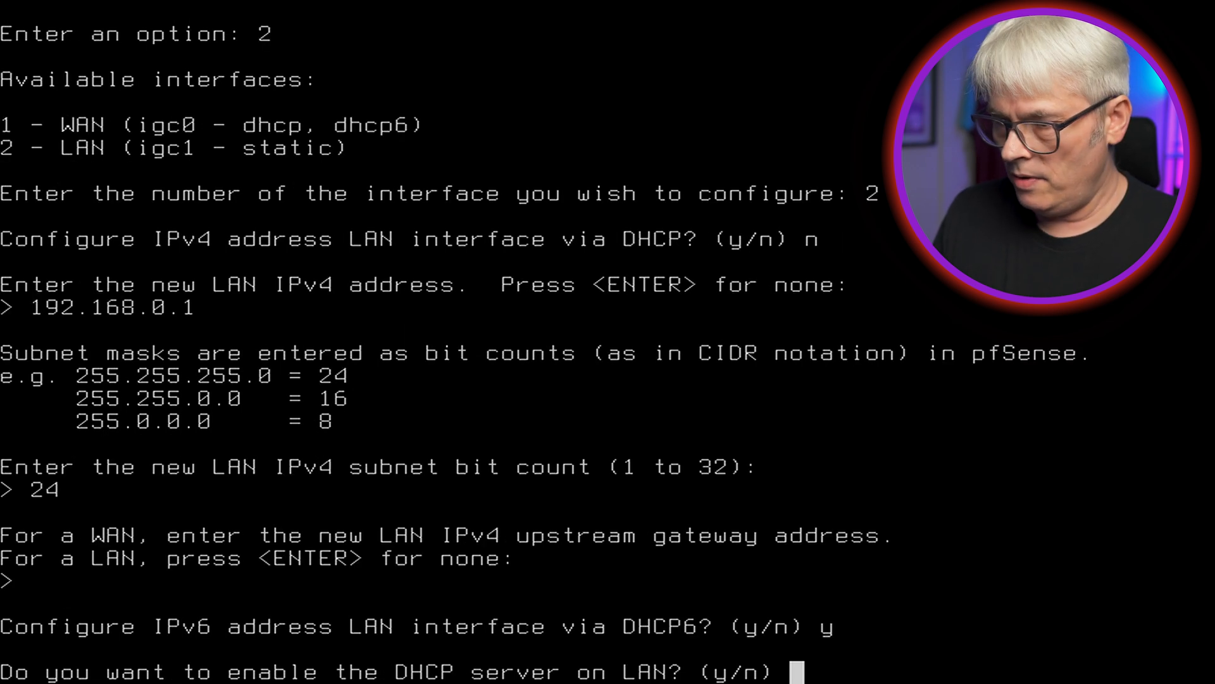
type("y")
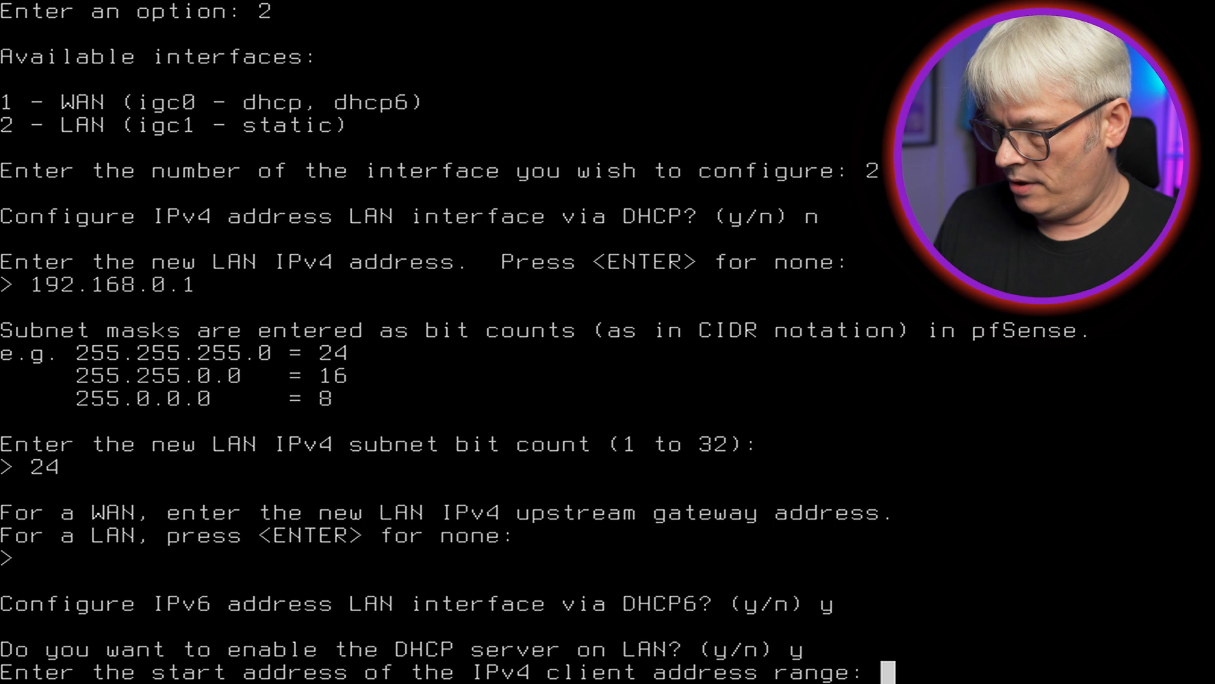
type("192.168")
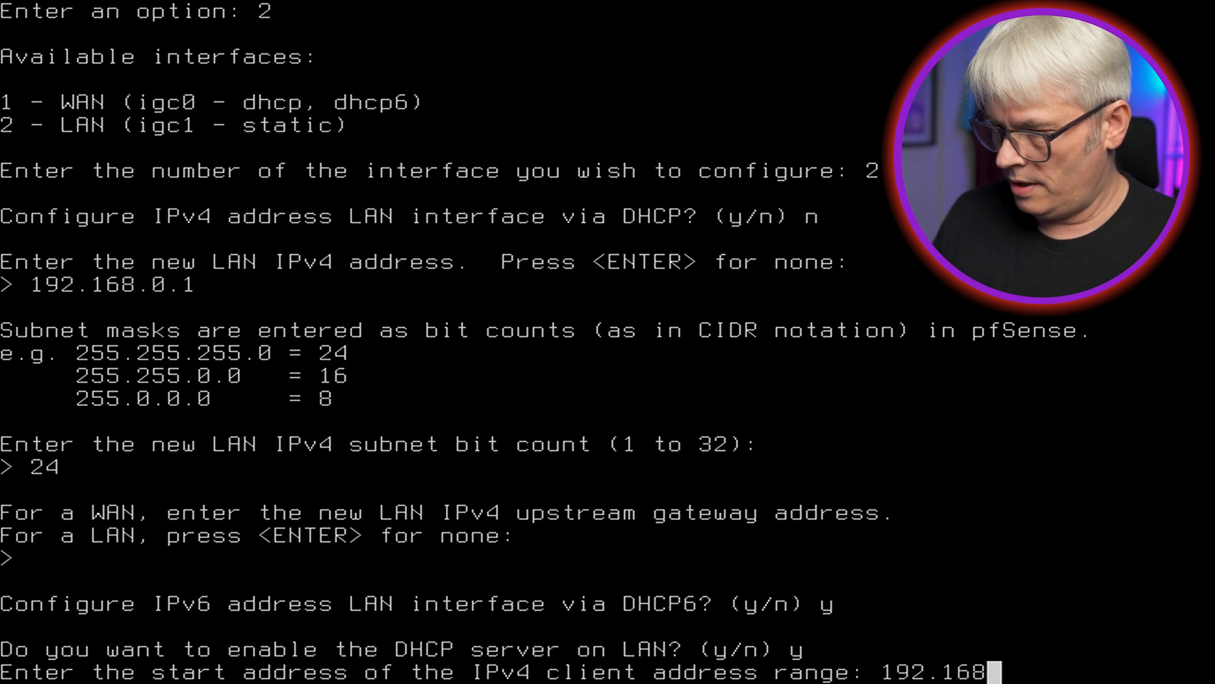
type("0.")
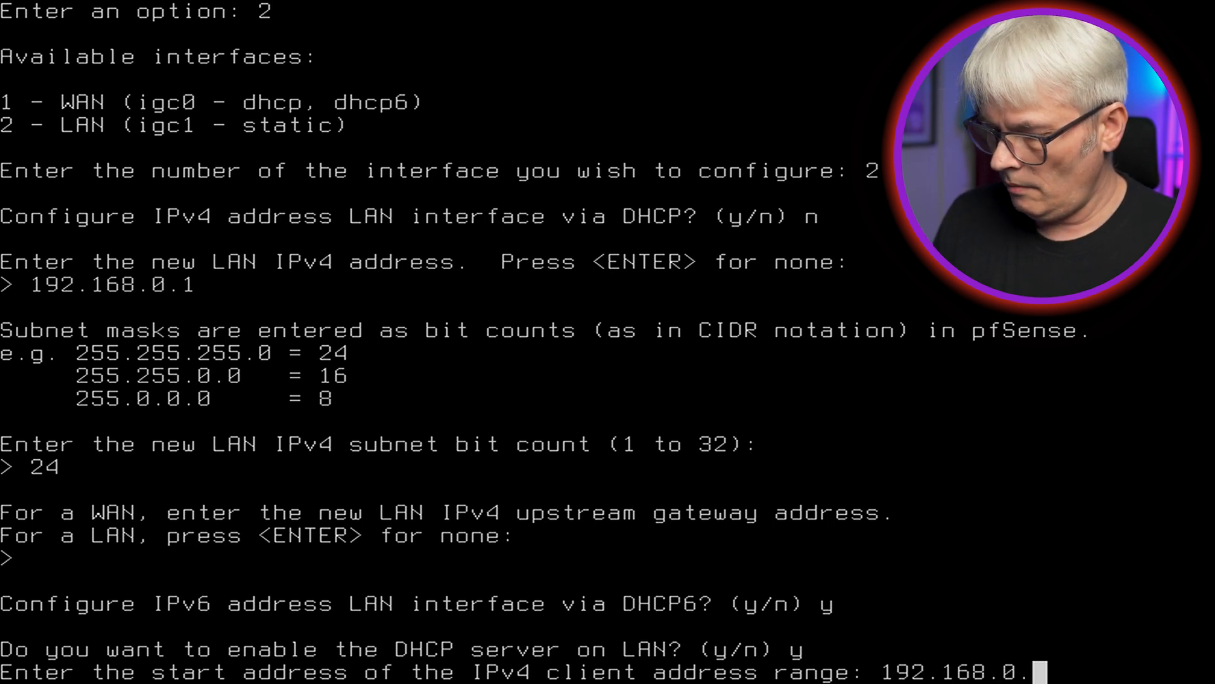
type("20")
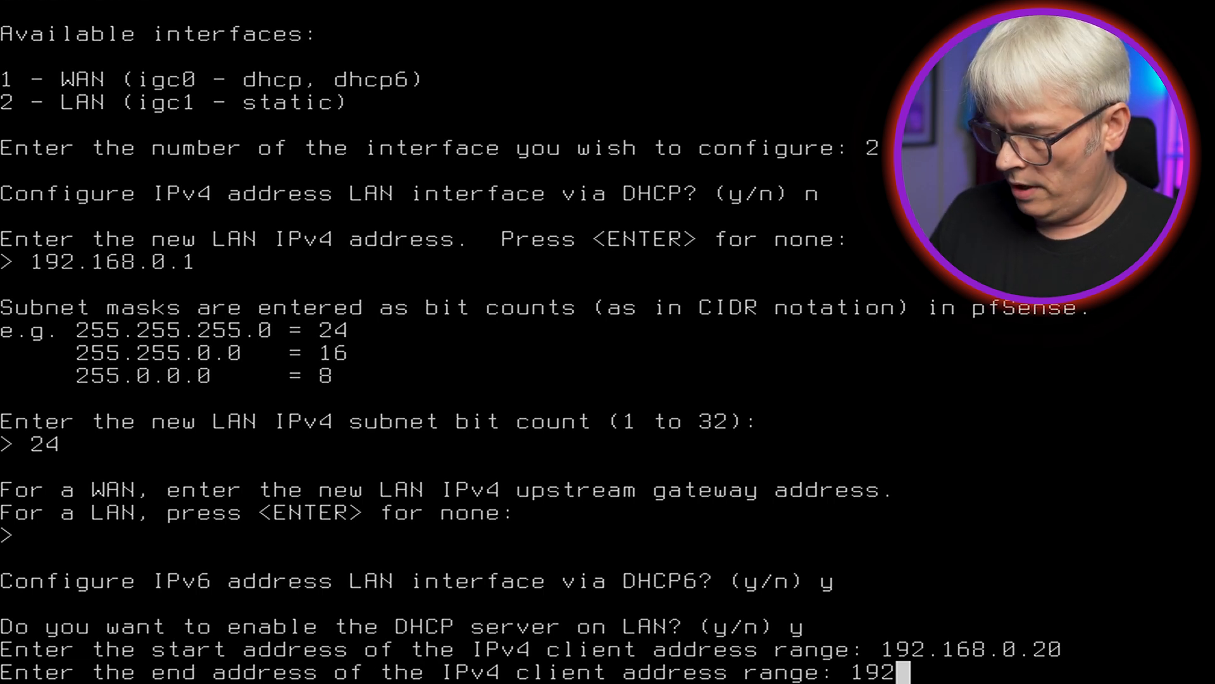
type("168.0.")
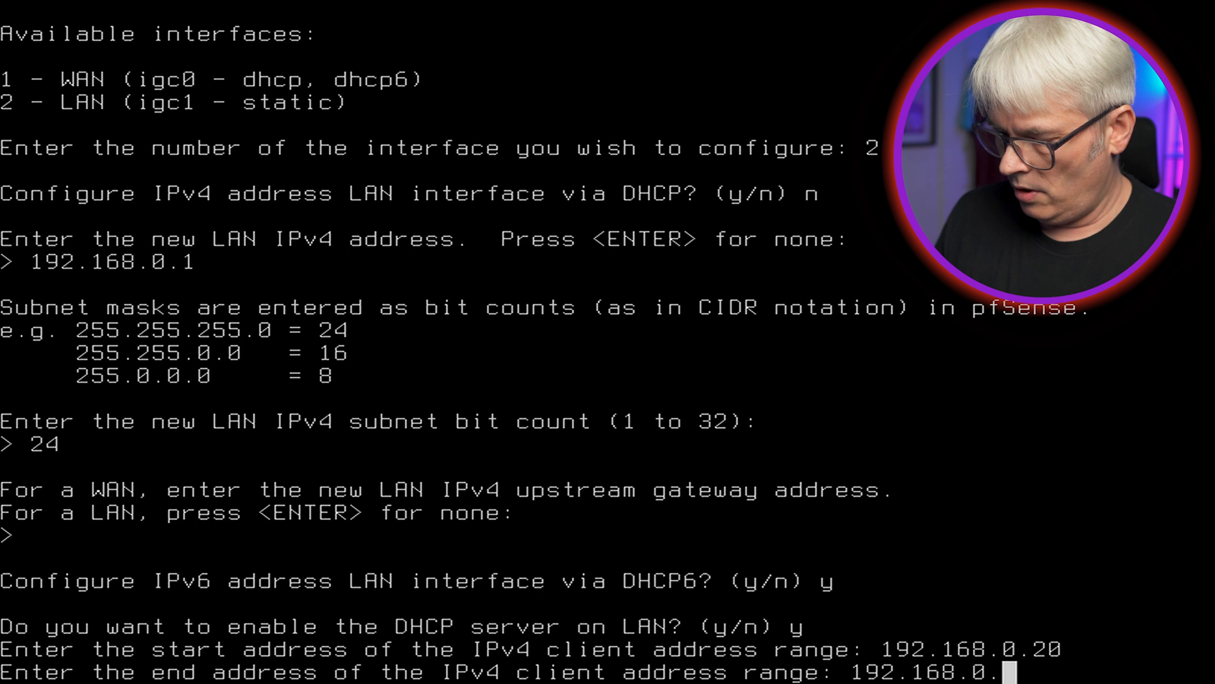
type("5")
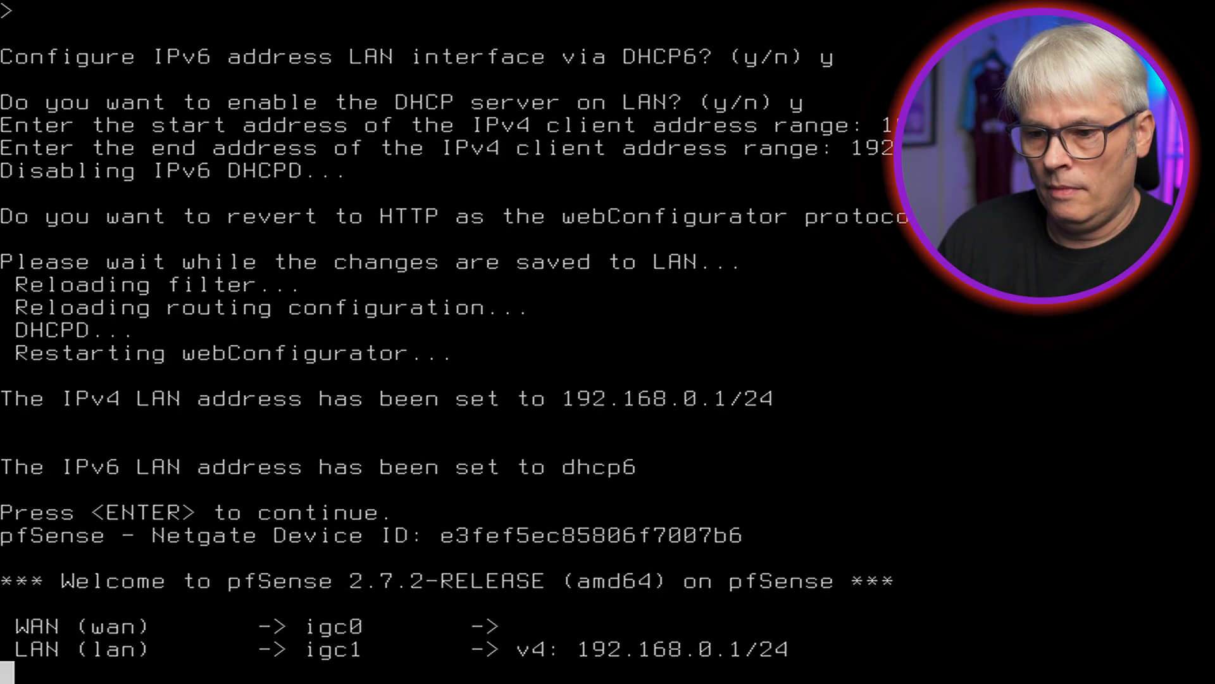
key("enter")
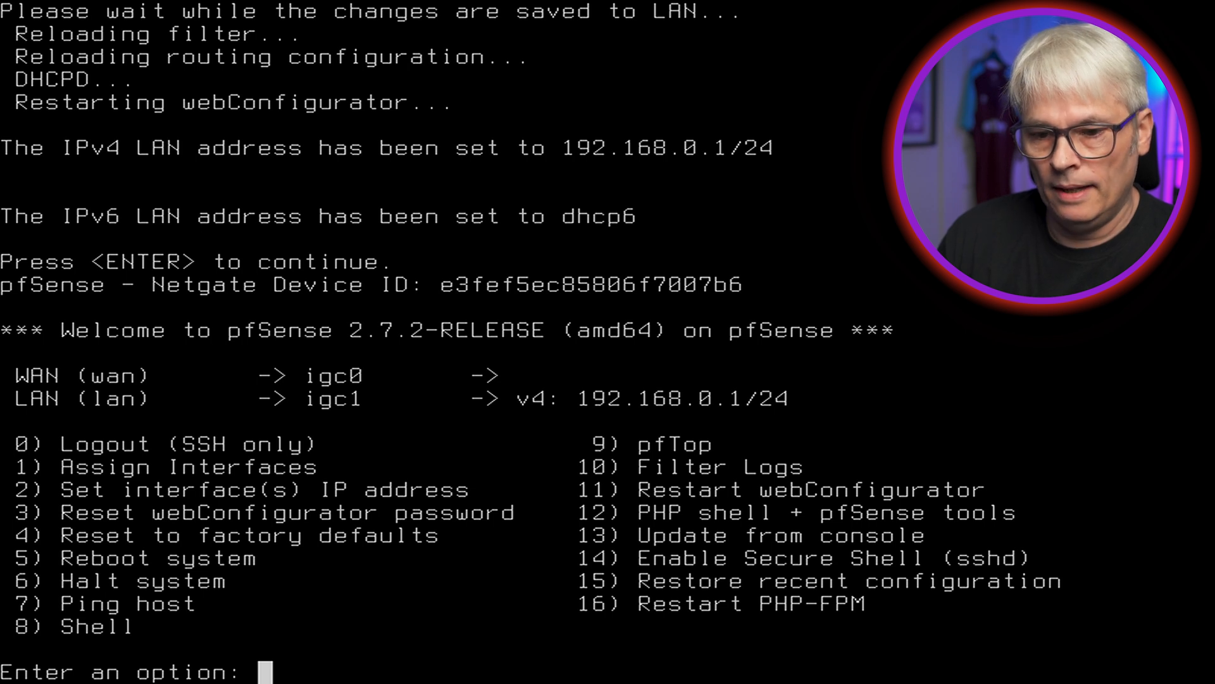
Step: From the console shell, create boot environment InitialSetup with bectl and list environments
type("8")
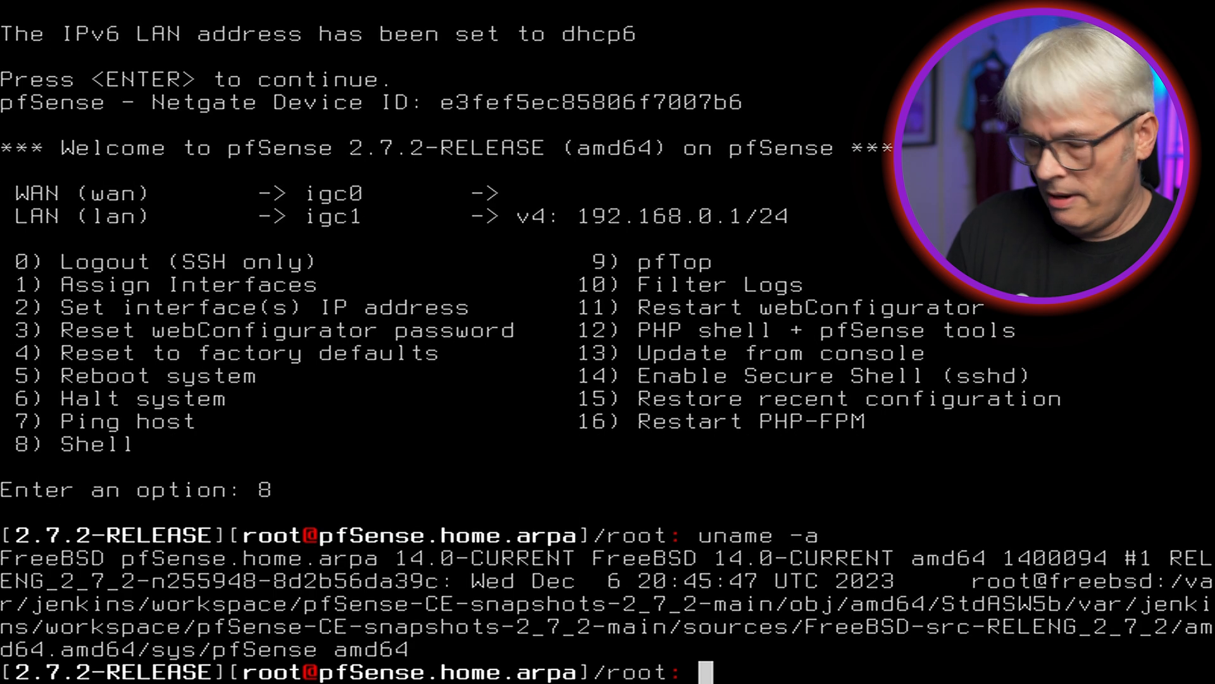
type("clear")
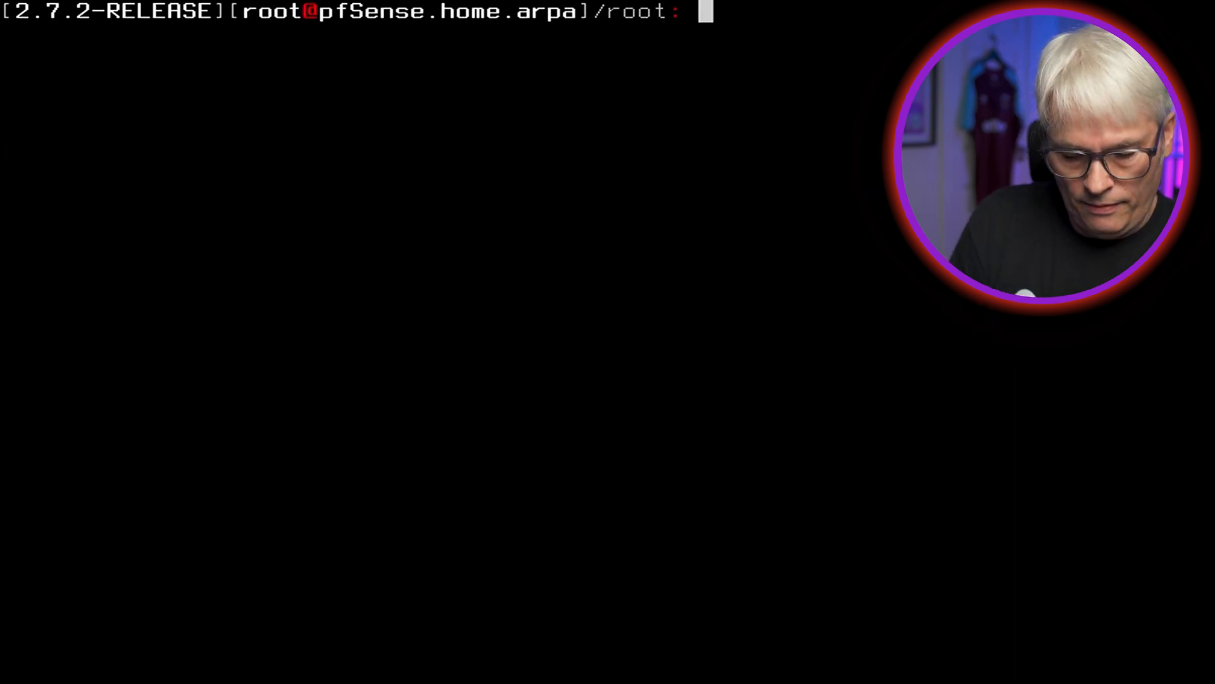
type("bectl")
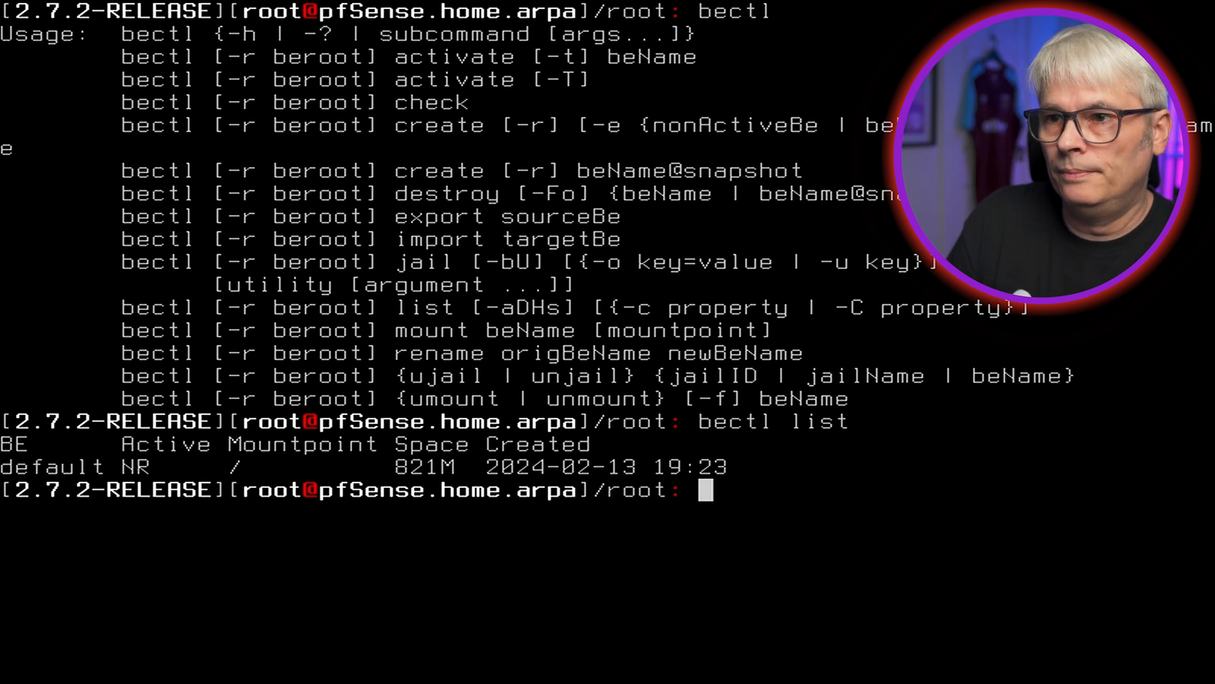
type("bectl")
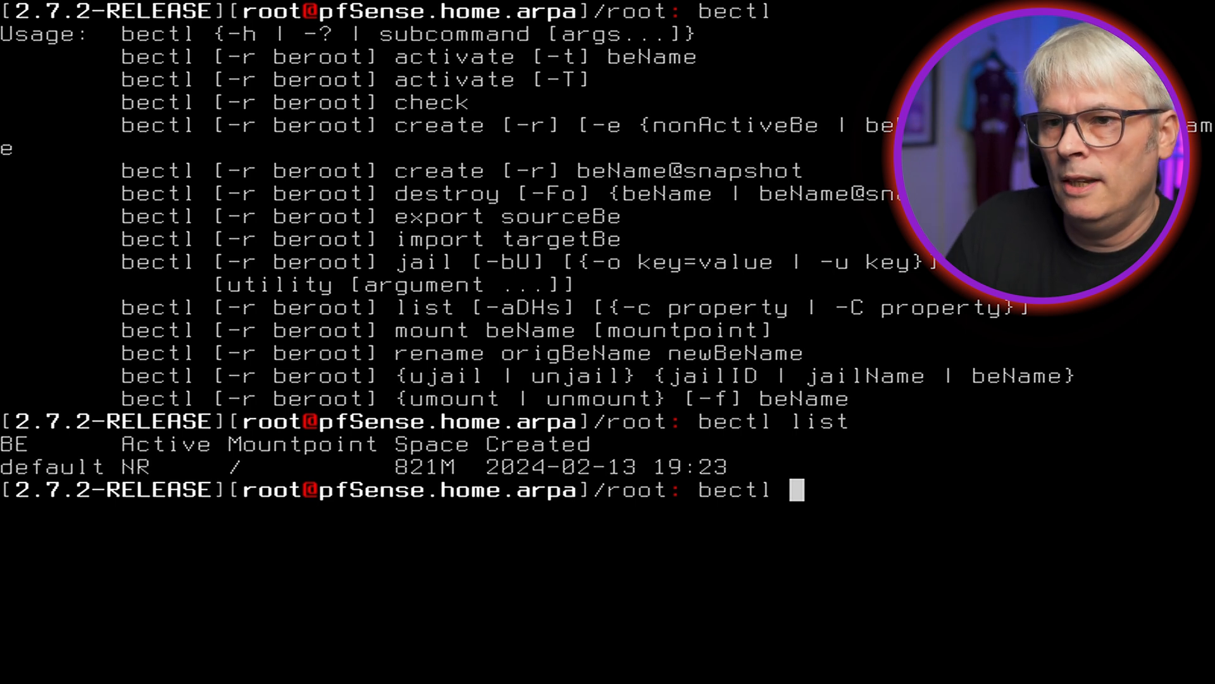
type("create InitialSetup@default")
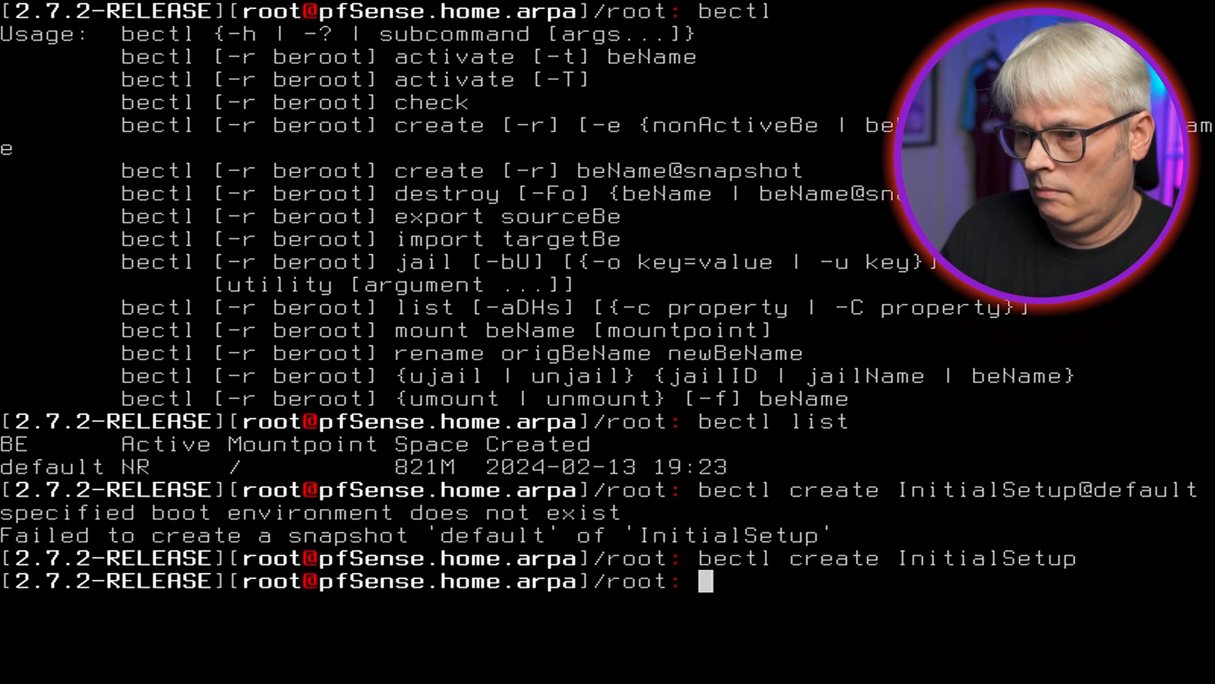
type("bectl list")
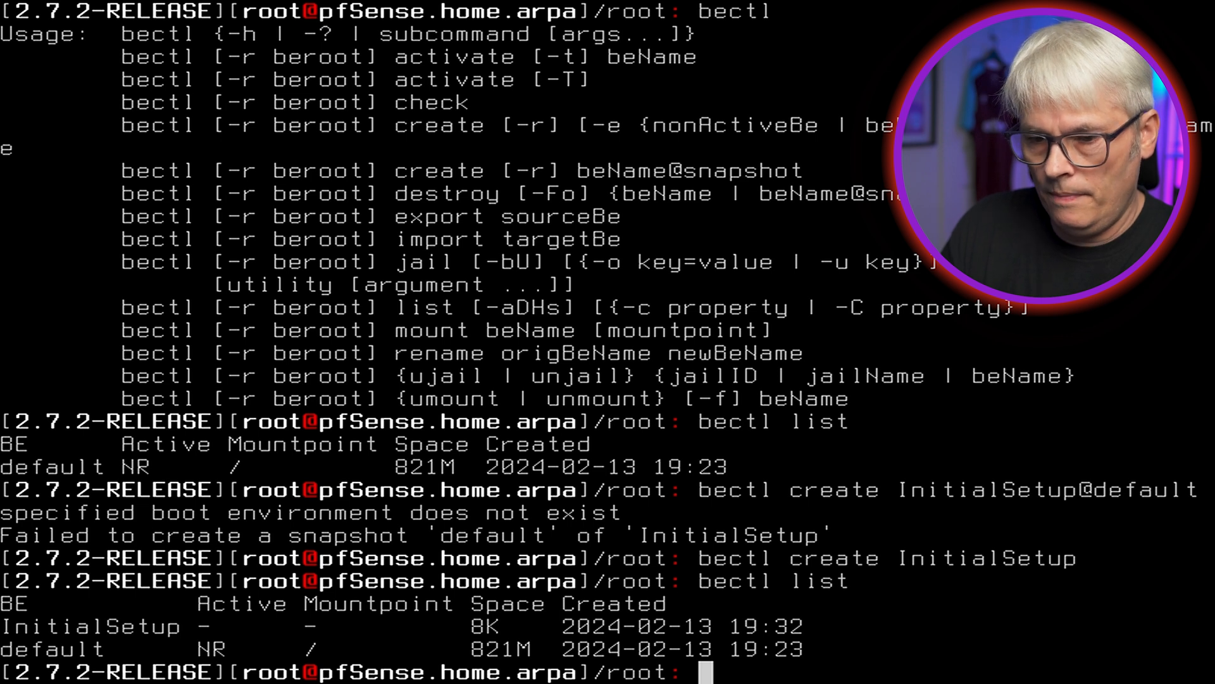
type("c")
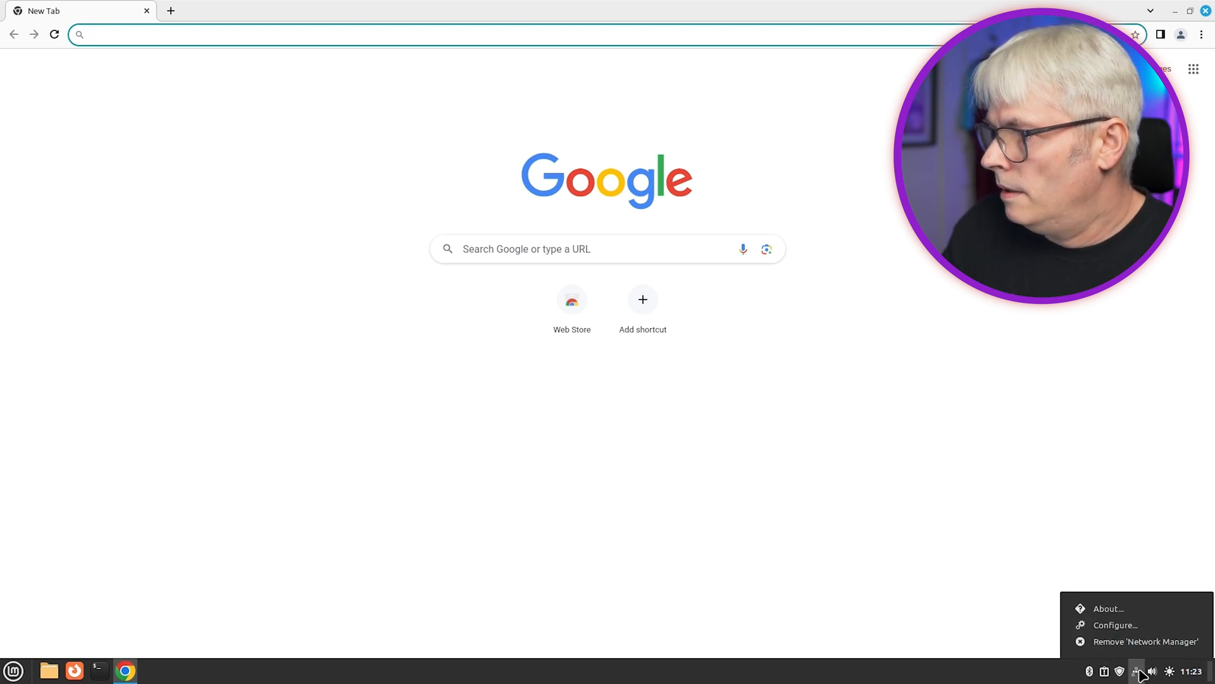
mouse_move(1115, 625)
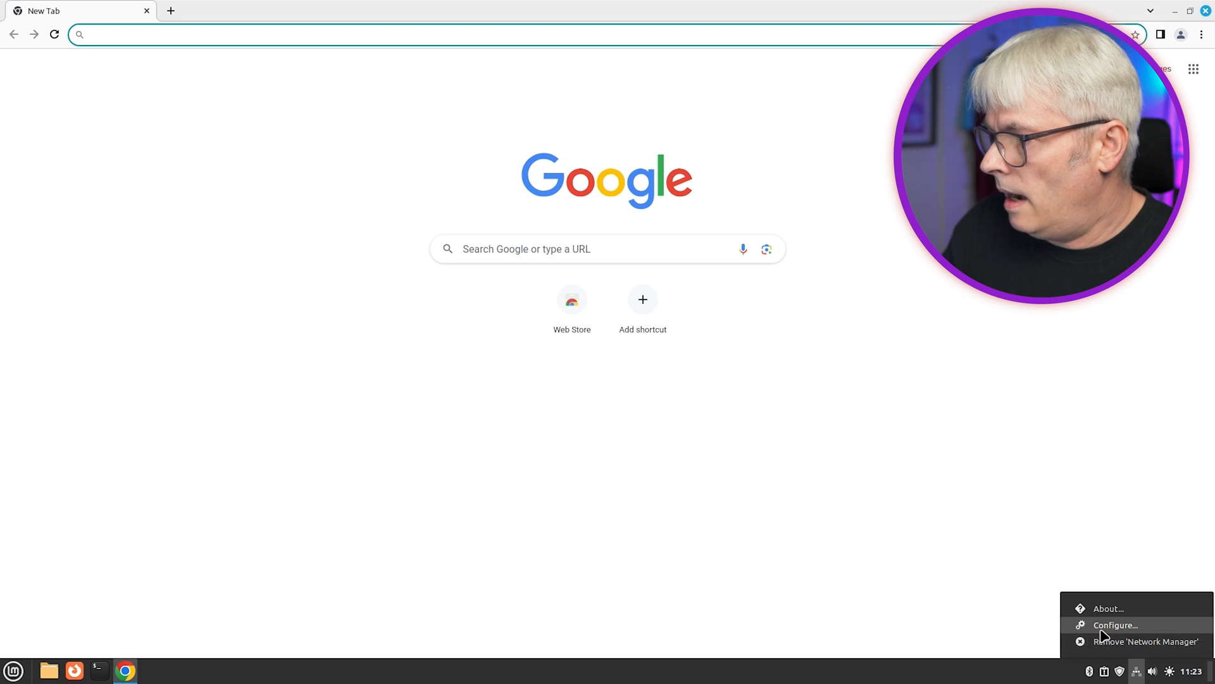
Step: Open and then close the Network Manager settings from the tray applet
left_click(1114, 624)
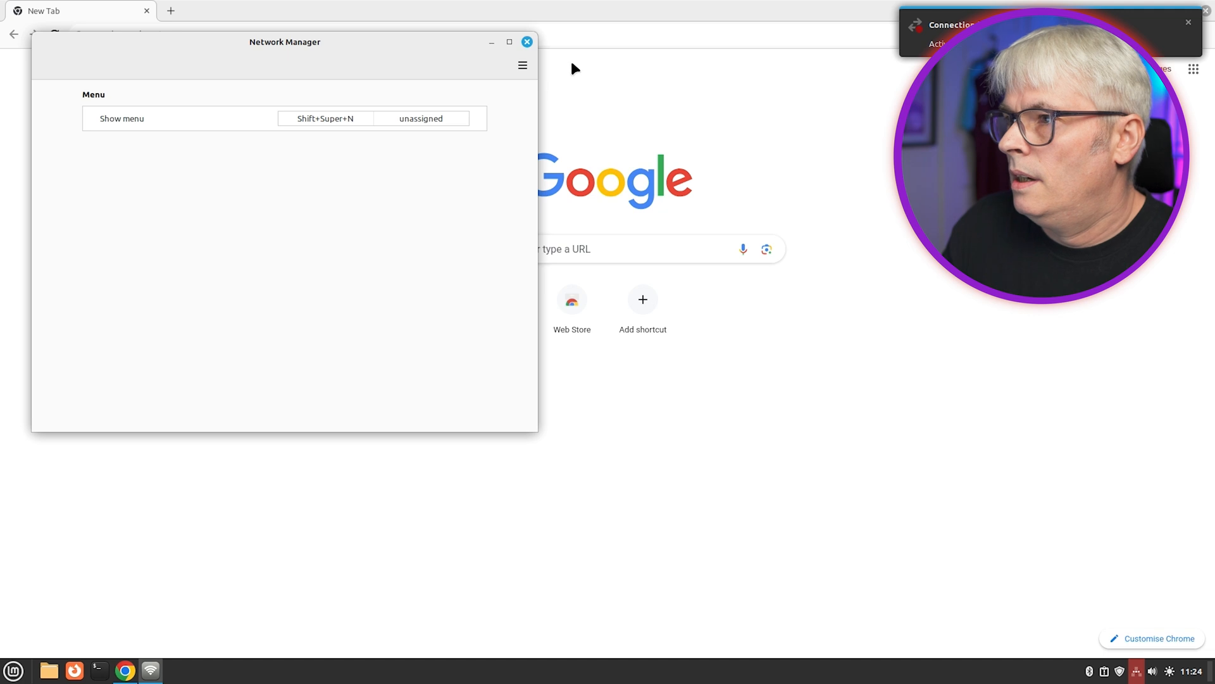
left_click(526, 41)
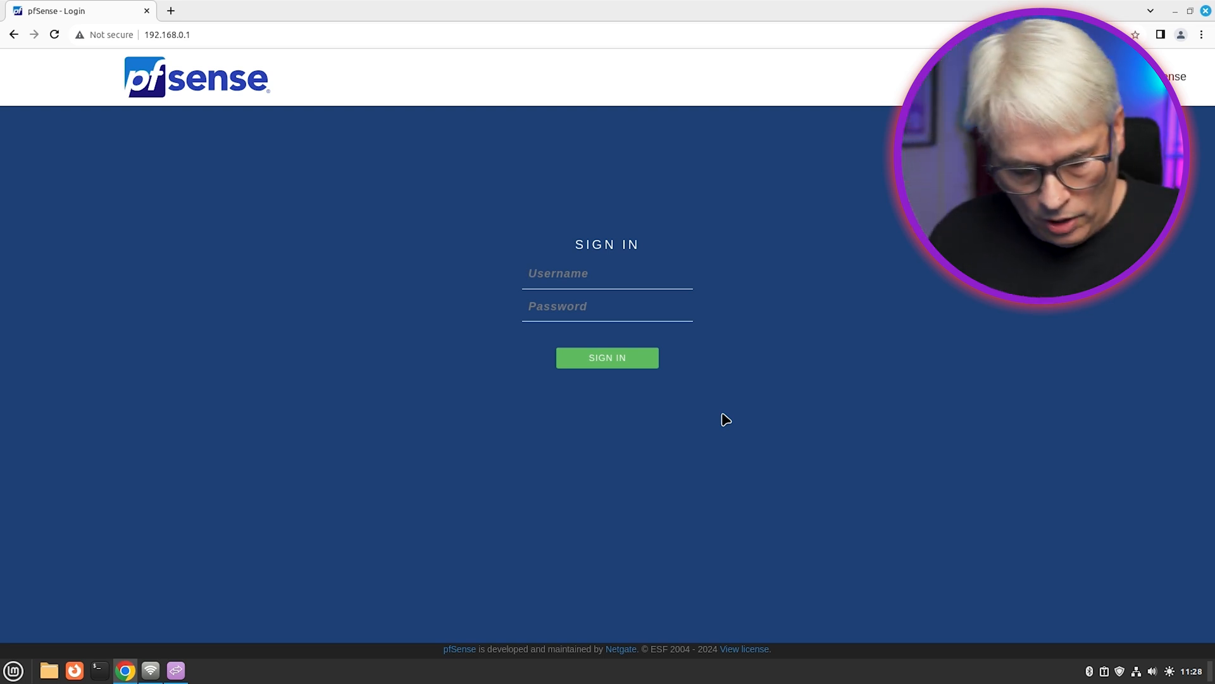
Step: Sign in to the pfSense web UI with the admin credentials
left_click(607, 357)
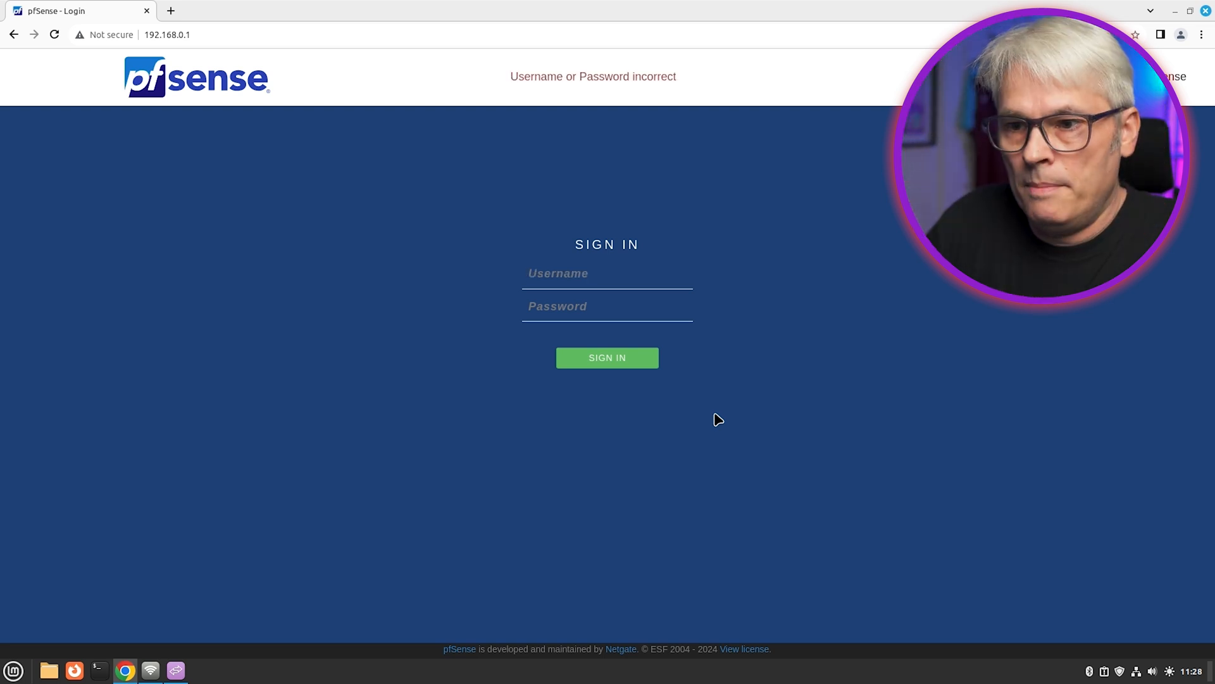
left_click(607, 273)
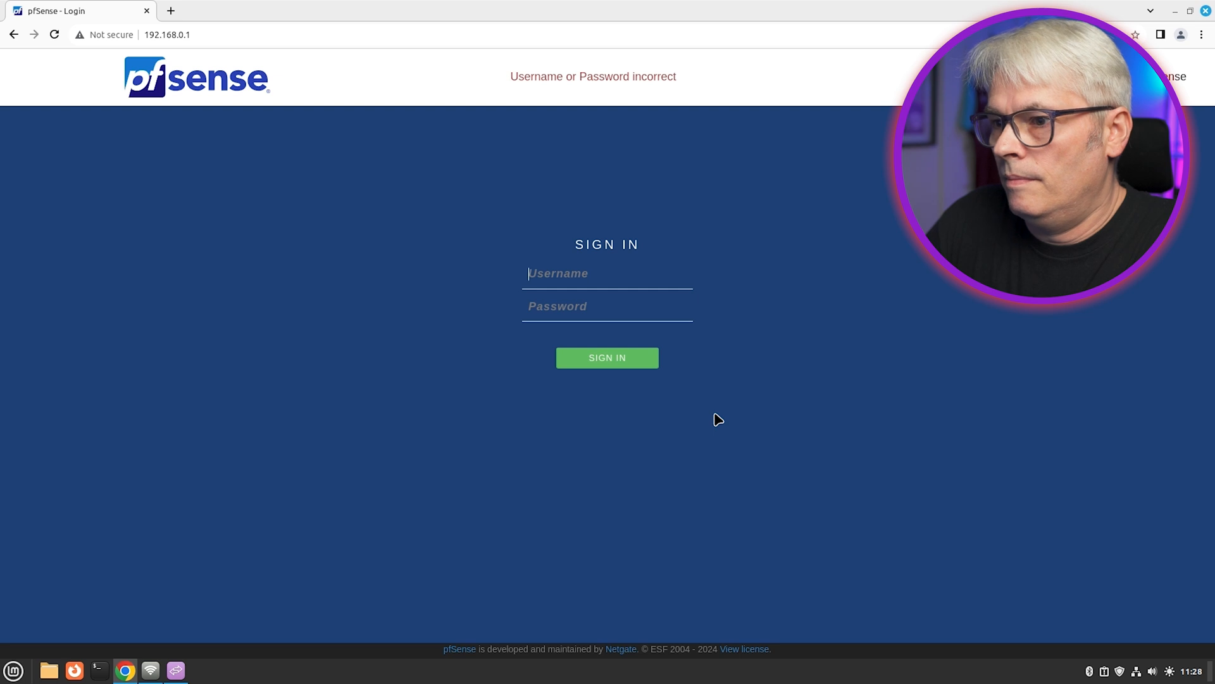
left_click(607, 357)
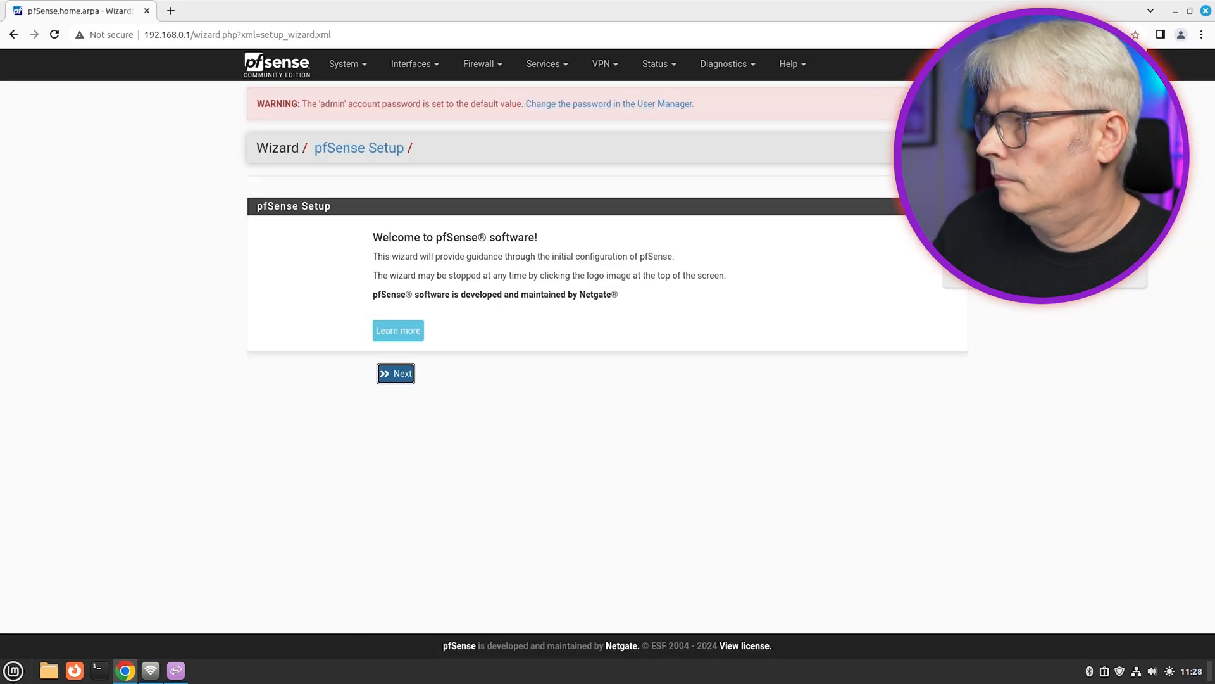
Step: Set the firewall hostname to fw2, dismissing the invalid-hostname warning
left_click(395, 373)
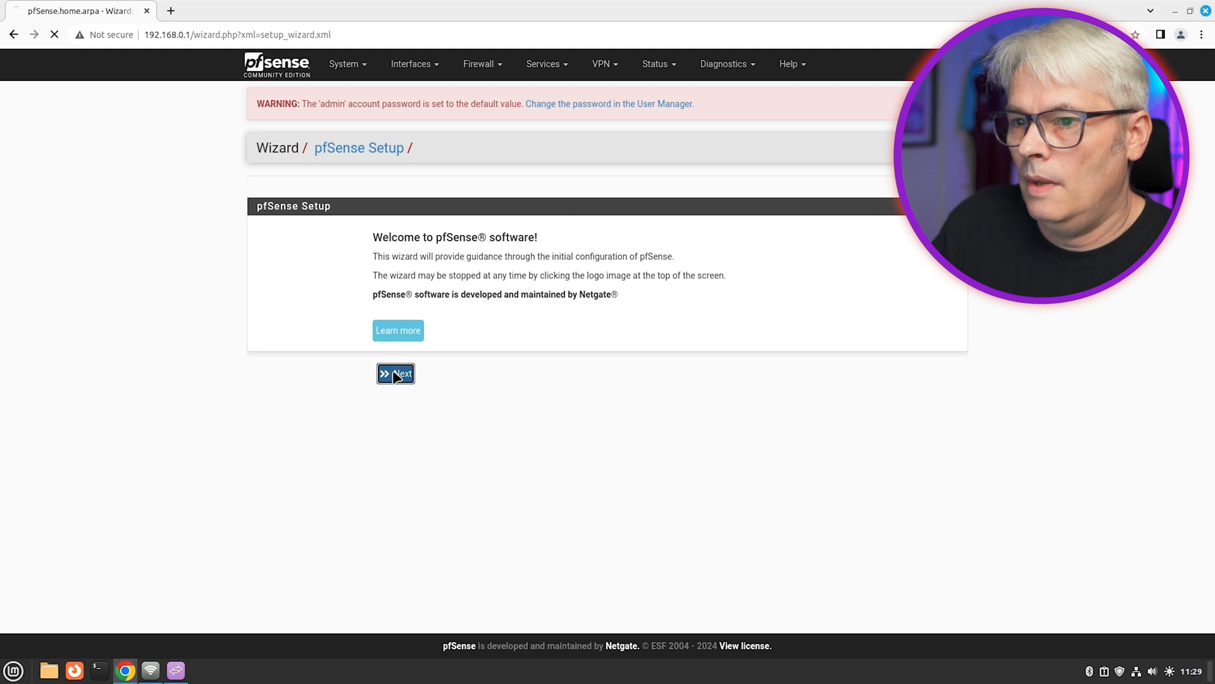
left_click(395, 373)
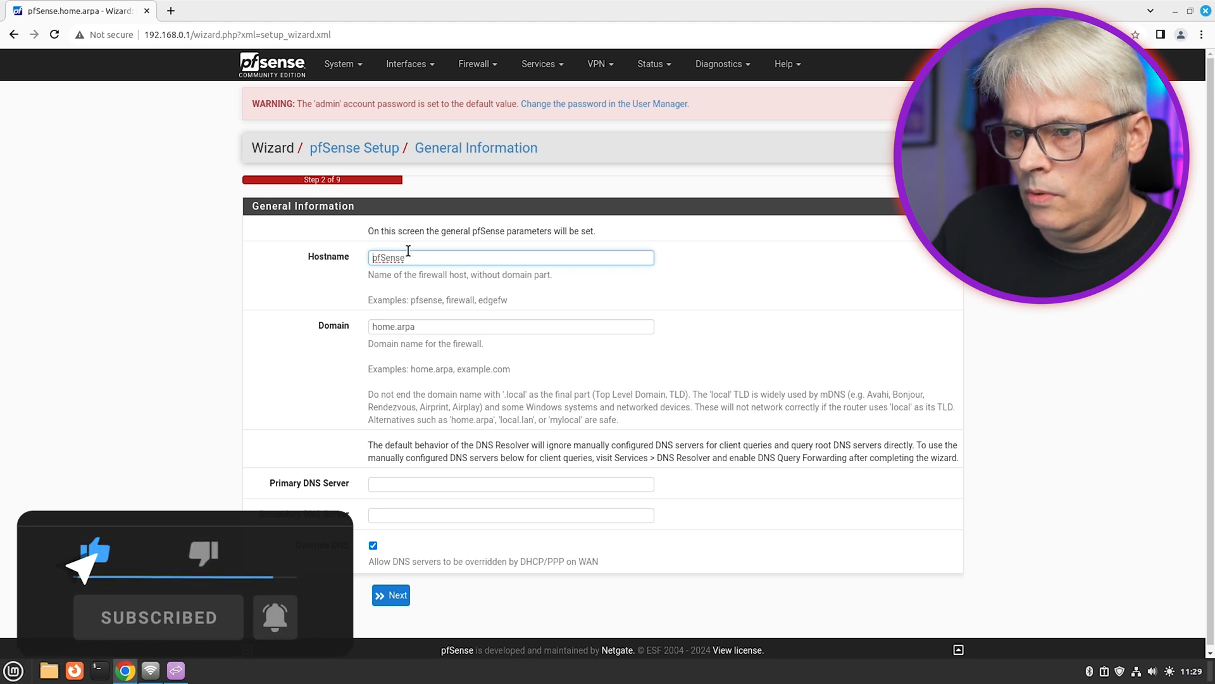
type("f")
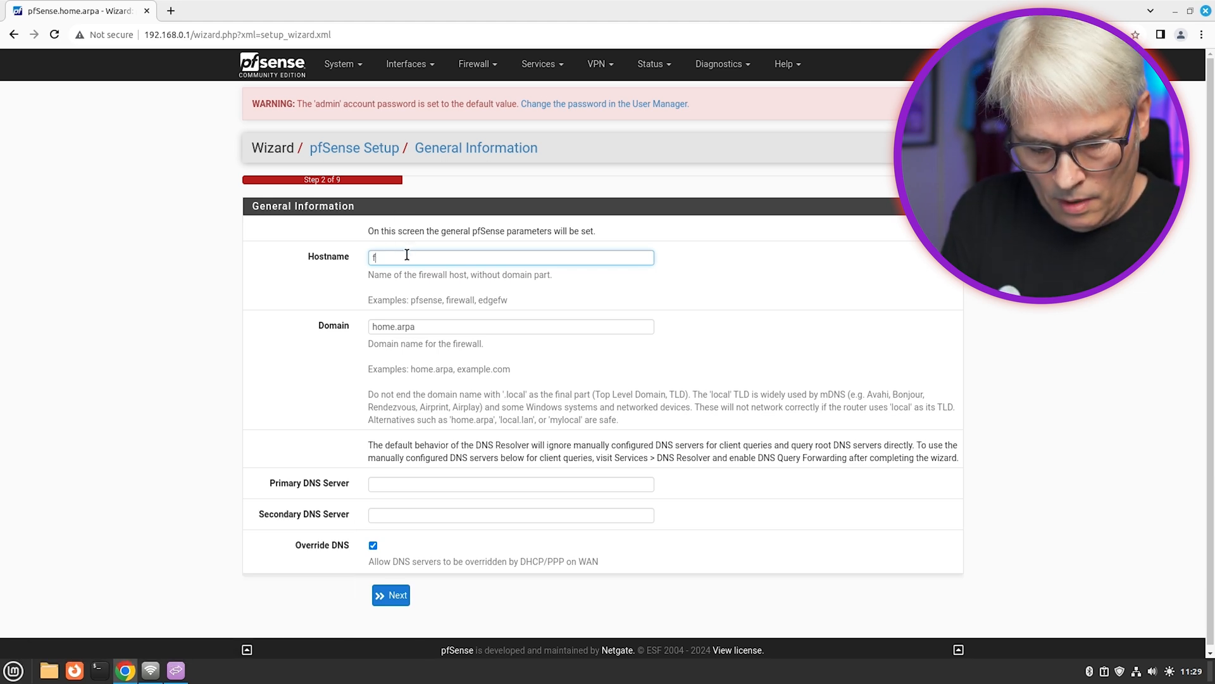
type("w2.h")
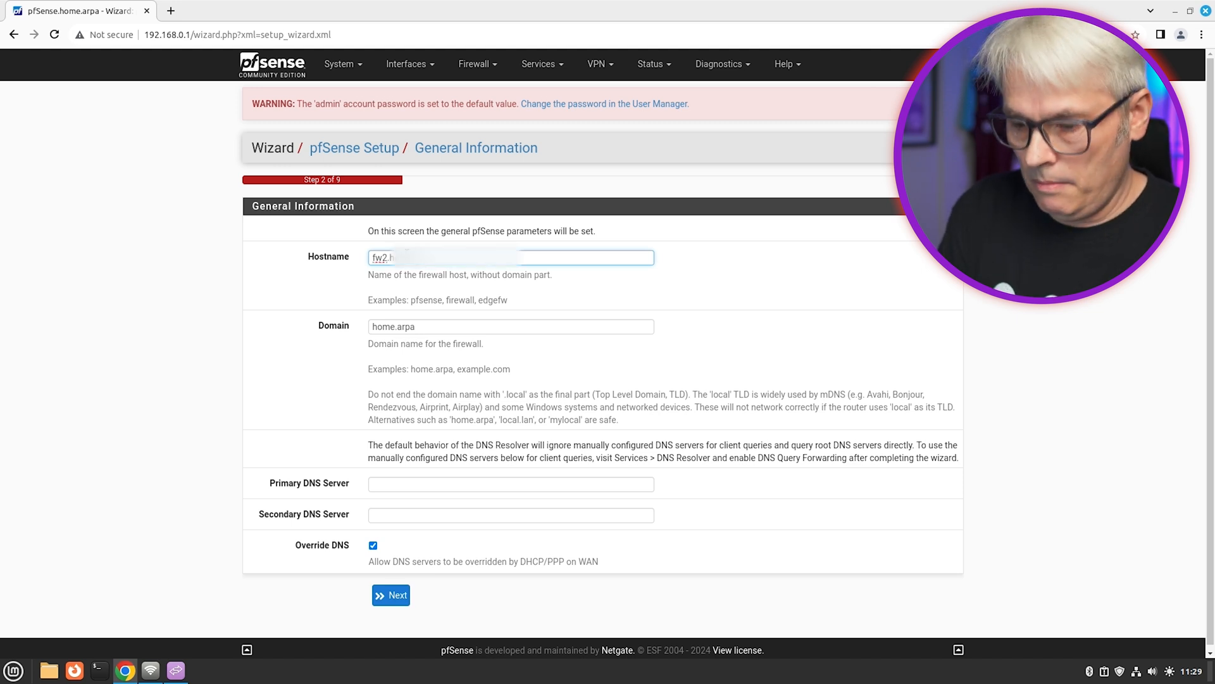
left_click(390, 594)
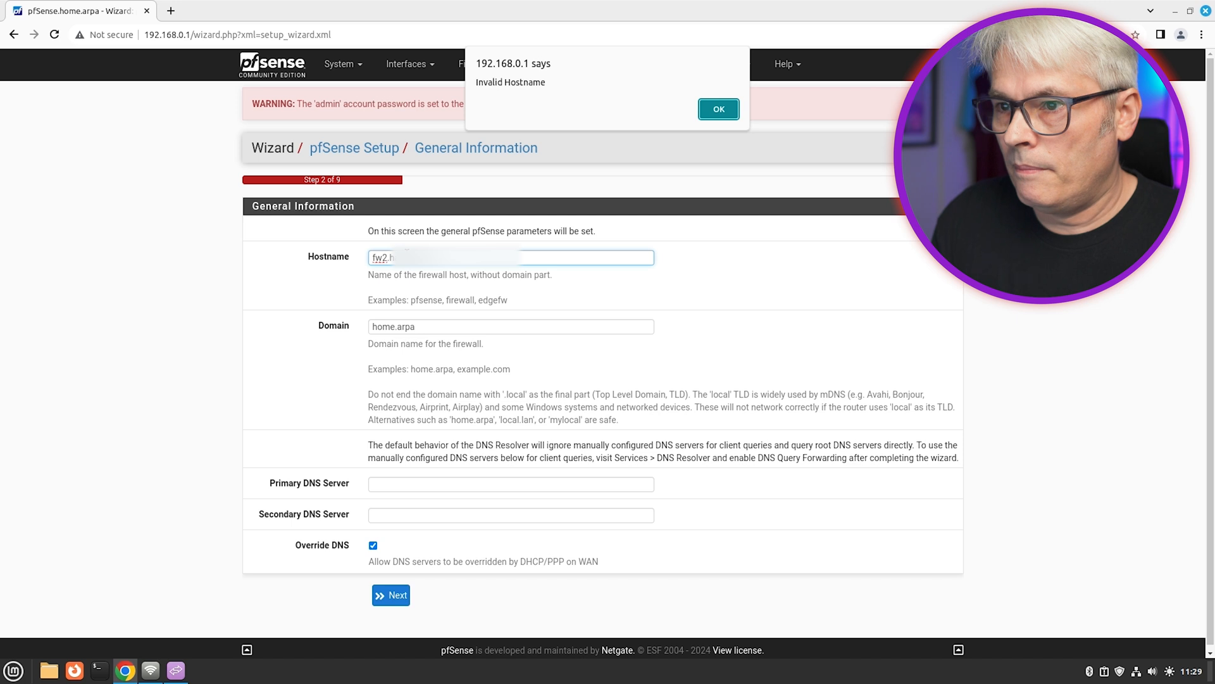
left_click(717, 109)
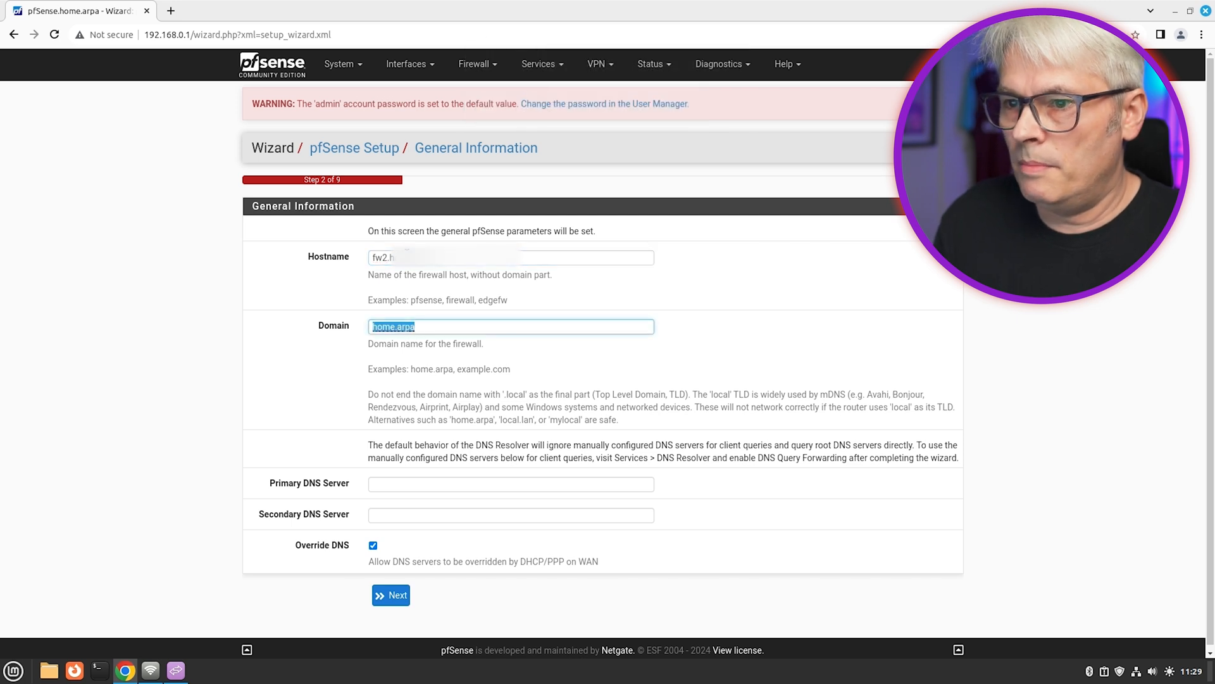
left_click(391, 595)
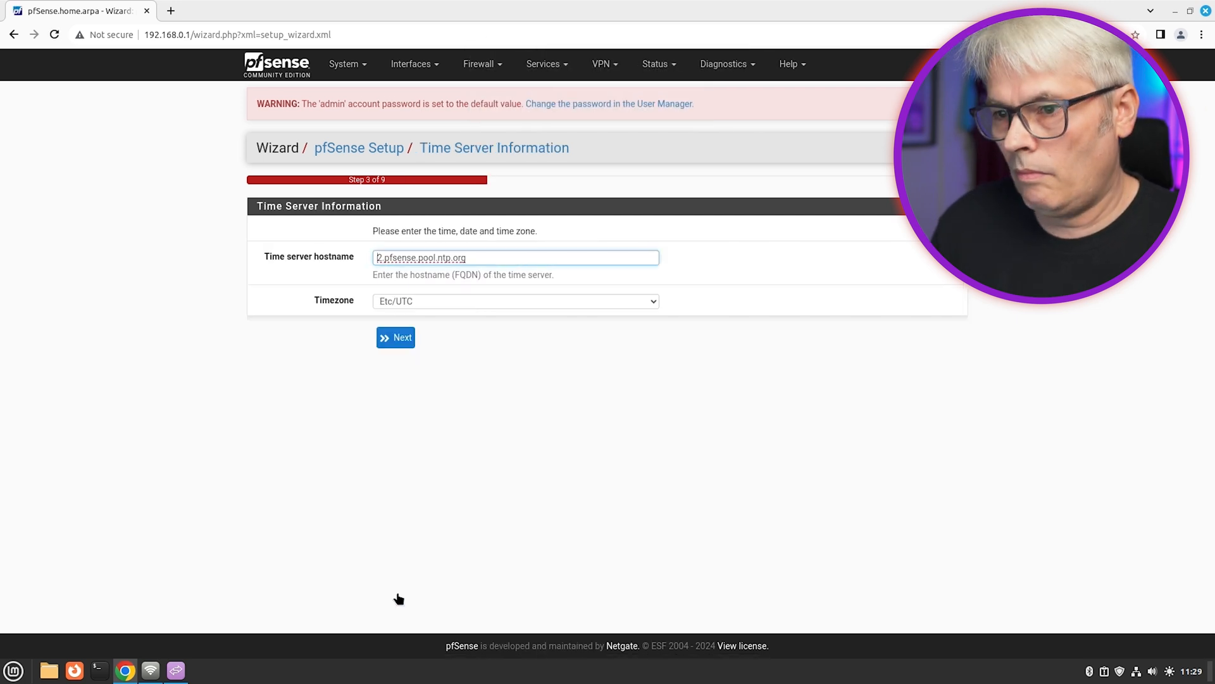
Step: Keep DHCP WAN and LAN 192.168.0.1/24, save the admin password, reload and finish
left_click(395, 337)
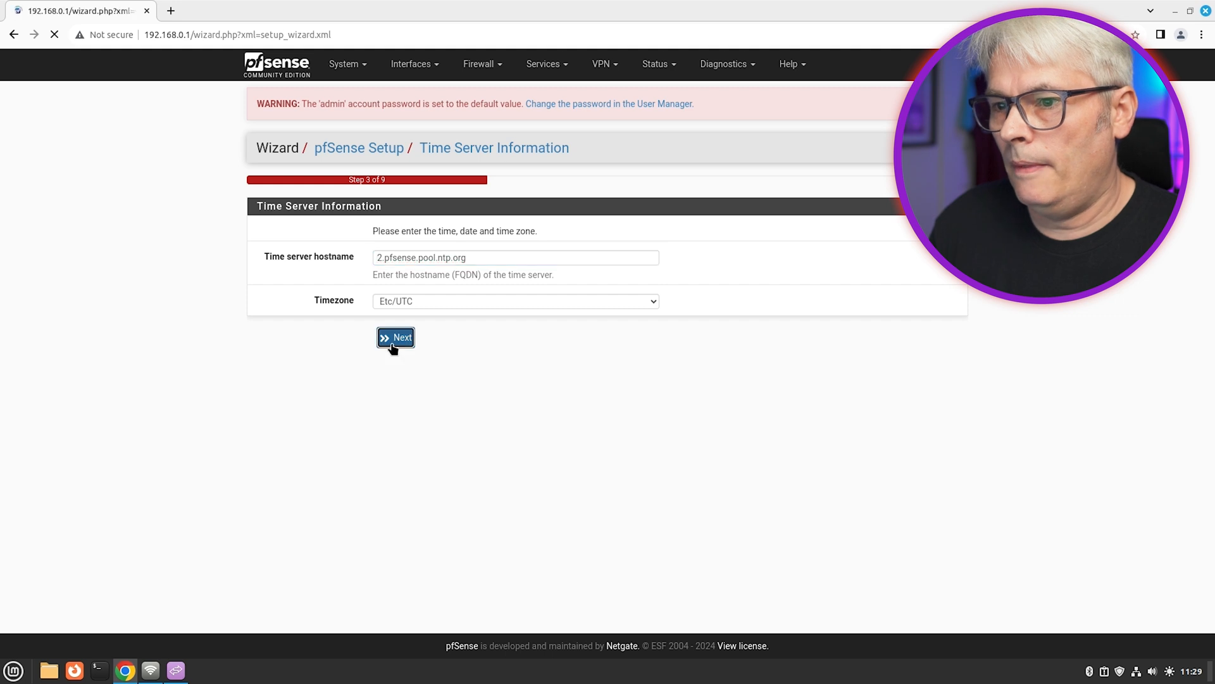
left_click(395, 336)
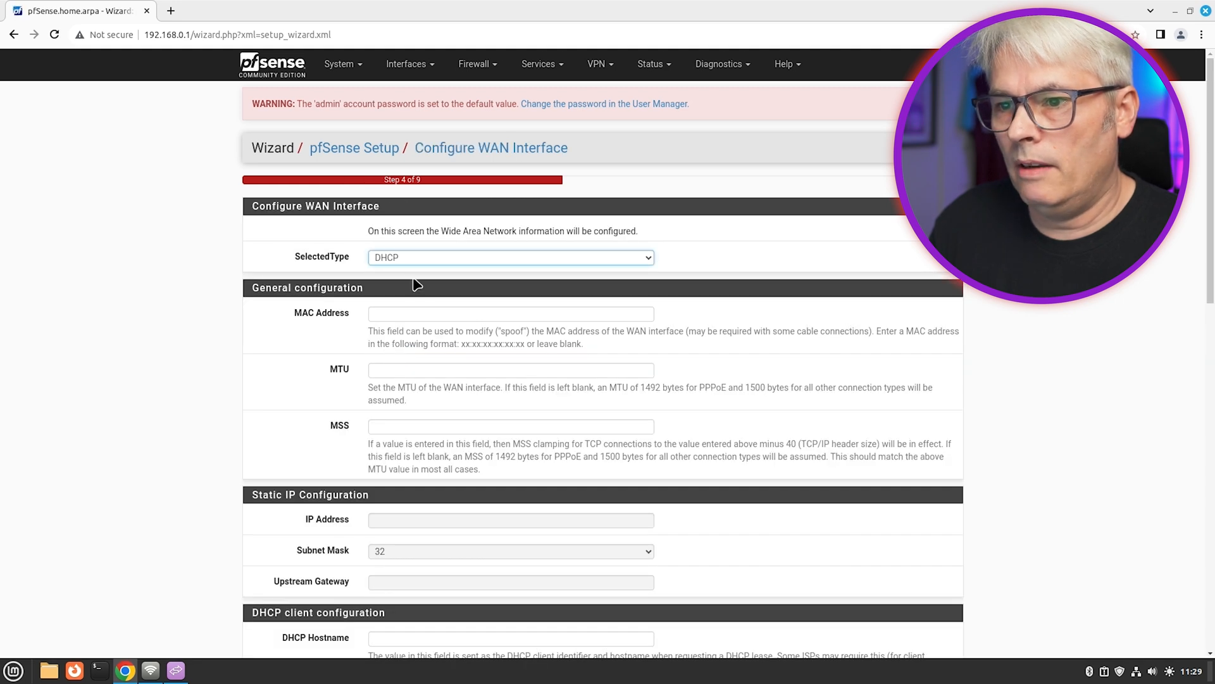
left_click(511, 257)
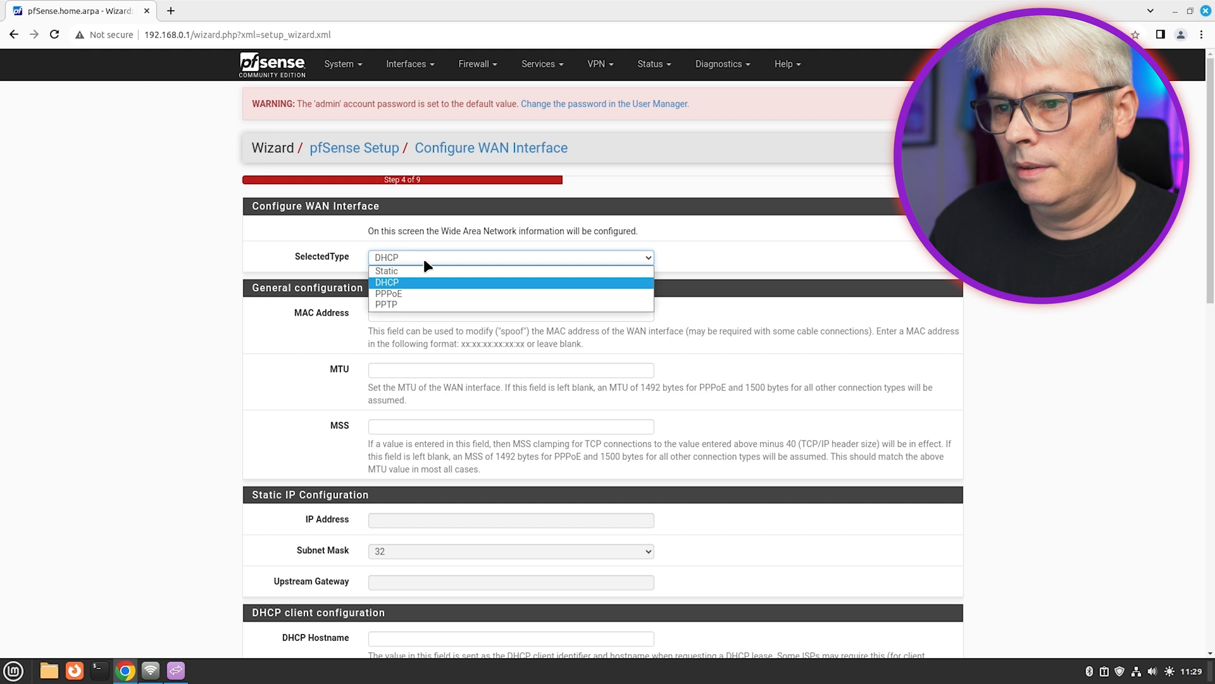
left_click(386, 282)
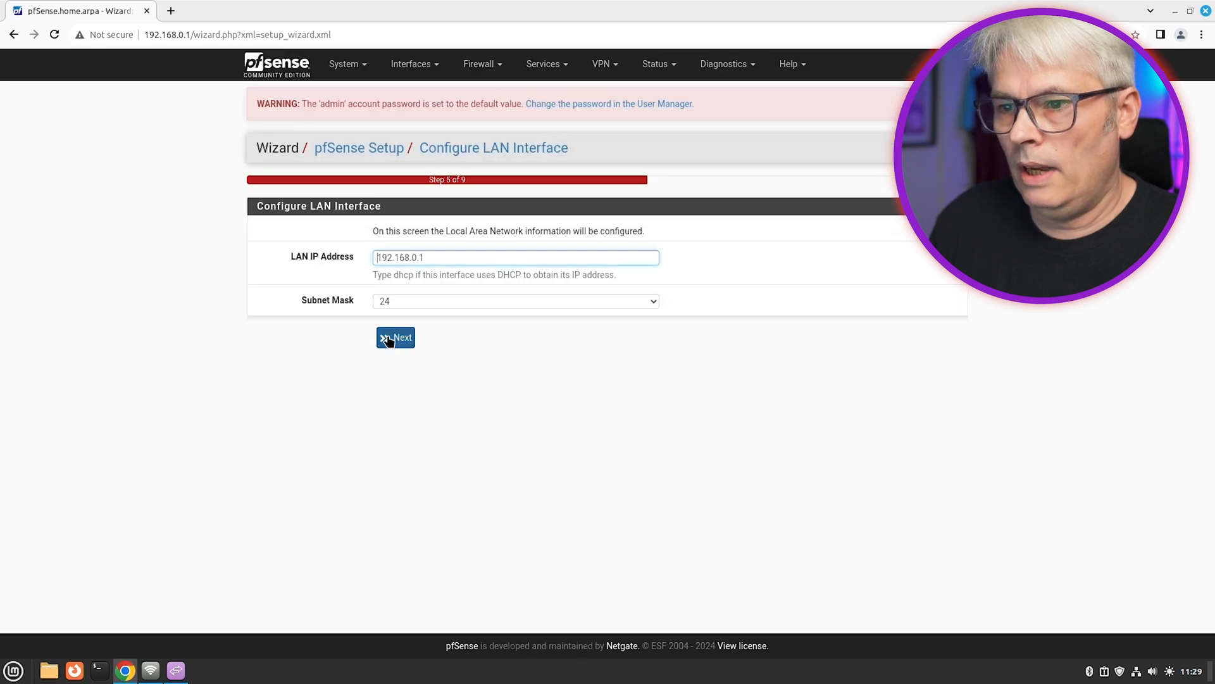
left_click(395, 337)
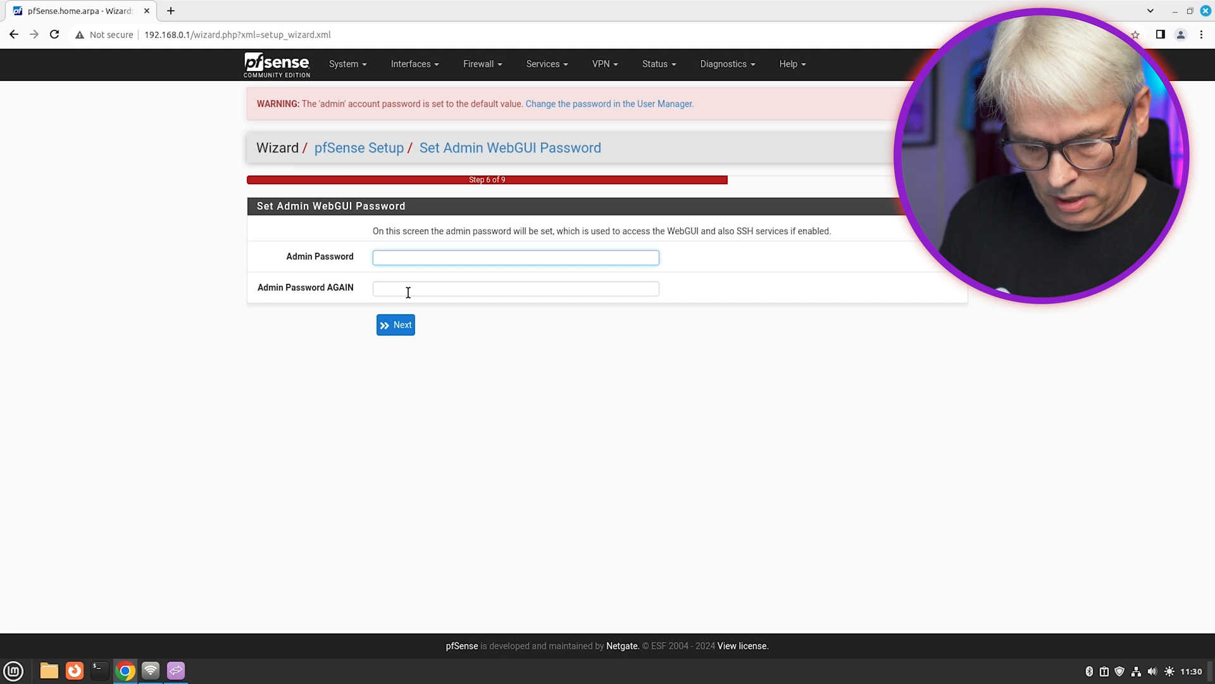
left_click(395, 324)
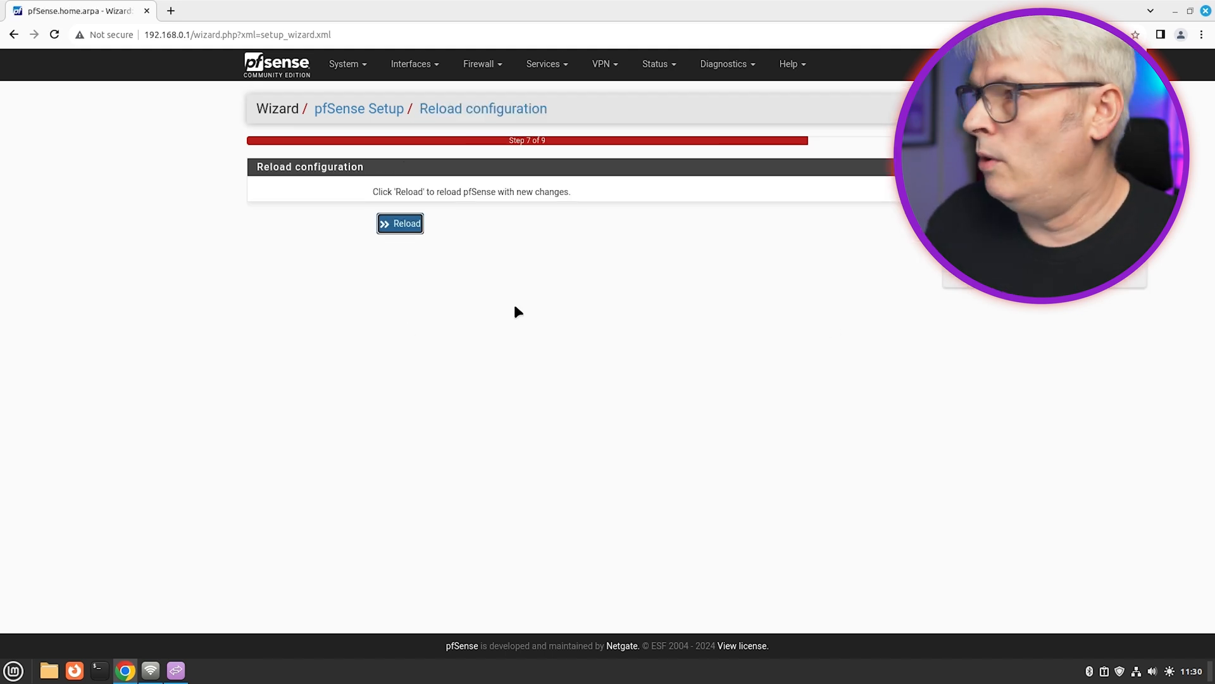
left_click(399, 223)
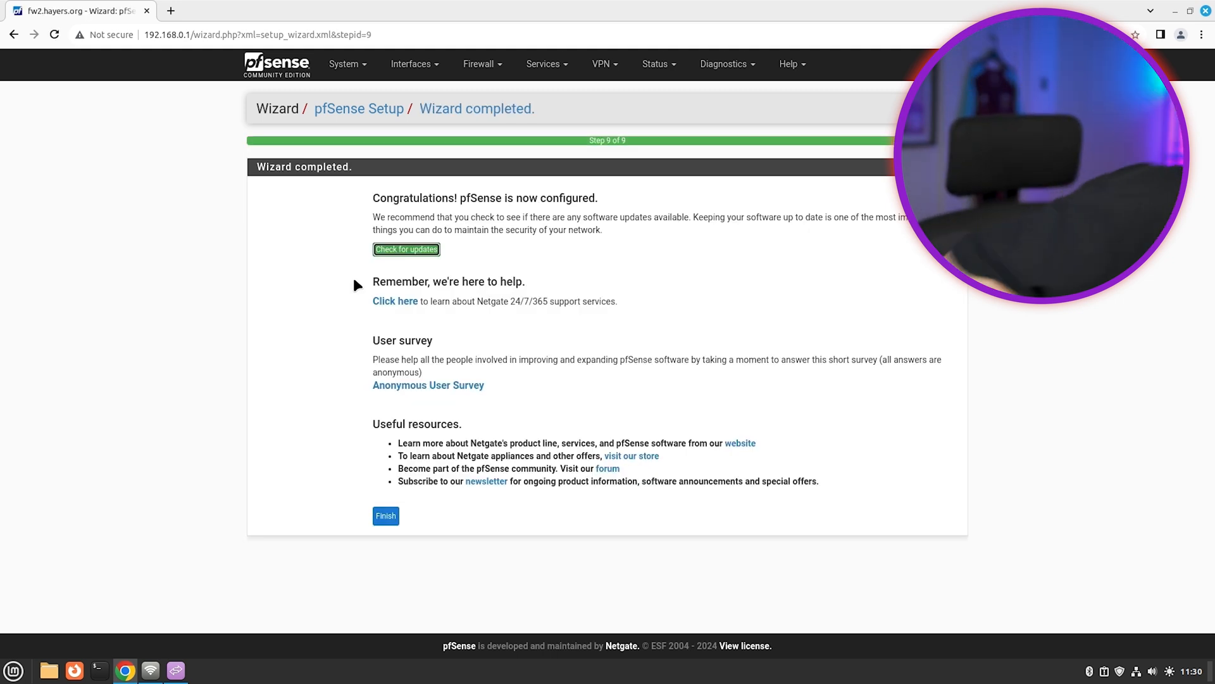
mouse_move(313, 638)
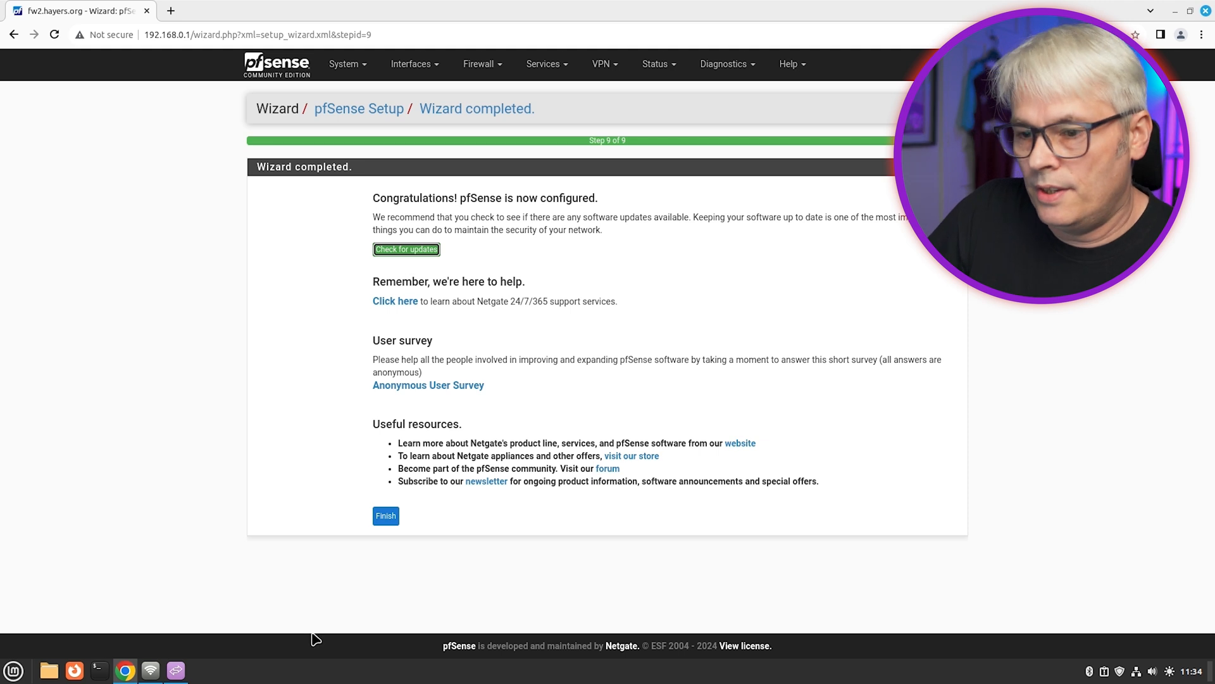
left_click(386, 515)
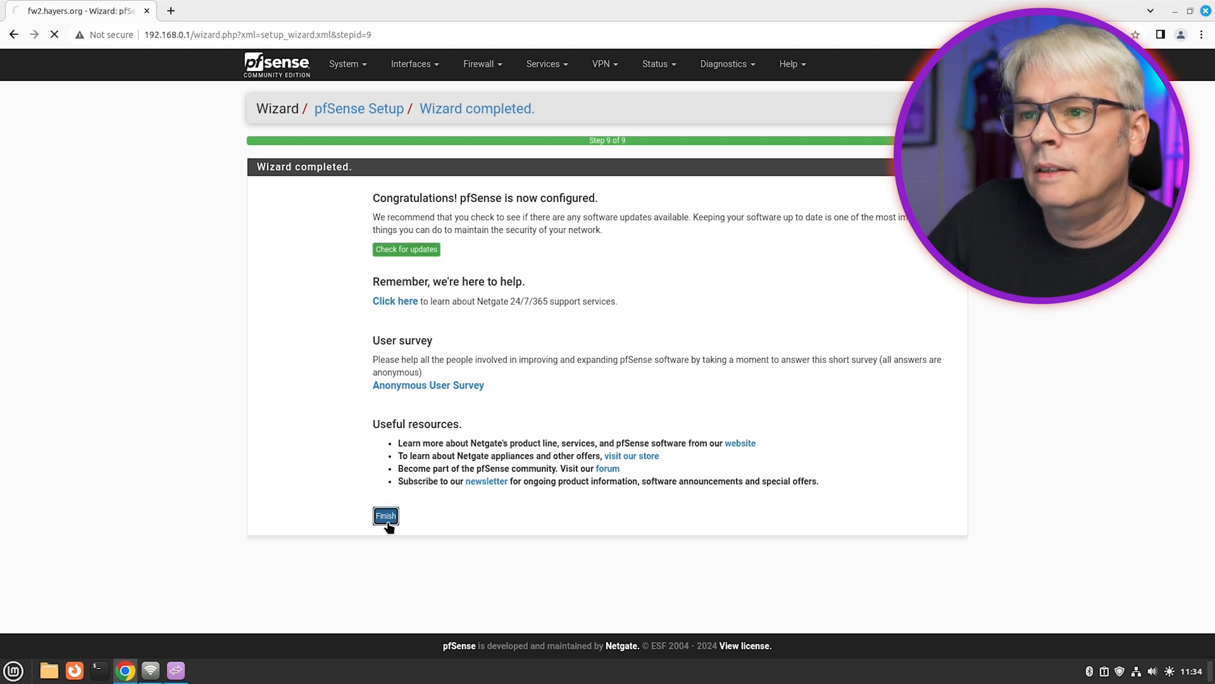
left_click(386, 515)
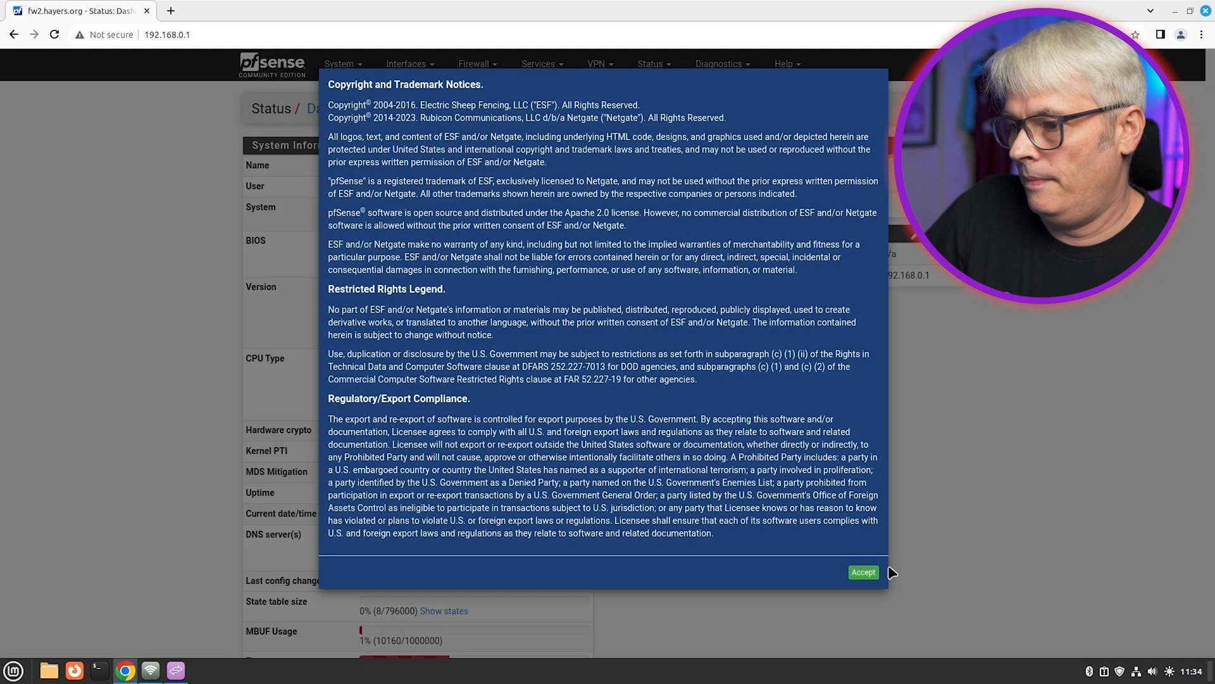
Step: Dismiss the copyright and survey notices, then browse the System menu toward Advanced
left_click(862, 572)
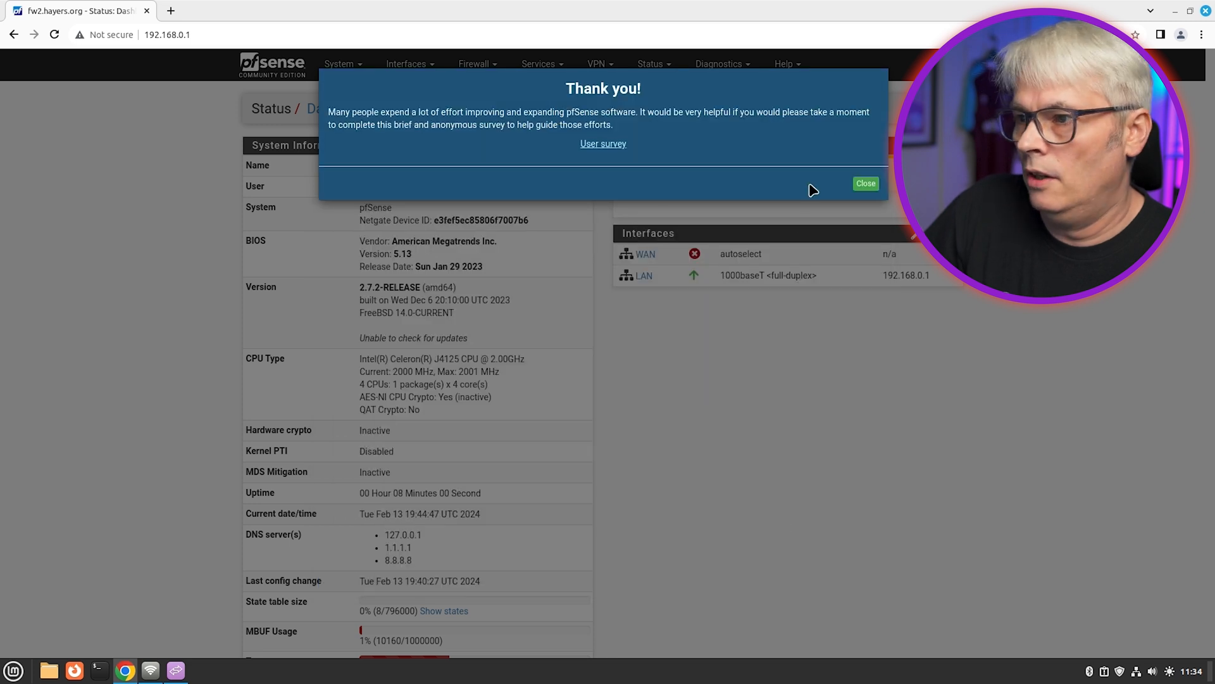
left_click(865, 184)
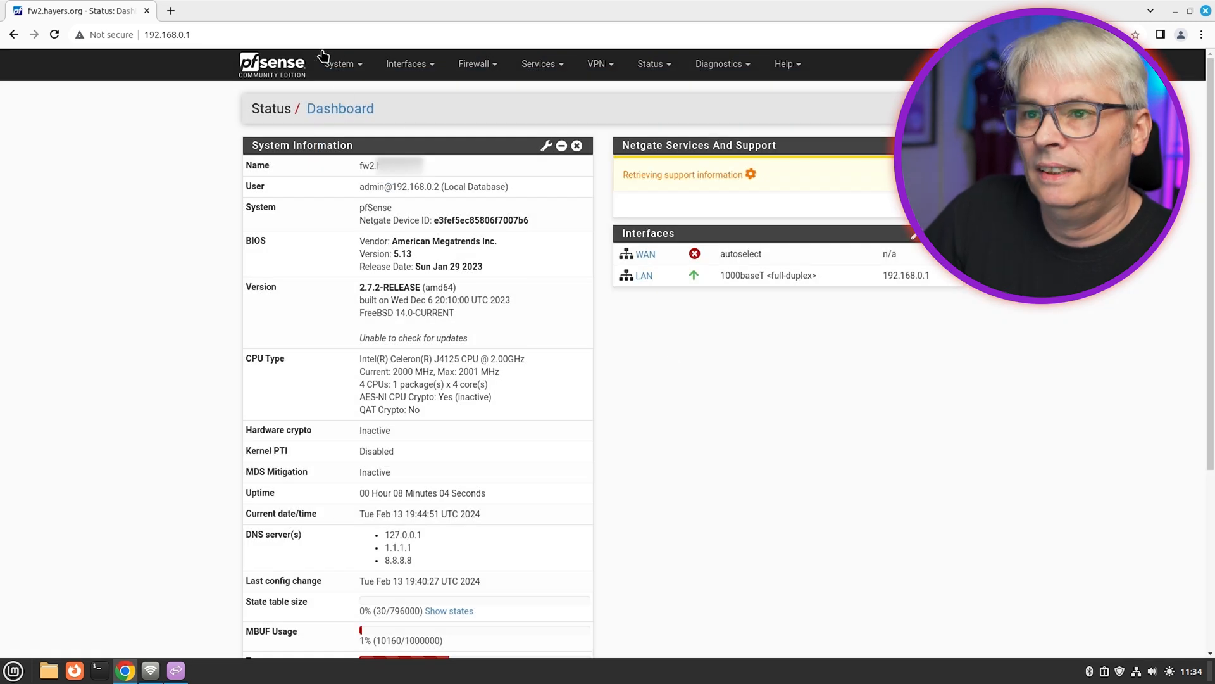
left_click(339, 63)
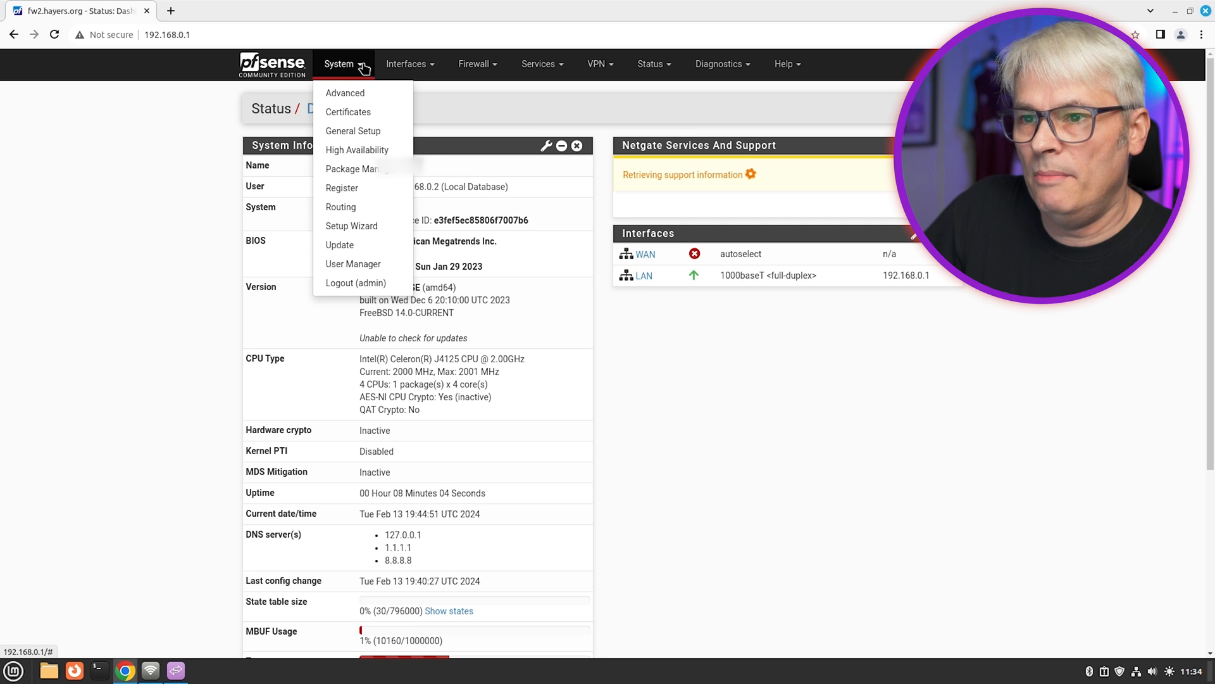
left_click(170, 273)
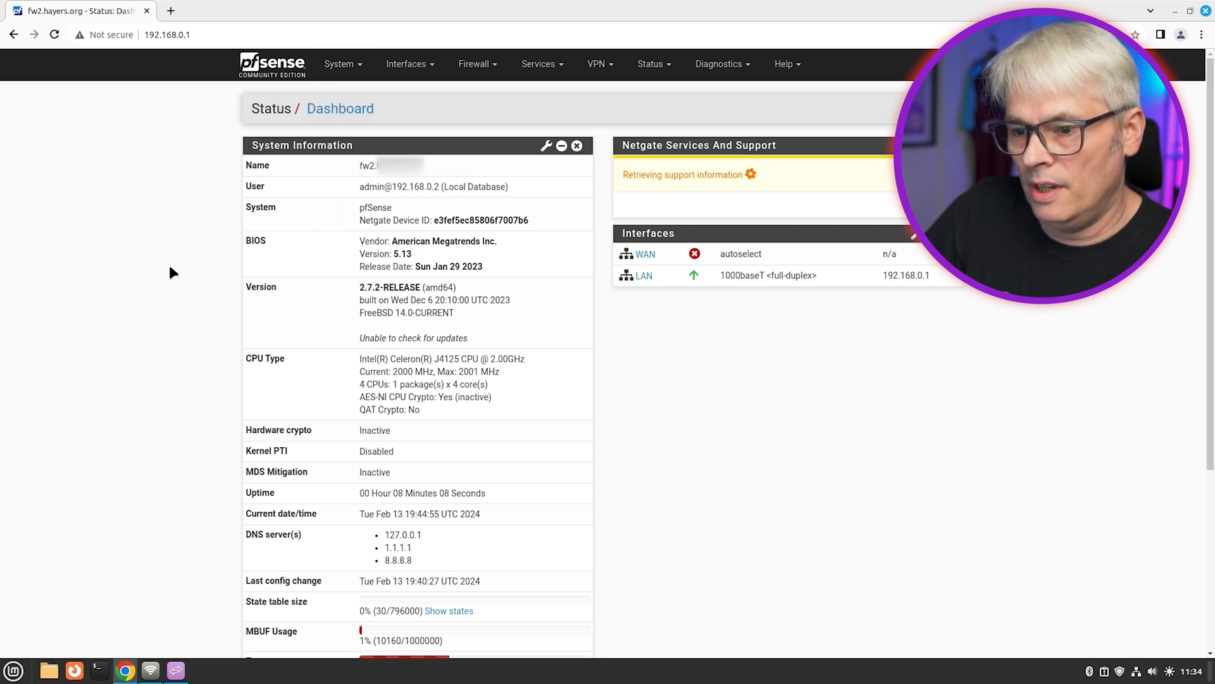
scroll("down", 3)
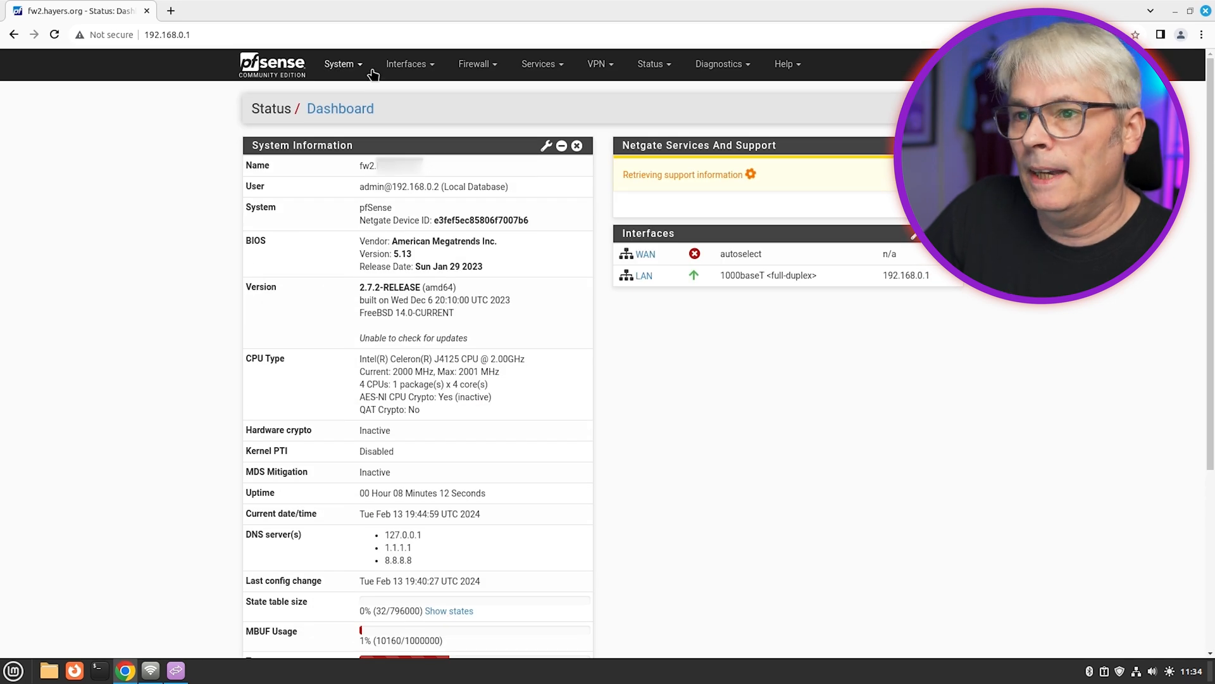
left_click(342, 63)
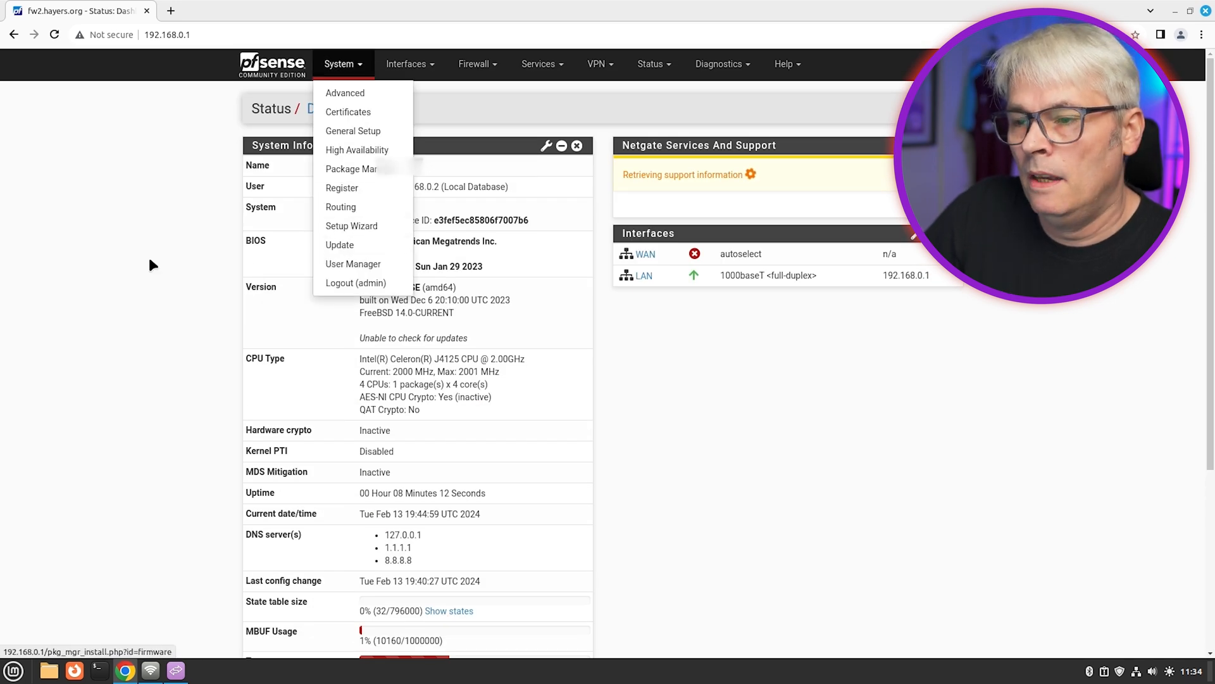
left_click(151, 269)
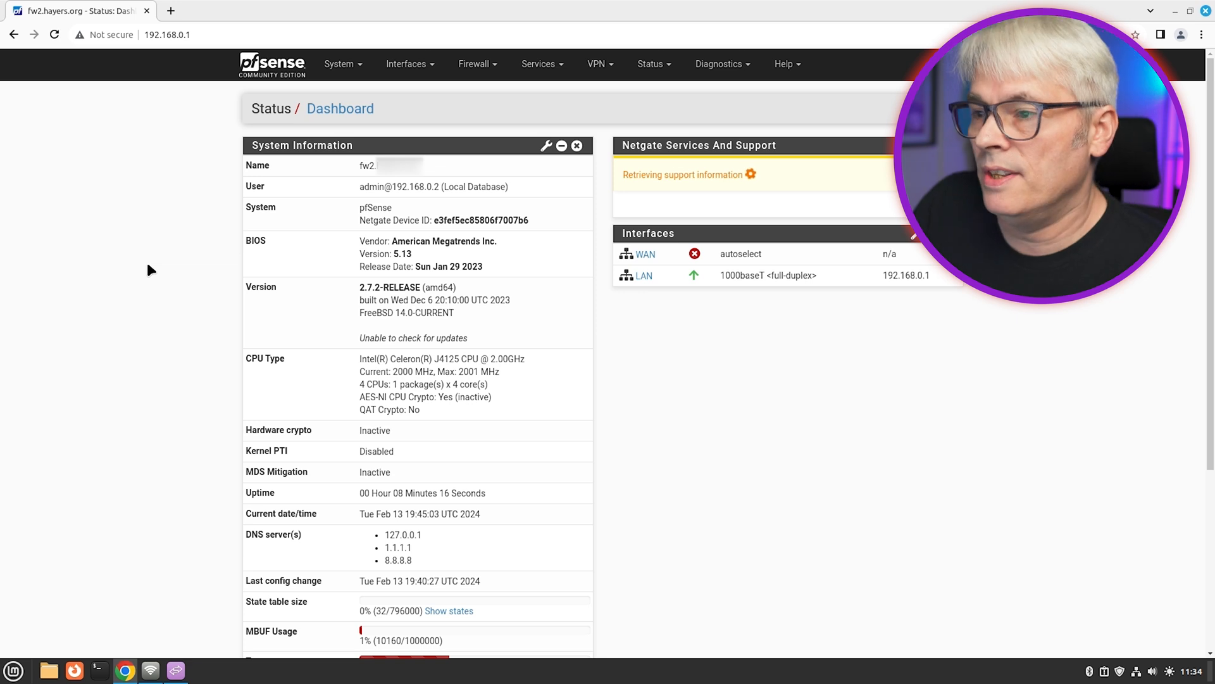
mouse_move(585, 90)
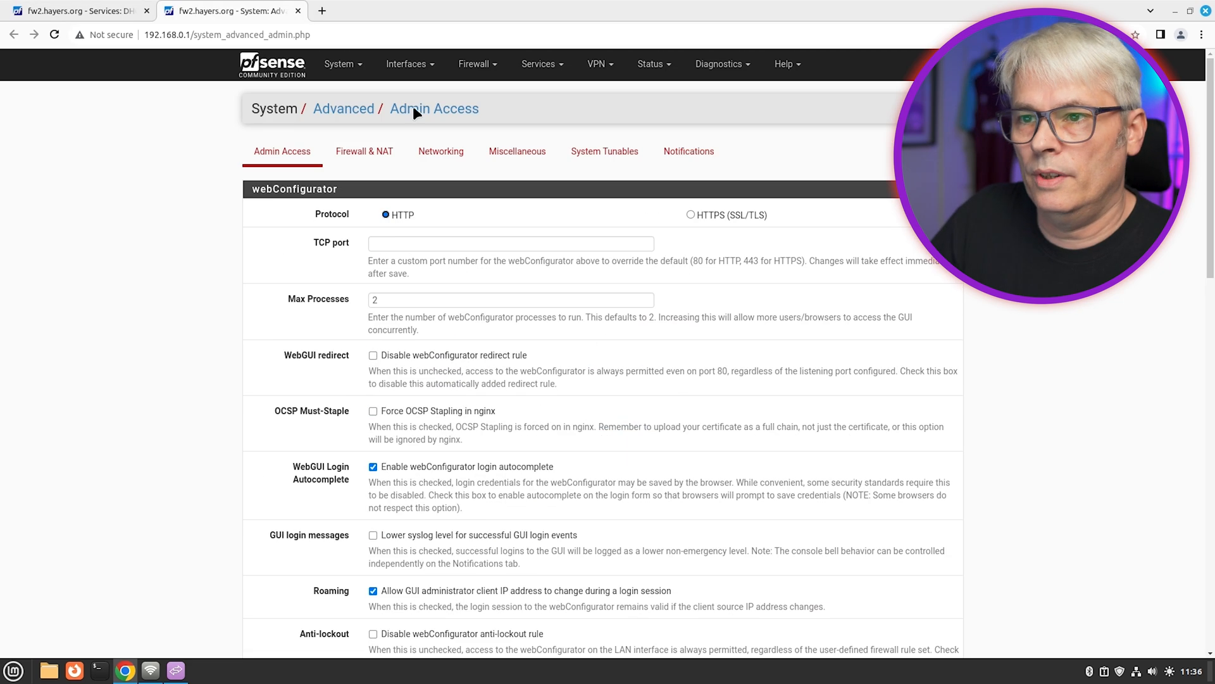
Step: Visit the WAN interface and set NAT reflection mode to Pure NAT
left_click(406, 63)
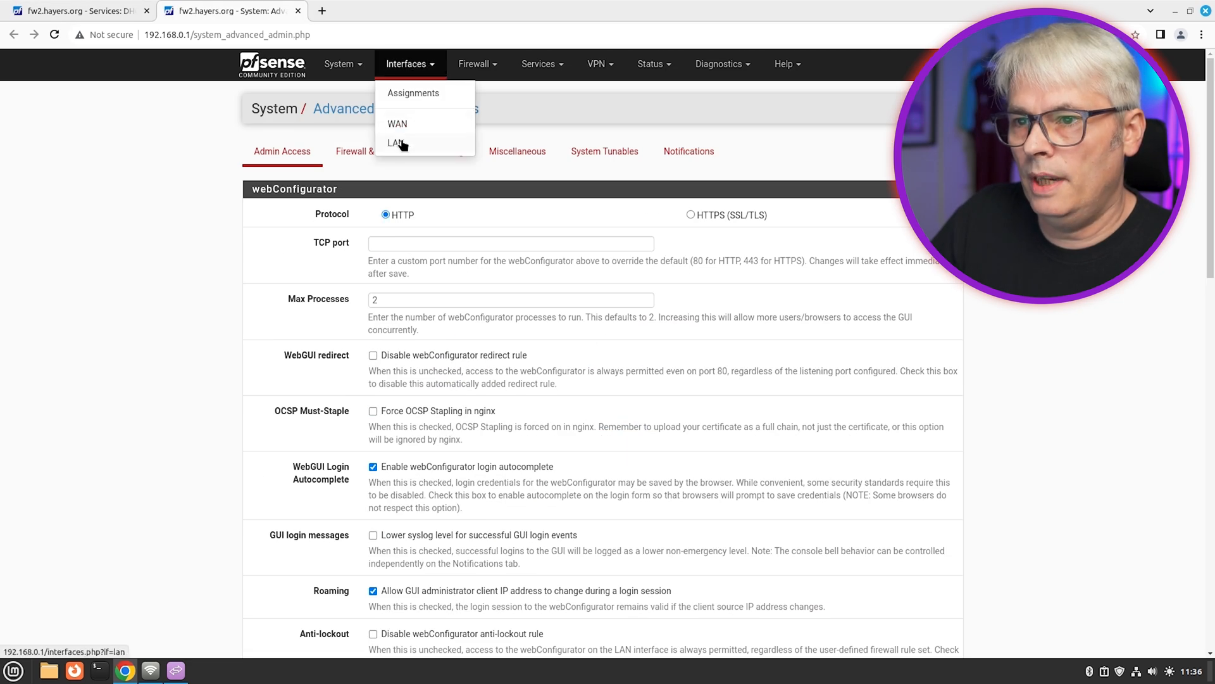
left_click(397, 124)
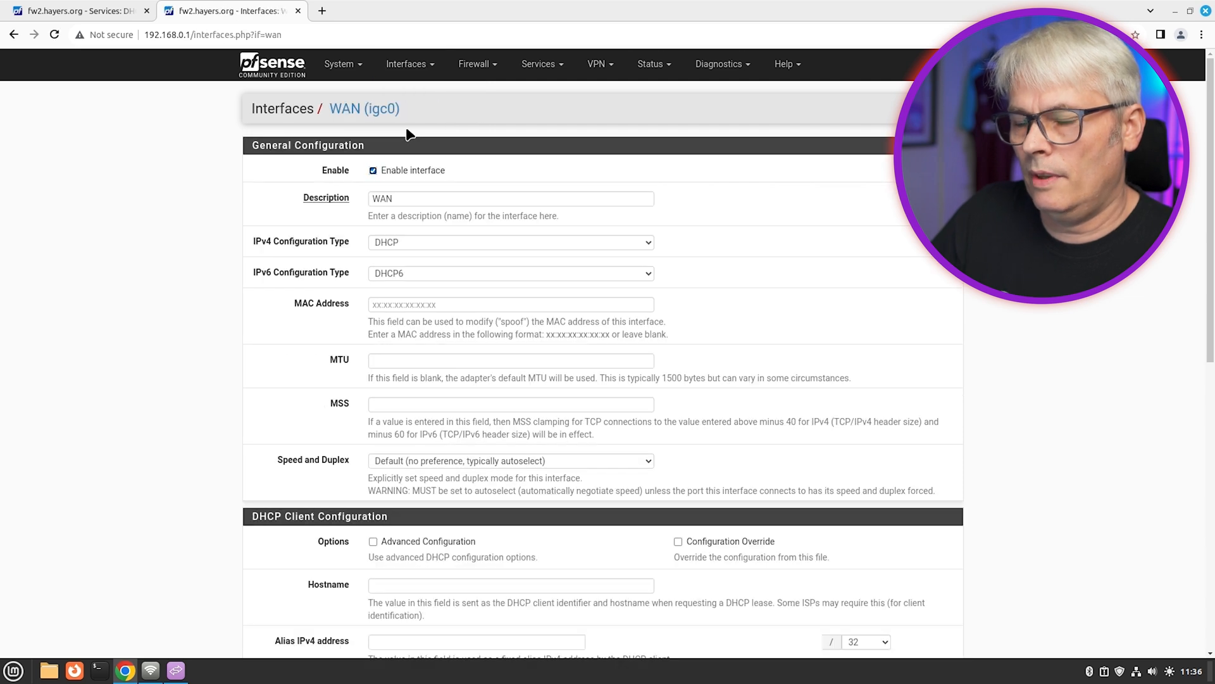
left_click(510, 355)
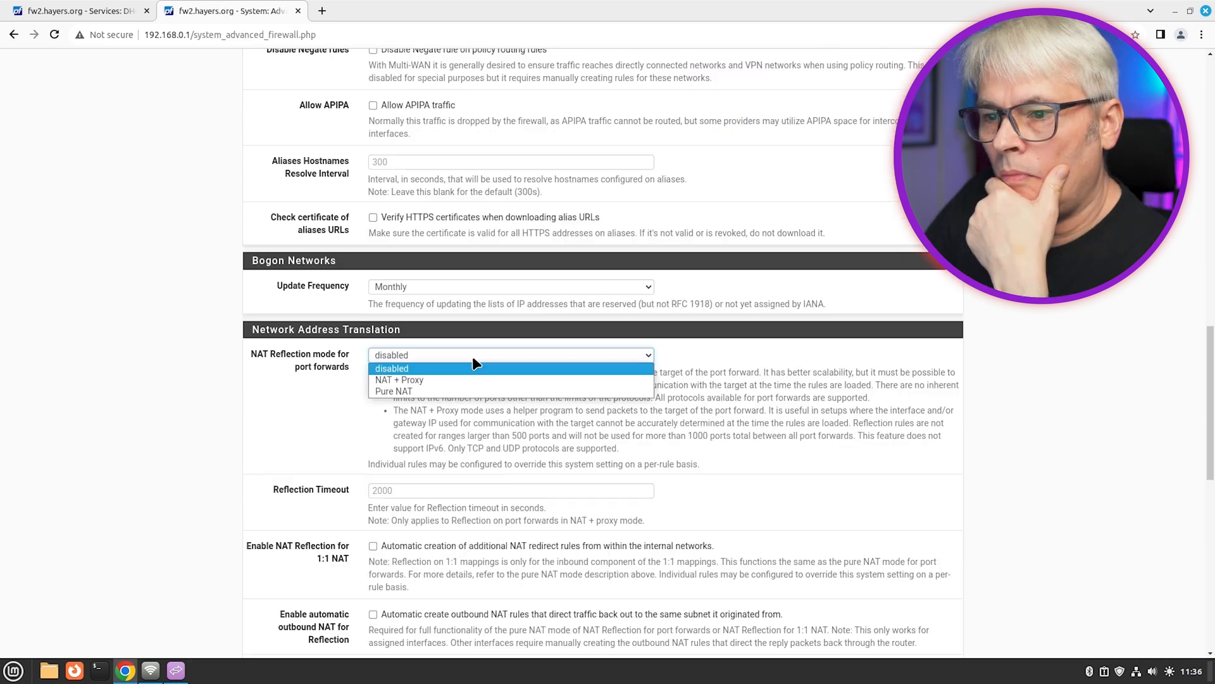
left_click(394, 391)
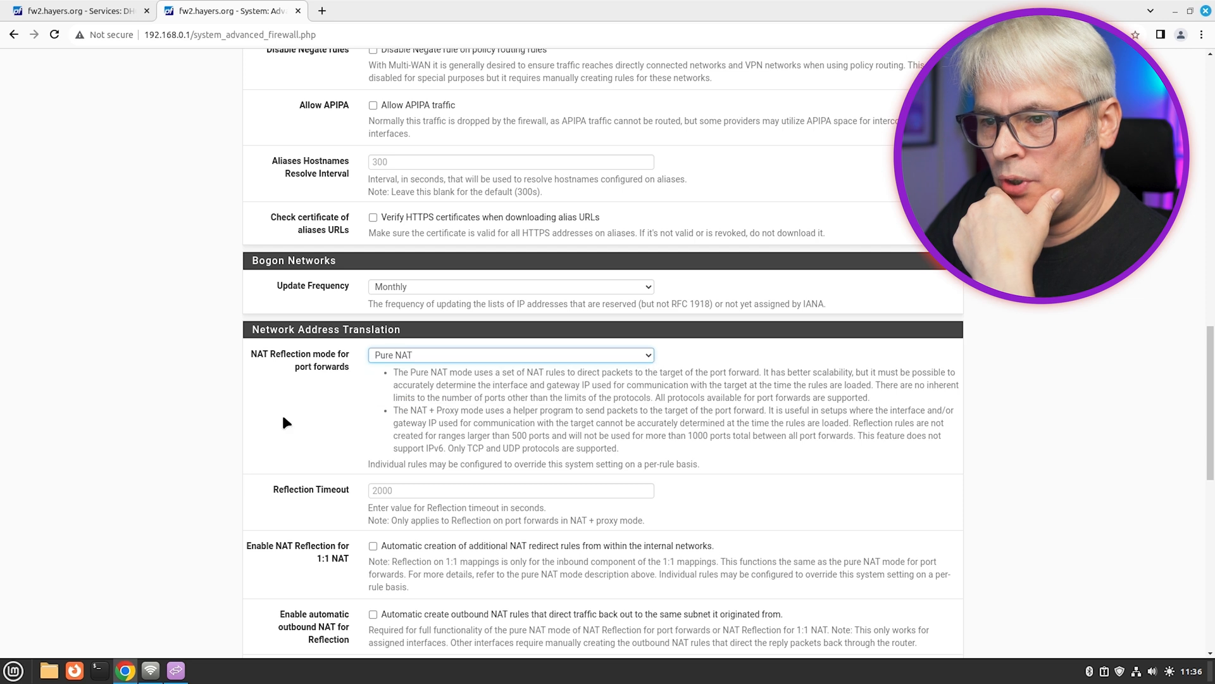
scroll("down", 3)
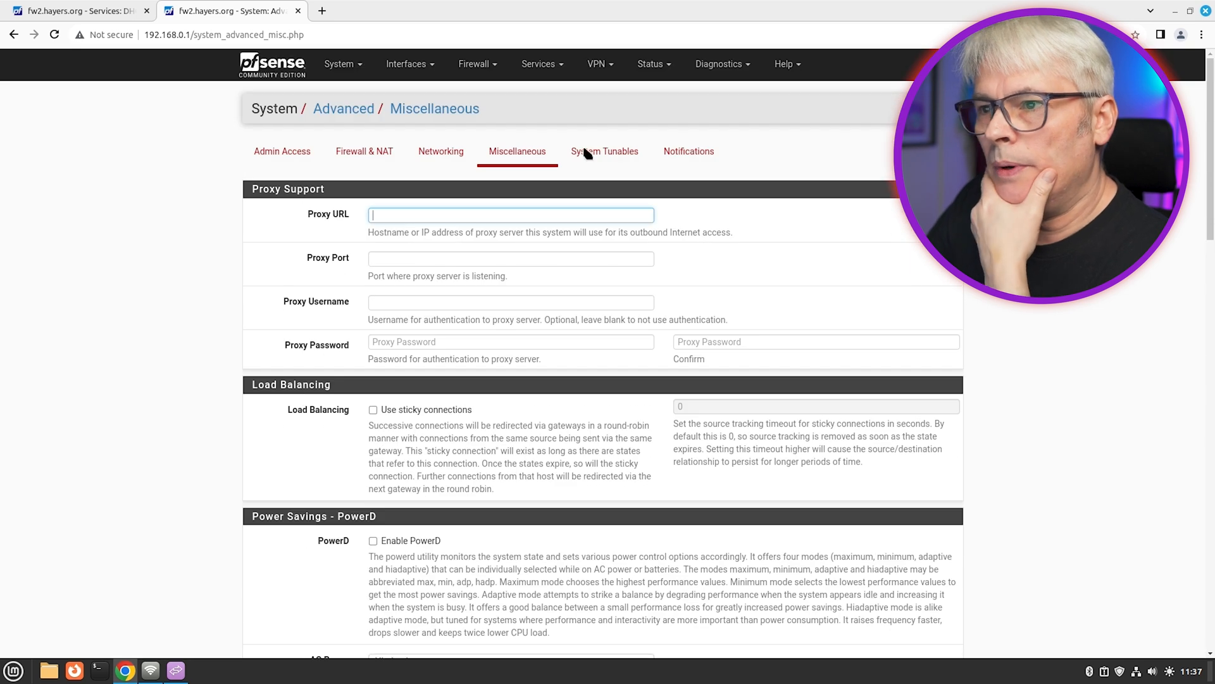
left_click(538, 63)
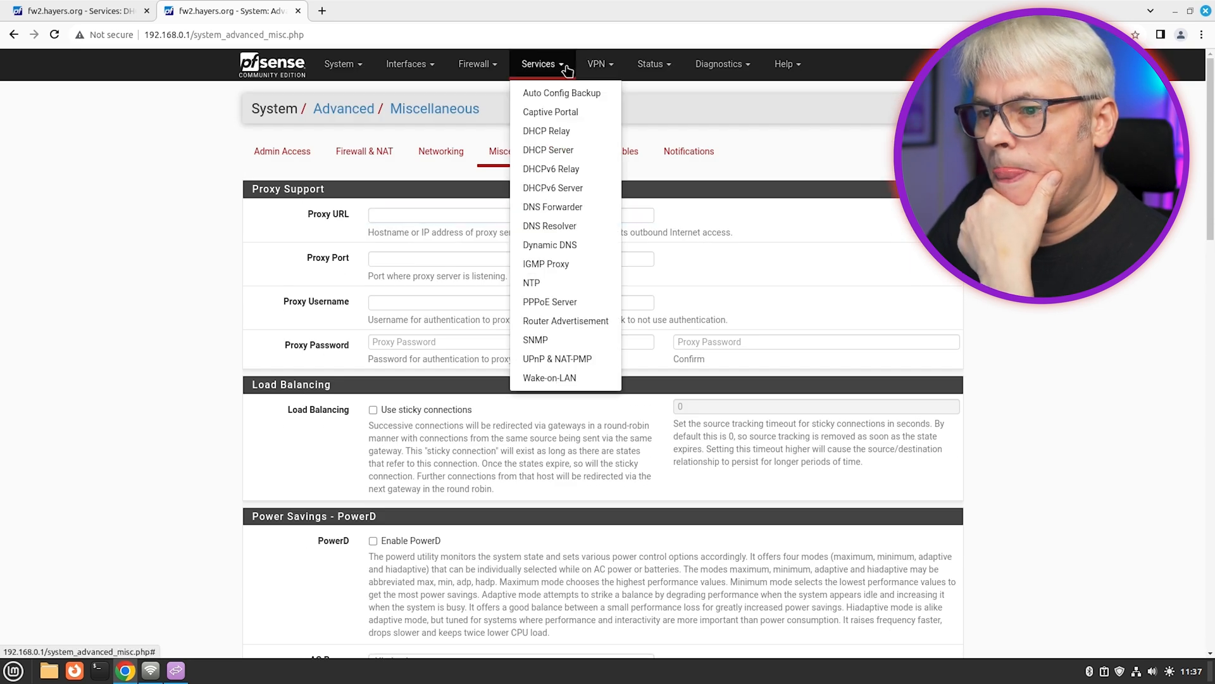
Step: Copy the NTP time server address from the time server settings
left_click(531, 282)
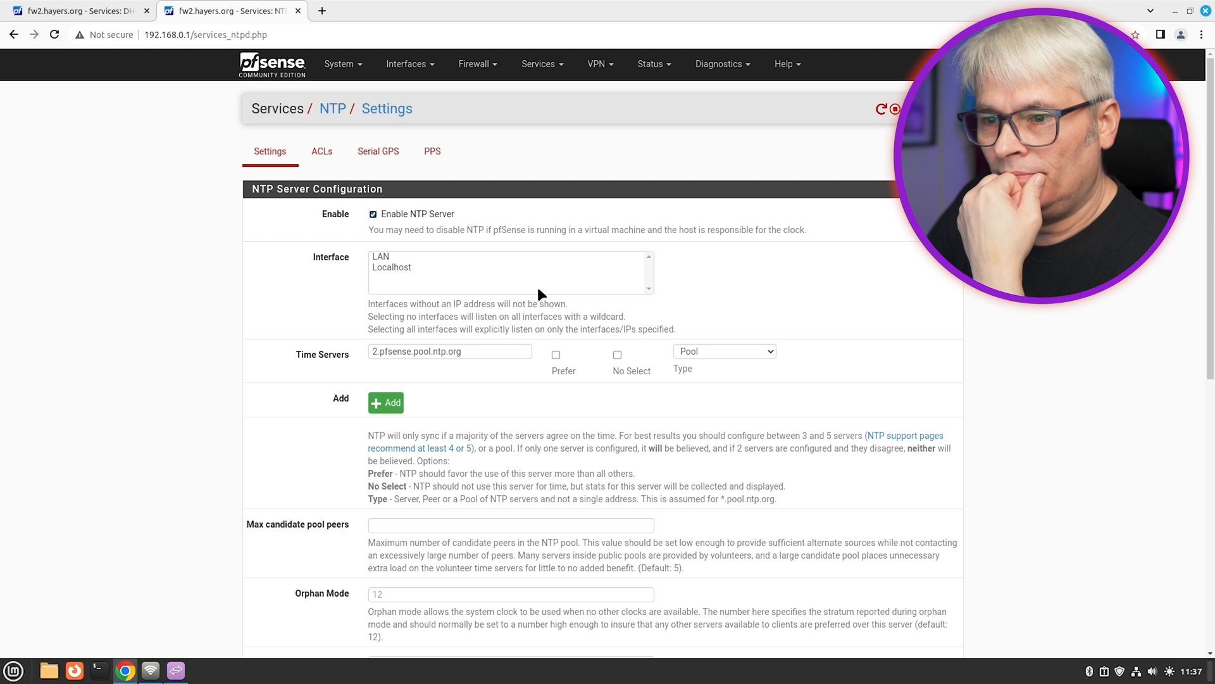
left_click(450, 352)
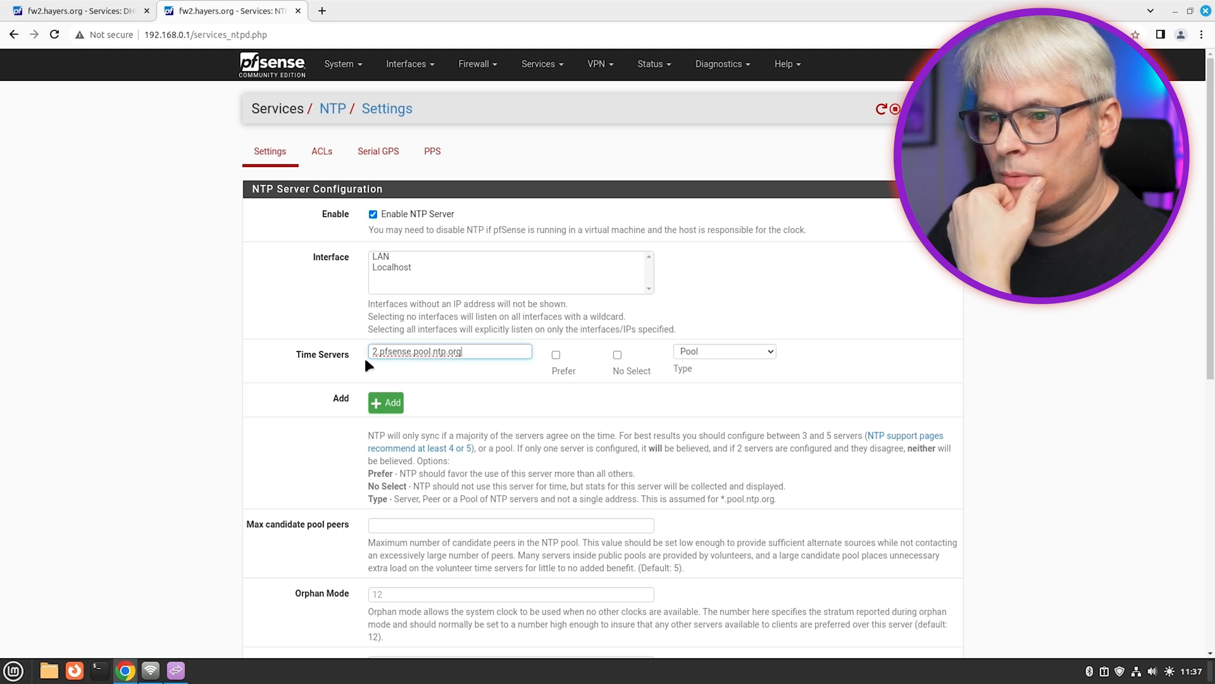
right_click(419, 352)
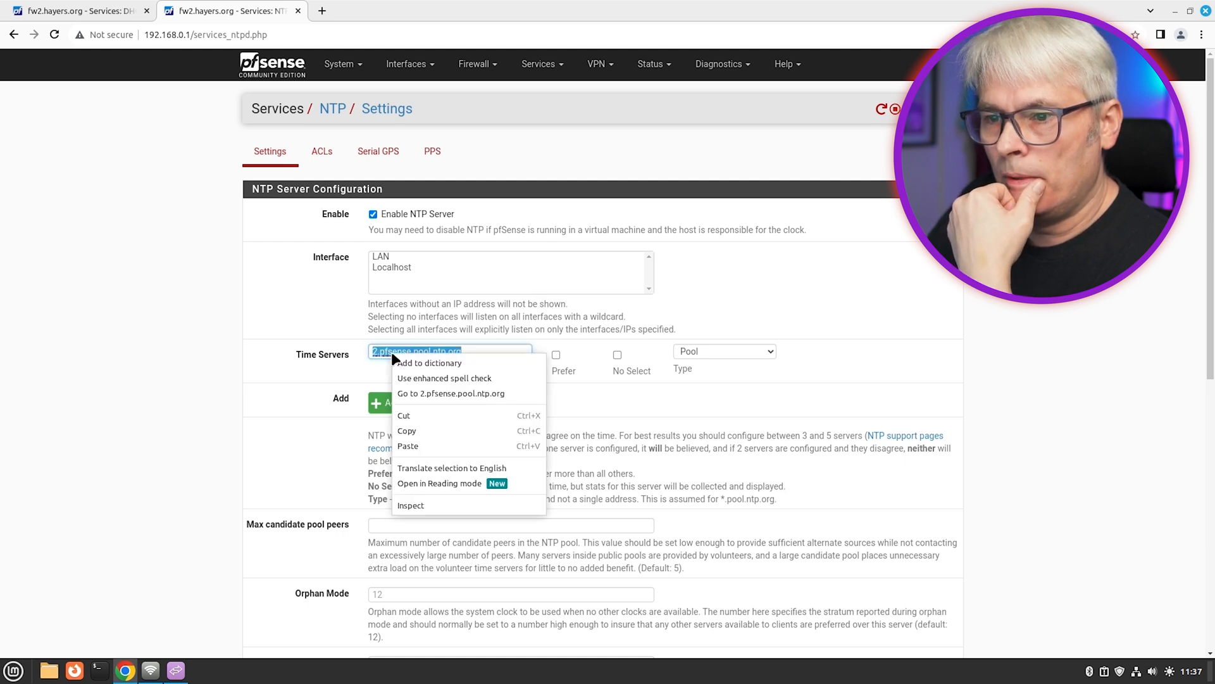
left_click(459, 114)
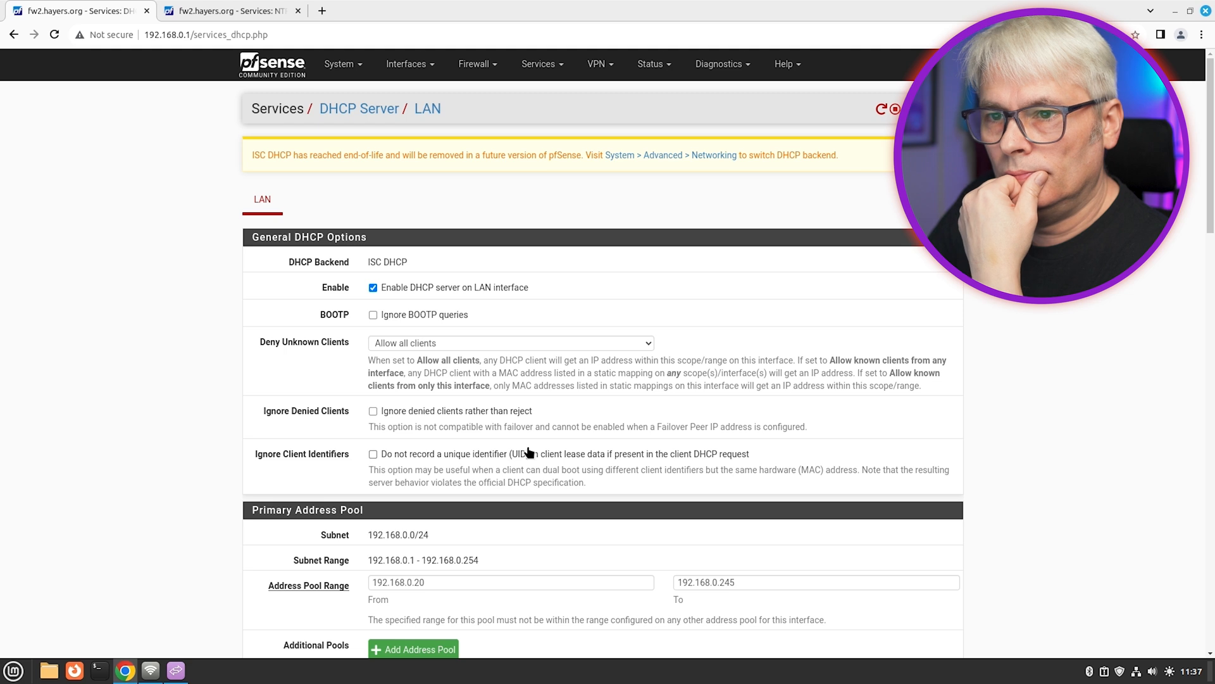
Step: Paste the copied address into NTP Server 1 of the LAN DHCP server and save
scroll("down", 3)
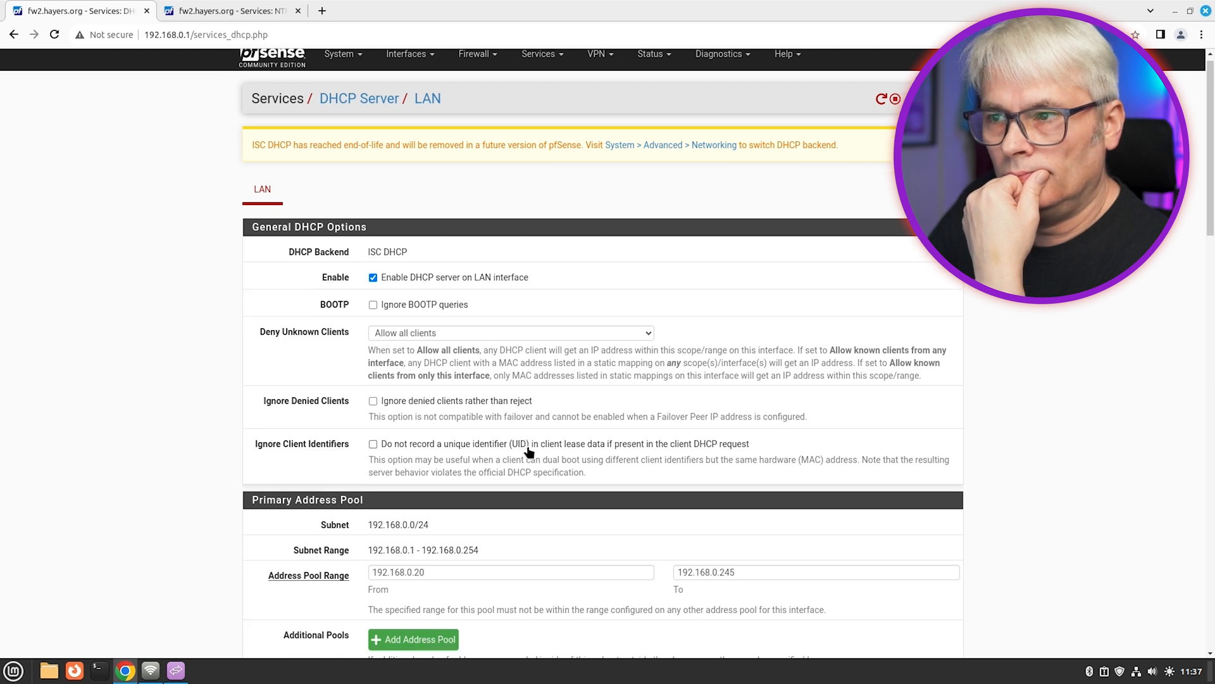
scroll("down", 3)
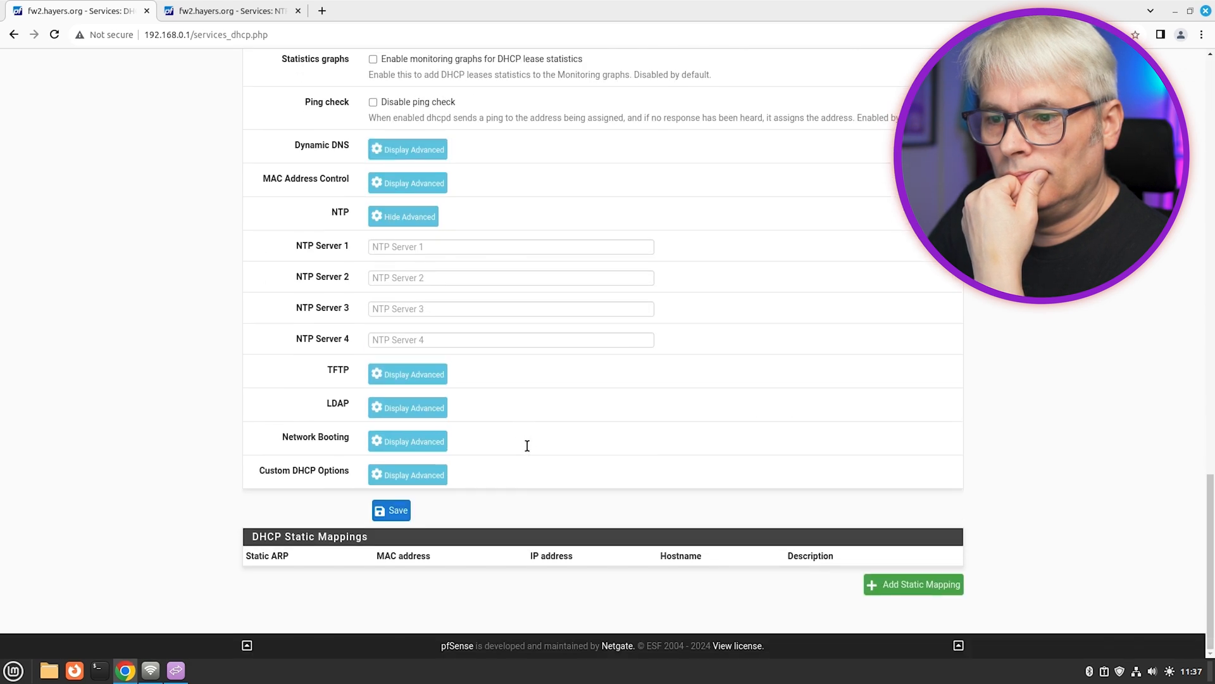
right_click(510, 246)
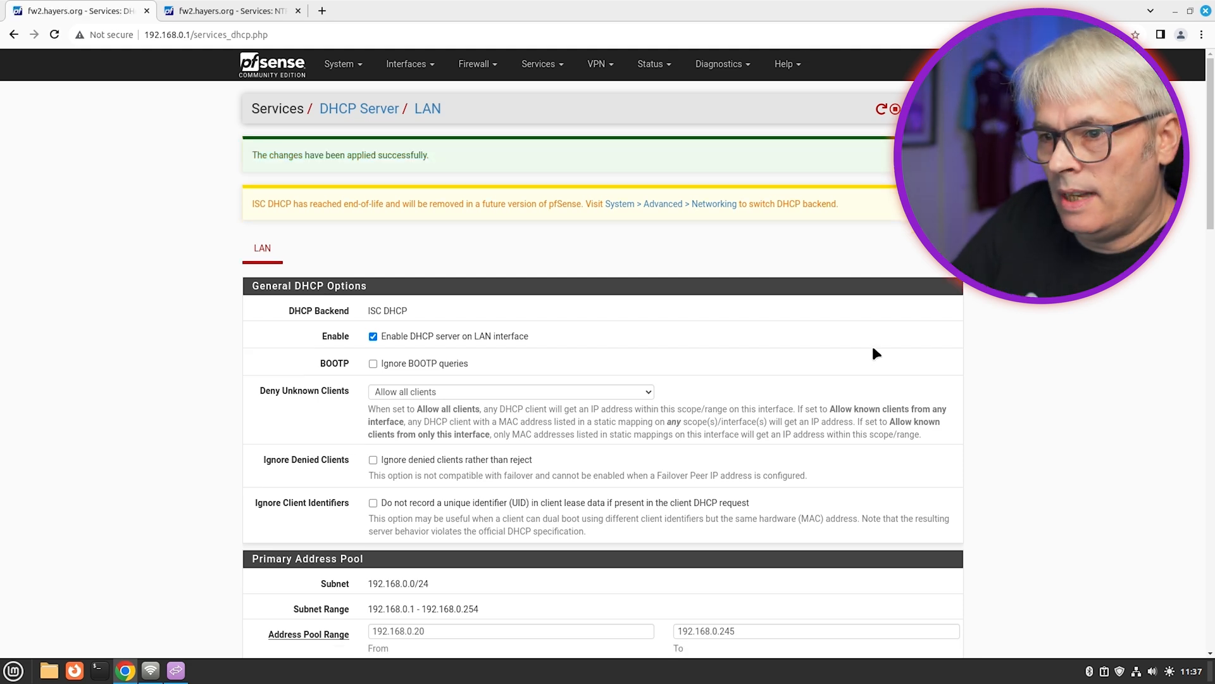
mouse_move(429, 352)
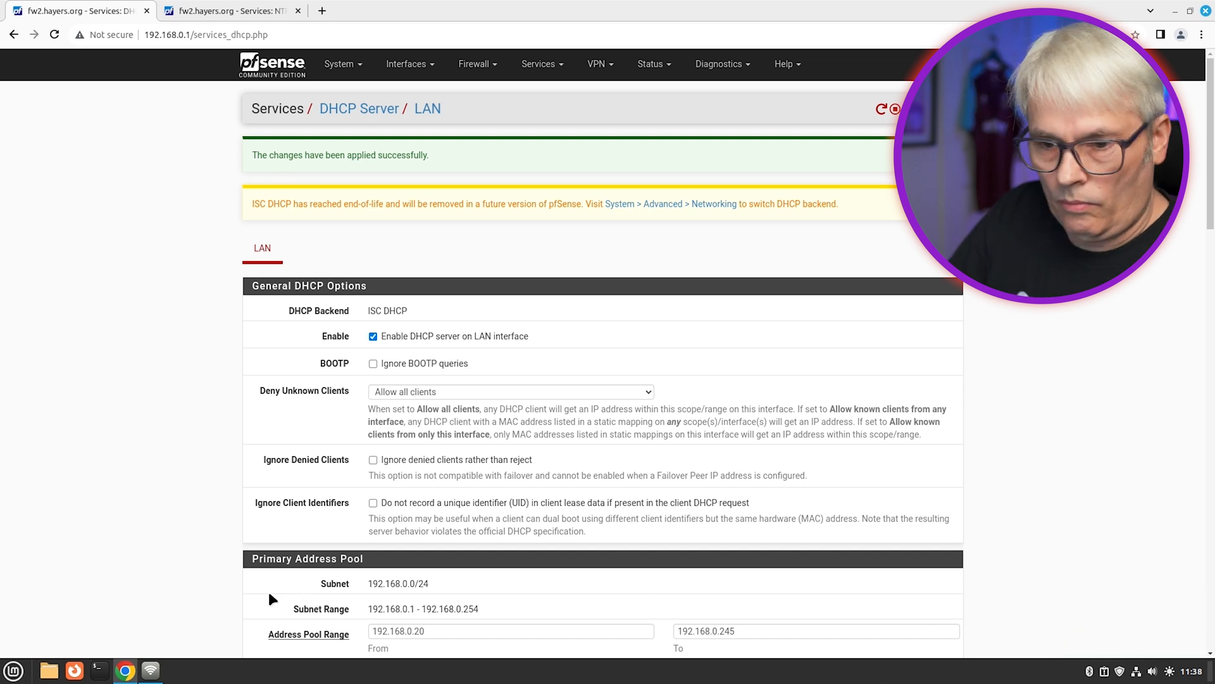
left_click(99, 670)
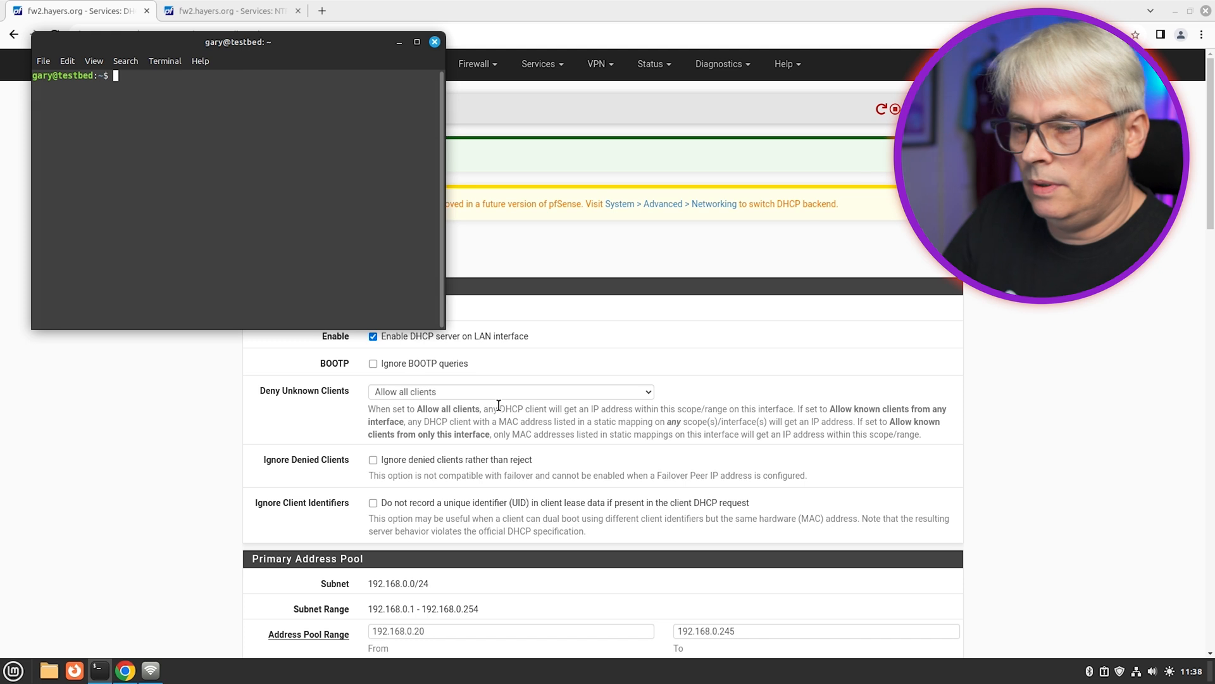
Step: Run sudo ifconfig with the password to show the wired address 192.168.0.2
type("sudo")
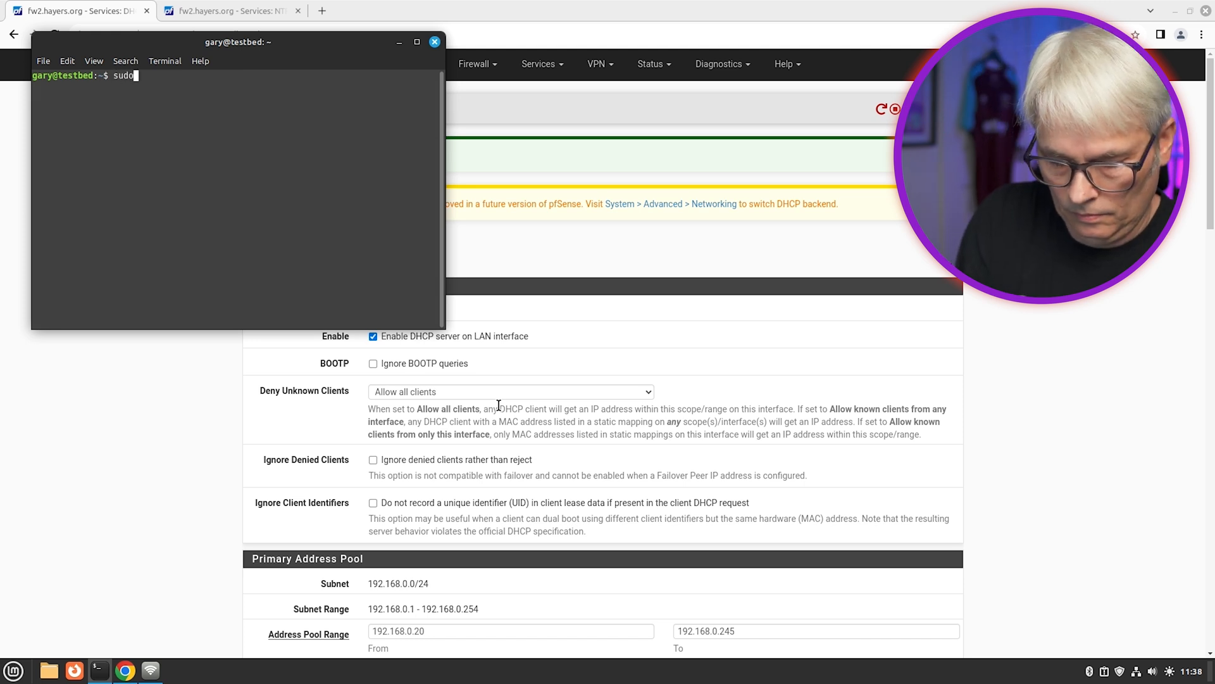
type("ifconfig")
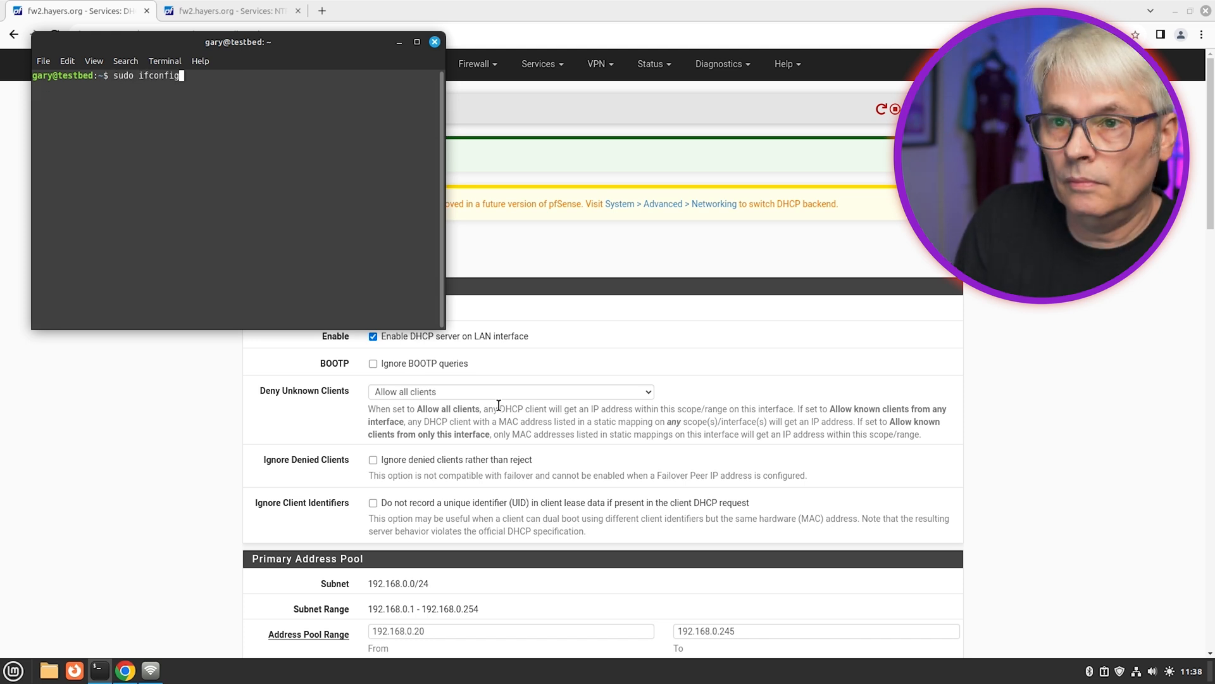
type("****")
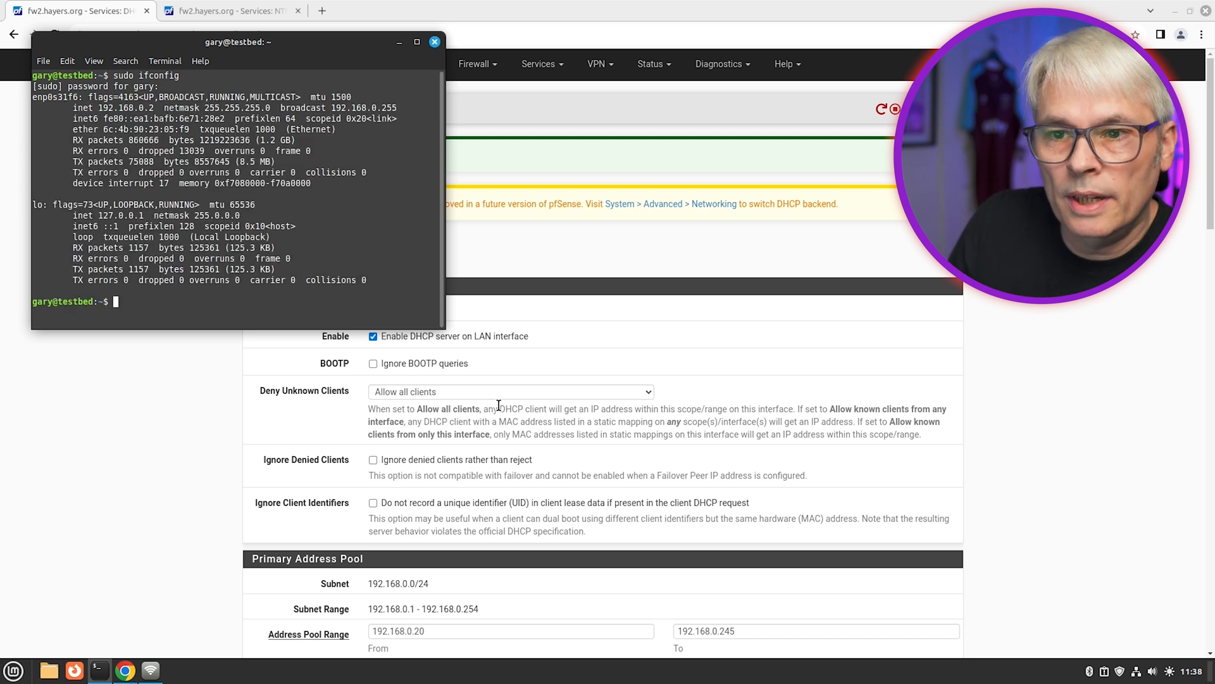
type("sudo ifconfig")
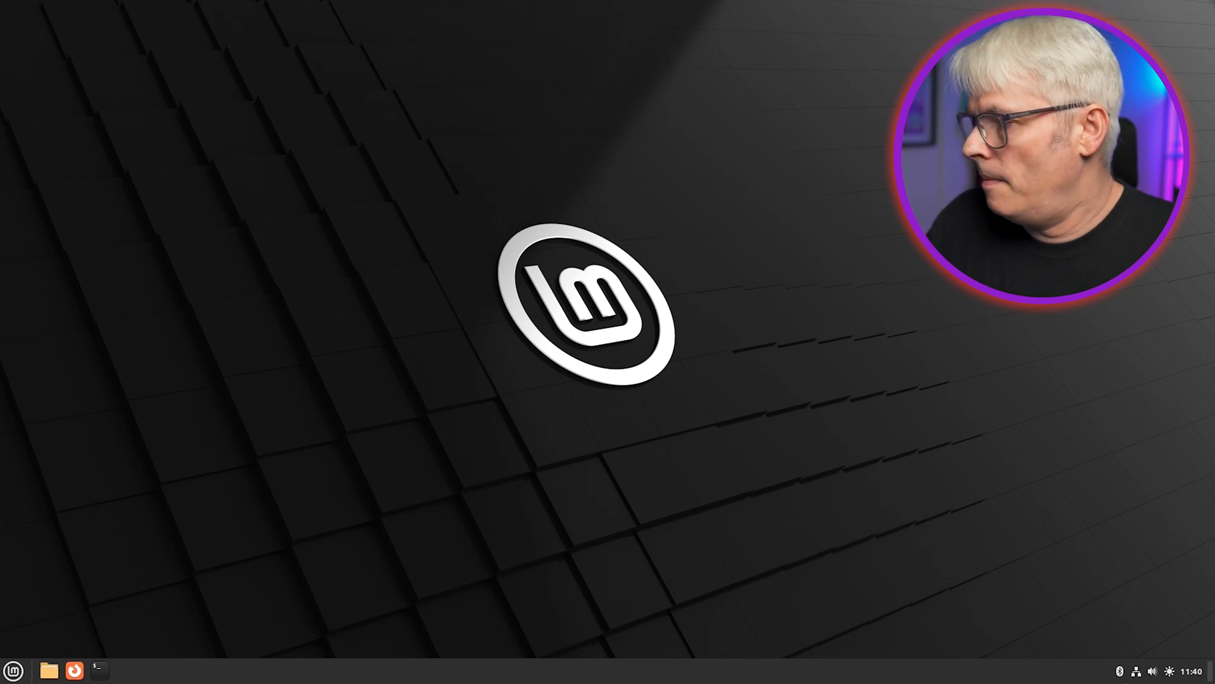
Step: Check the wired details (192.168.0.20, route and DNS 192.168.0.1) in Network Settings, then close
left_click(1135, 670)
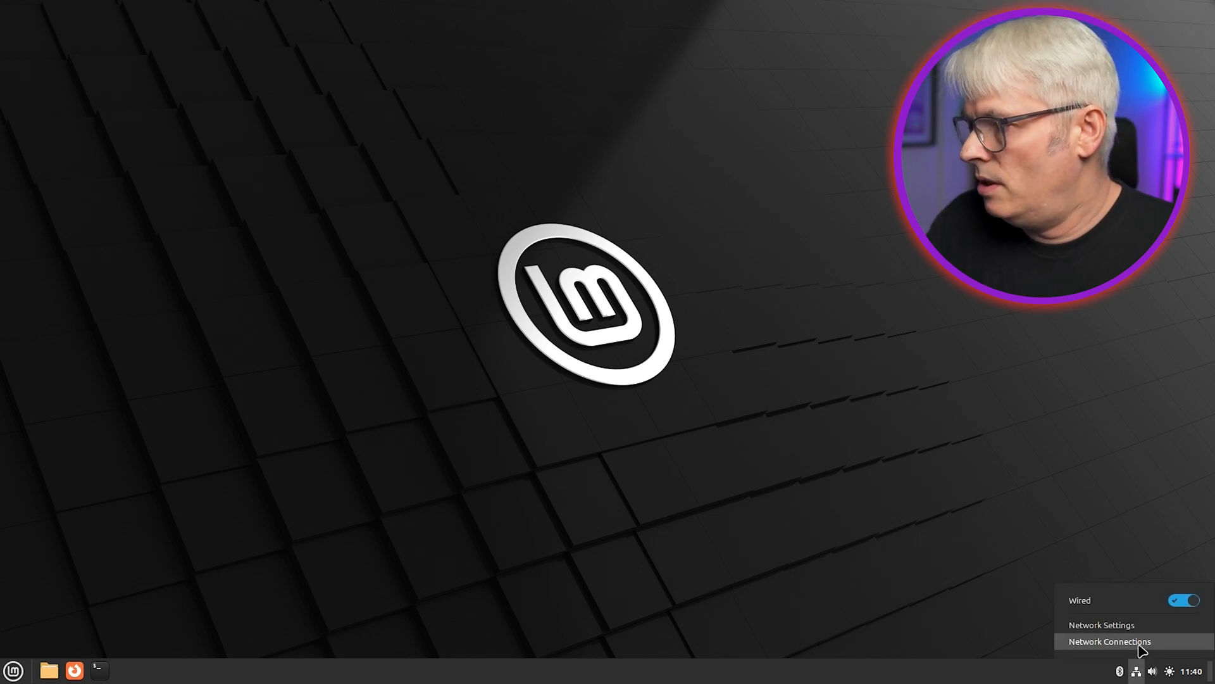
left_click(1110, 642)
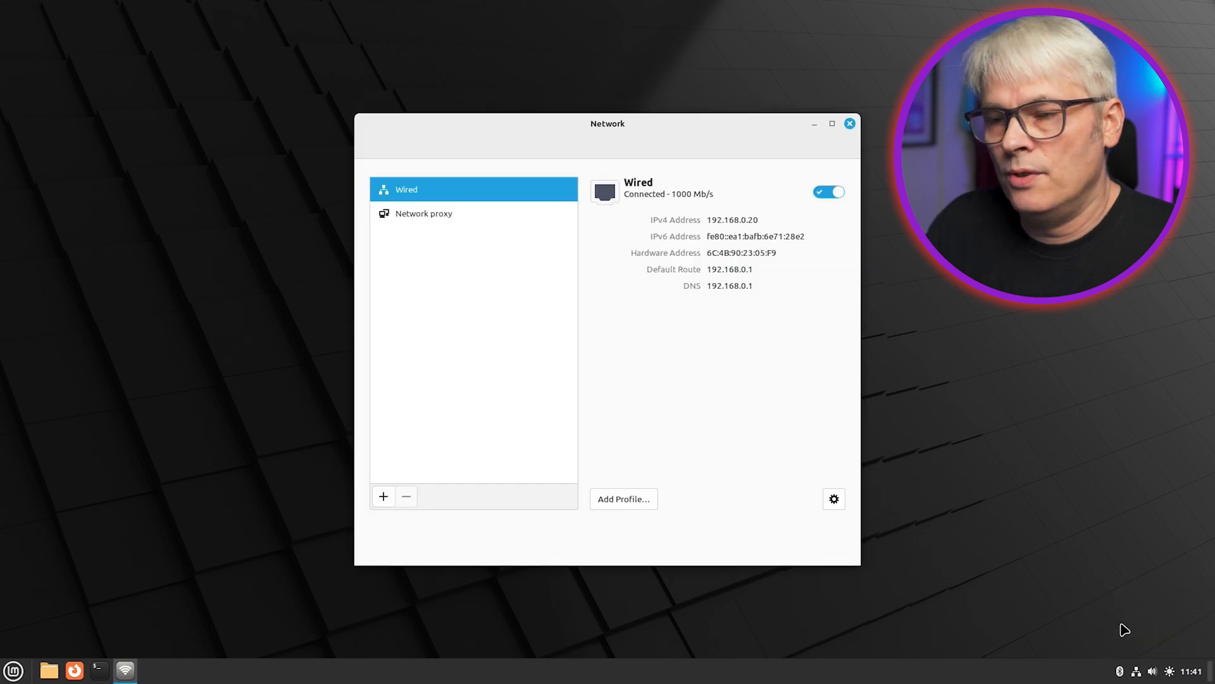
mouse_move(730, 220)
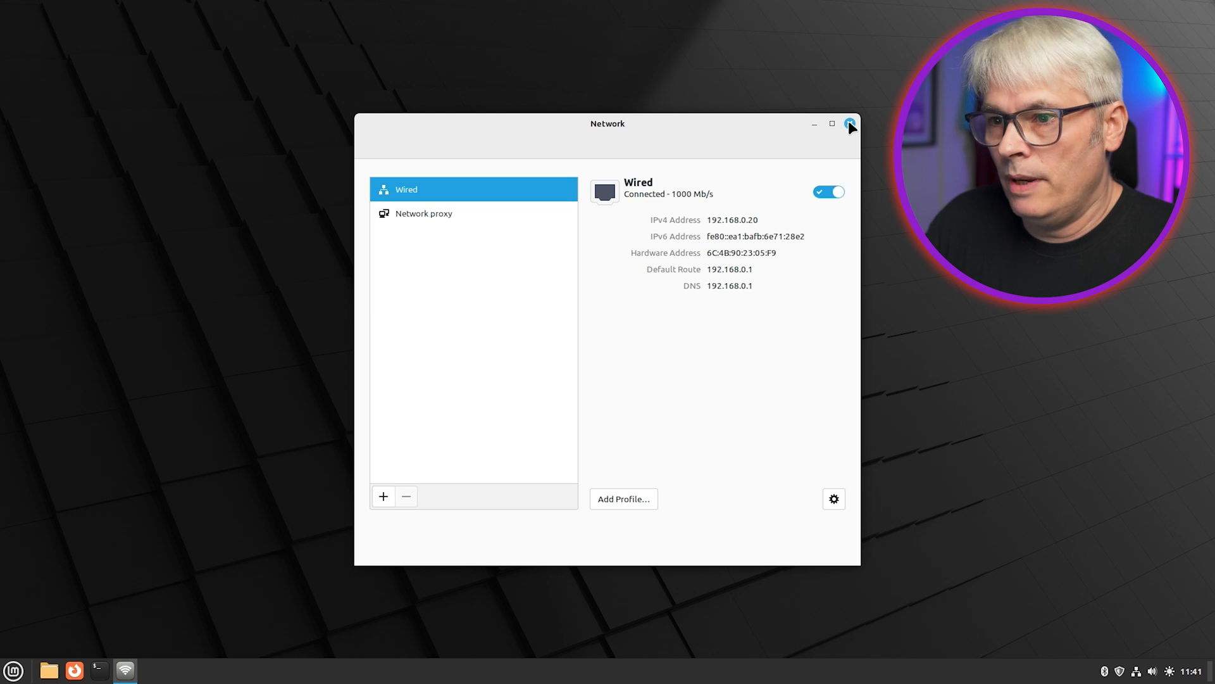
left_click(850, 124)
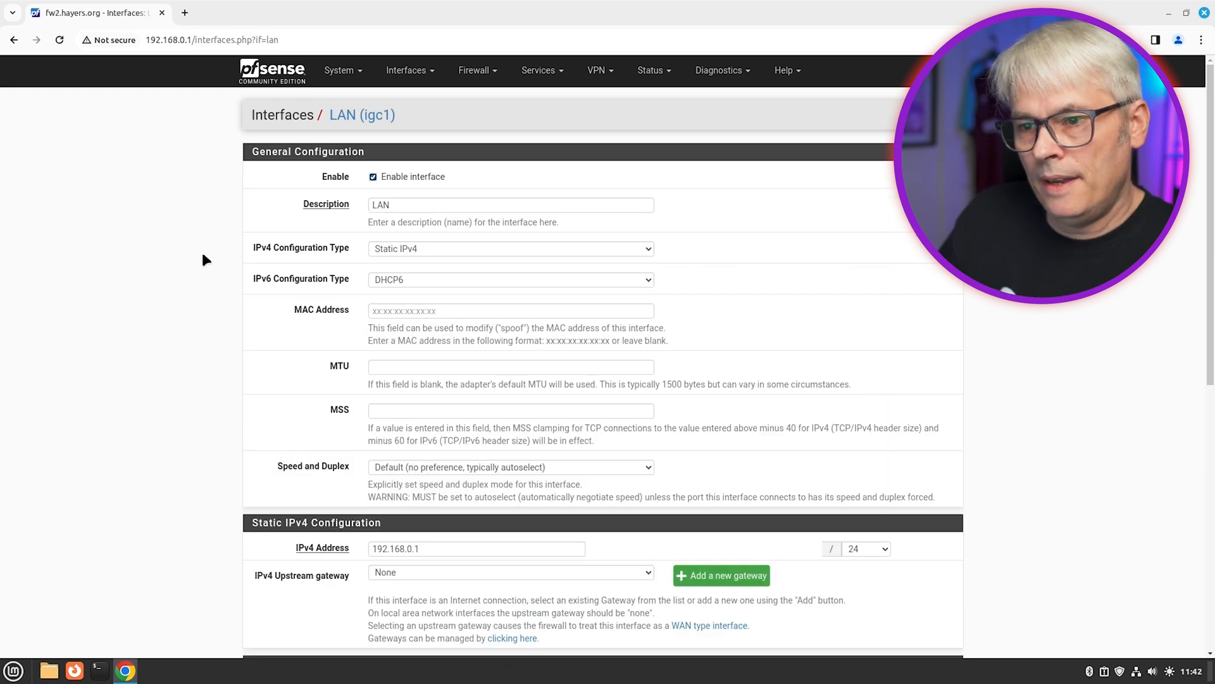
Step: Set LAN IPv6 Configuration Type to Track Interface on WAN, then save and apply
left_click(510, 280)
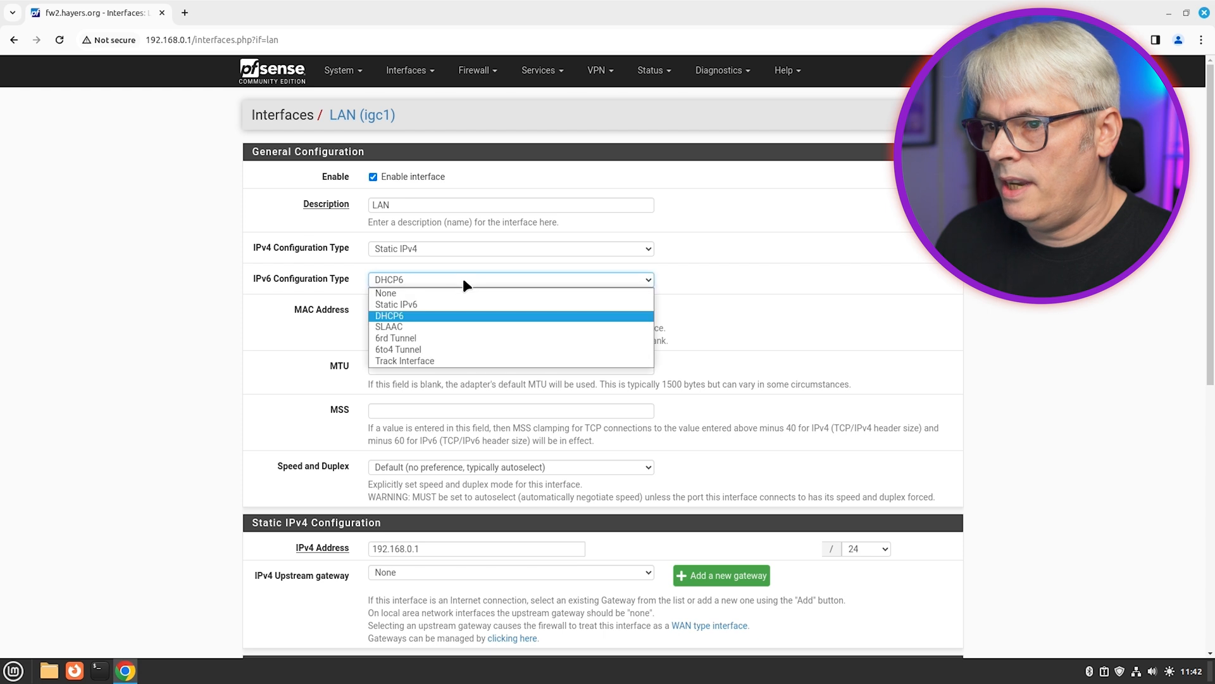
left_click(404, 360)
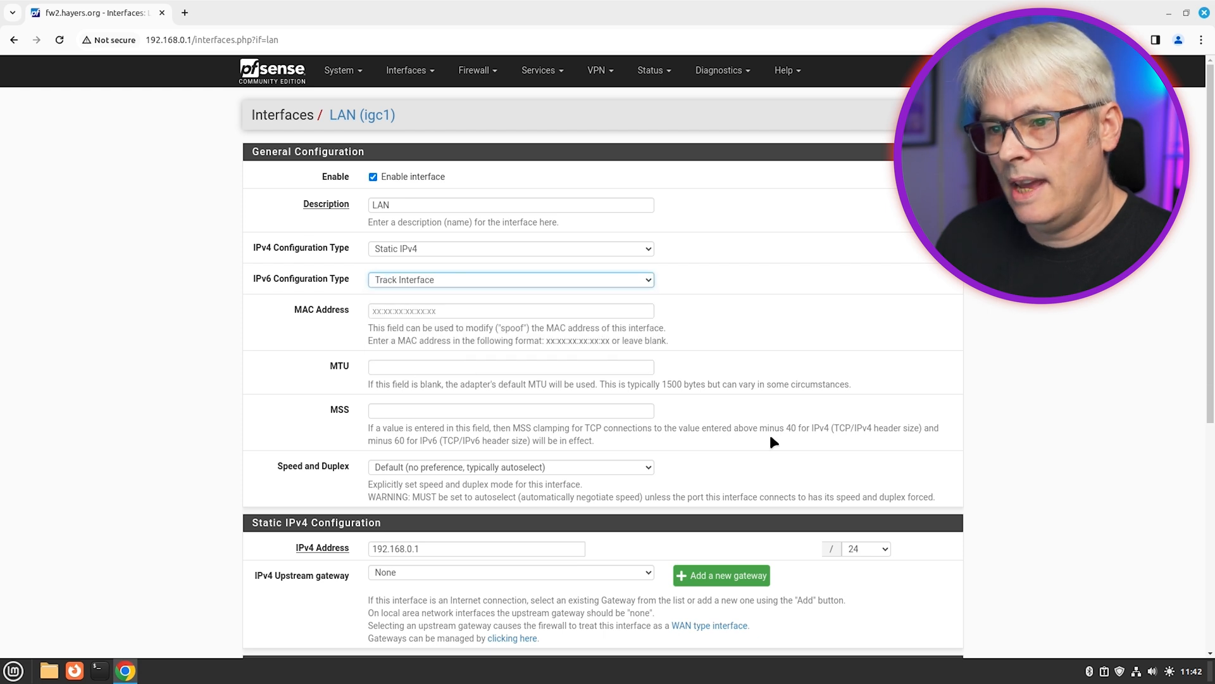
scroll("down", 3)
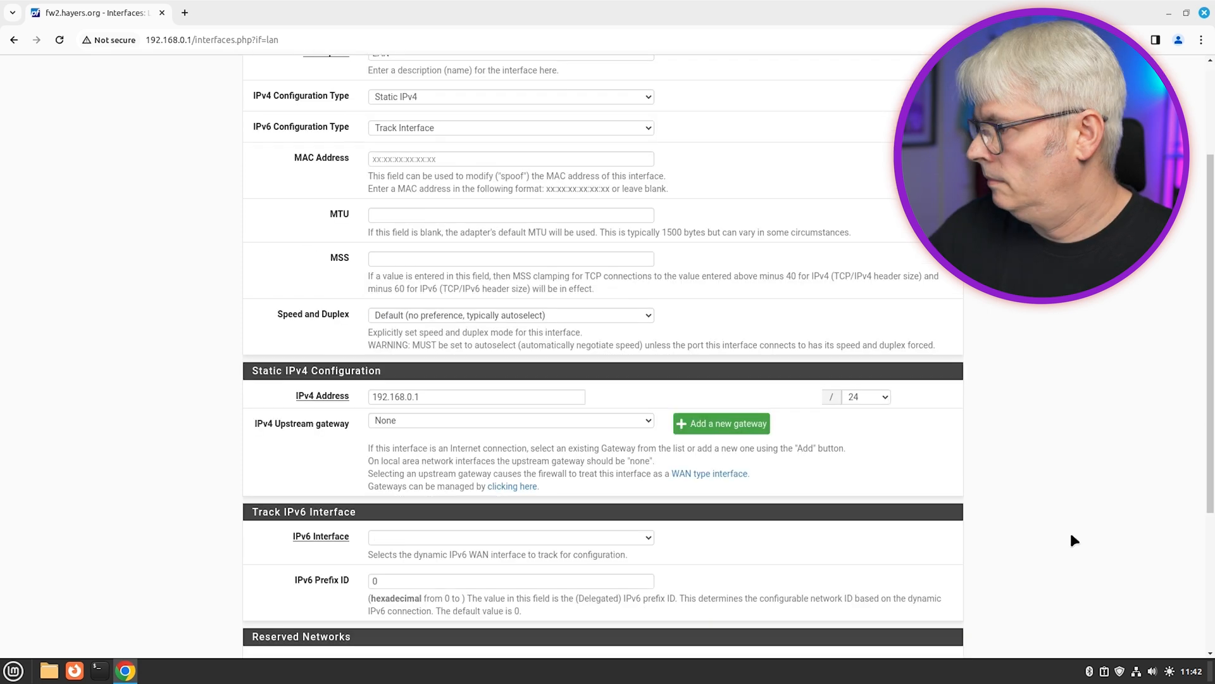
left_click(511, 536)
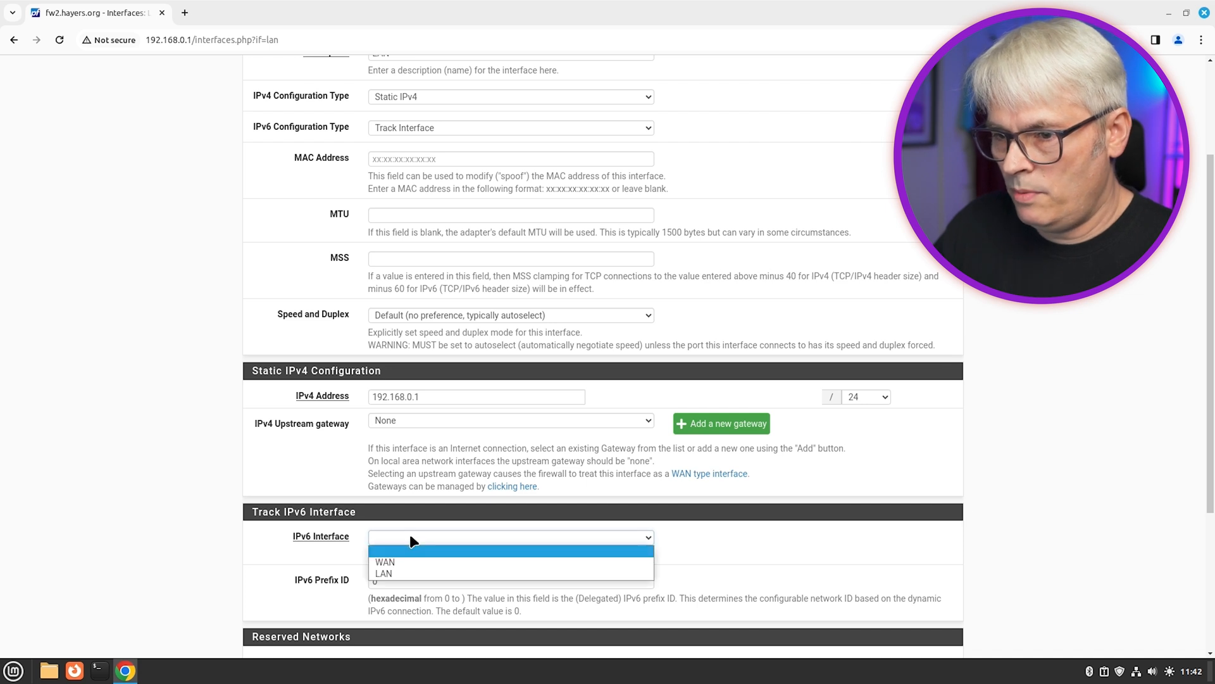
left_click(384, 561)
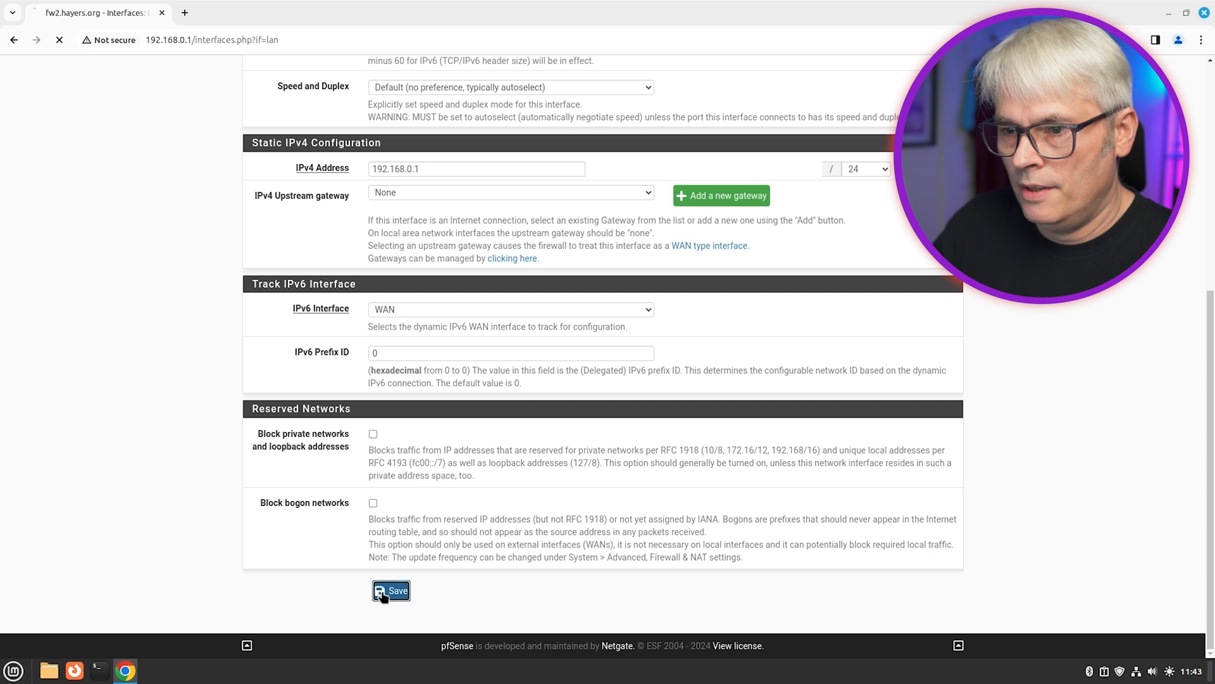
left_click(390, 590)
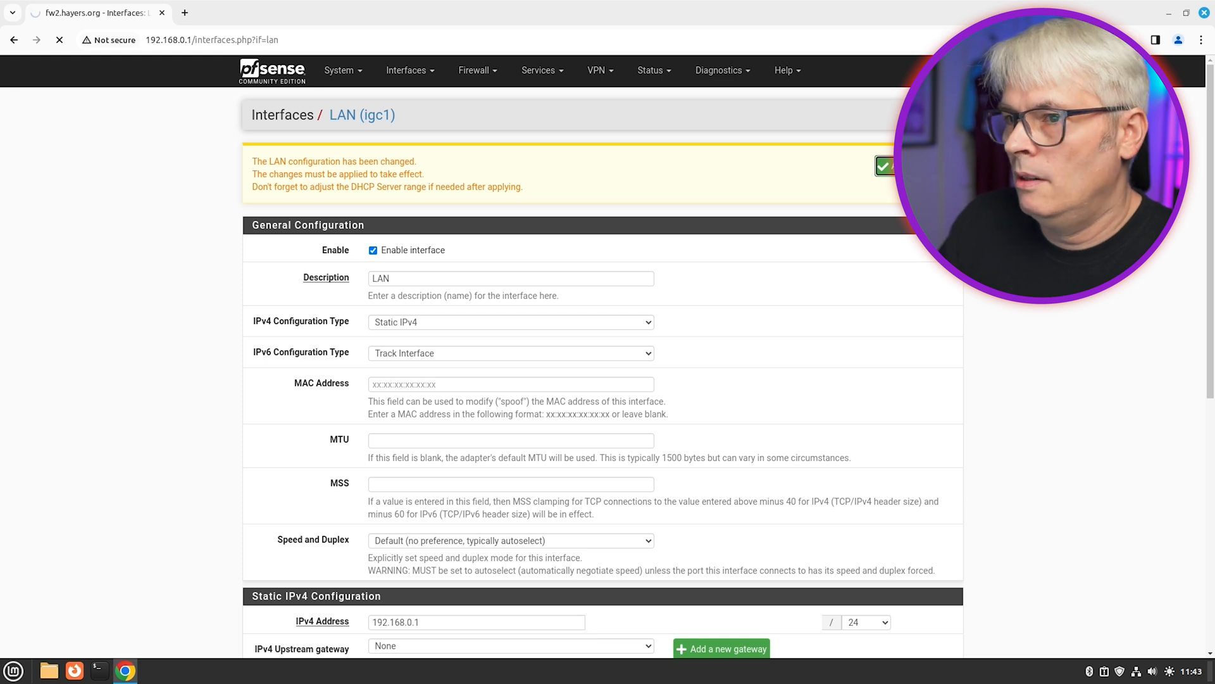
left_click(885, 166)
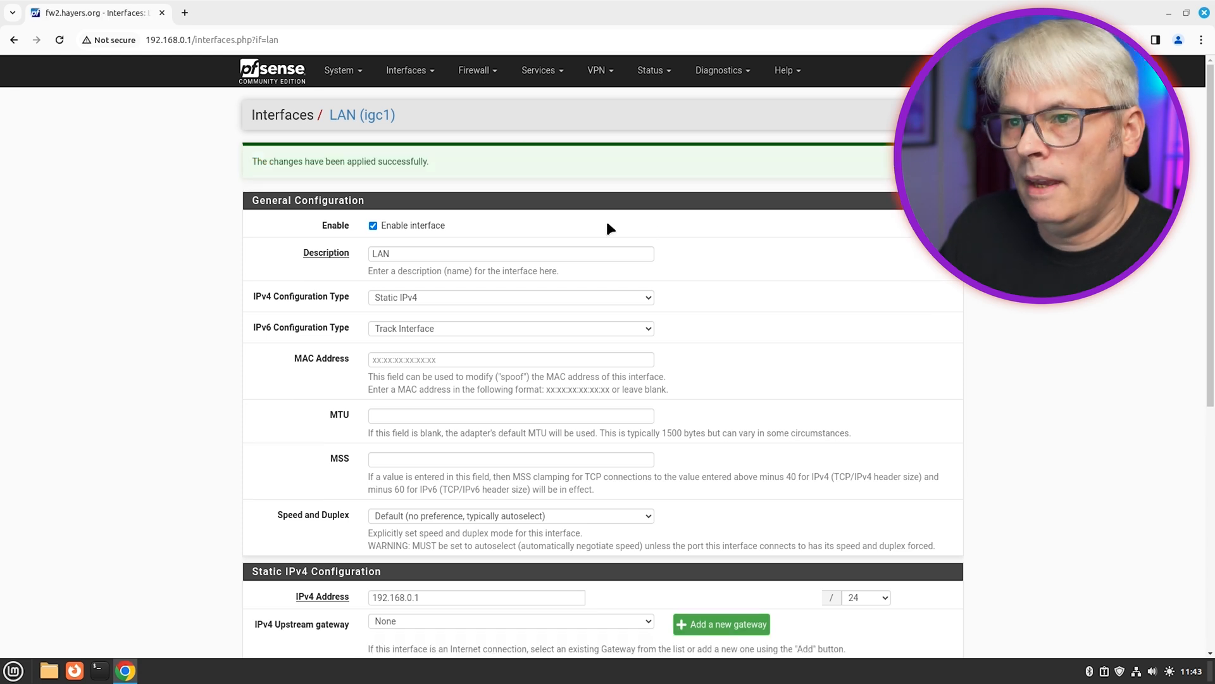
left_click(406, 70)
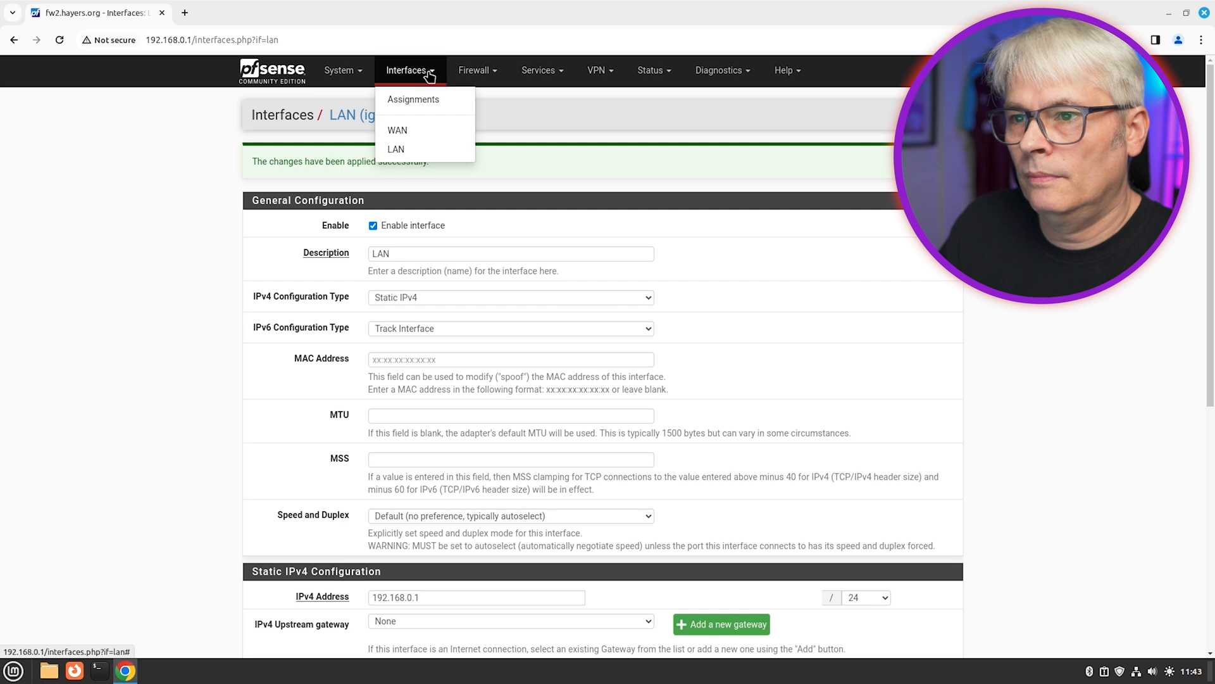
Step: Make WAN request only a /56 IPv6 prefix with a prefix hint, then save and apply
left_click(397, 129)
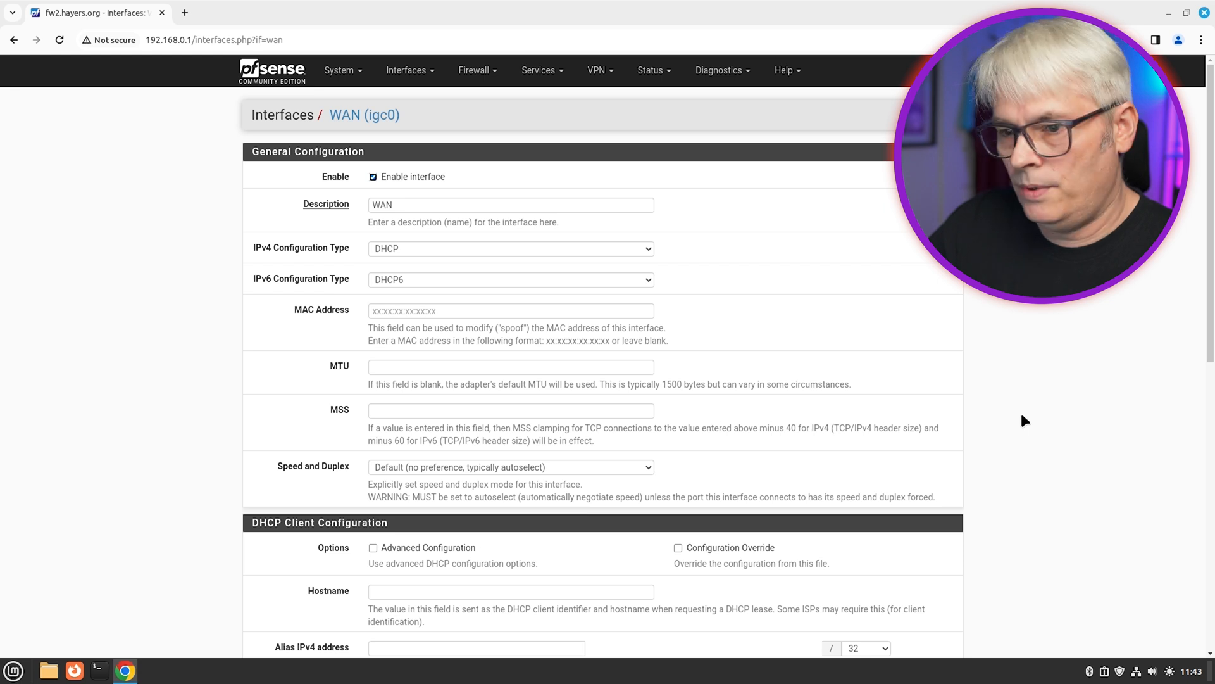
scroll("down", 3)
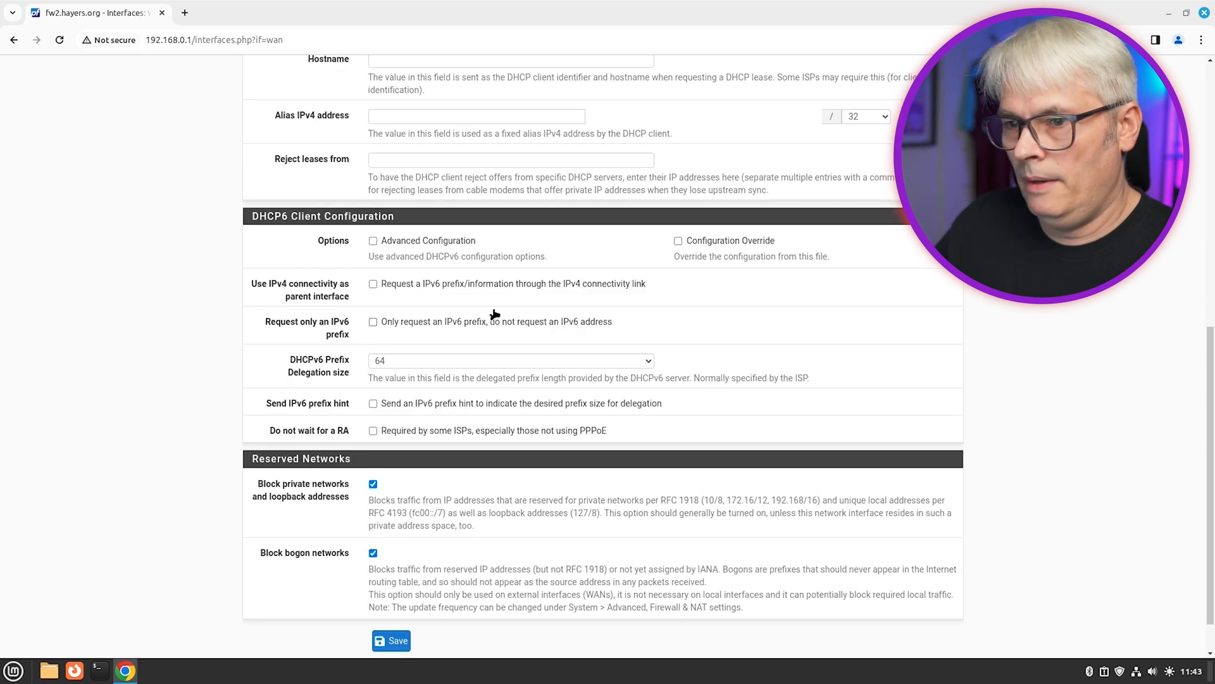
left_click(372, 321)
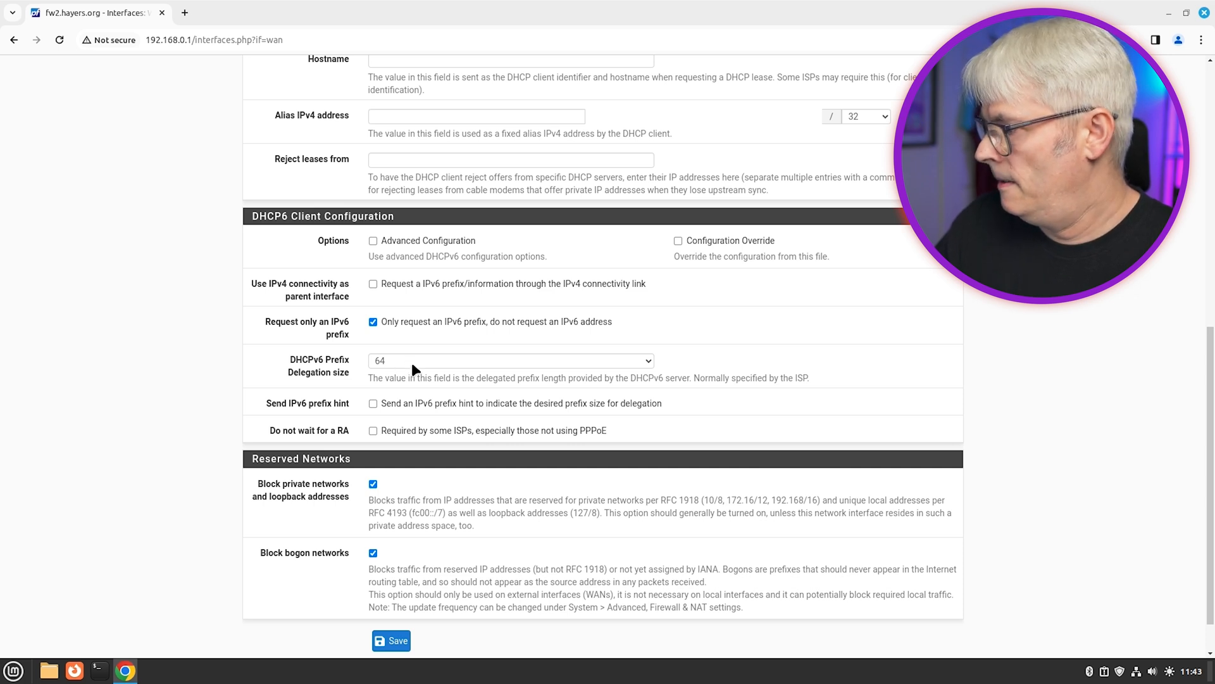
left_click(511, 360)
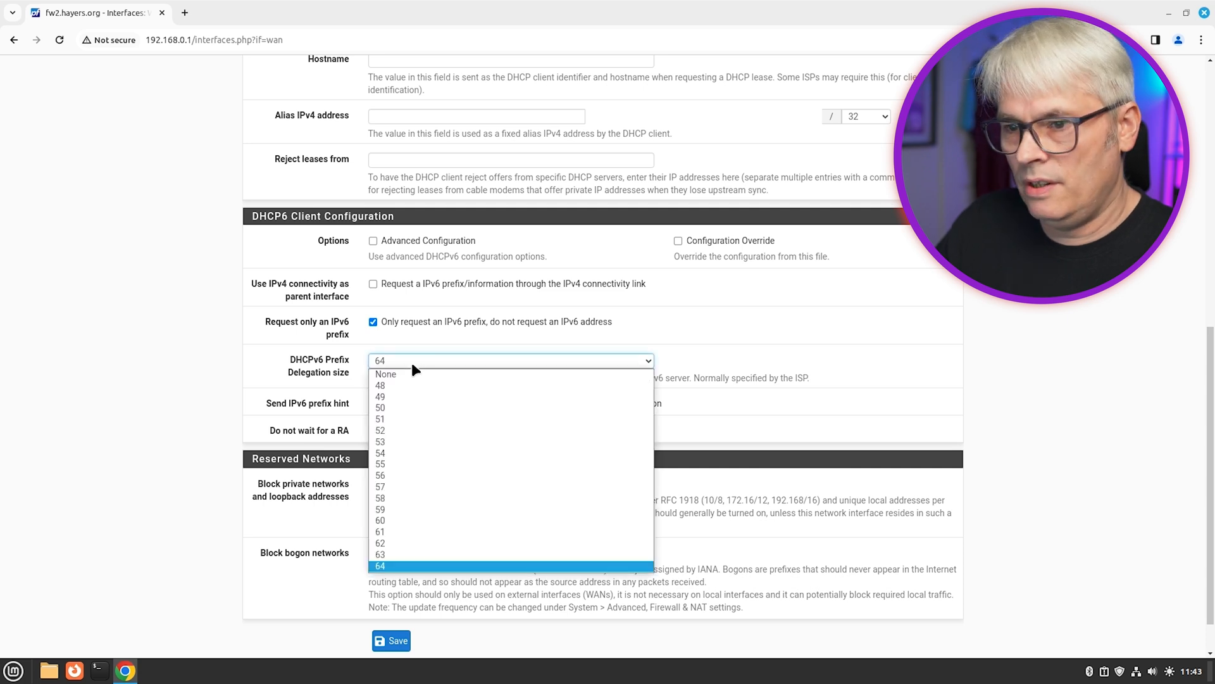
left_click(380, 475)
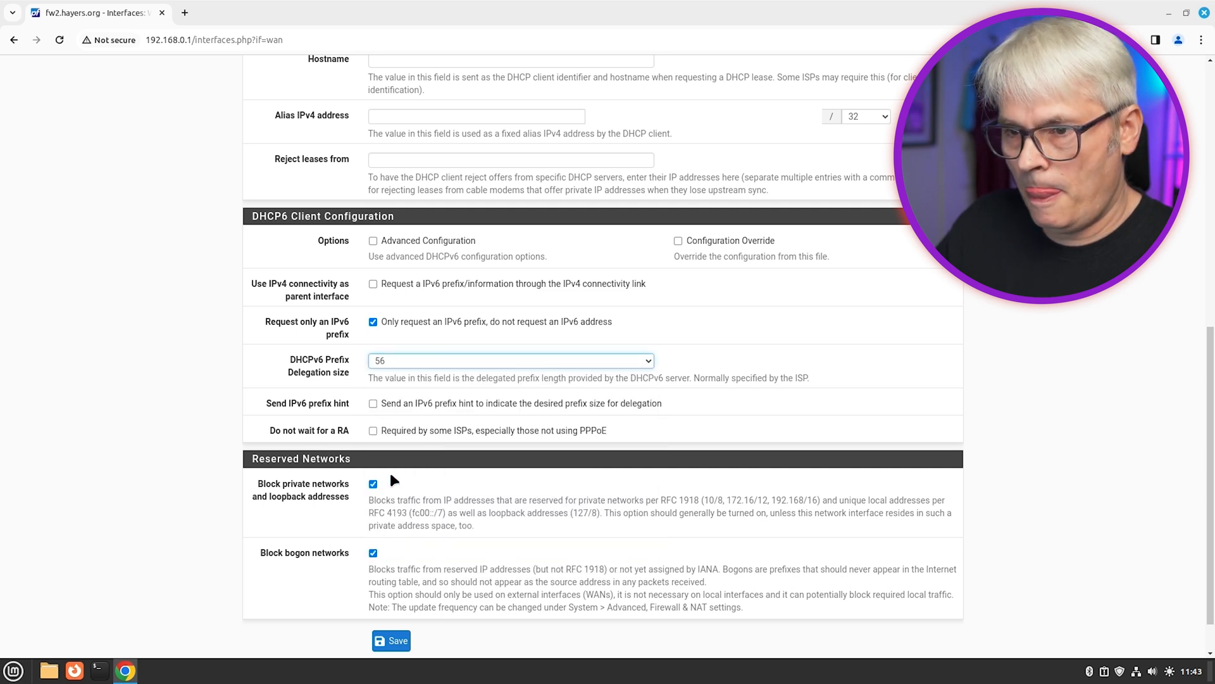
left_click(373, 403)
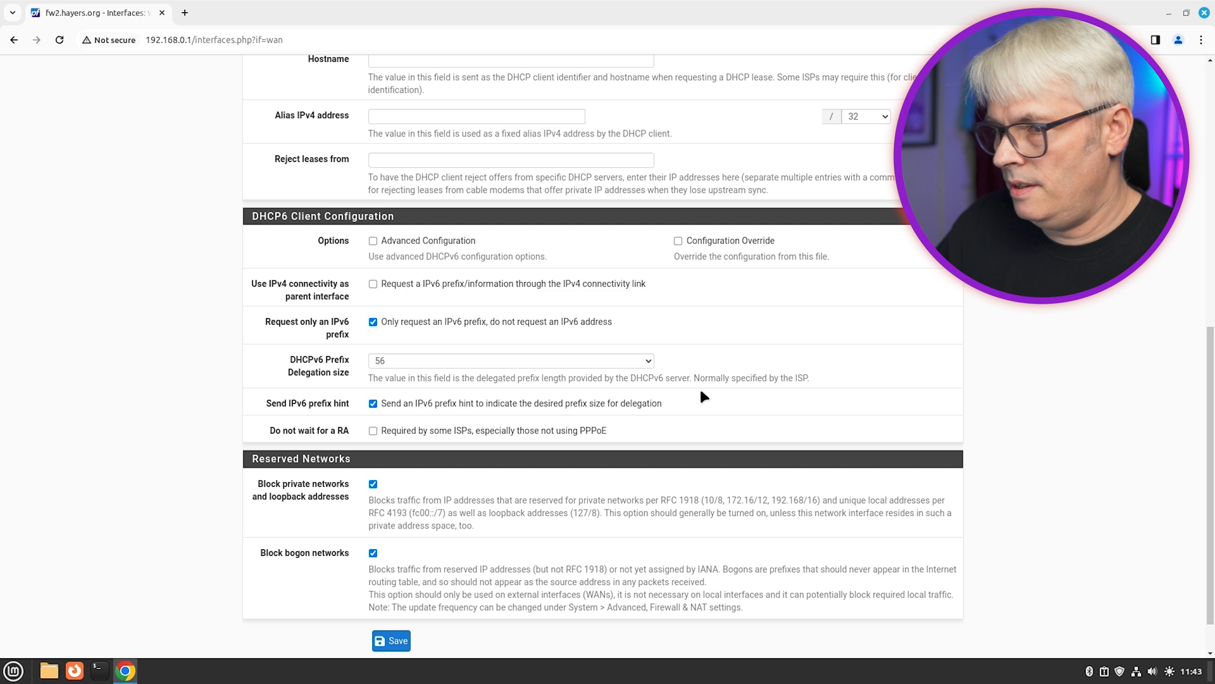
left_click(391, 640)
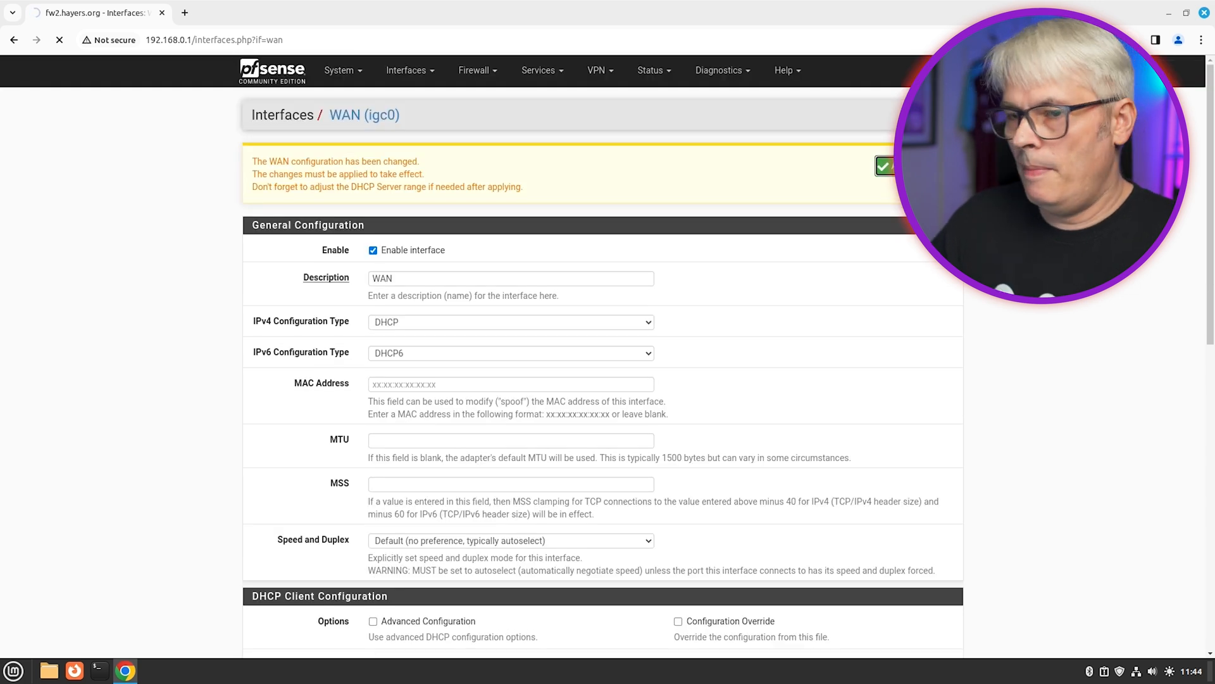
left_click(884, 166)
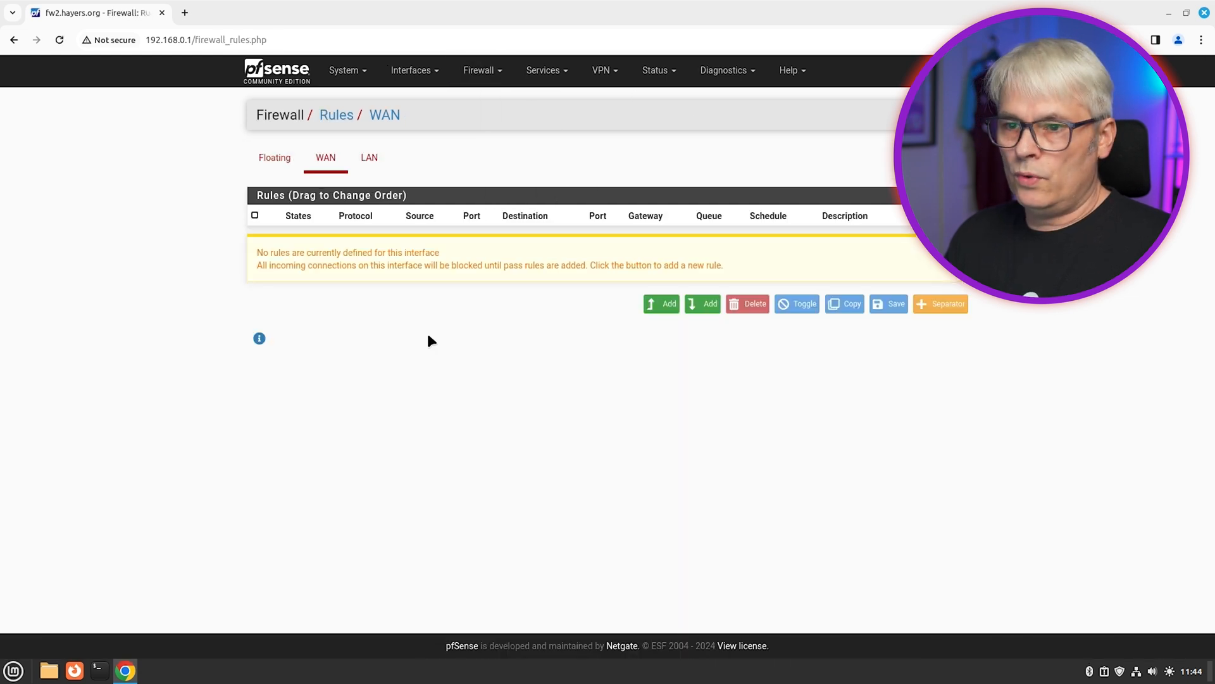
mouse_move(398, 285)
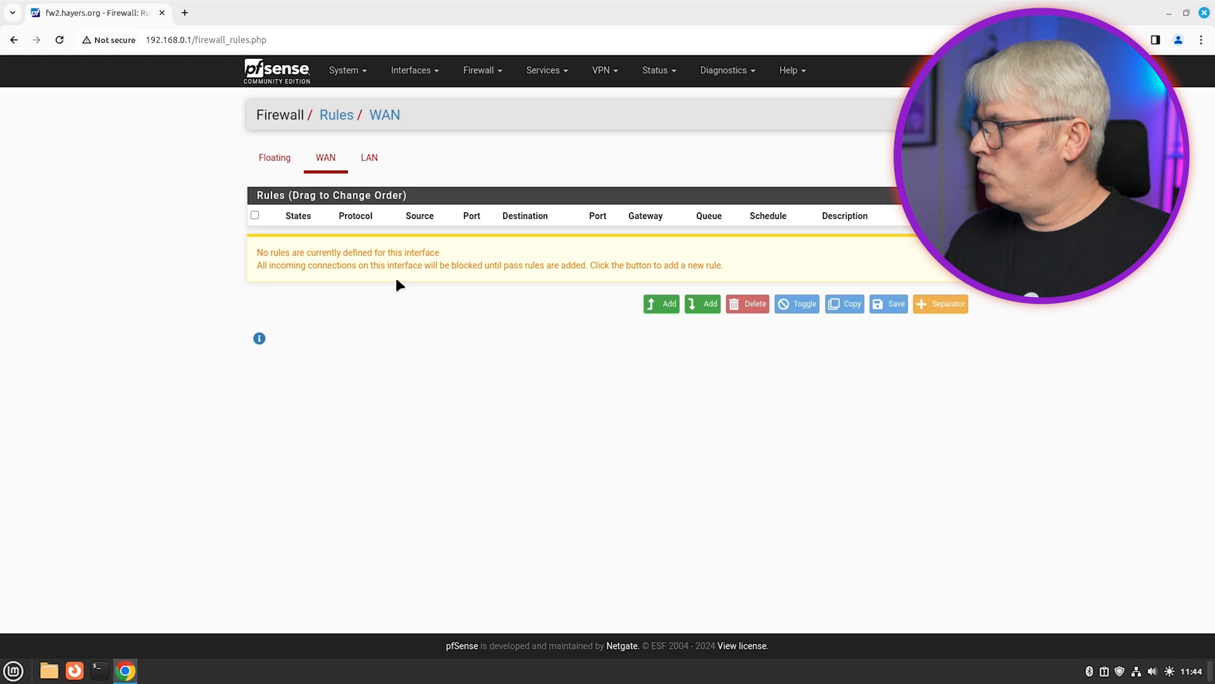
mouse_move(701, 369)
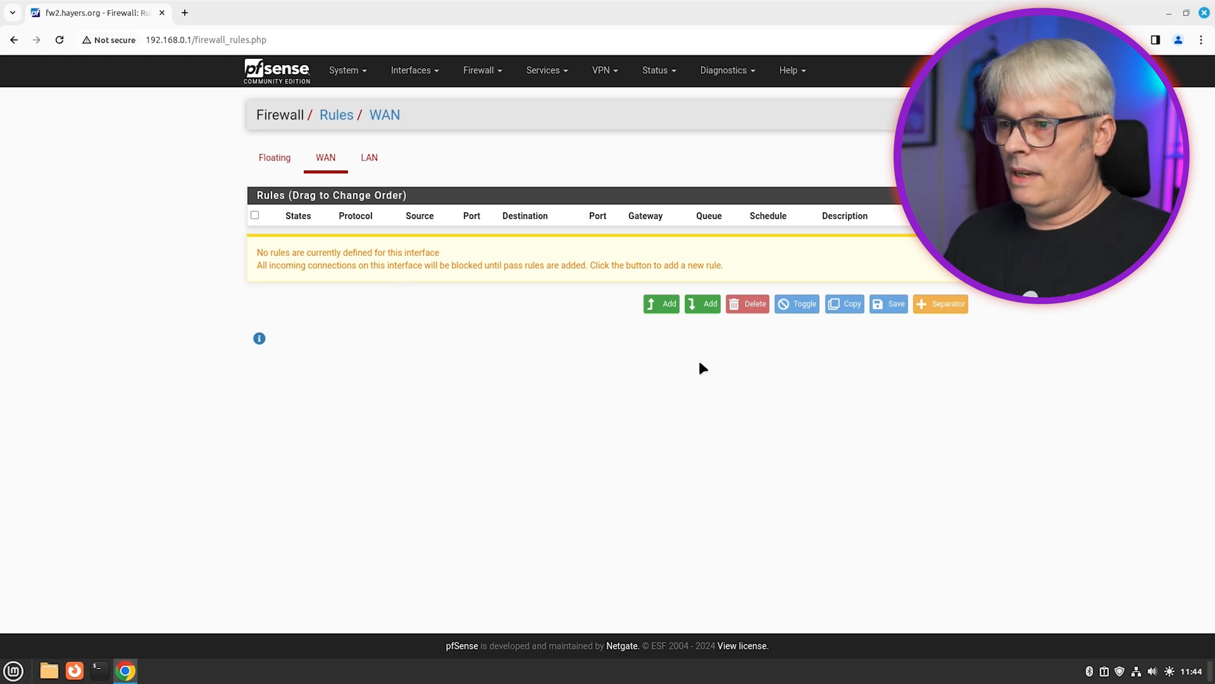
mouse_move(697, 369)
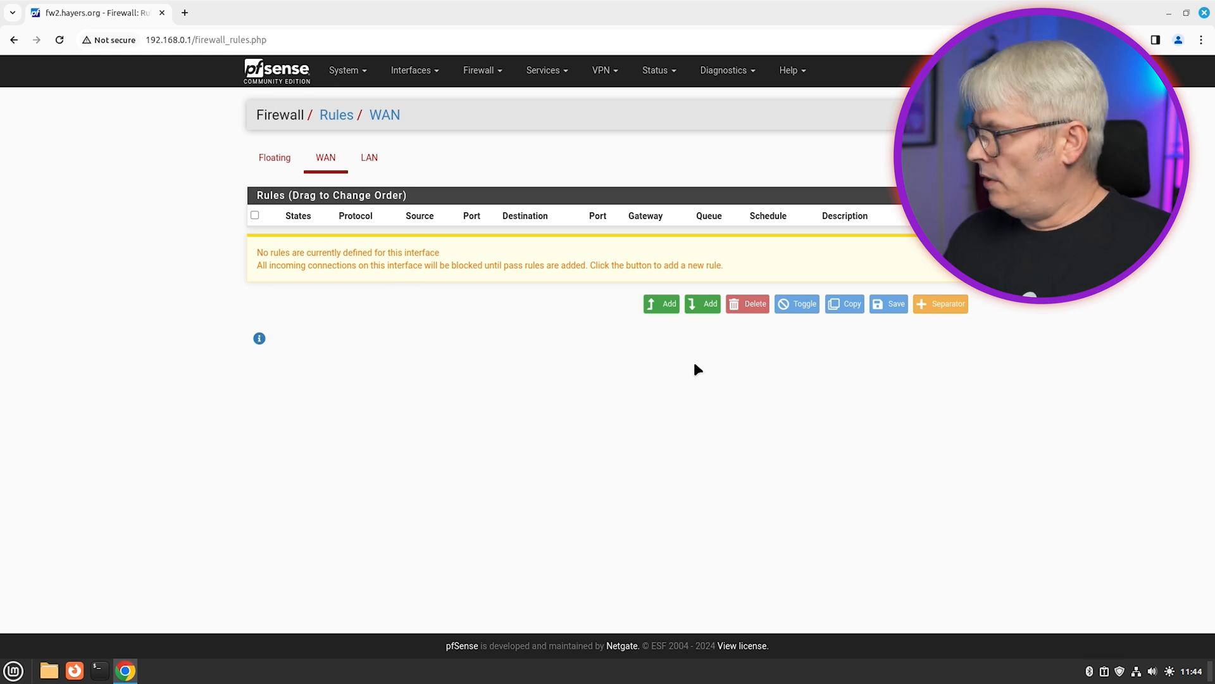
Step: Add and apply a WAN pass rule for IPv6, any protocol, sourced from LAN subnets
left_click(660, 303)
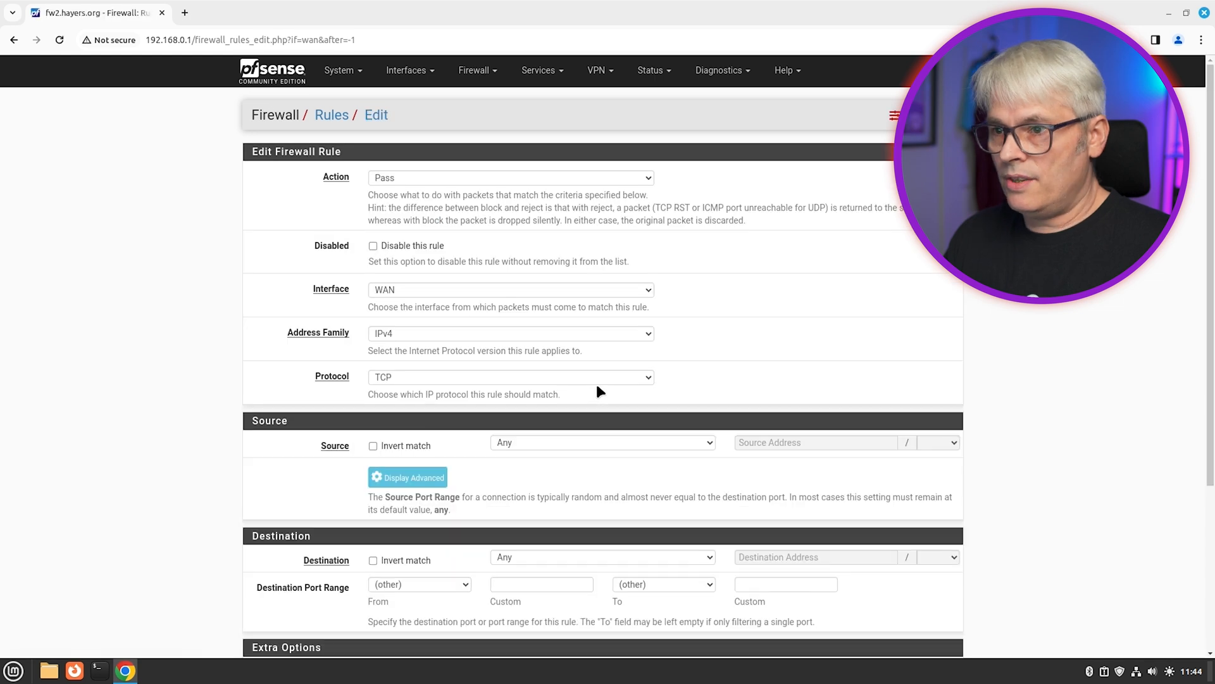
mouse_move(572, 331)
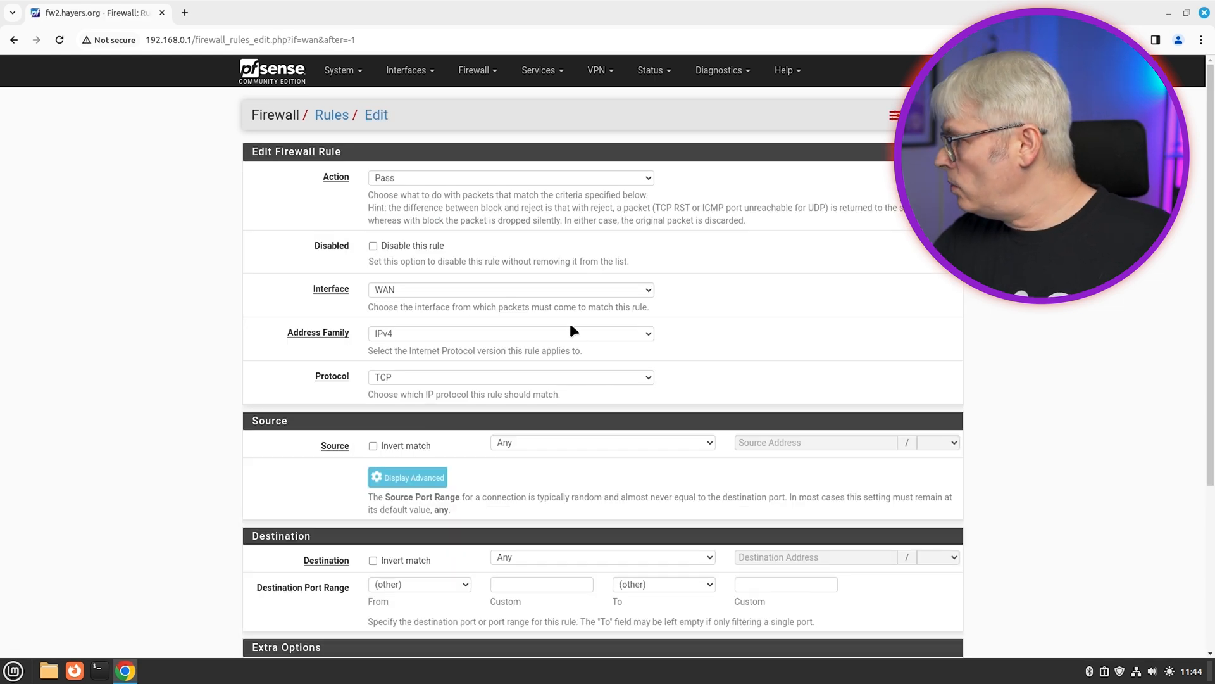
mouse_move(691, 258)
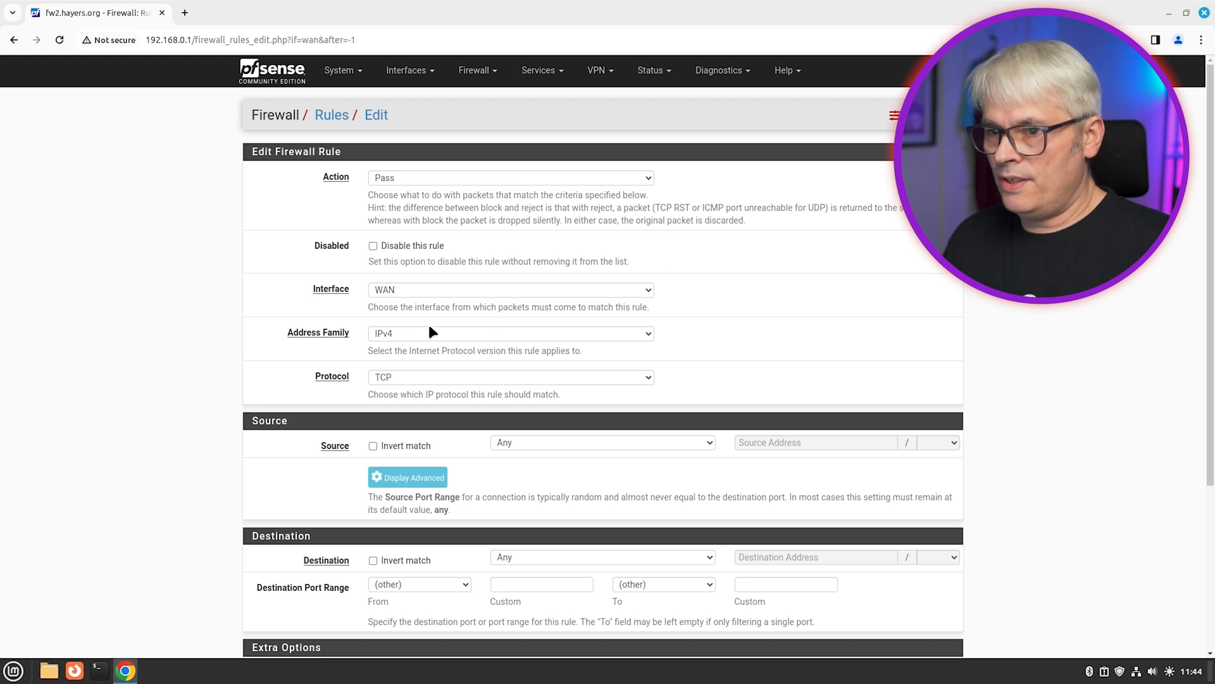
left_click(510, 333)
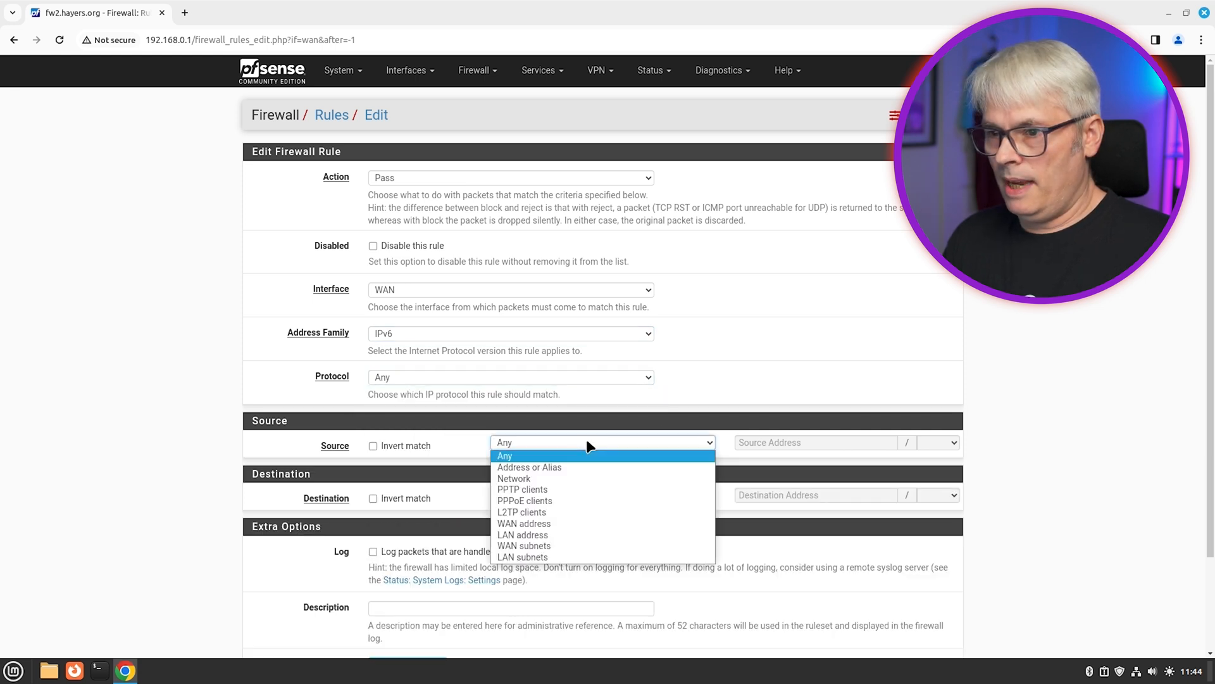
mouse_move(524, 545)
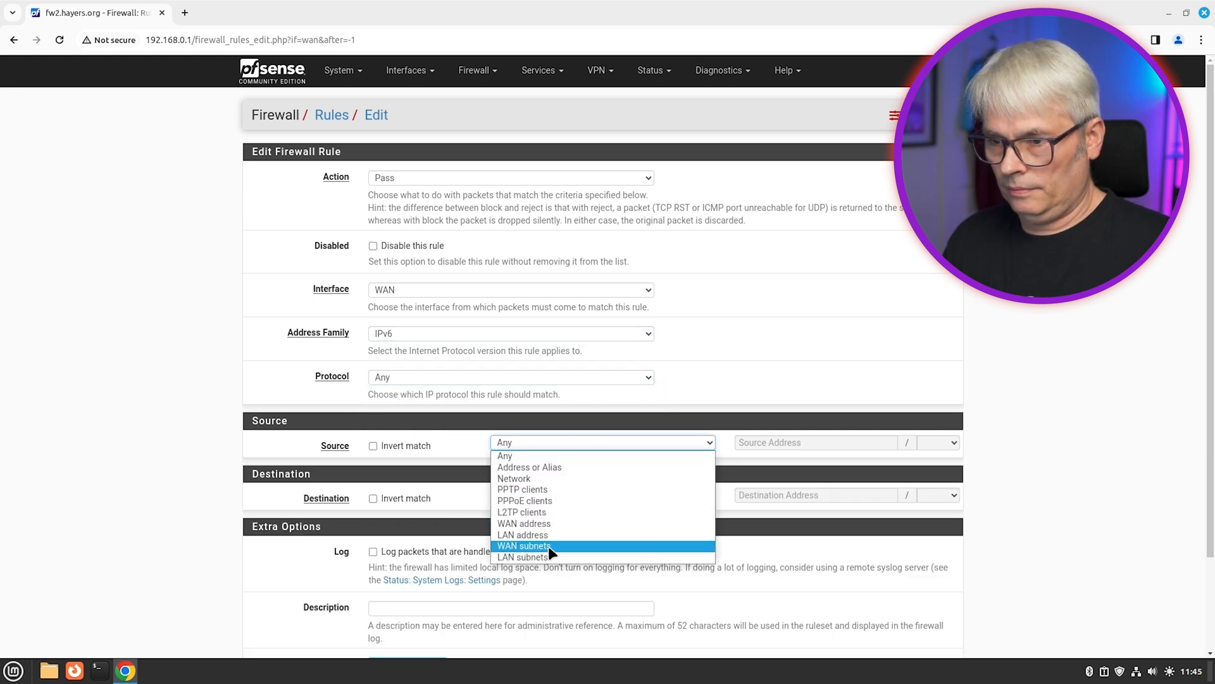
left_click(523, 556)
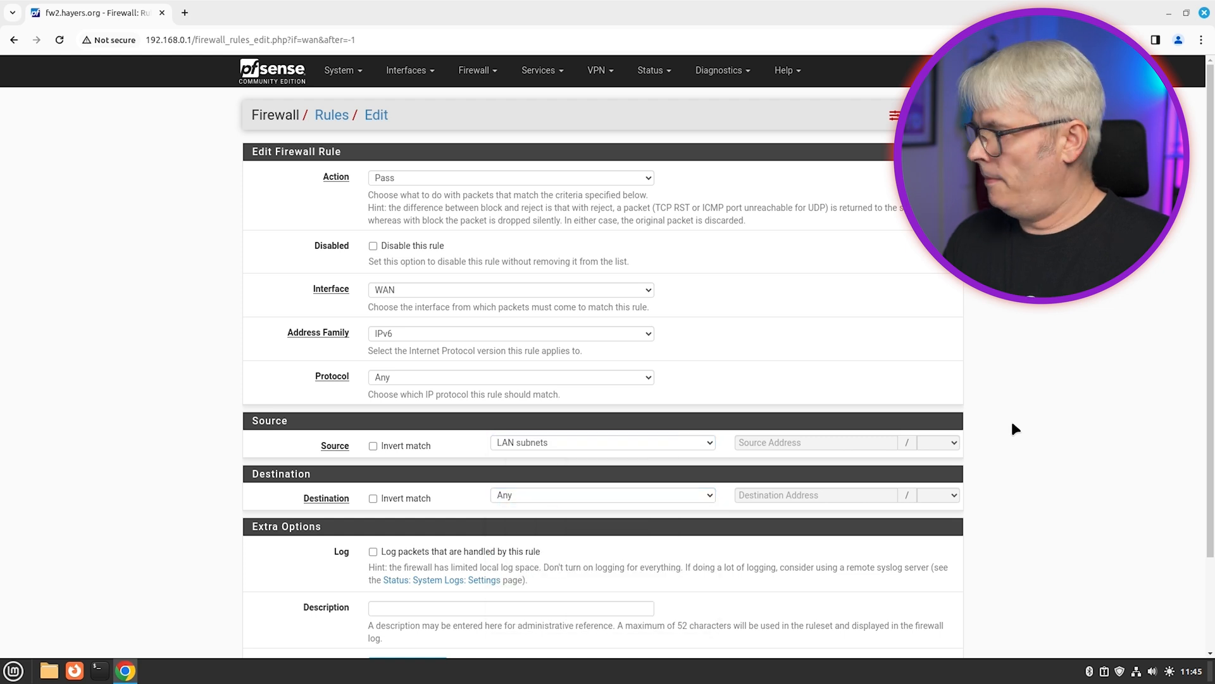
left_click(407, 662)
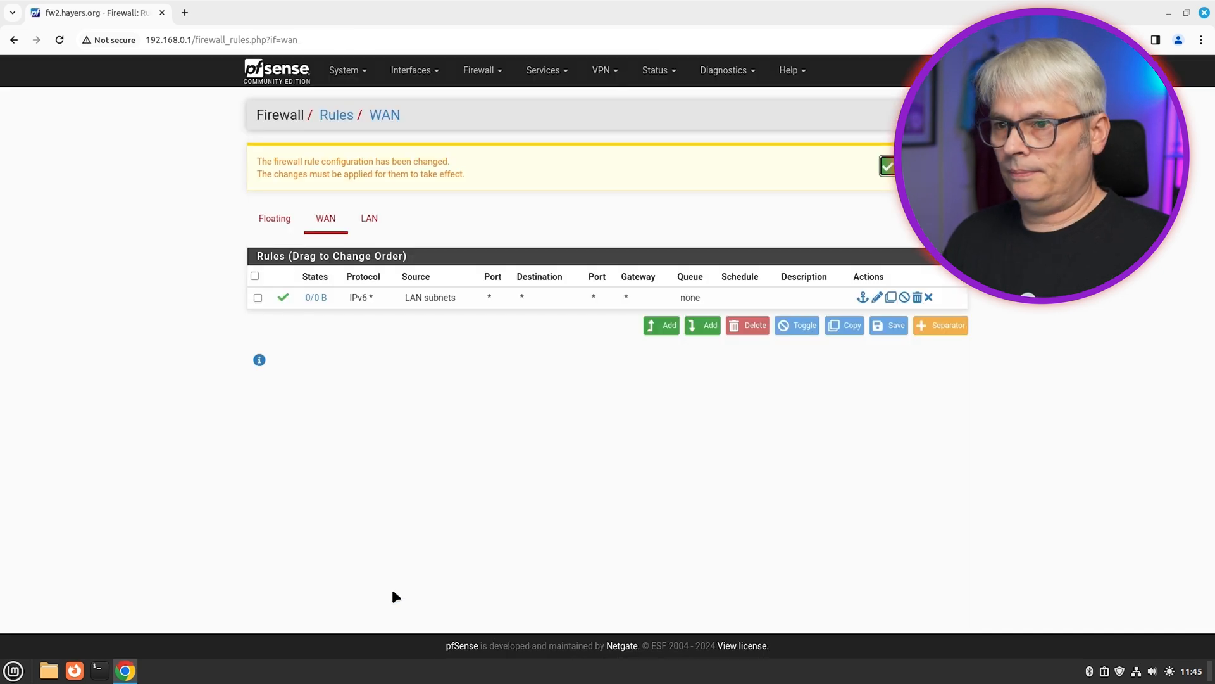
left_click(888, 166)
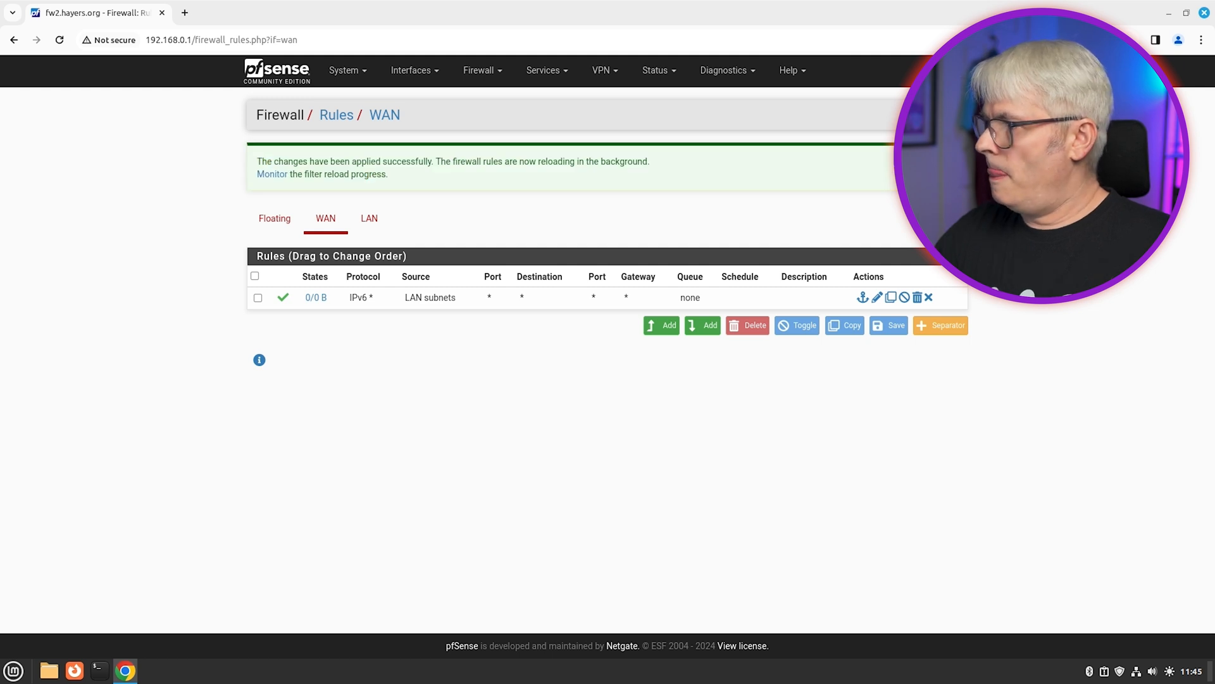
mouse_move(376, 277)
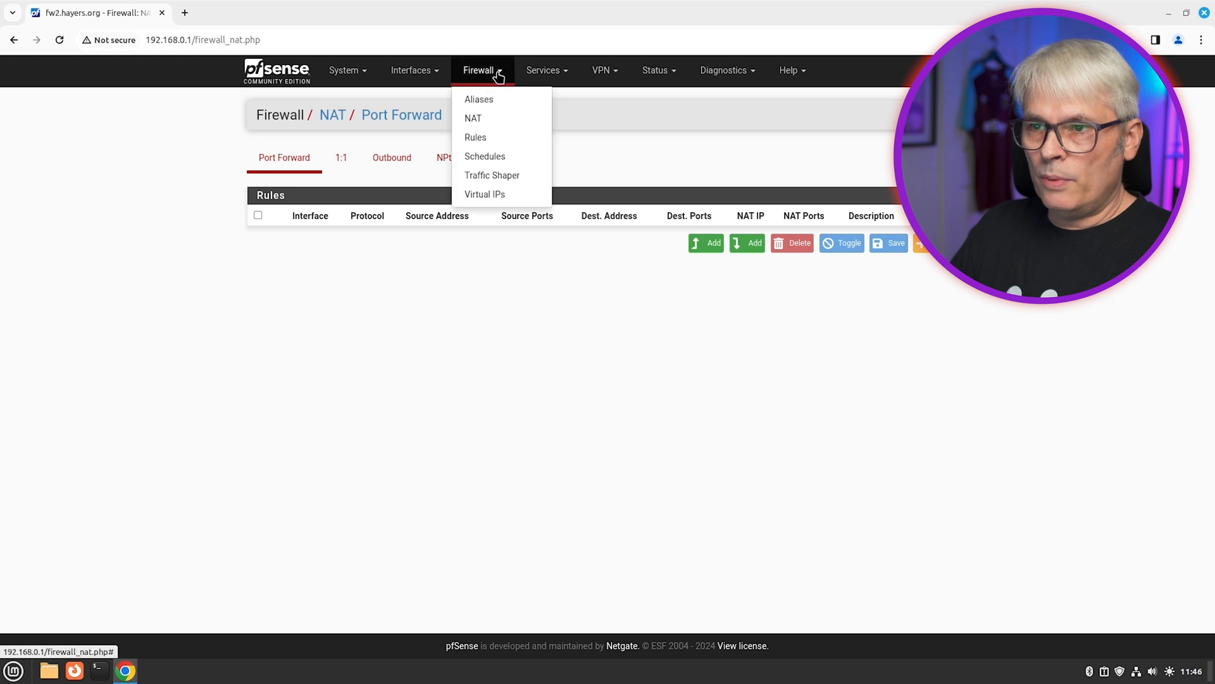
Step: Create a Port(s) alias named ServerPorts, described as server ports exposed to the internet
left_click(479, 99)
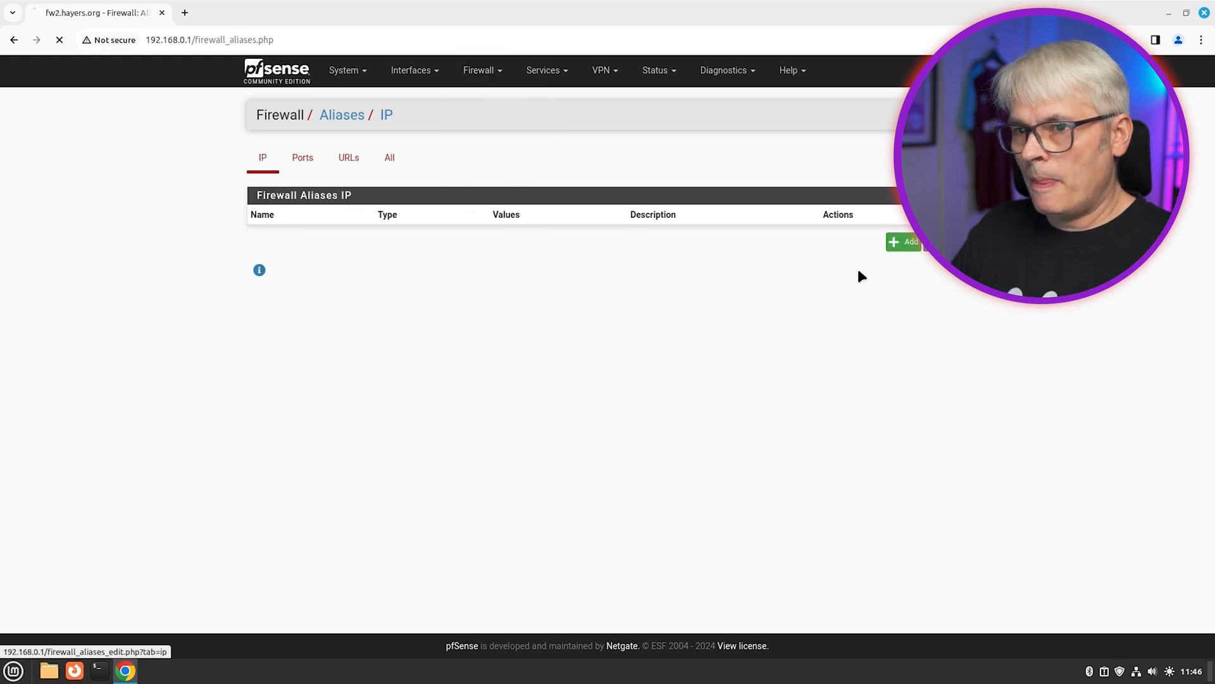
left_click(903, 241)
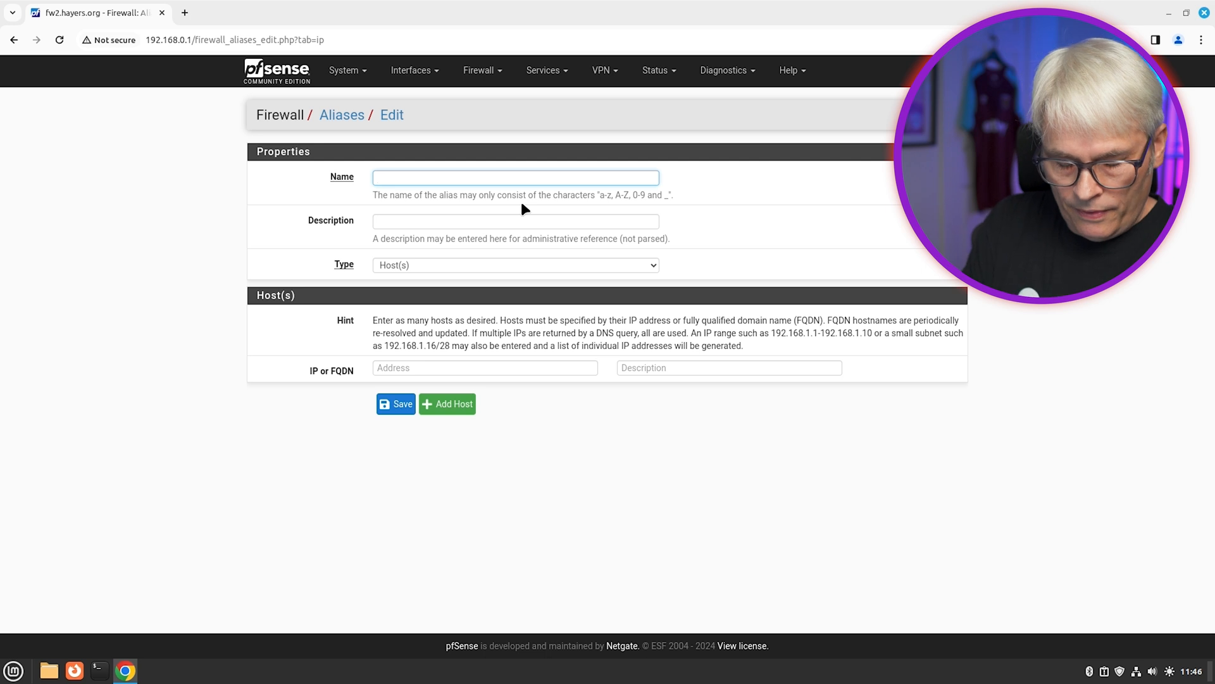
type("Serve")
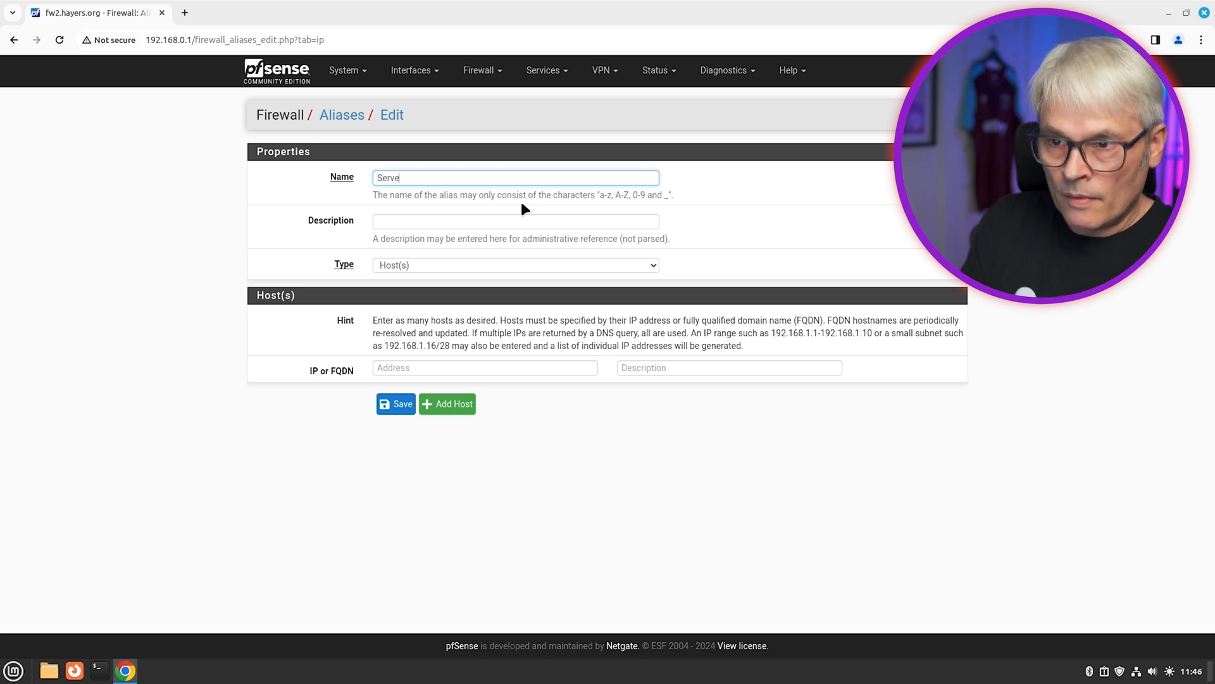
type("rPorts")
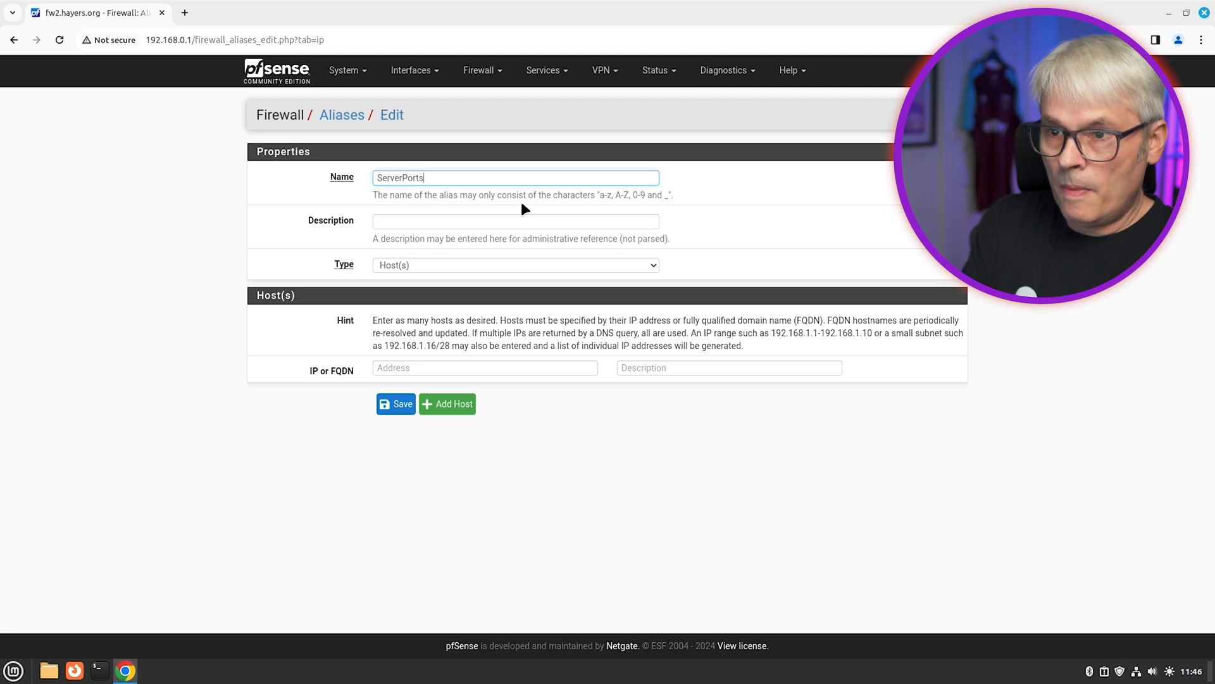
type("List of server ports exposed to the")
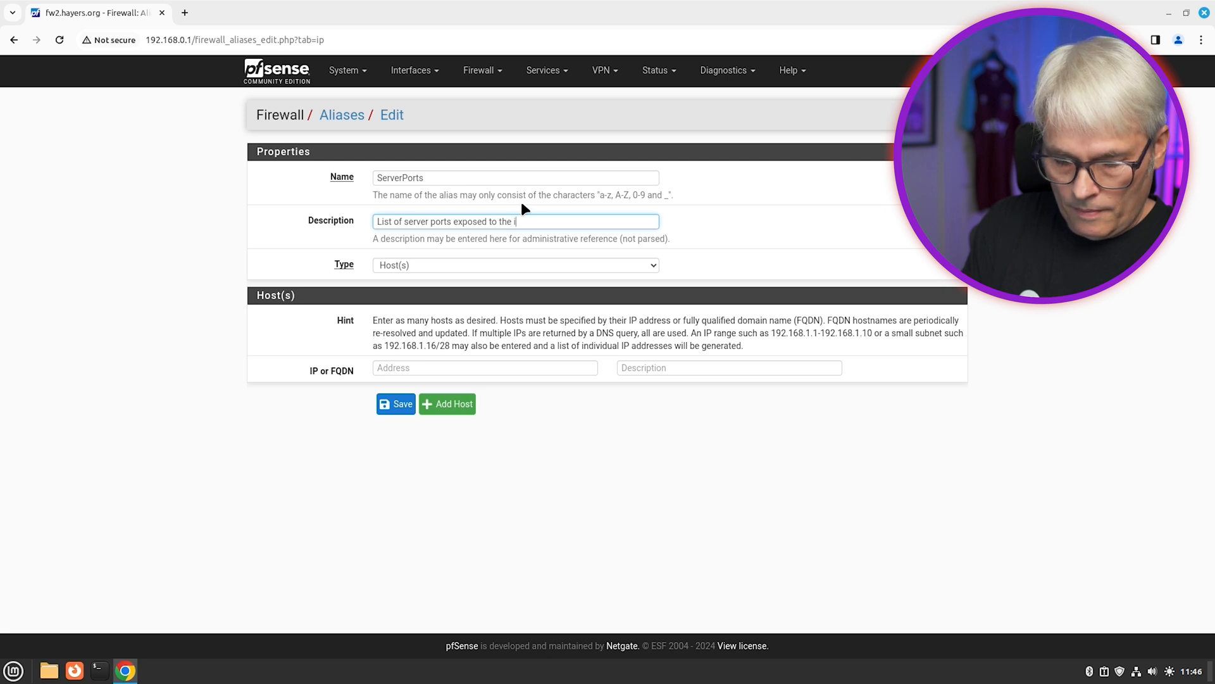
type("internet")
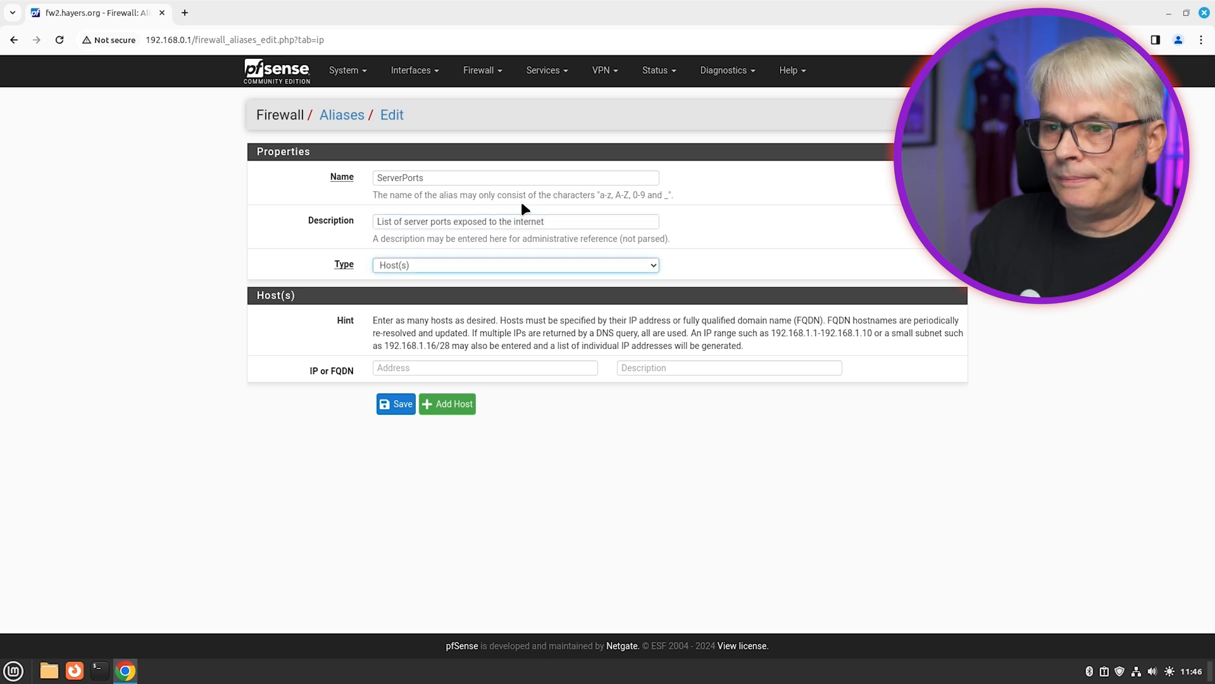
left_click(514, 265)
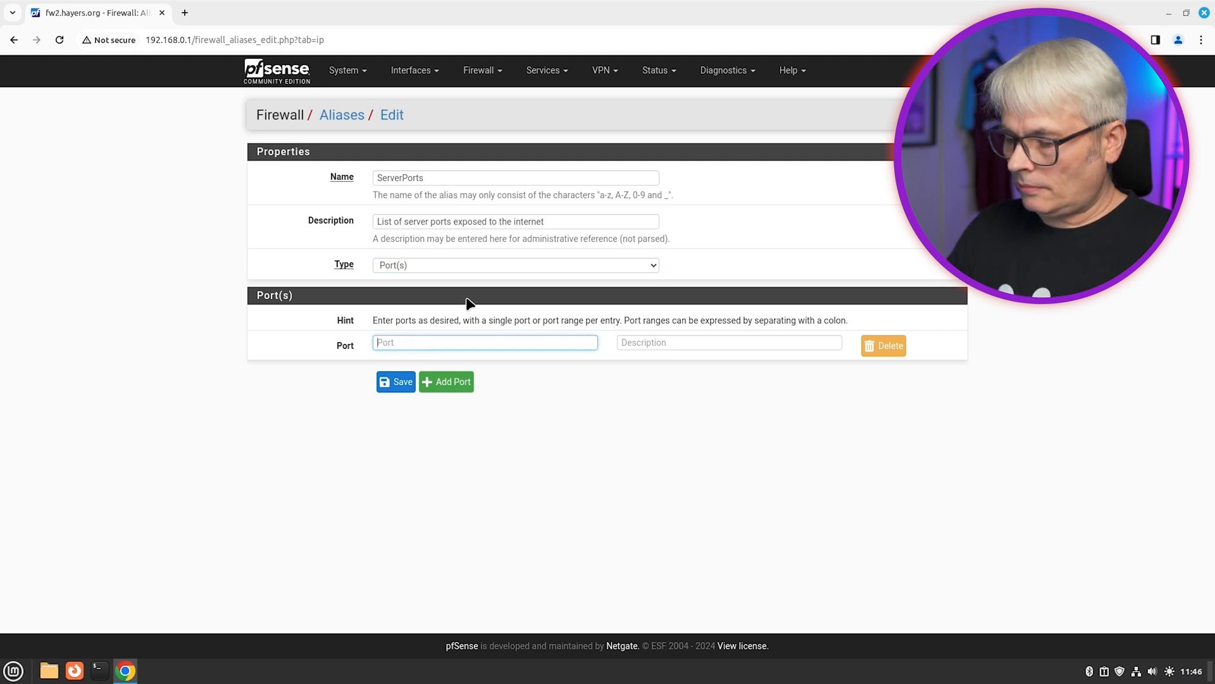
Step: Add the mail ports 25 SMTP, 143 IMAP and 993 IMAPS to the alias
type("25")
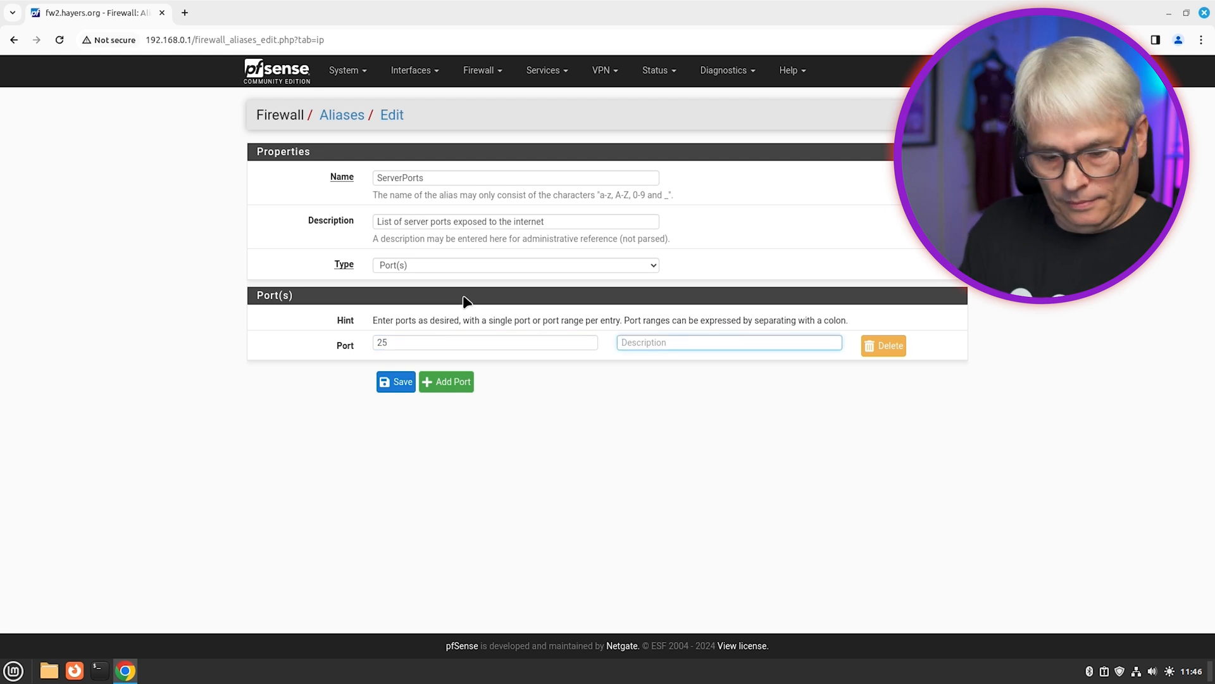
type("SMTP")
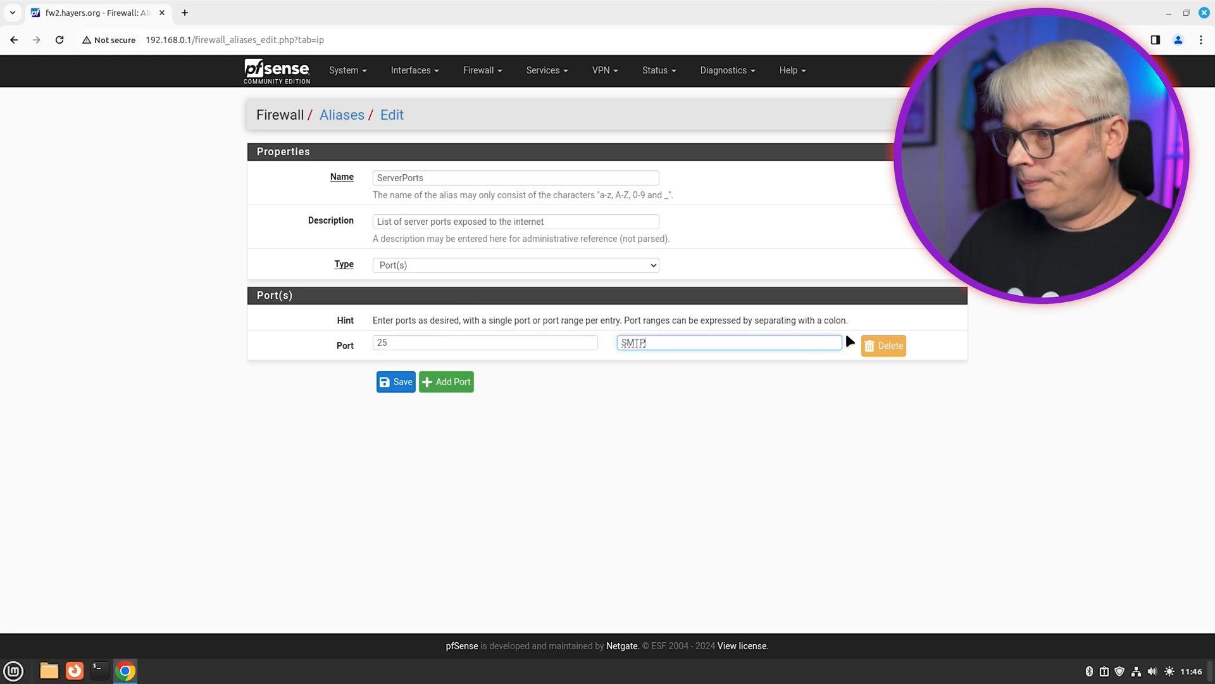
left_click(446, 381)
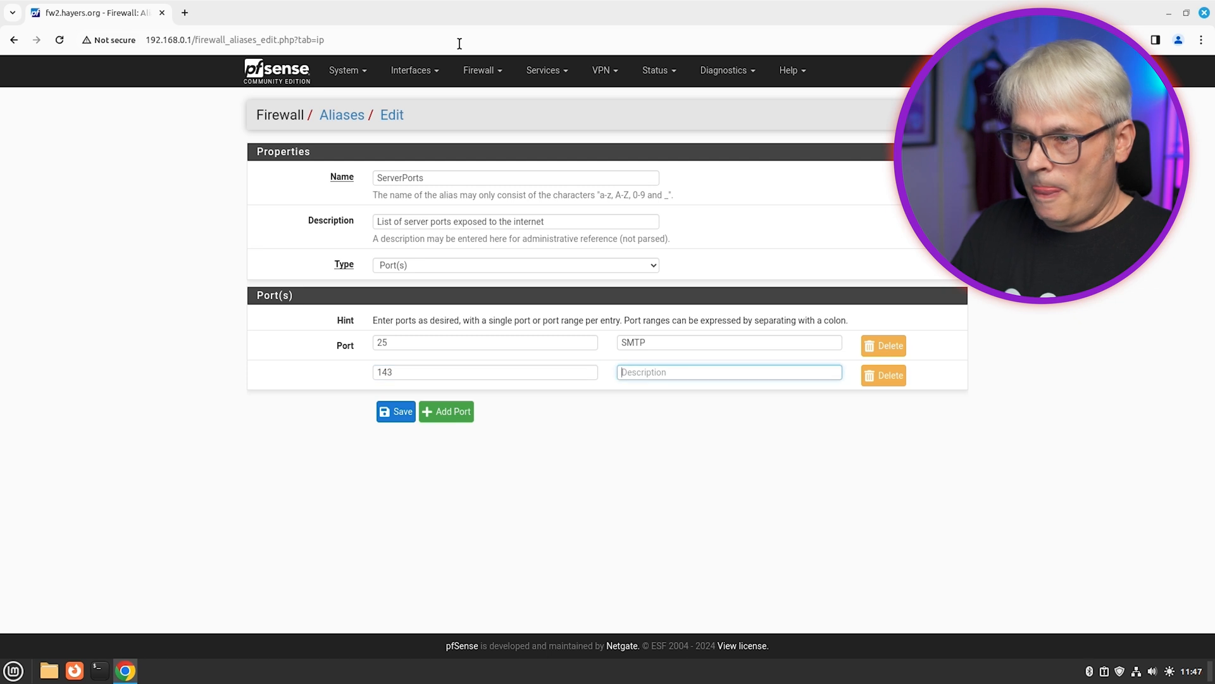
type("IMPA")
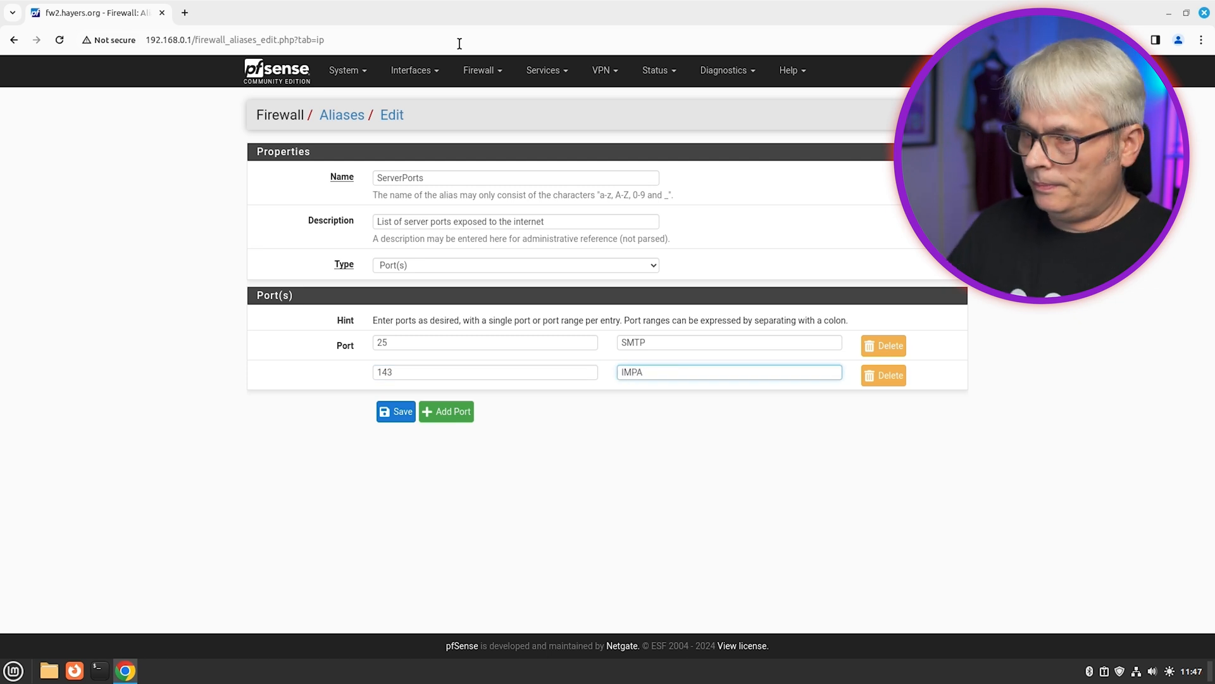
left_click(446, 411)
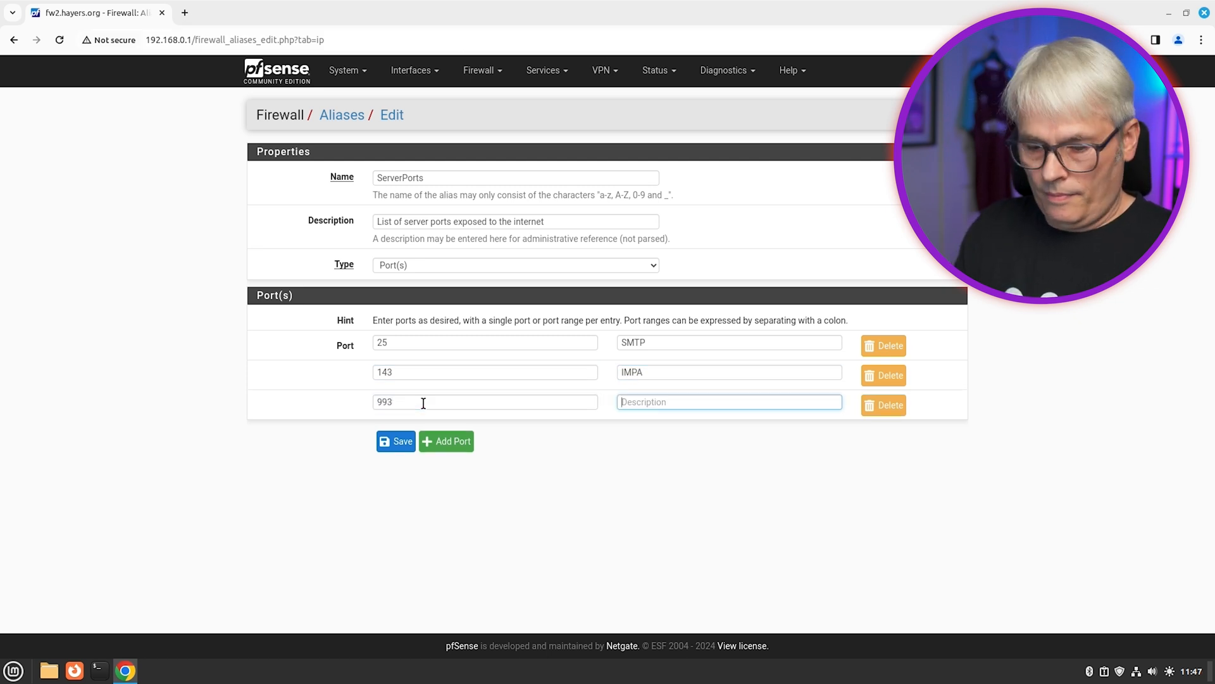
type("IMAPS")
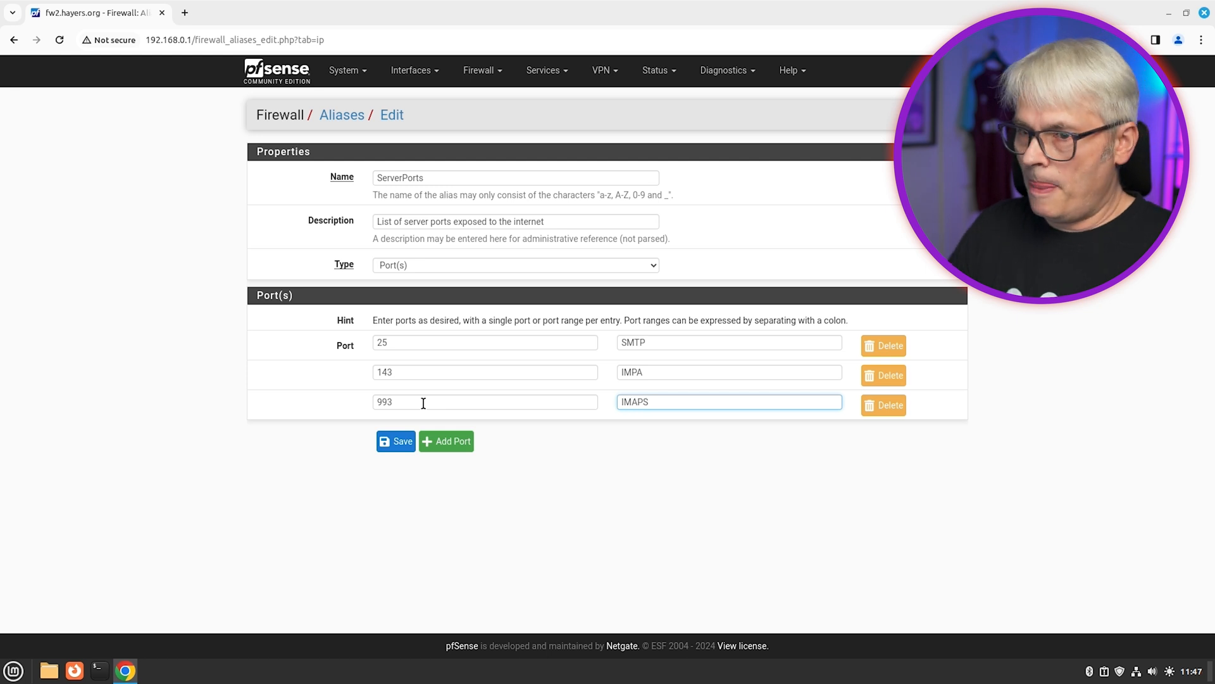
left_click(446, 442)
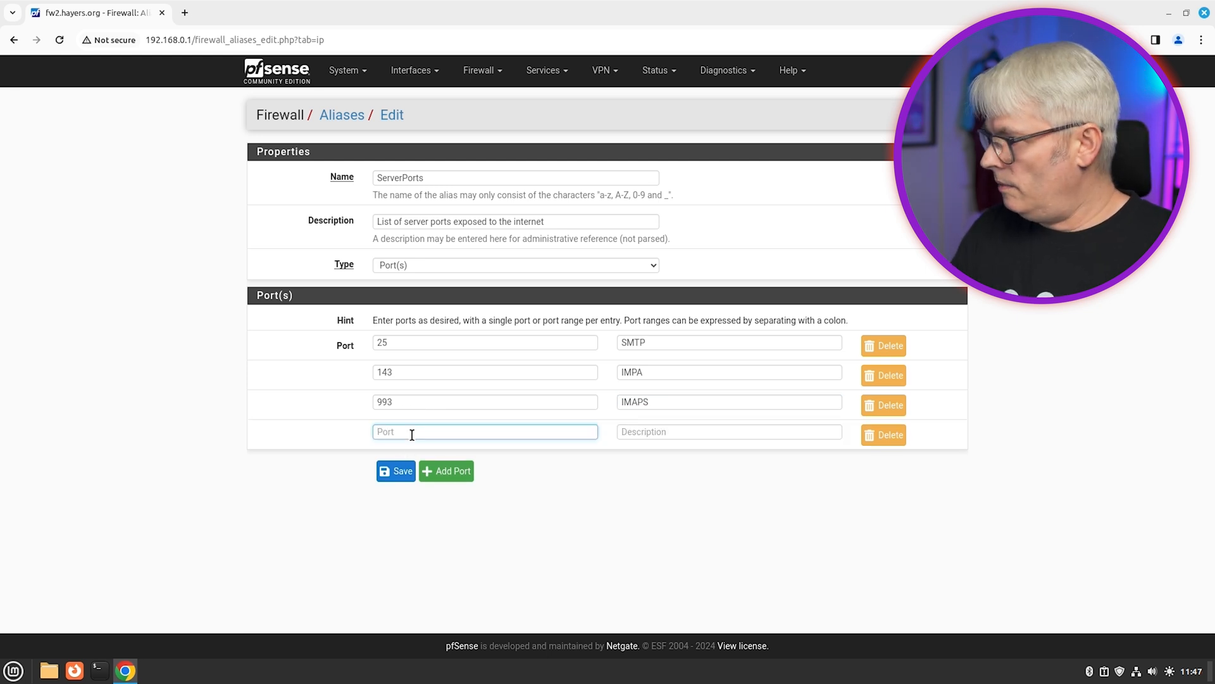
Step: Add ports 465 SMTPS, 587, 80, 443 and 522, then save and apply the alias
type("465")
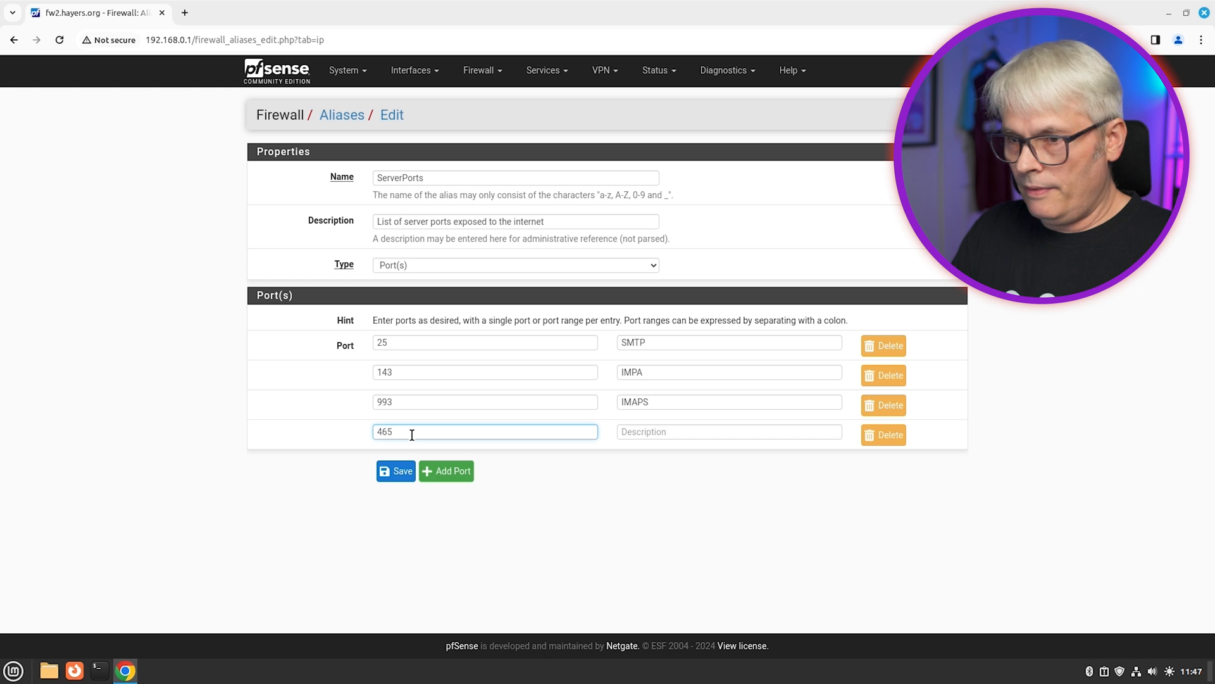
type("SMTPS")
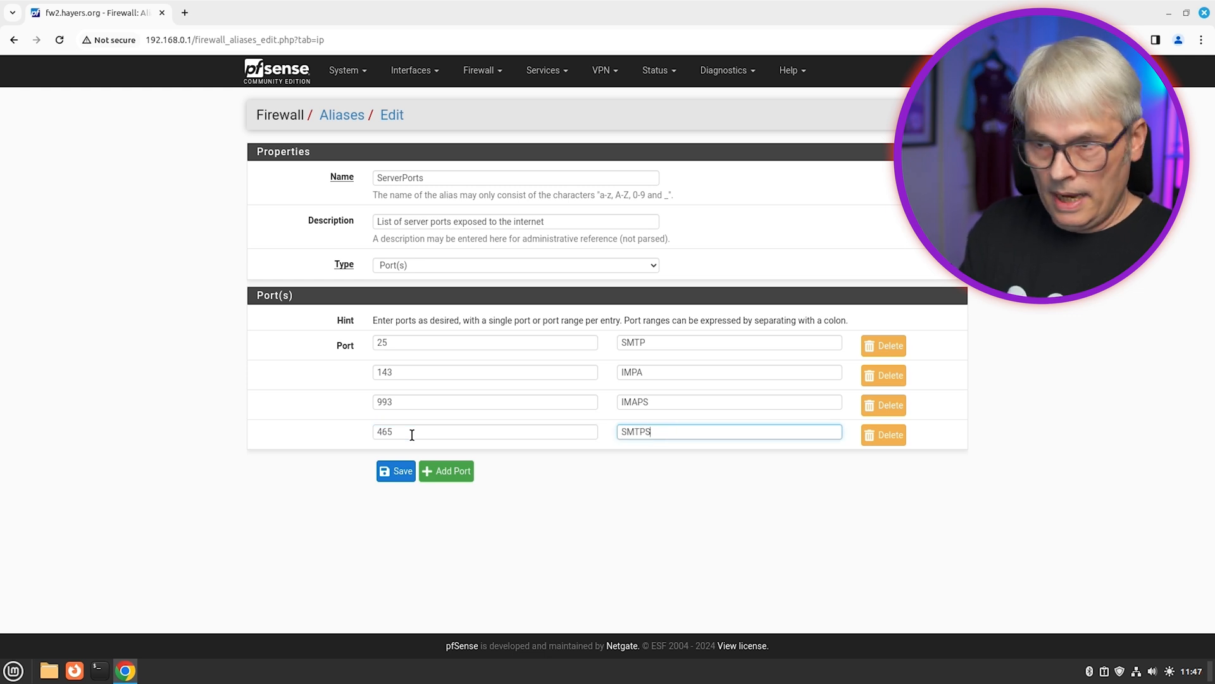
left_click(446, 470)
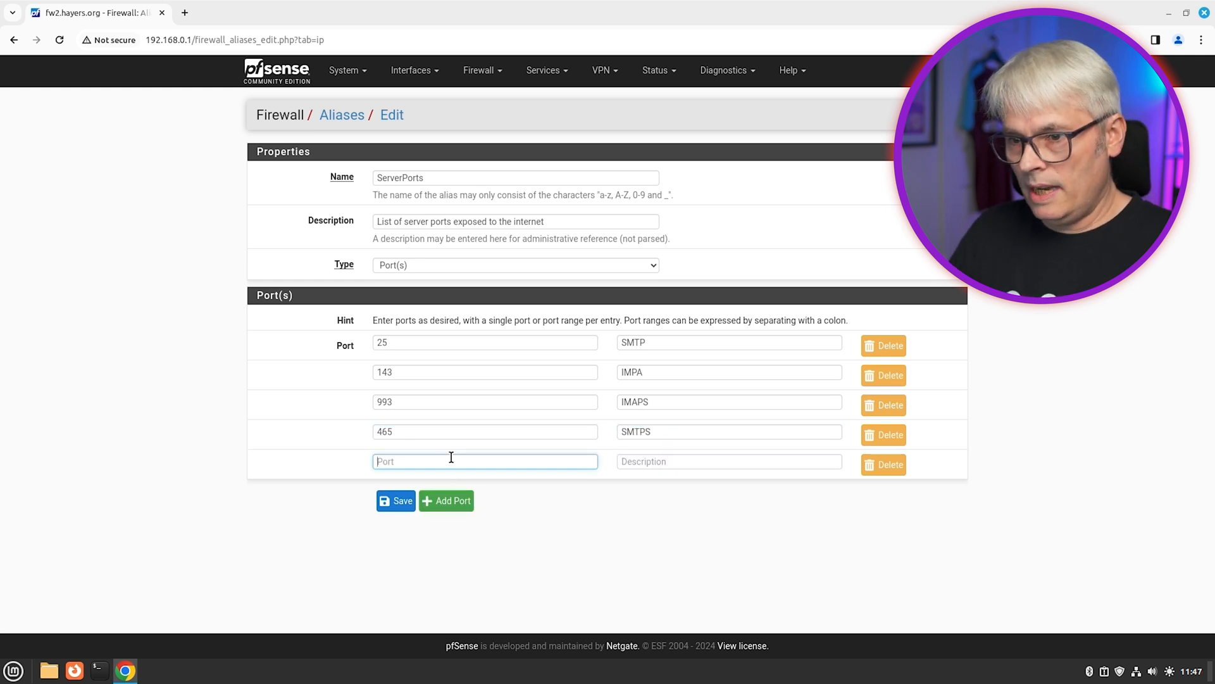
type("587")
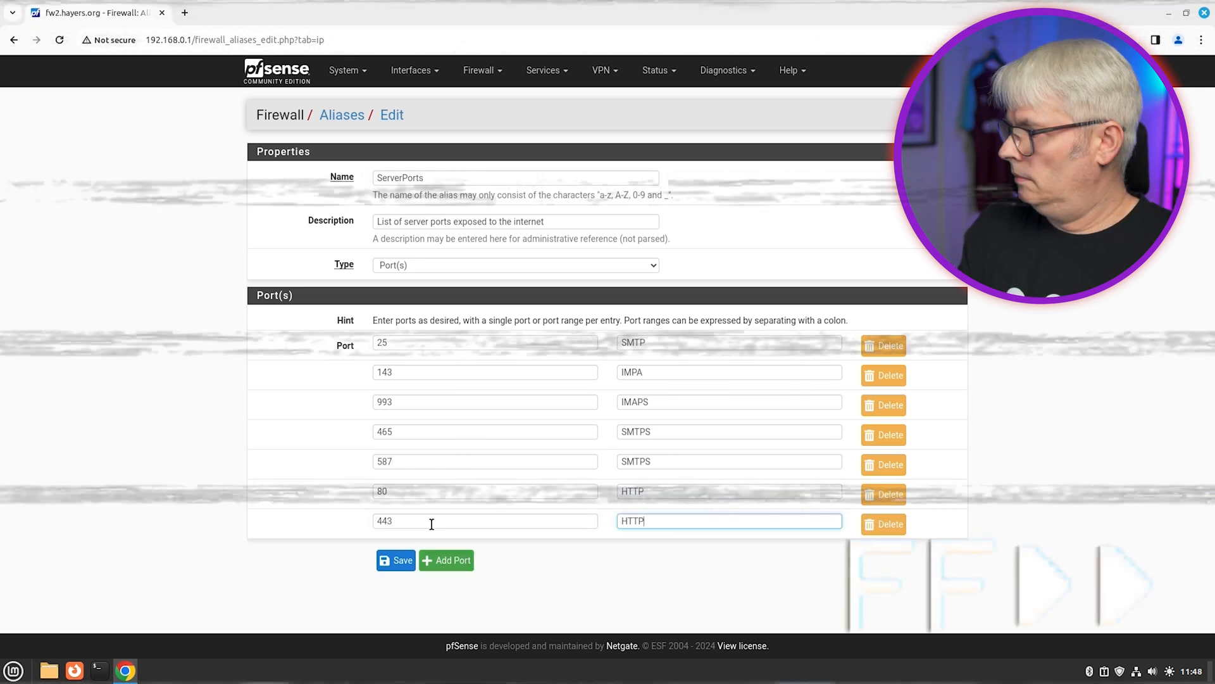
left_click(446, 560)
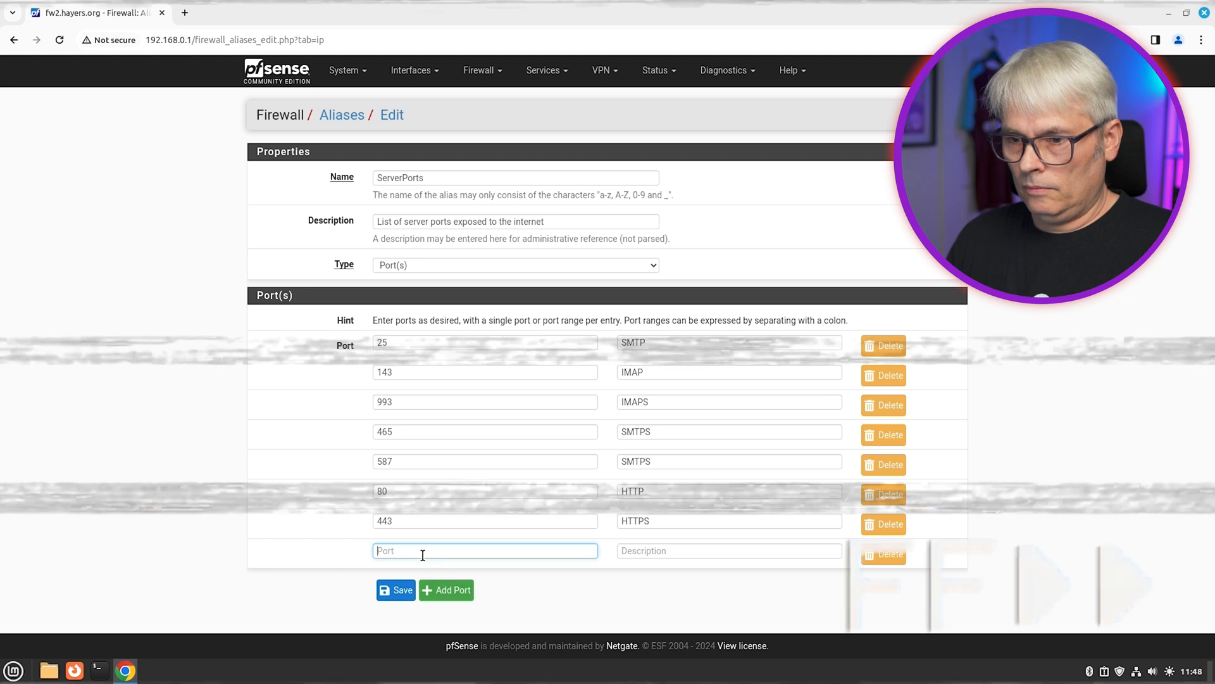
left_click(445, 590)
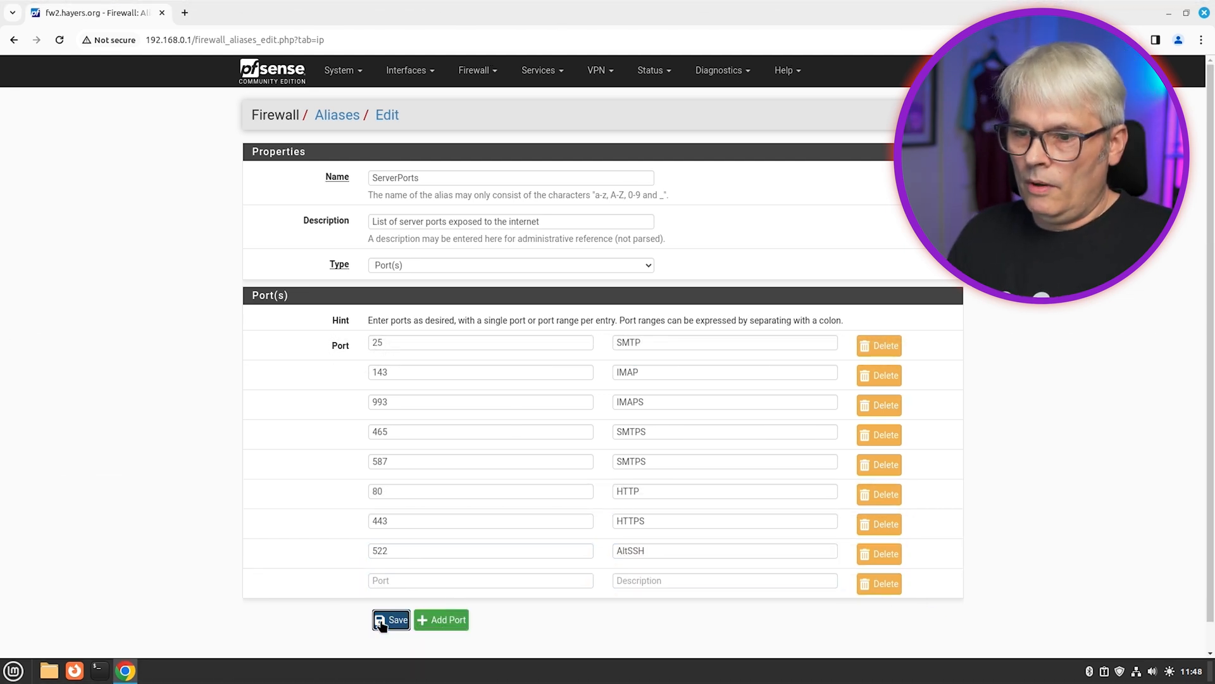
left_click(391, 619)
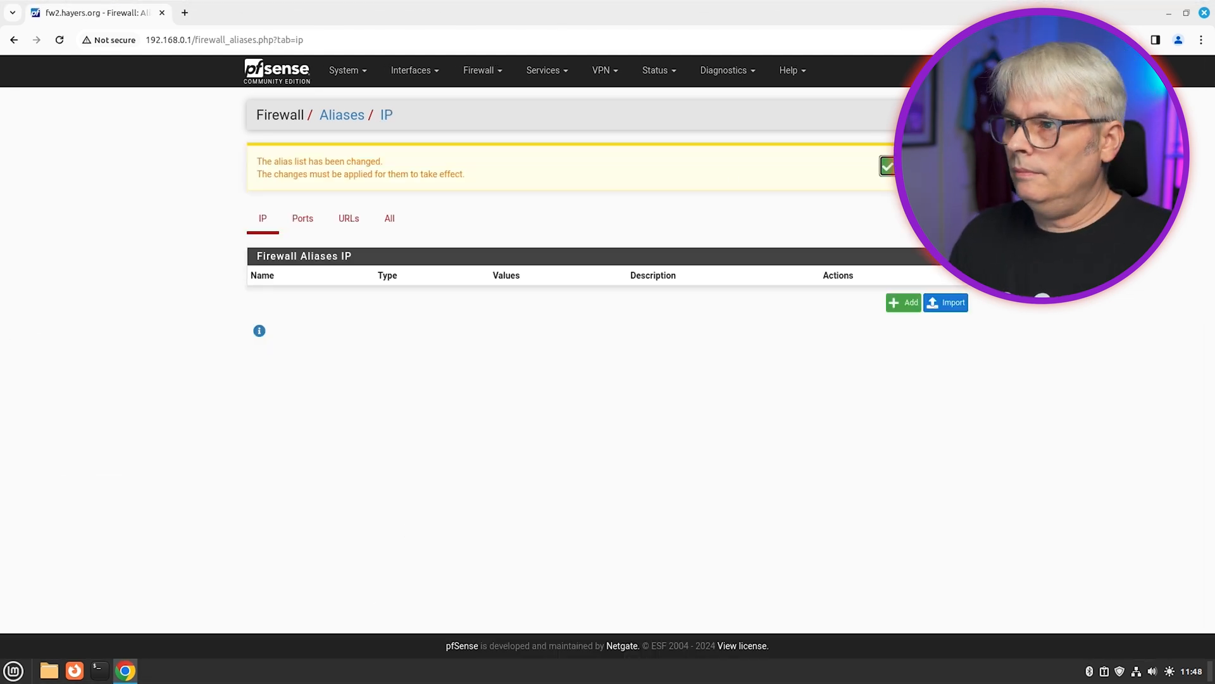
left_click(888, 166)
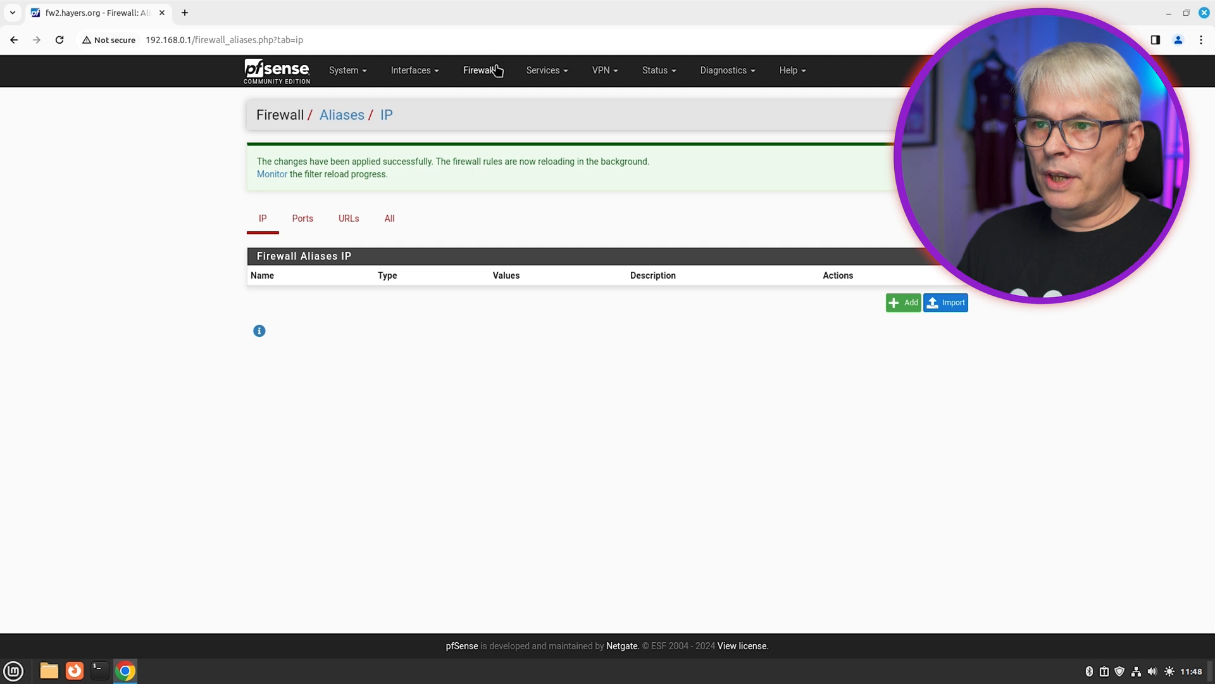
Step: Start a new NAT port forward using TCP/UDP with ServerPorts as destination port
left_click(479, 70)
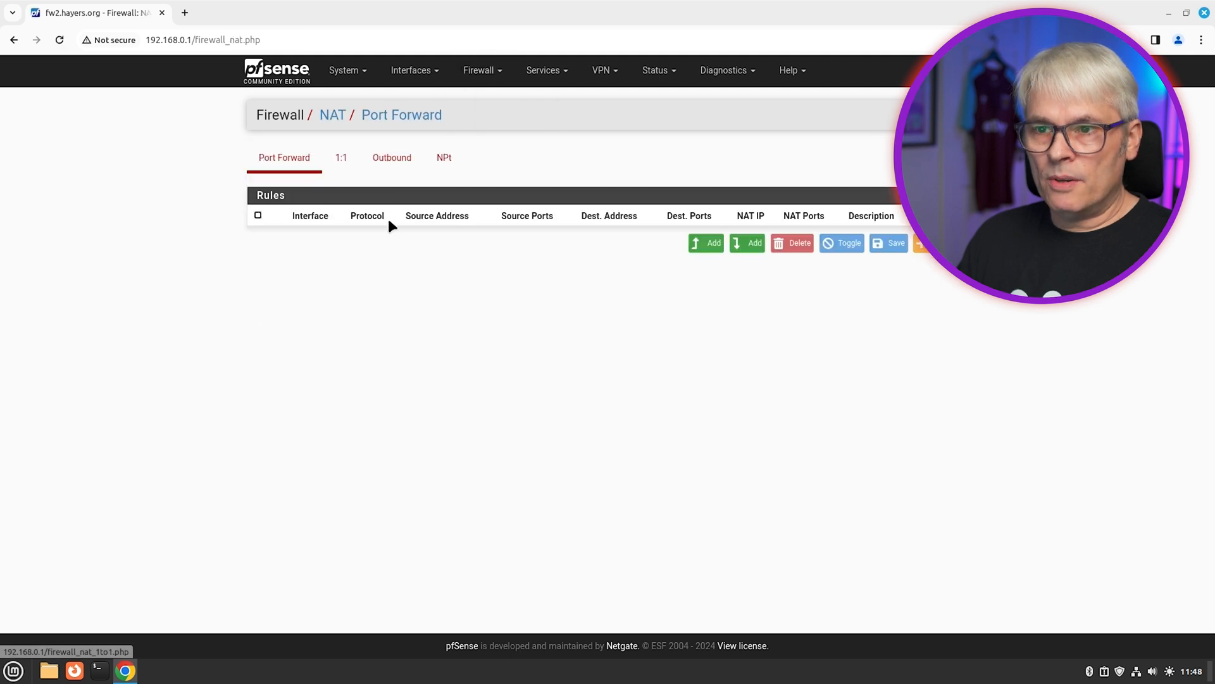
left_click(704, 242)
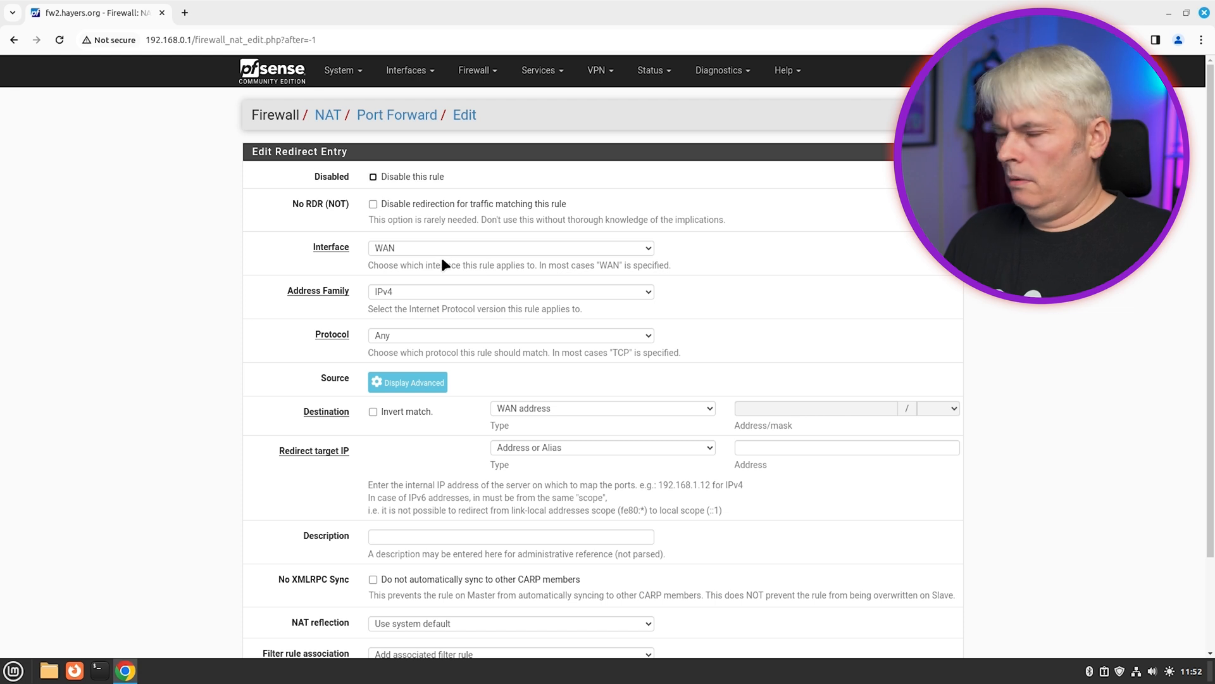
mouse_move(425, 337)
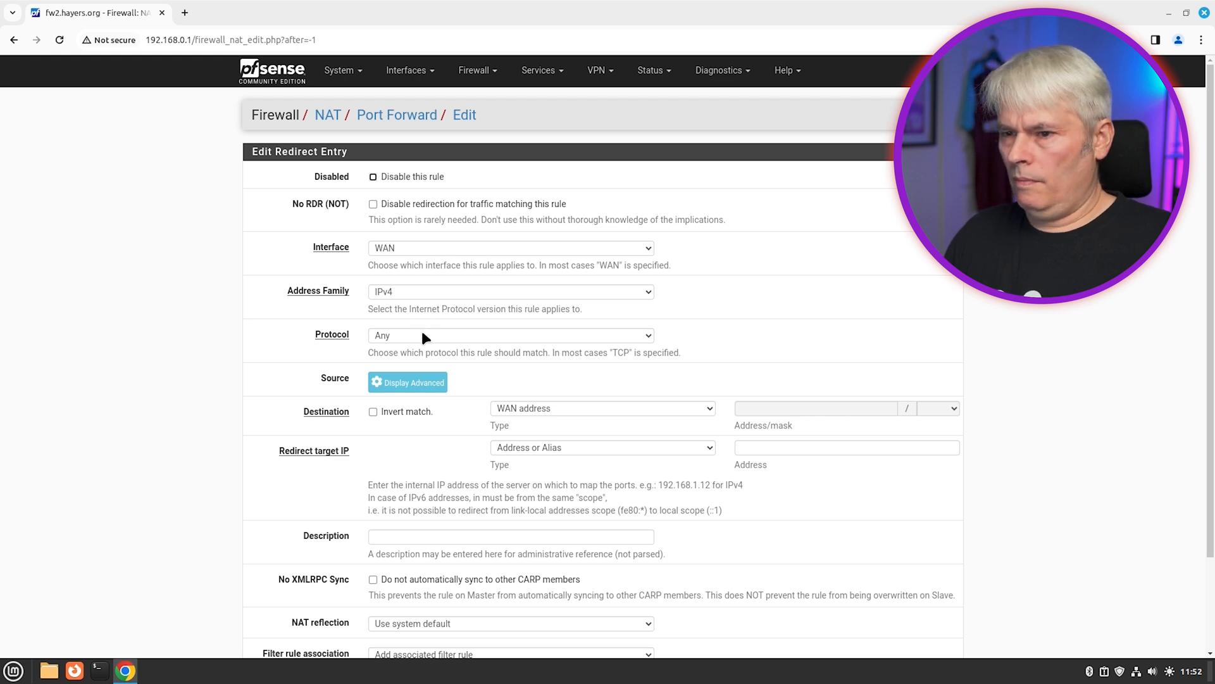
left_click(510, 335)
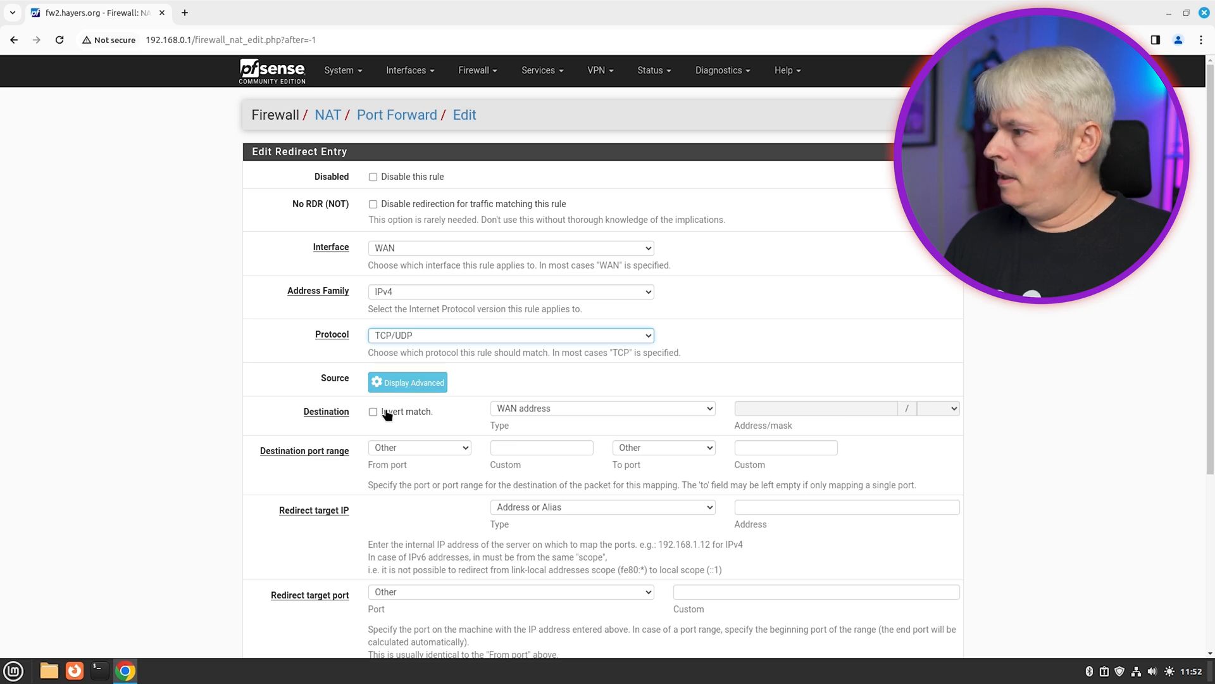
mouse_move(576, 410)
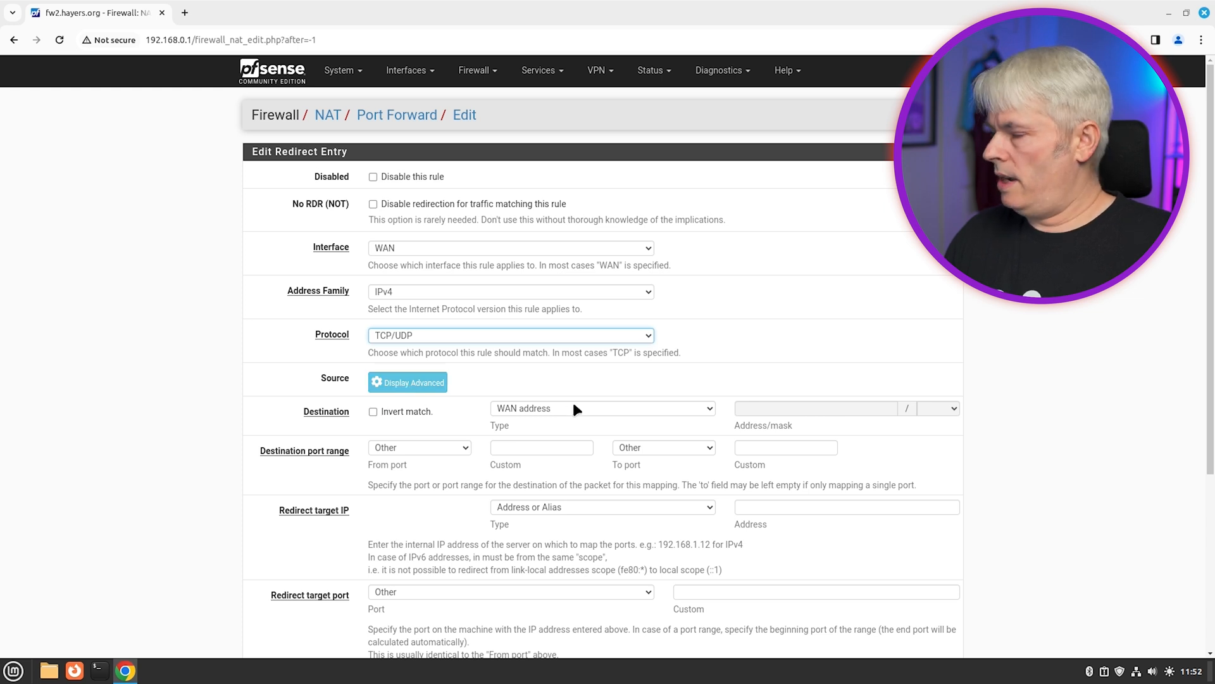
type("ServerPorts")
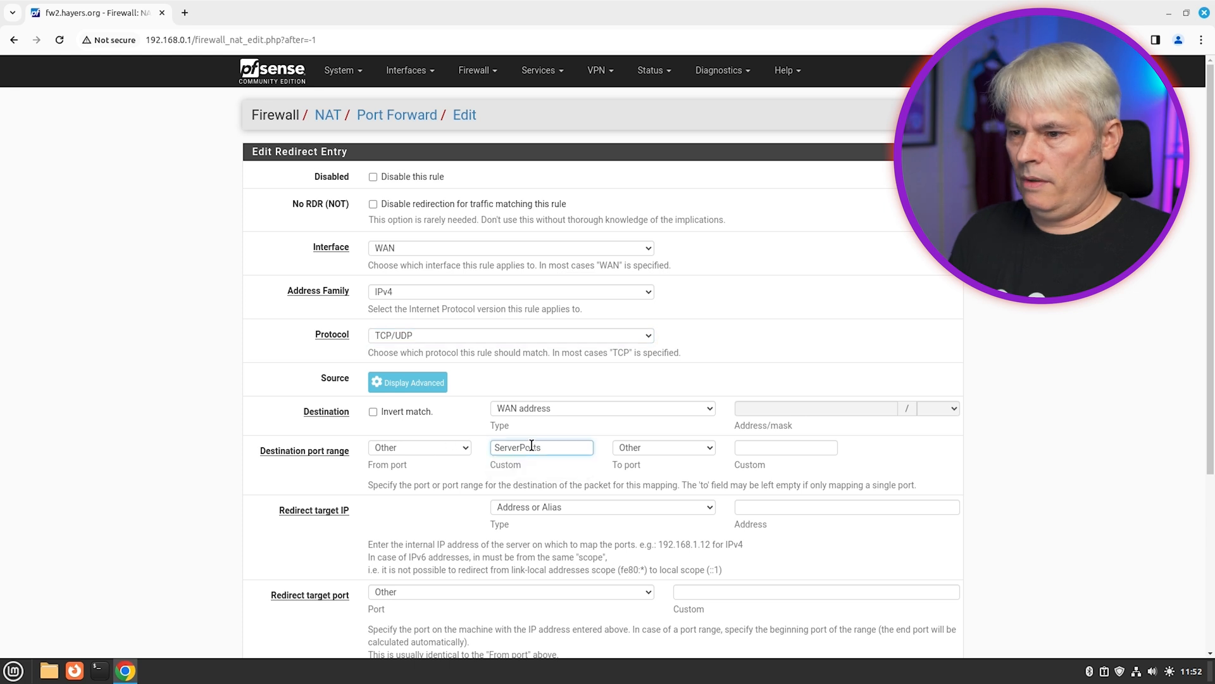
Step: Redirect it to 192.168.0.10 on ServerPorts, add a description, and save the rule
left_click(785, 447)
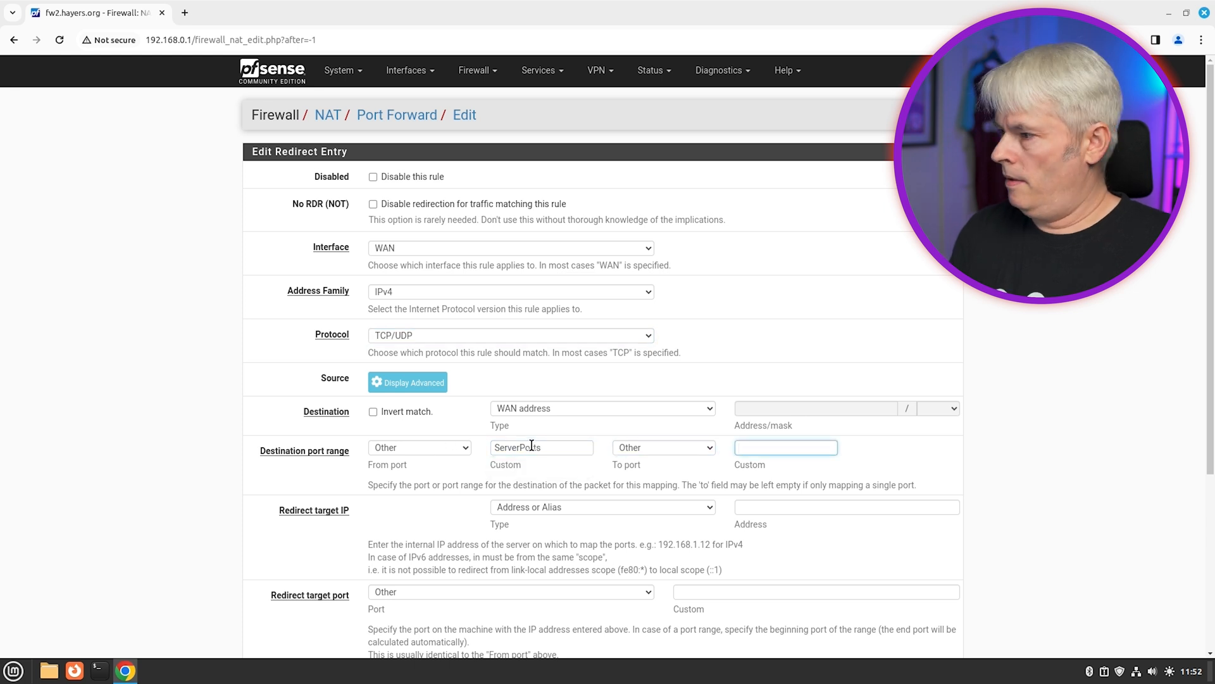
type("Se5r")
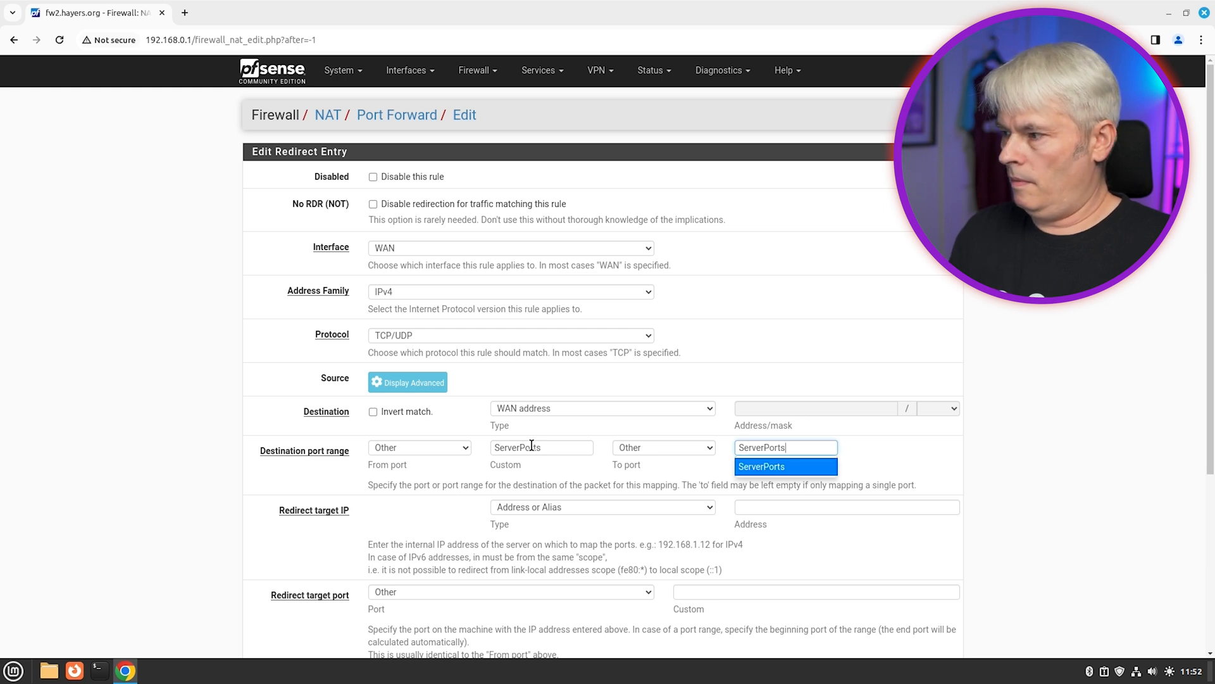
type("192.168.0.10")
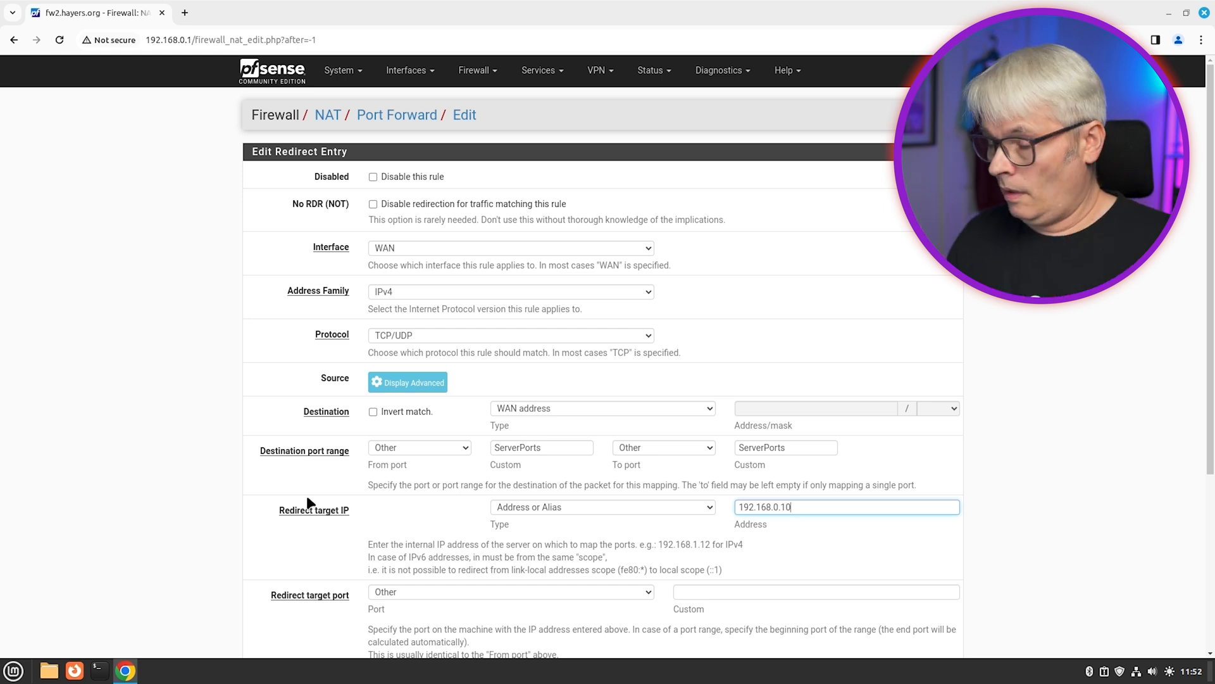
left_click(815, 592)
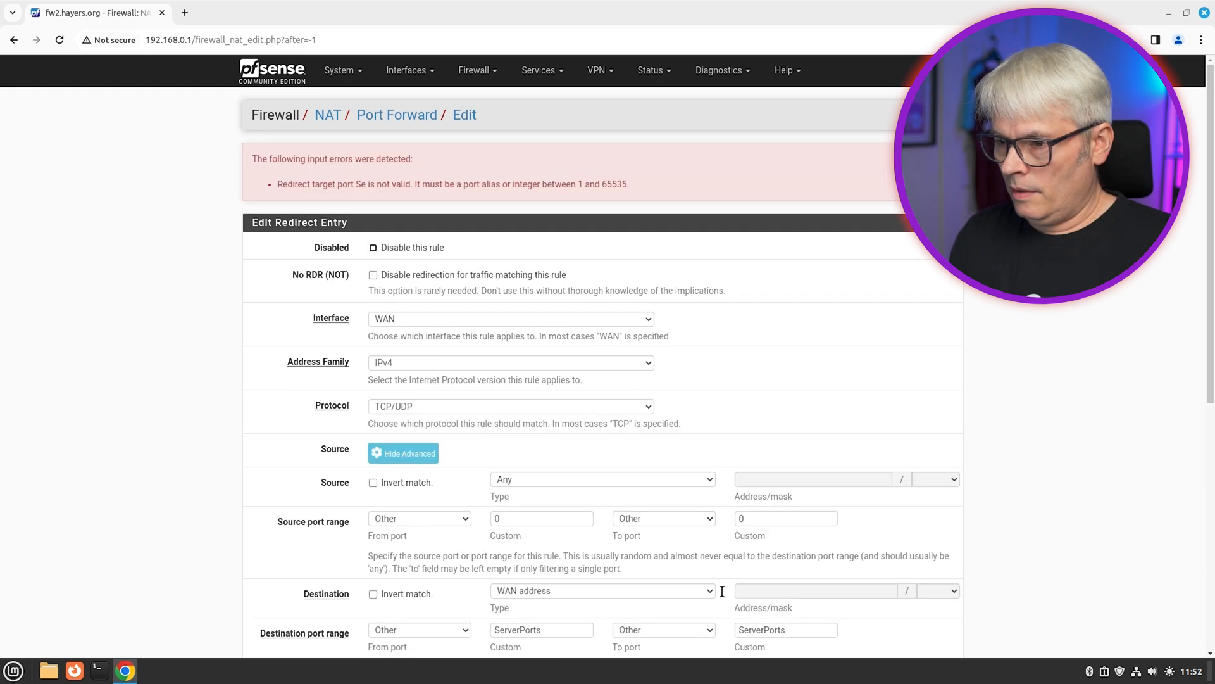
scroll("down", 3)
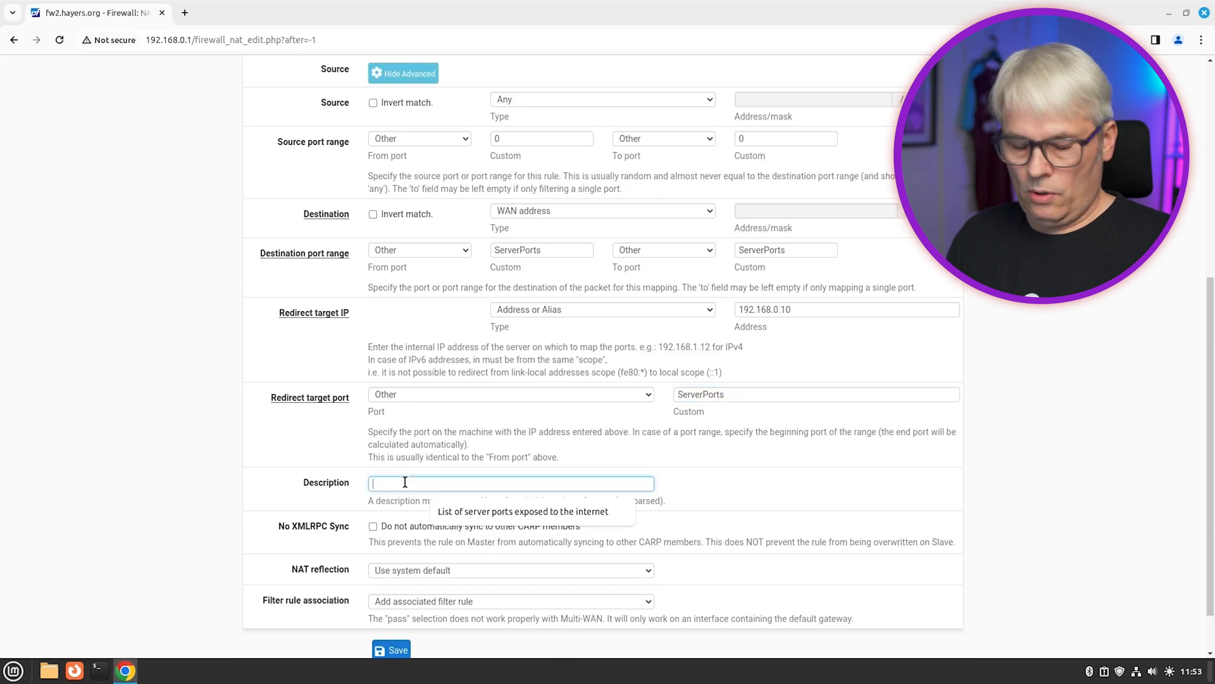
type("List of server ports exposed to the internet")
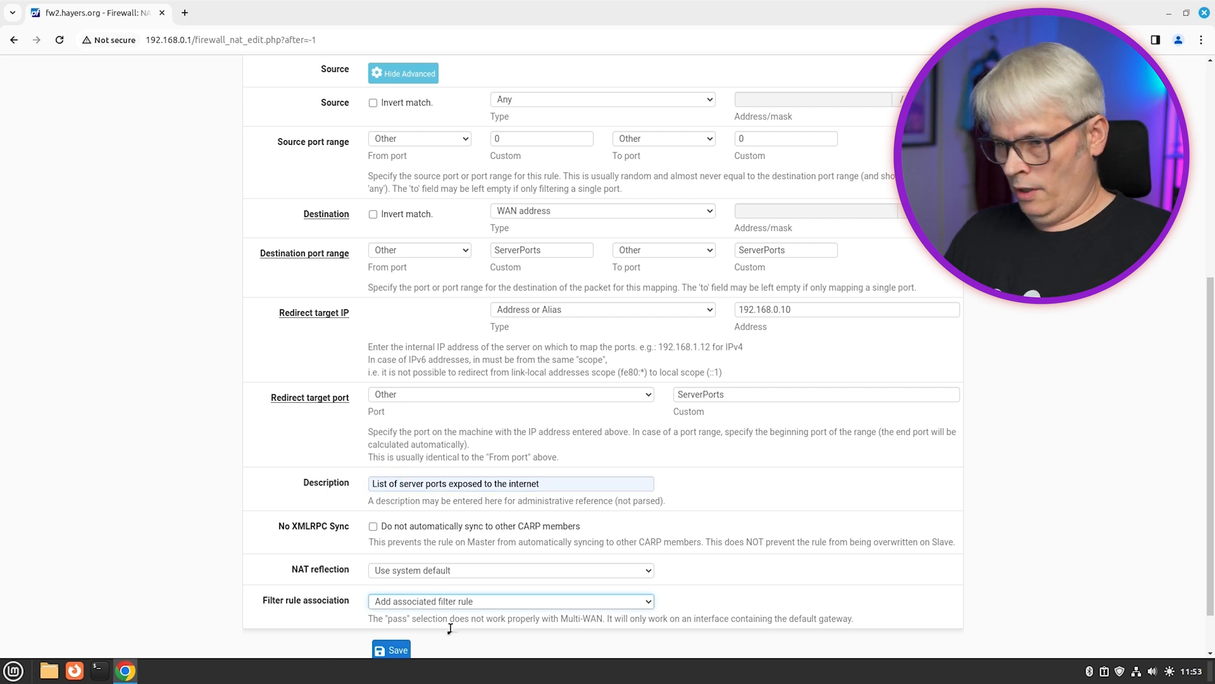
left_click(391, 650)
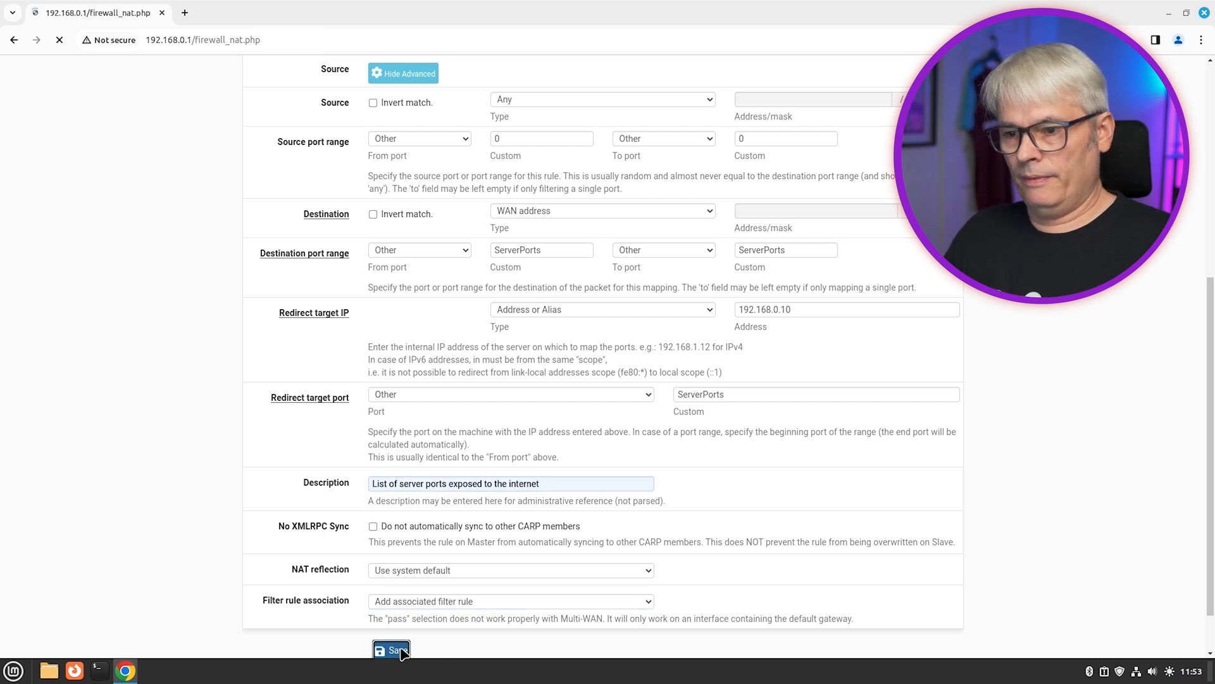
left_click(390, 649)
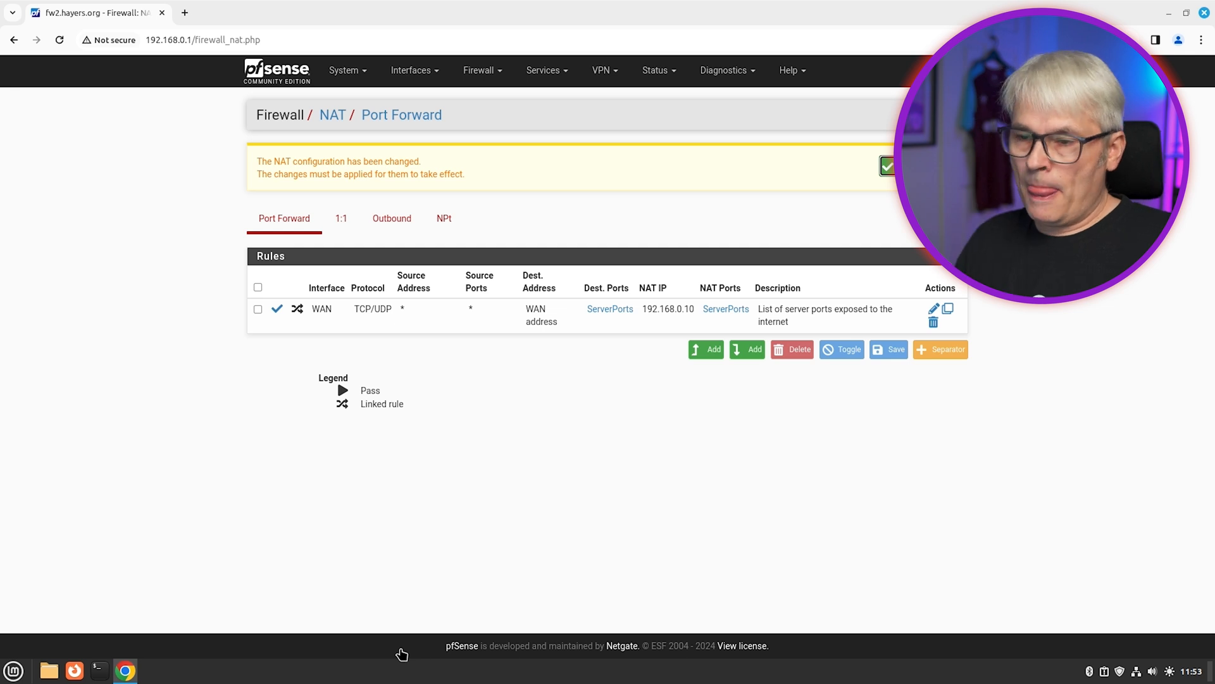
Step: Apply the NAT changes, reopen the port forward rule, and browse Services and System menus
left_click(889, 165)
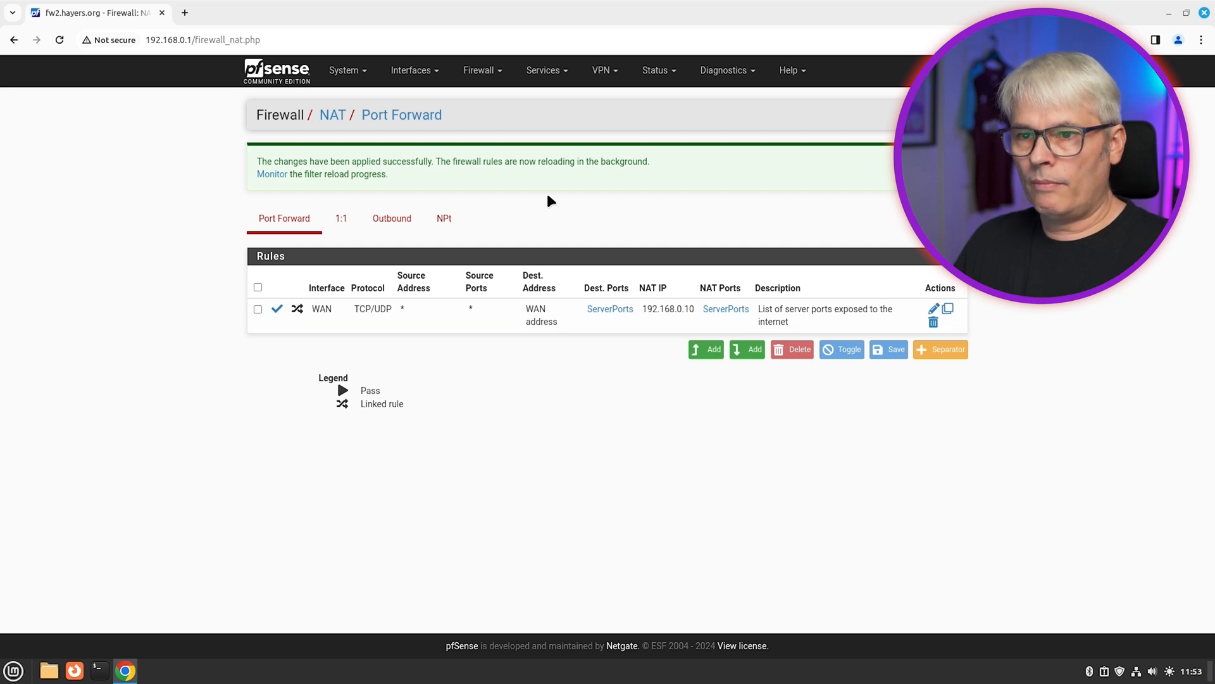
left_click(935, 309)
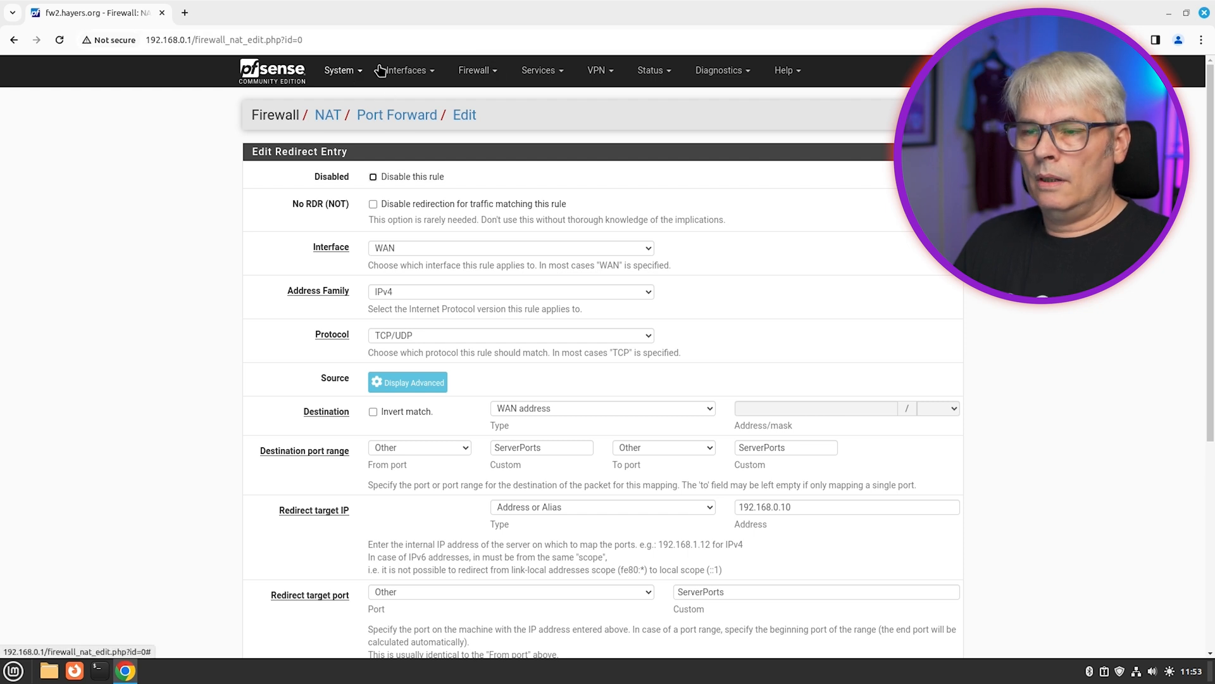
left_click(540, 69)
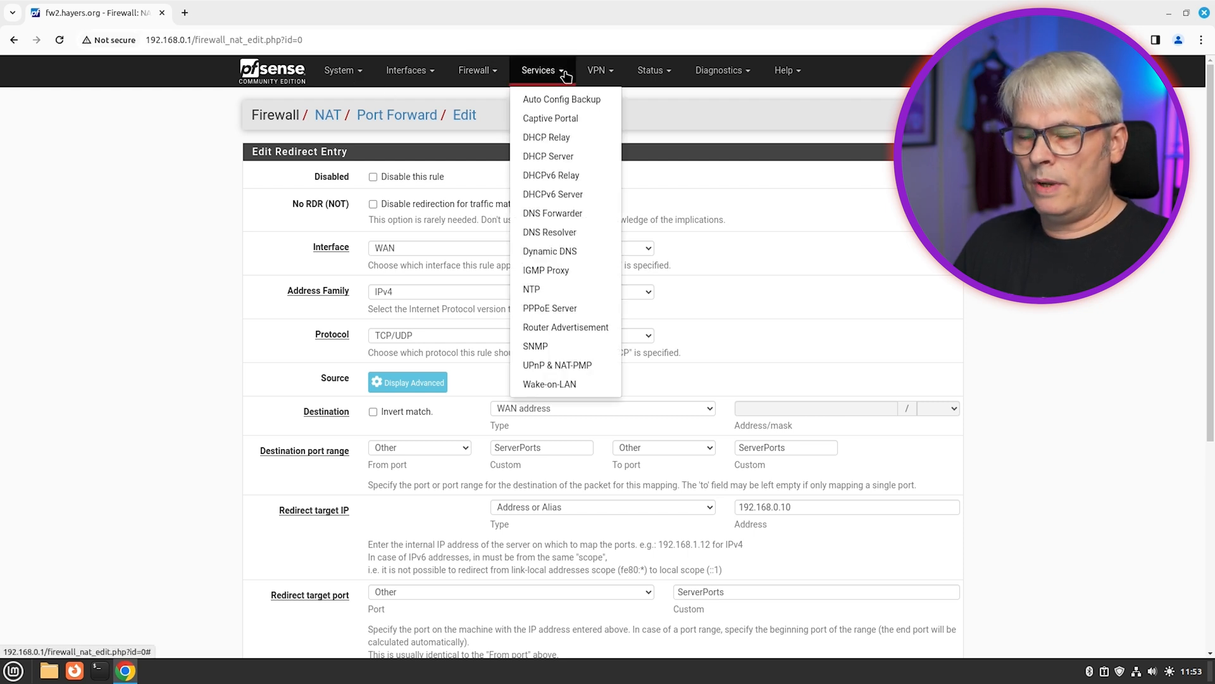
left_click(538, 70)
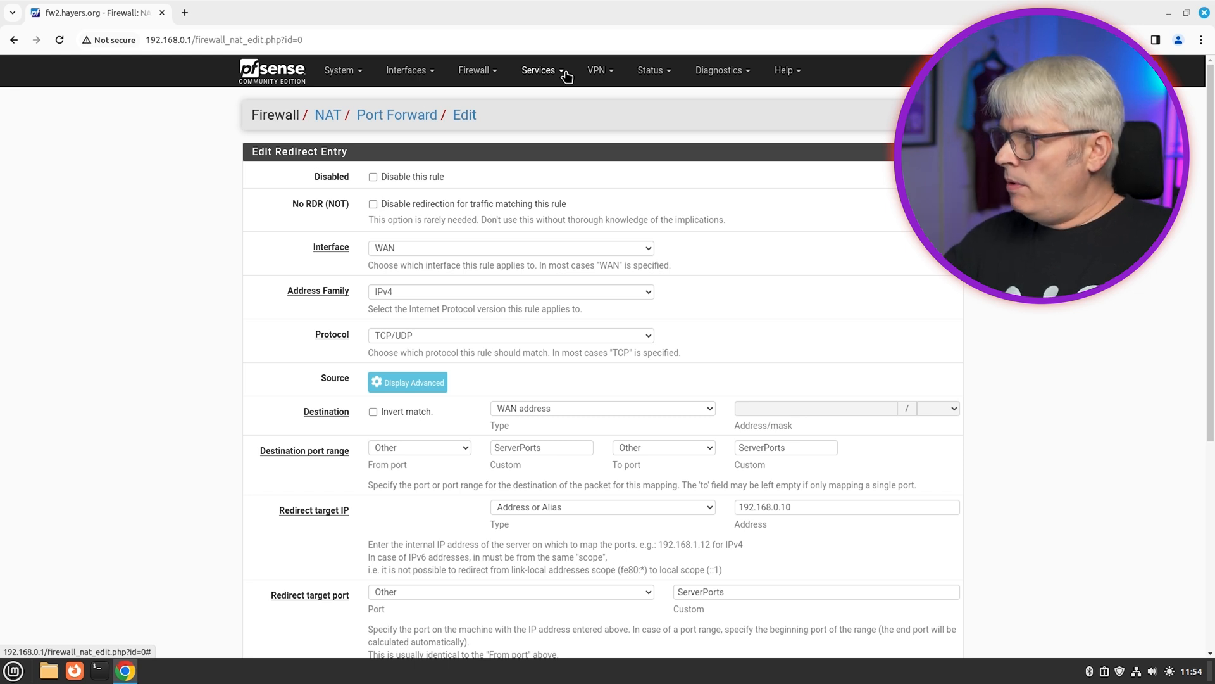
mouse_move(366, 81)
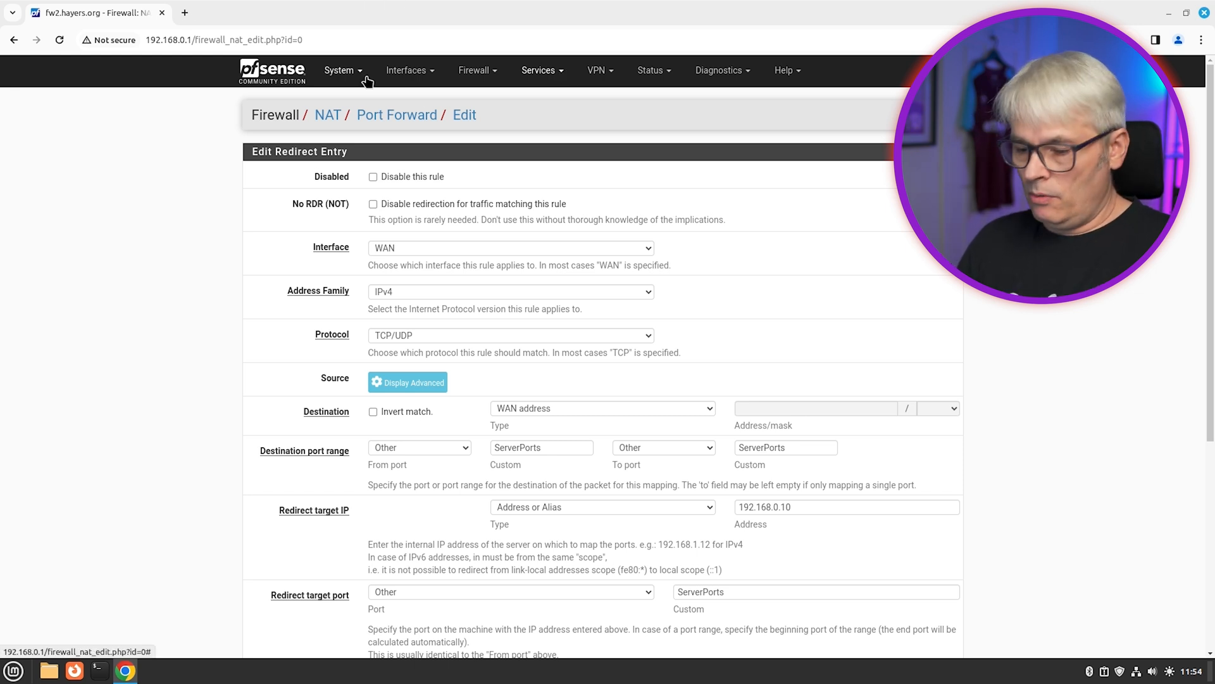
left_click(338, 70)
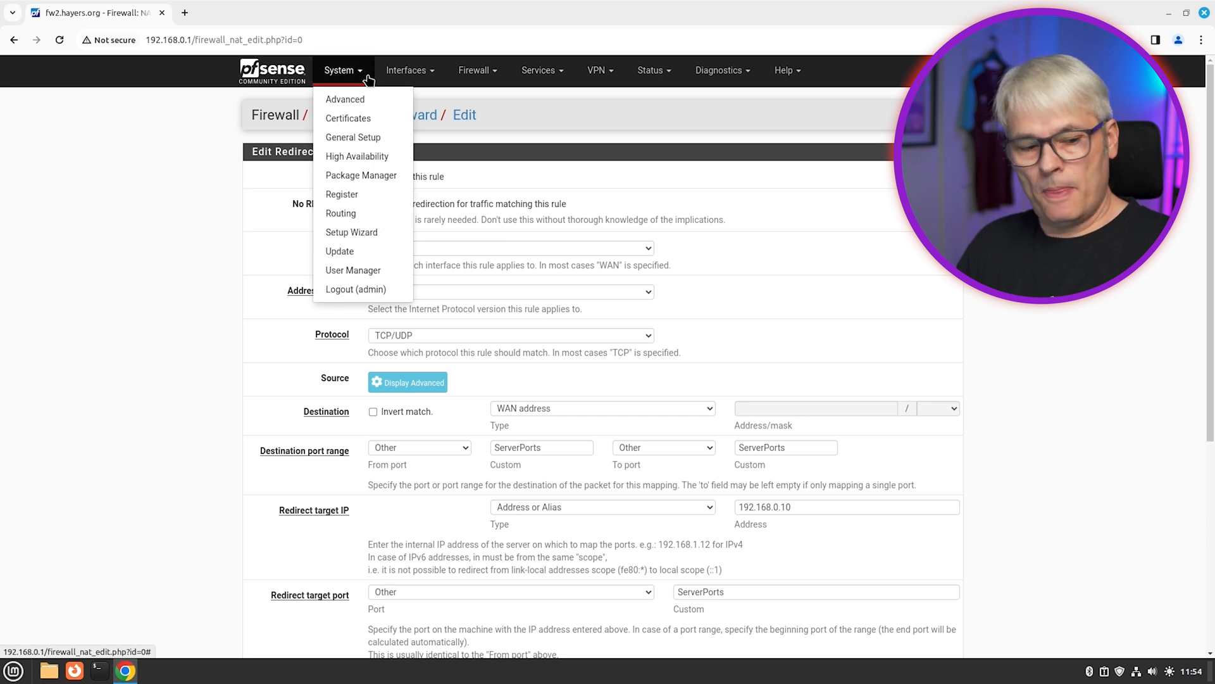
Step: Return to the dashboard, accept the license agreement and dismiss the survey thank-you notice
left_click(342, 71)
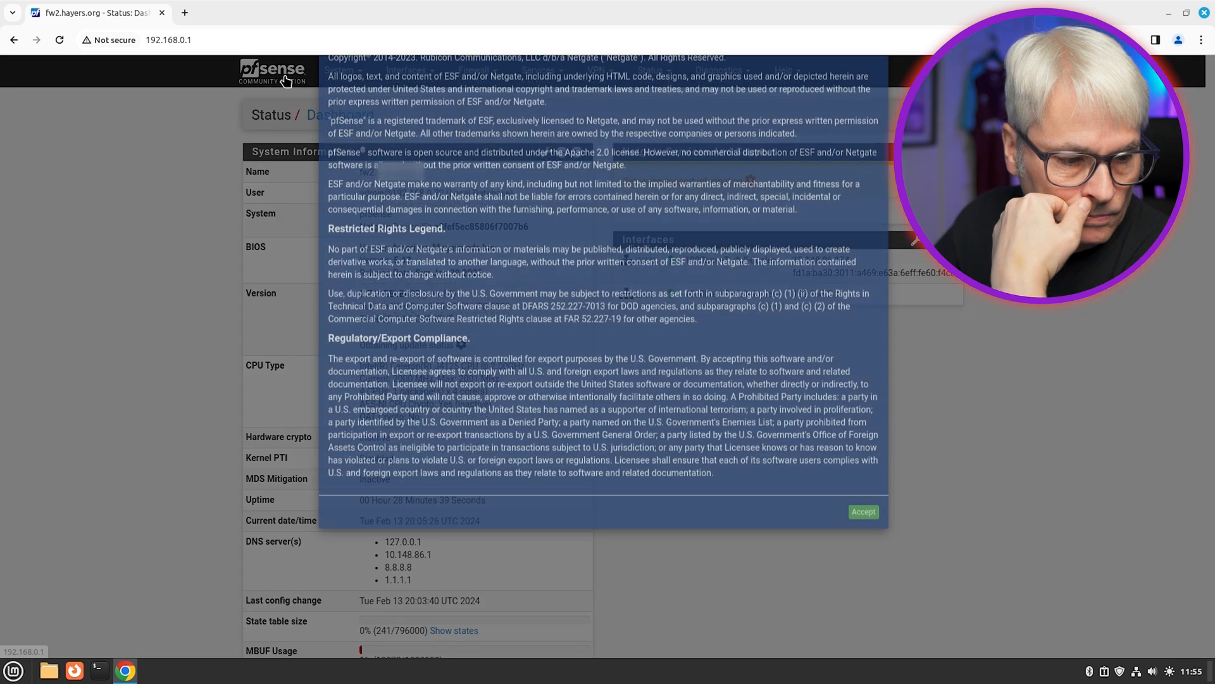
left_click(863, 511)
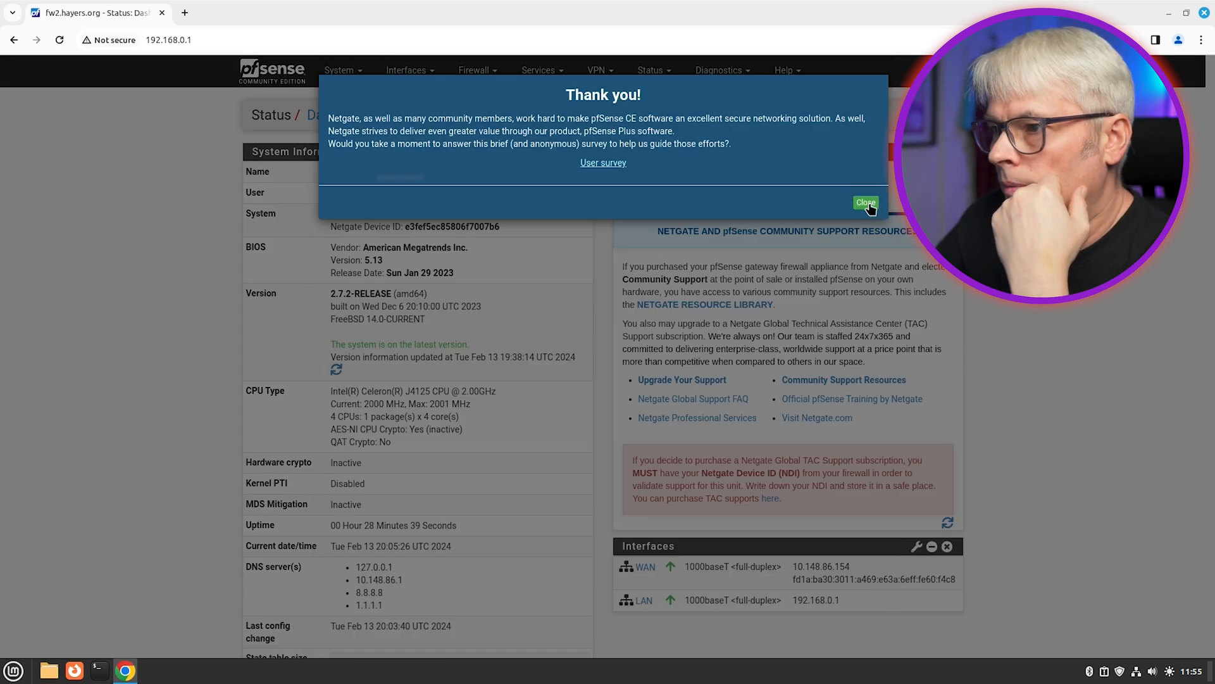
left_click(866, 202)
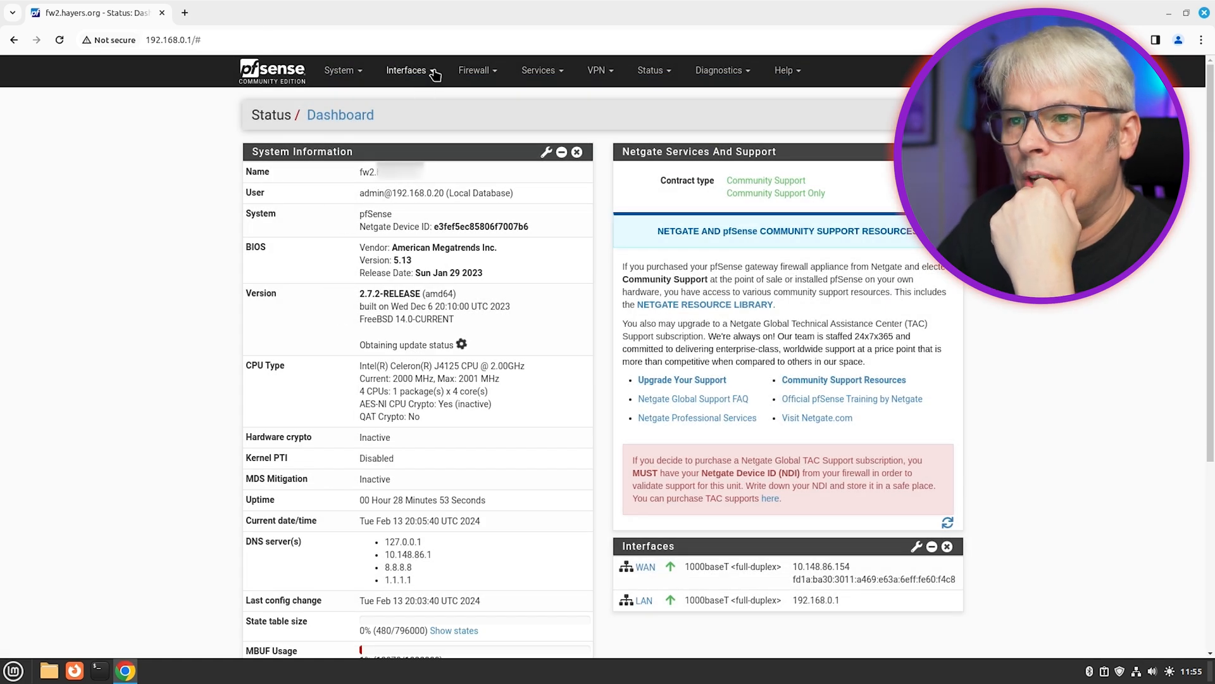
Step: Browse the Available Packages list, briefly detouring to a FreeBSD search, and scroll to pfBlockerNG-devel
left_click(338, 70)
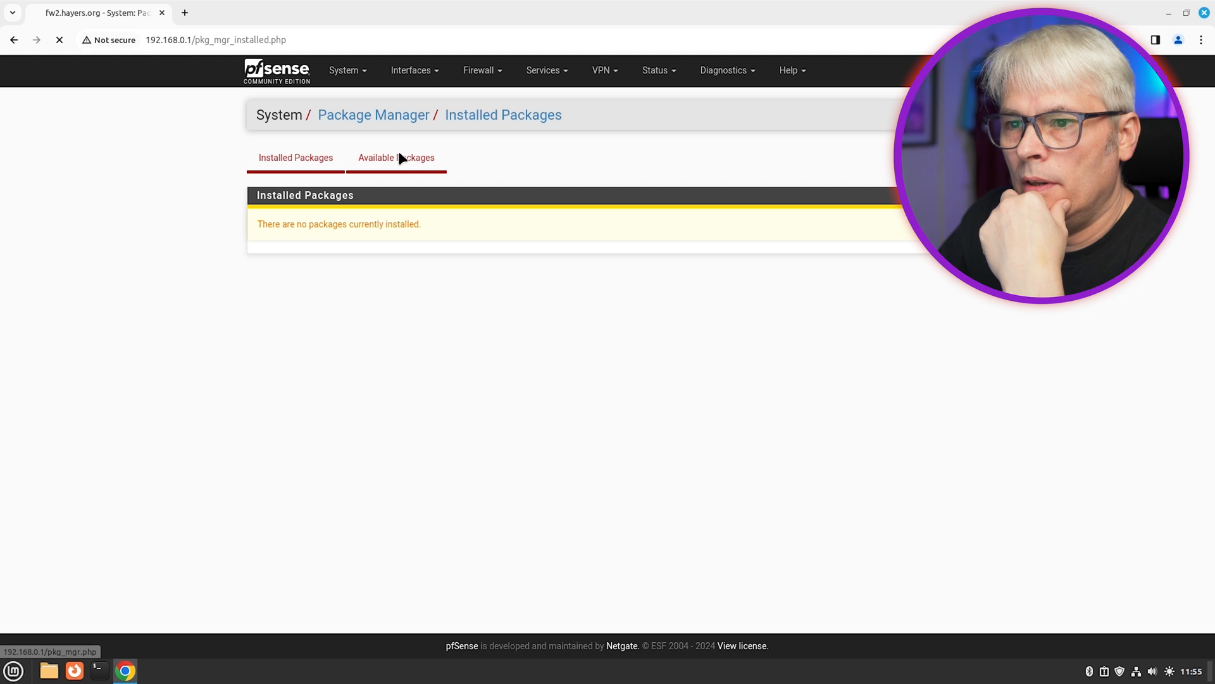
left_click(396, 158)
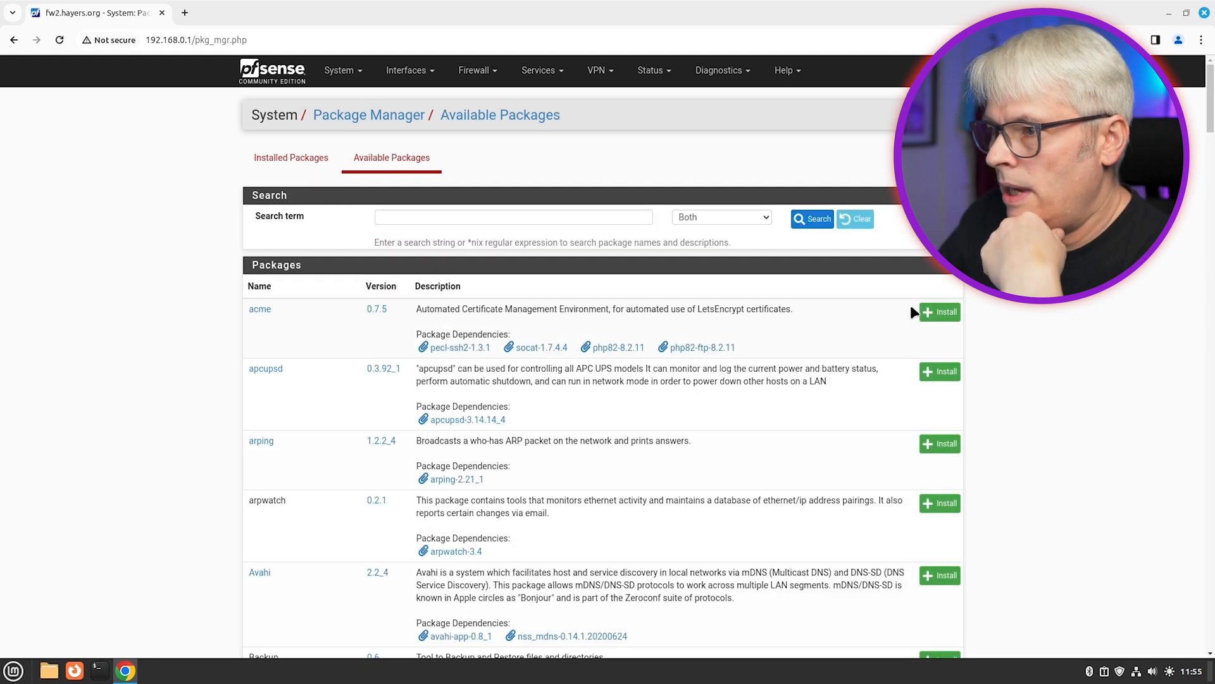
left_click(938, 311)
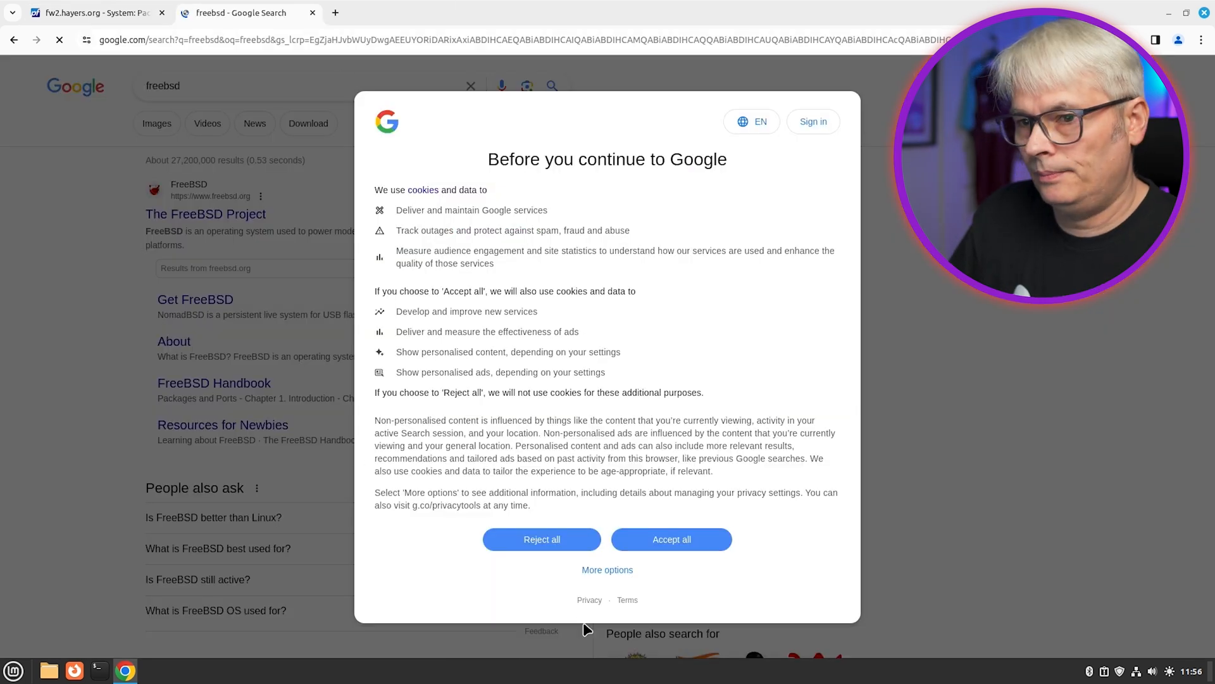
left_click(670, 539)
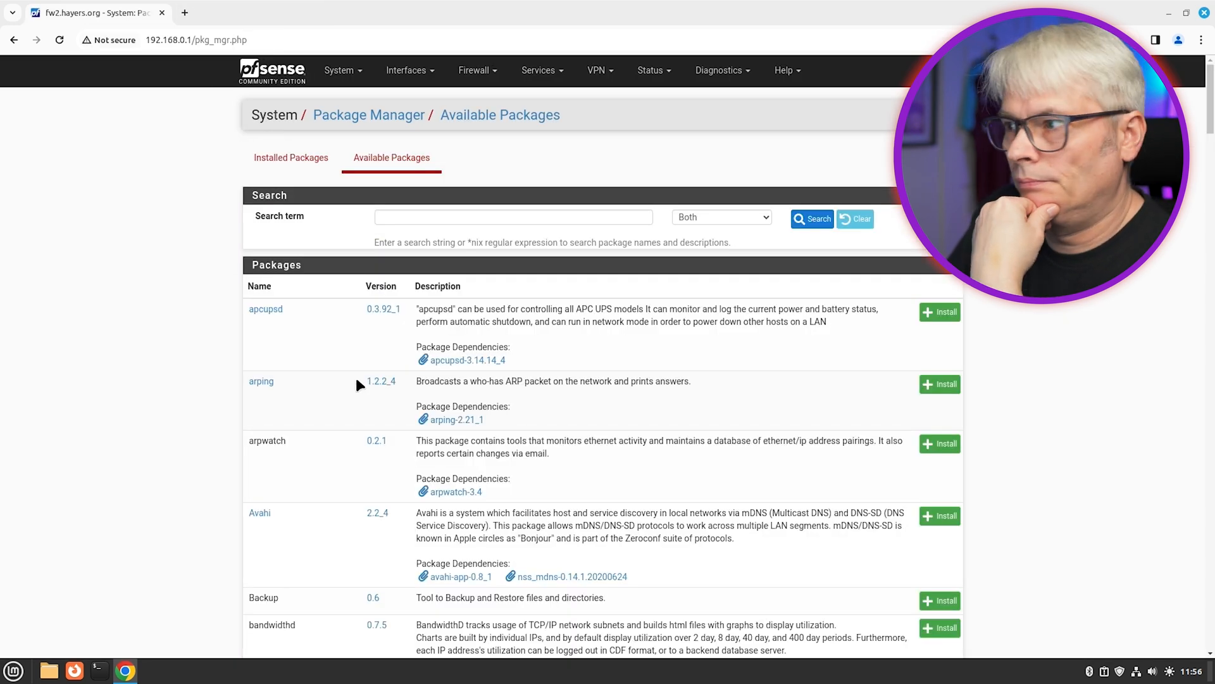
scroll("down", 3)
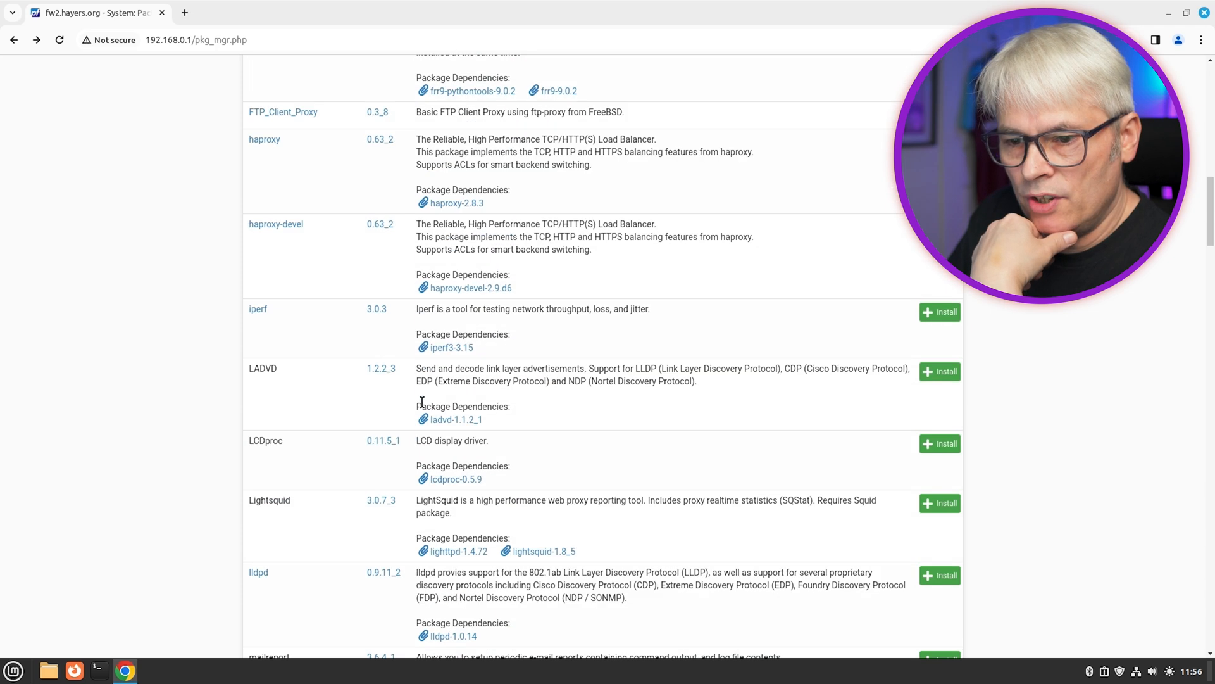
scroll("down", 3)
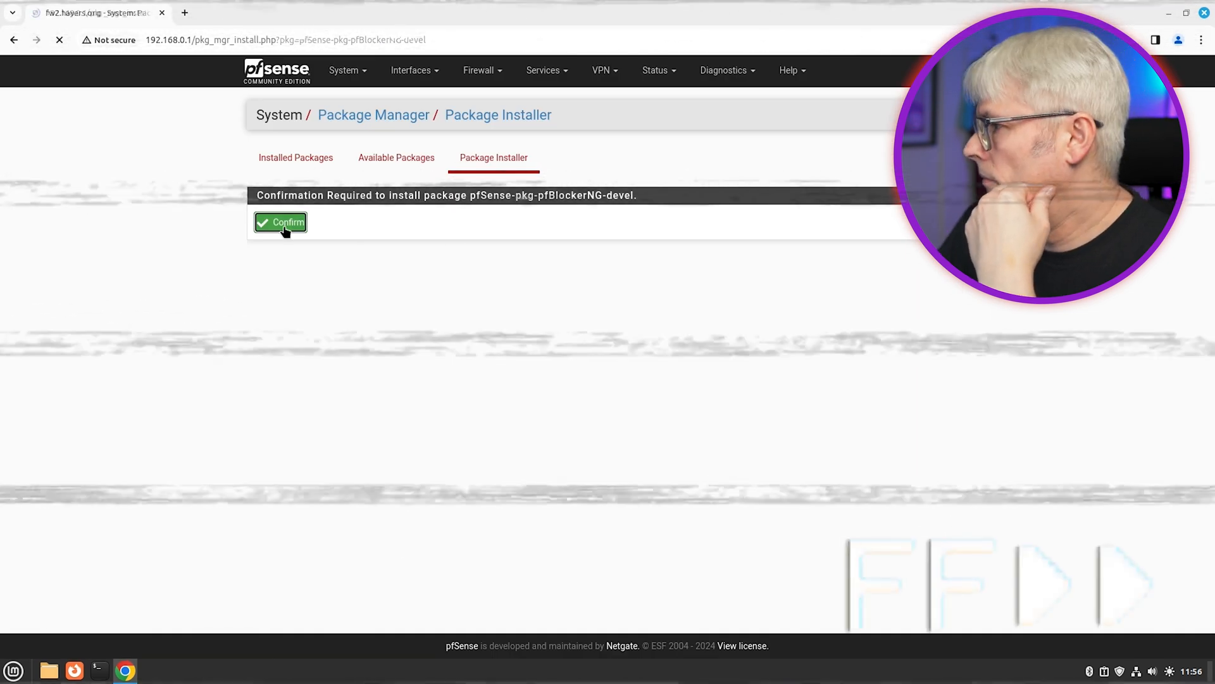
Step: Confirm the pfBlockerNG-devel and Cron installs, then check System > Update for the latest version
left_click(280, 222)
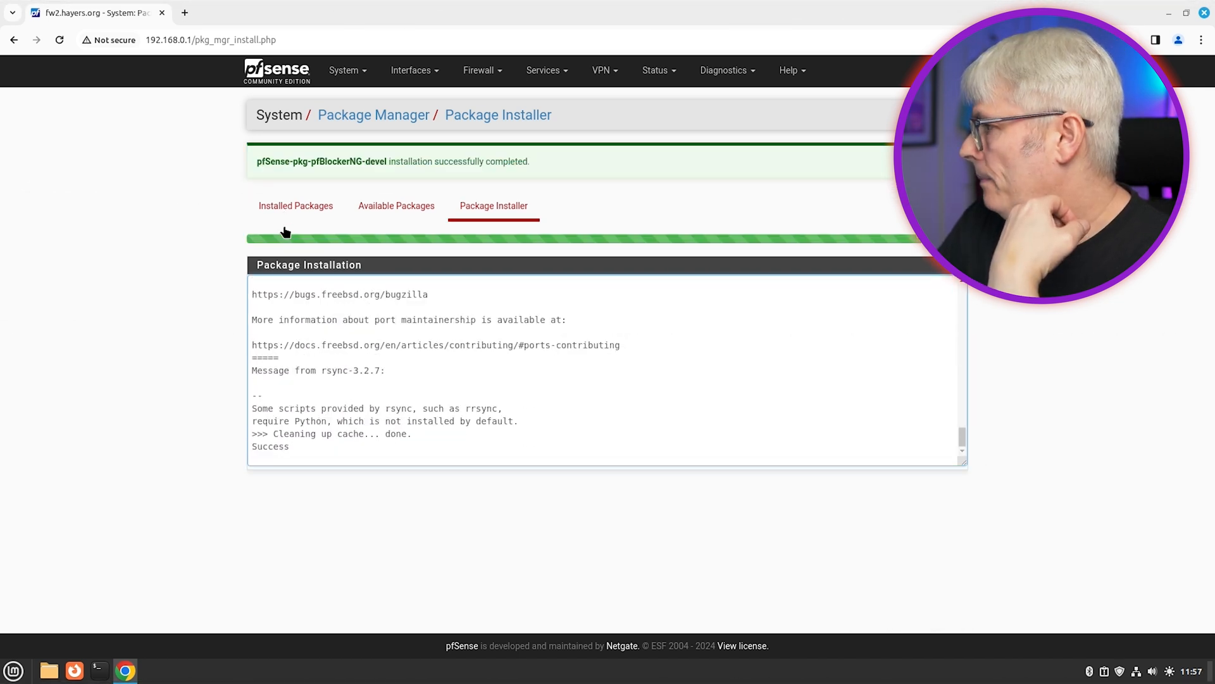
left_click(396, 205)
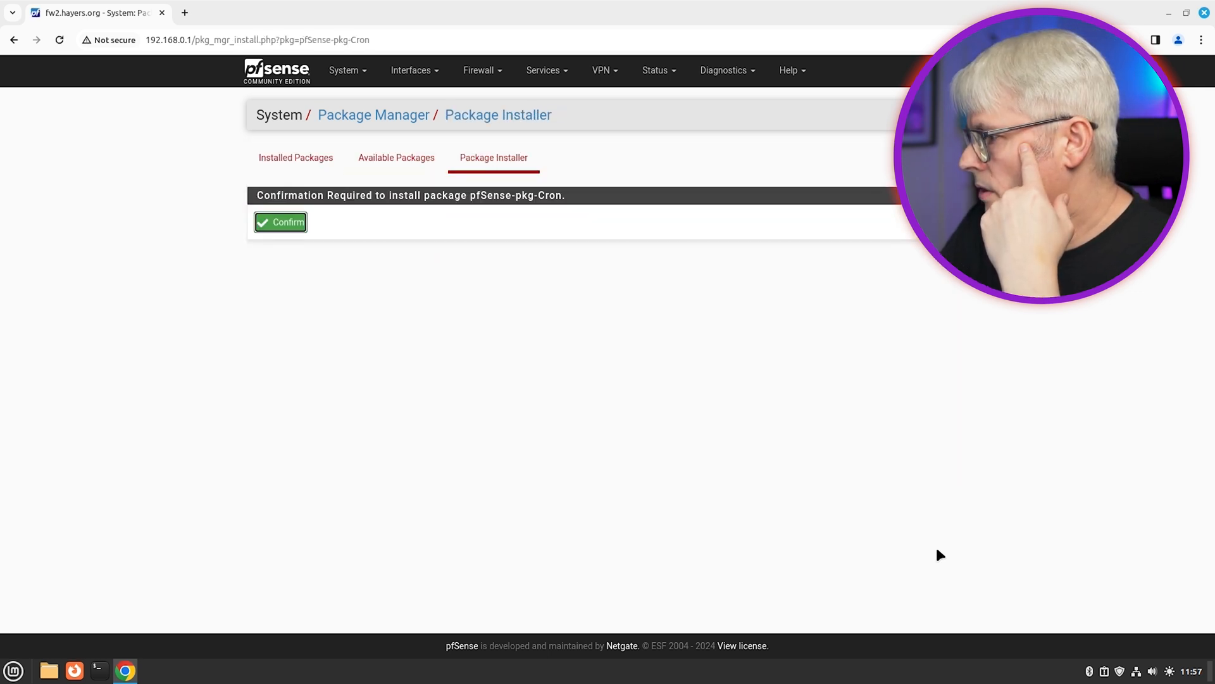
left_click(280, 221)
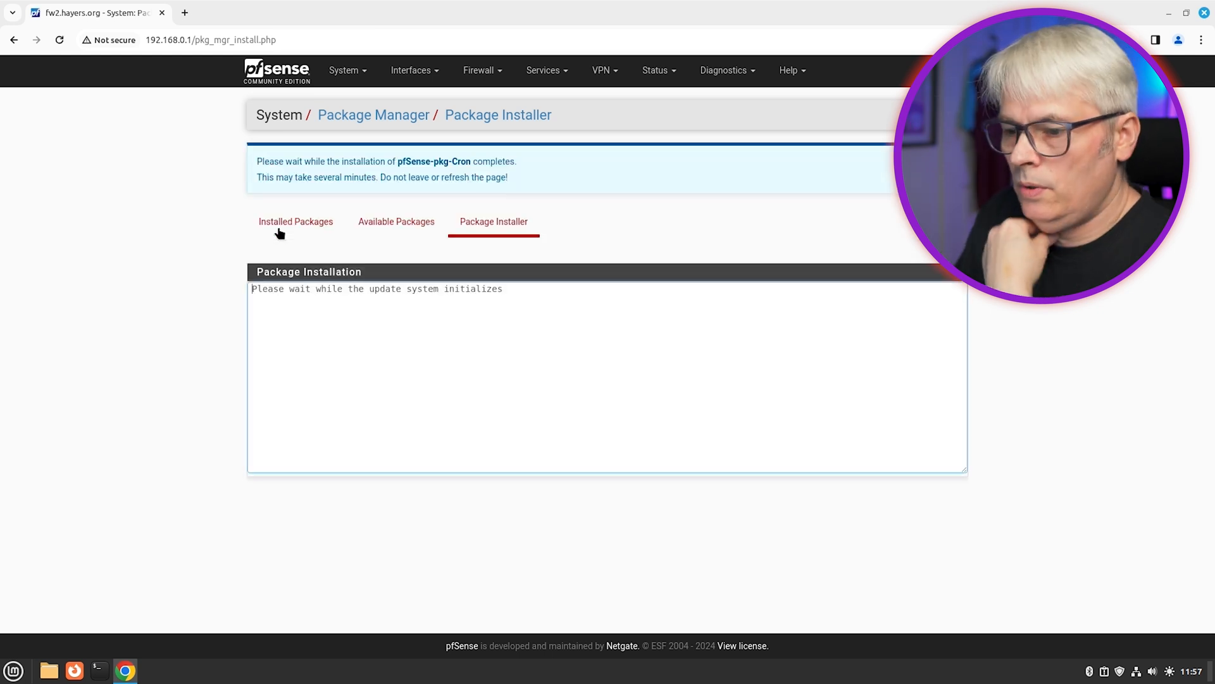
left_click(344, 69)
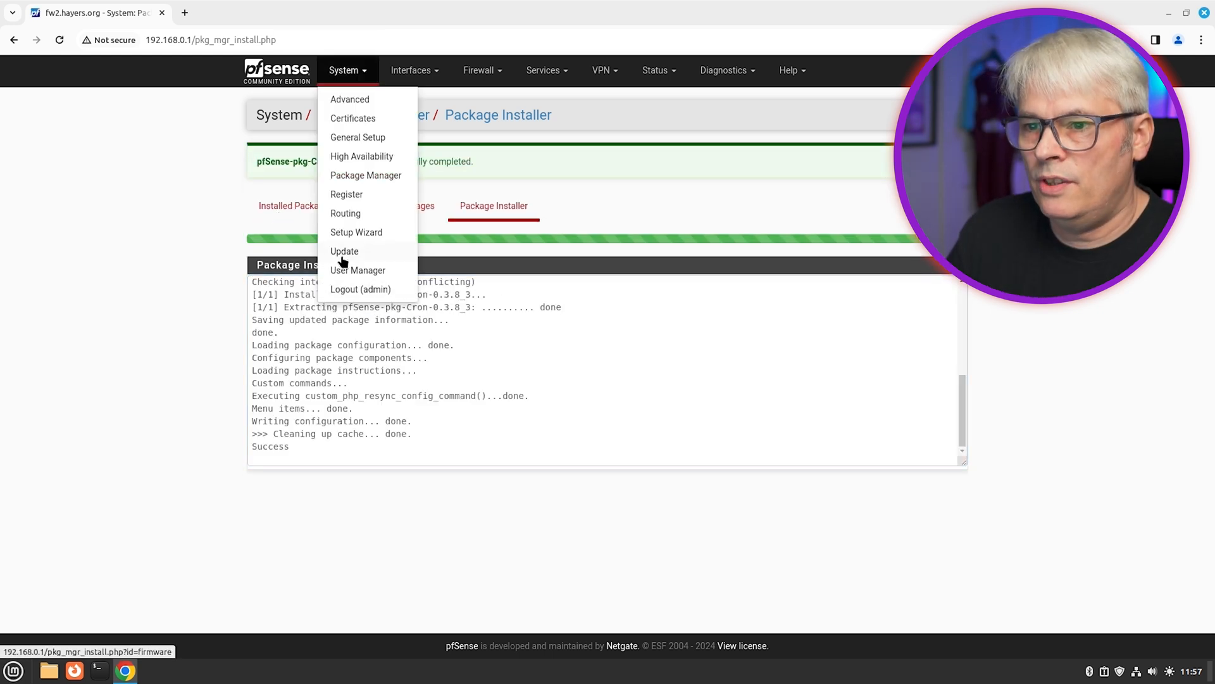
left_click(344, 251)
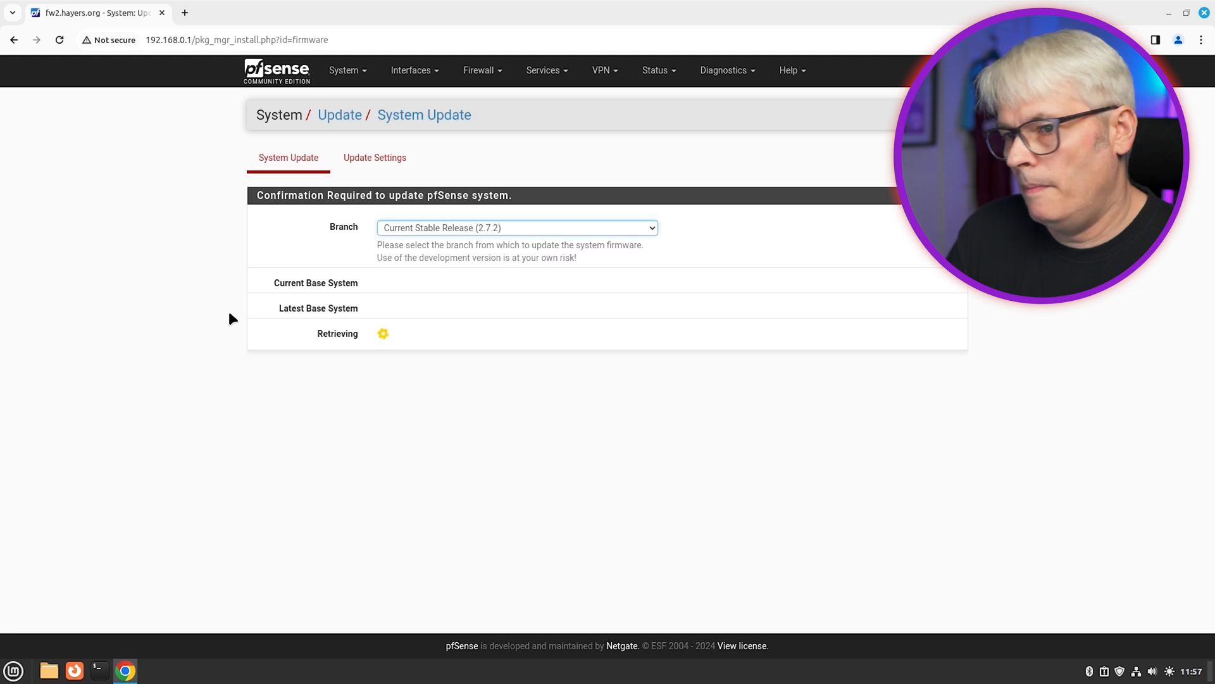
mouse_move(552, 230)
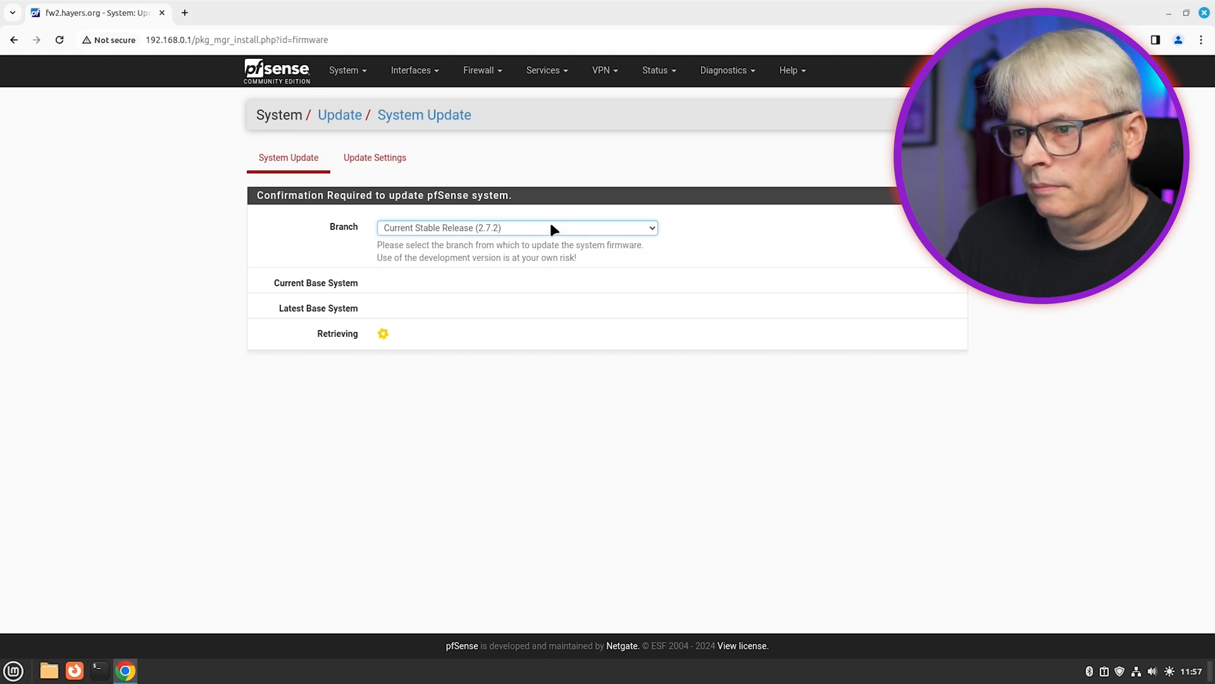